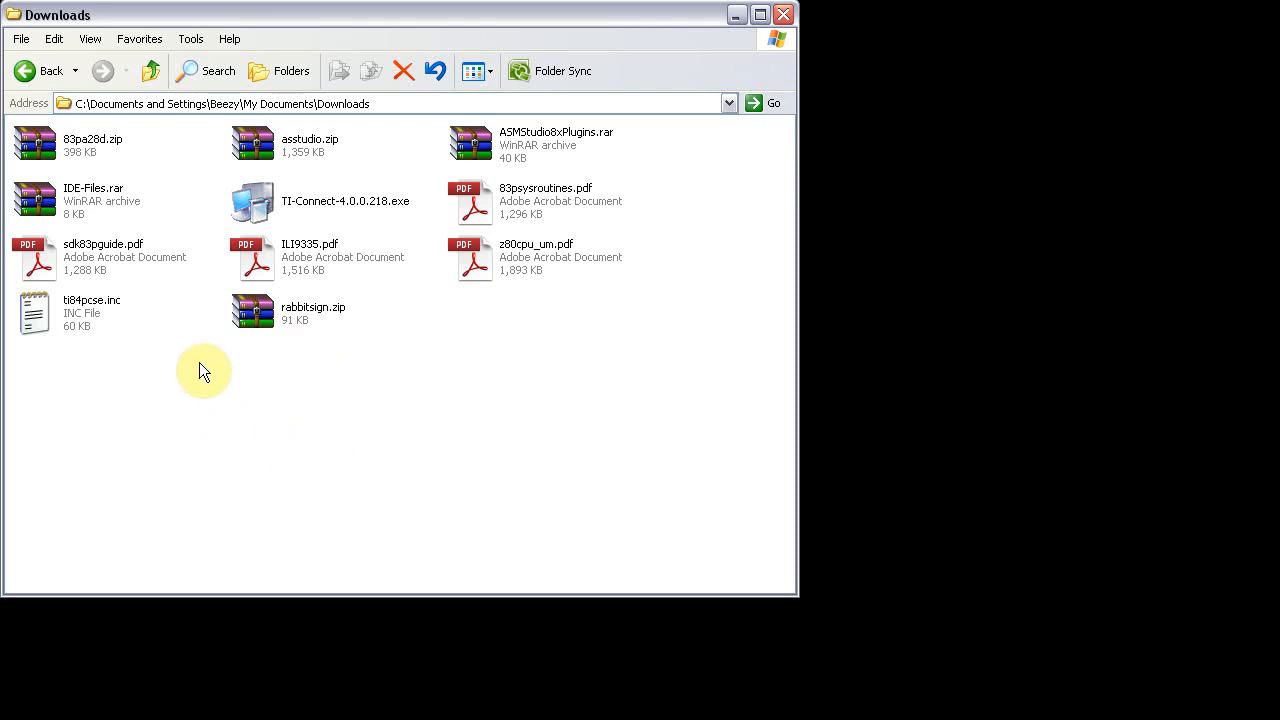
mouse_move(175, 349)
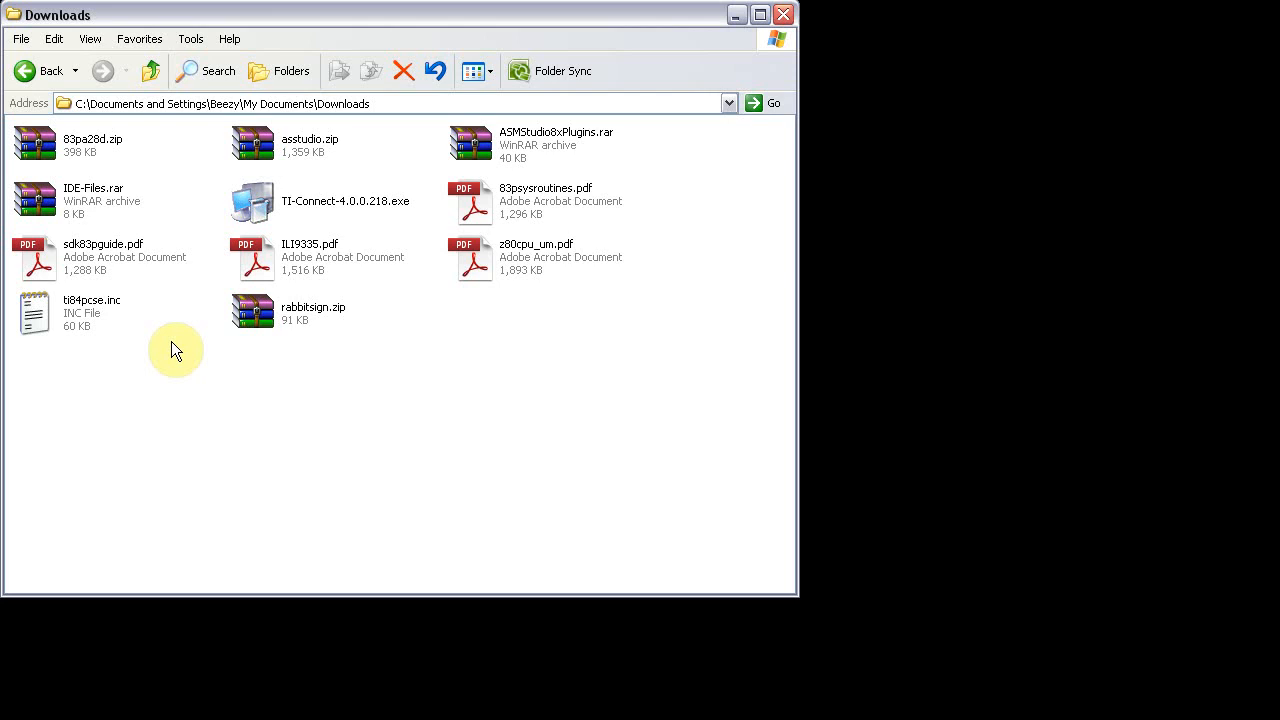
mouse_move(133, 337)
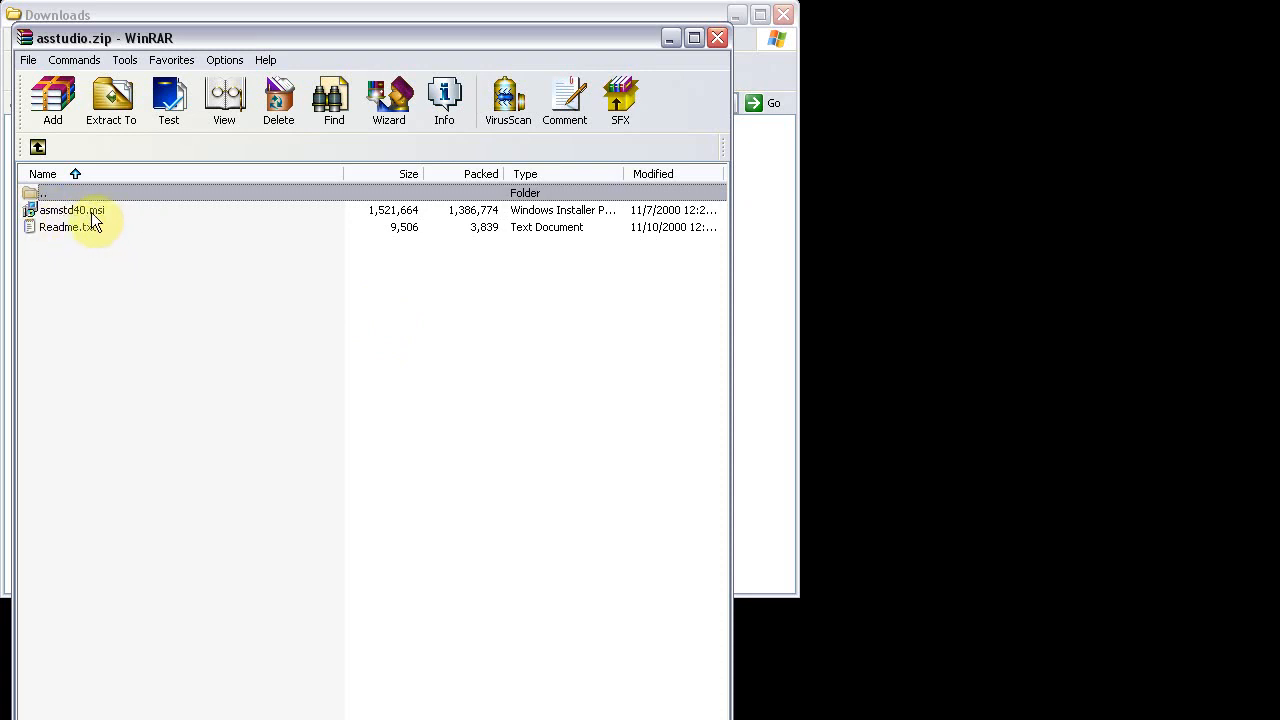
- Extract the three plugin DLLs from ASMStudio8xPlugins.rar into C:\Program Files\Assembly Studio 8x
click(717, 37)
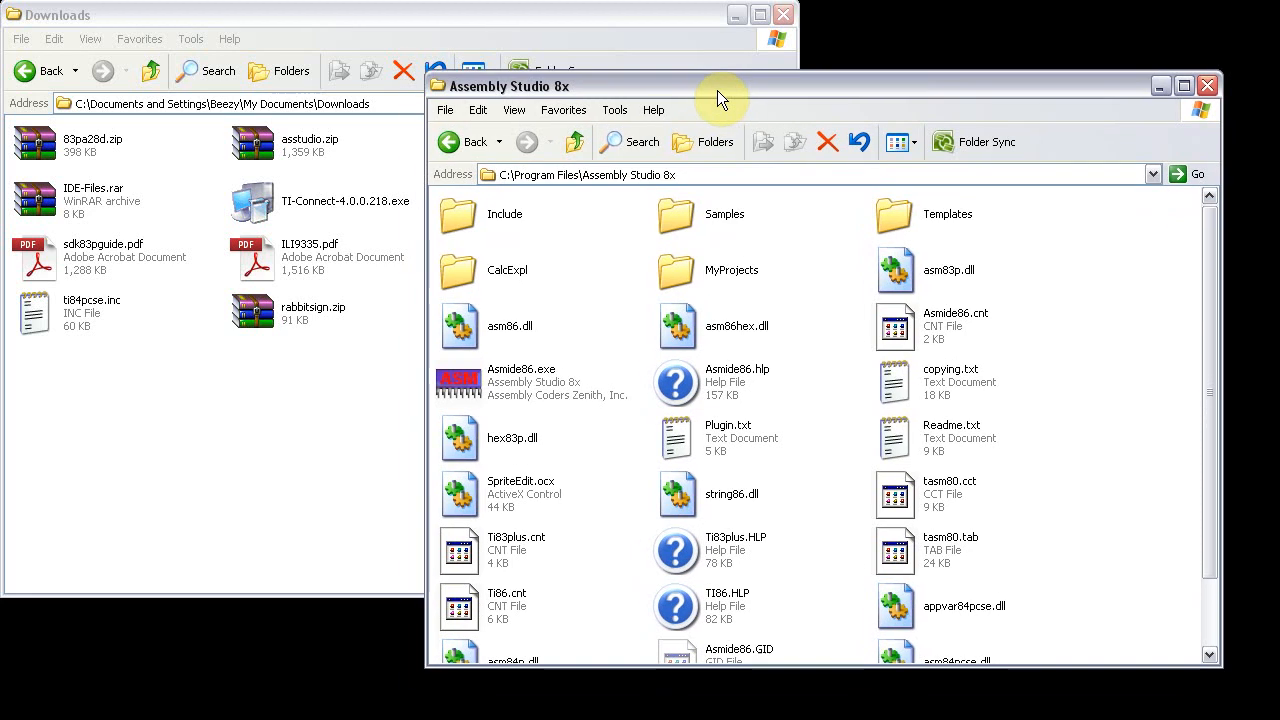
mouse_move(235, 486)
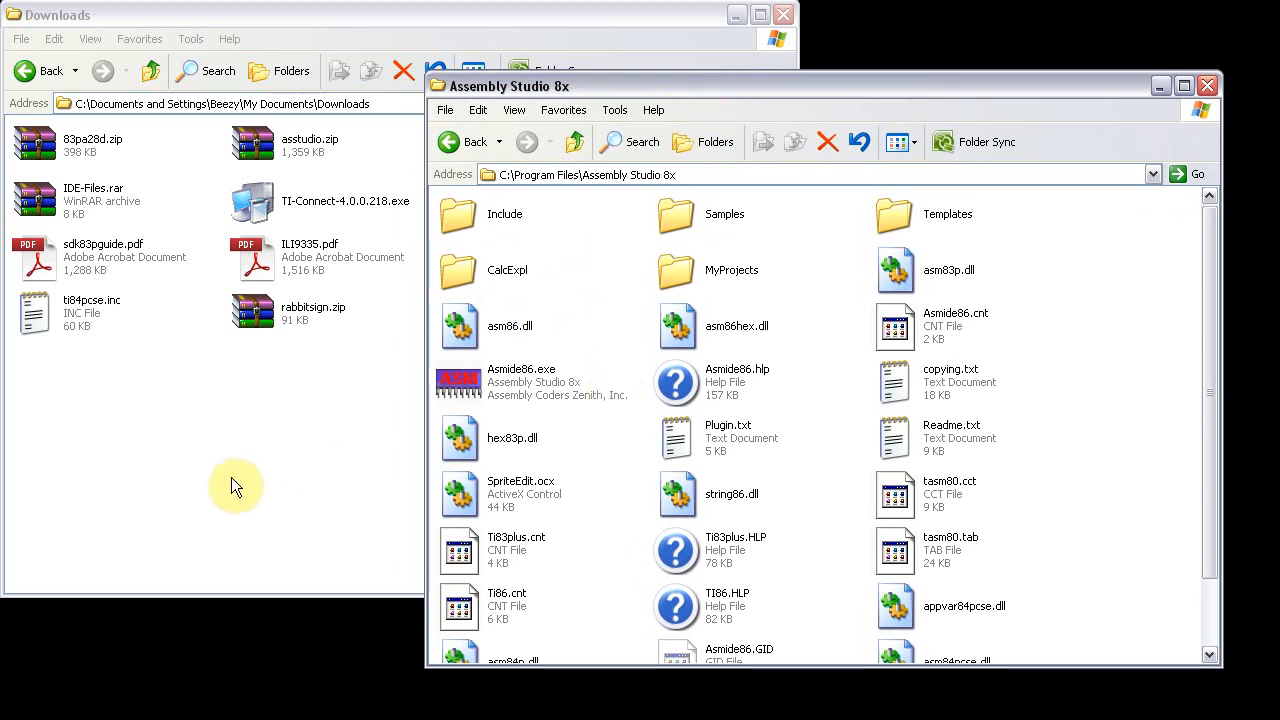
click(230, 485)
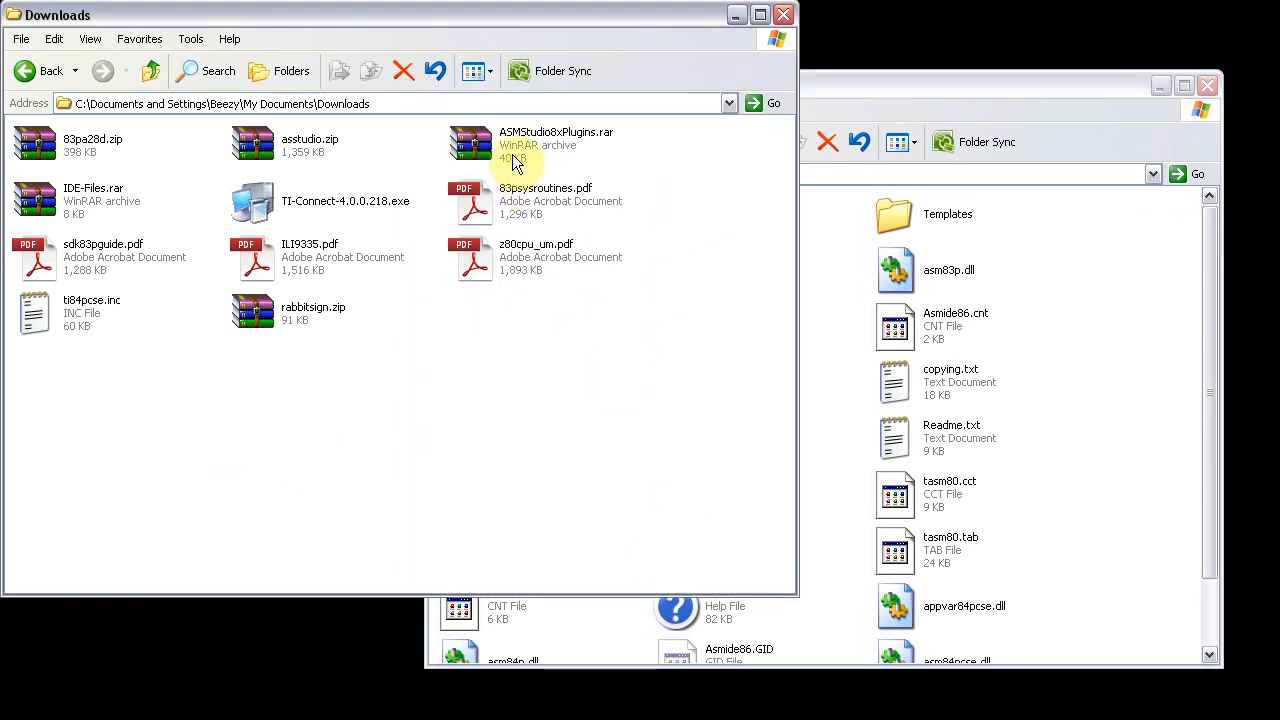
double_click(520, 140)
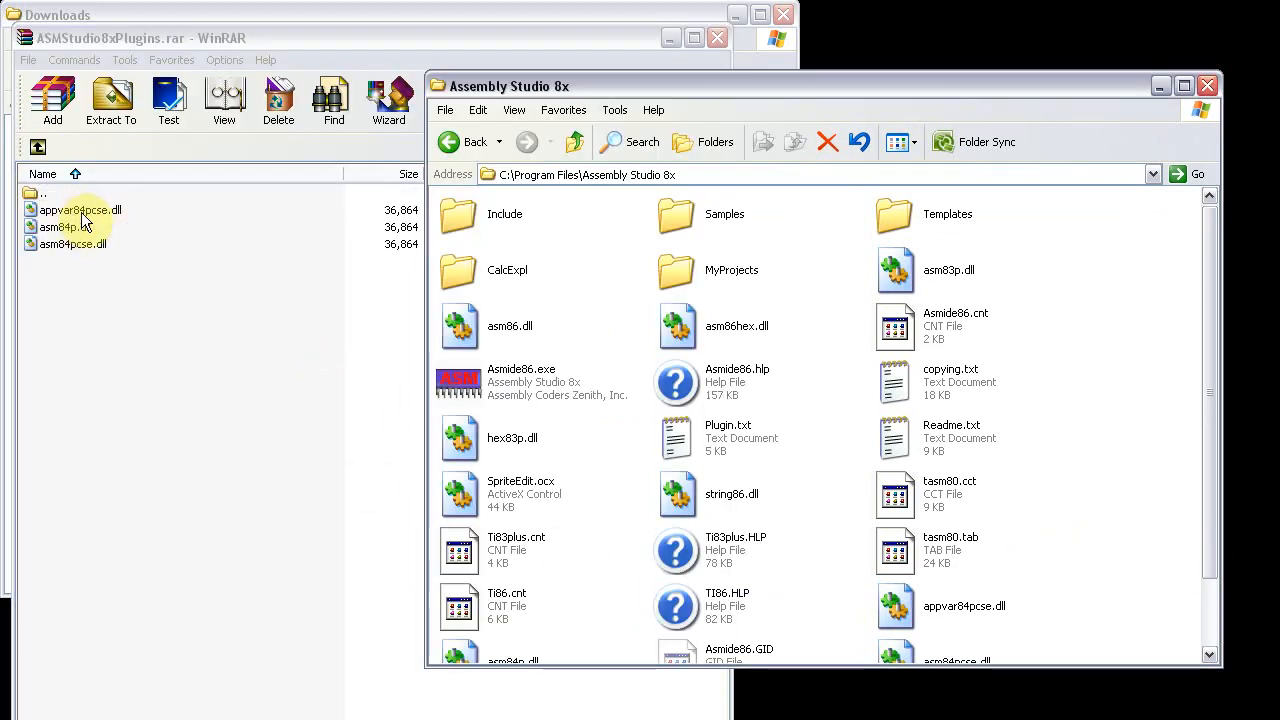
click(80, 210)
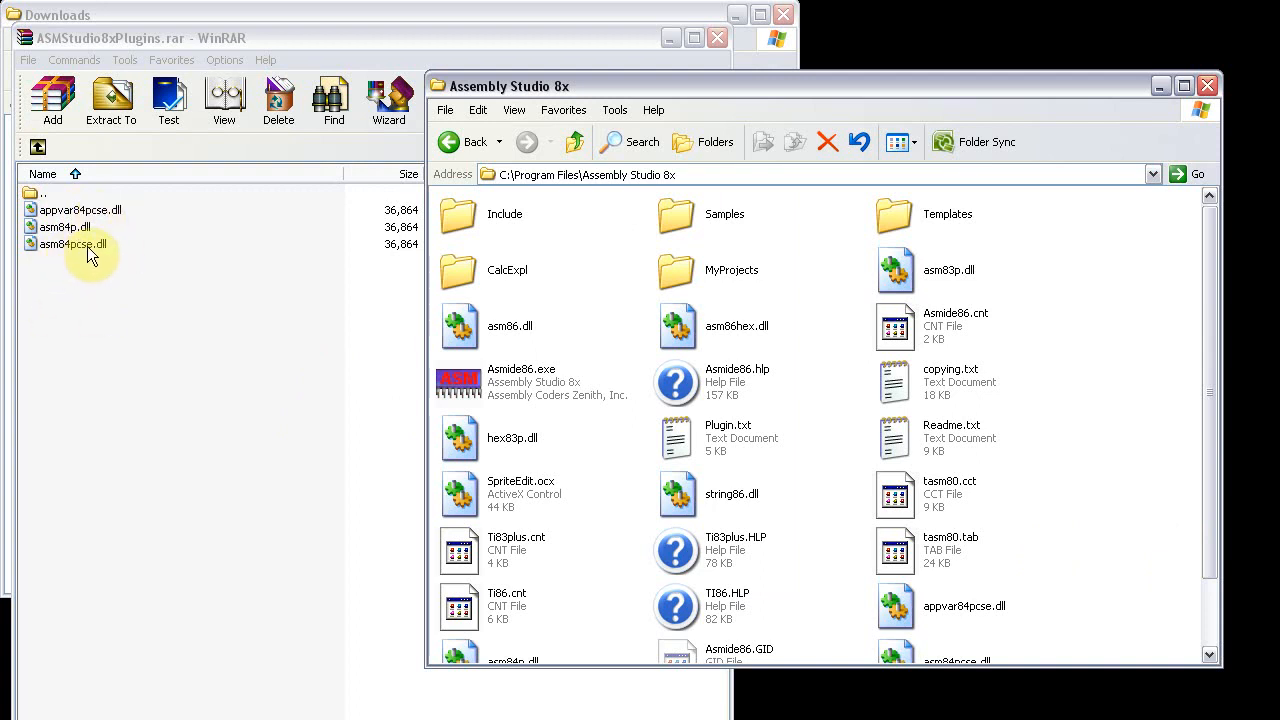
scroll(down, 3)
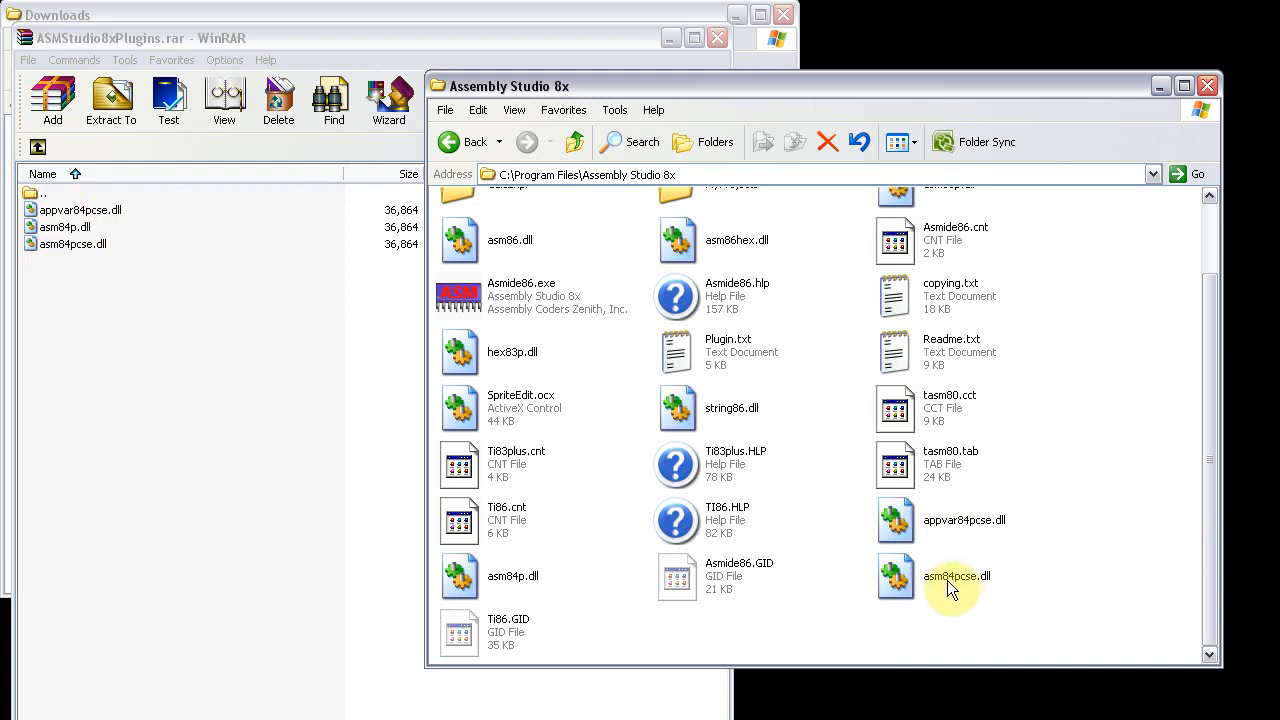
mouse_move(855, 617)
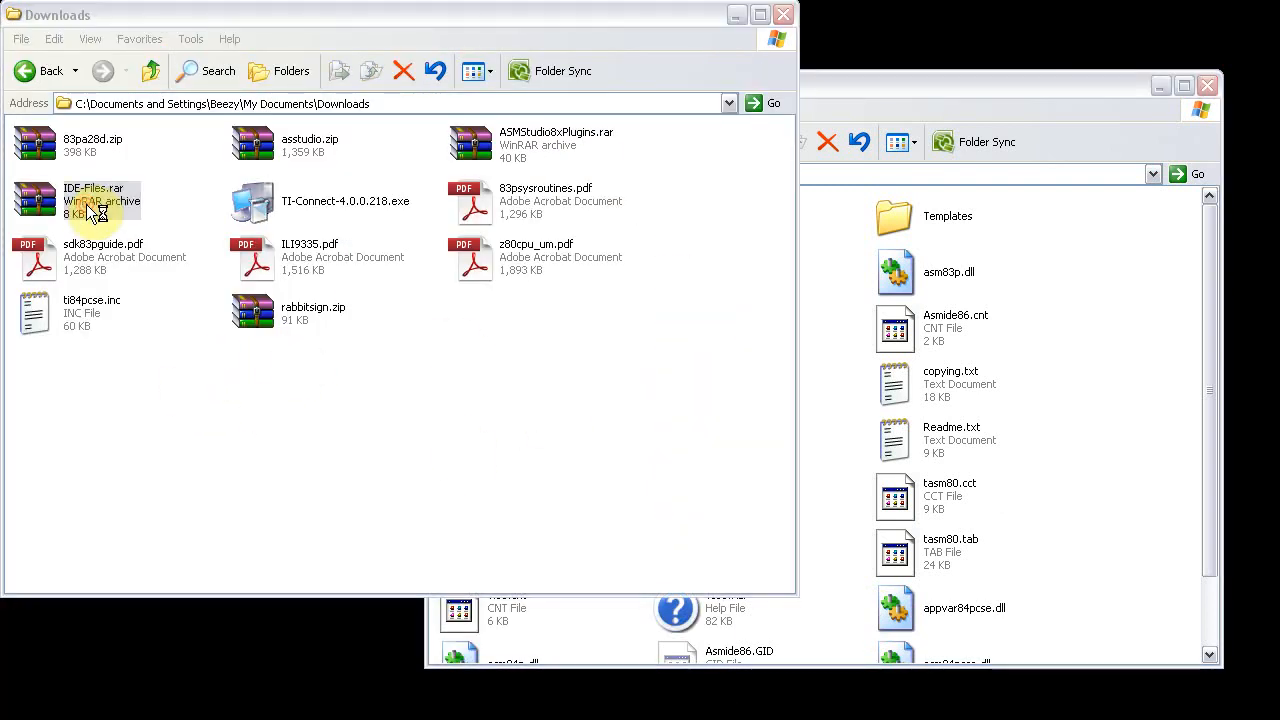
- Open IDE-Files.rar from Downloads, showing app83p.asm, asm83p.asm and tasm80.tab
double_click(94, 200)
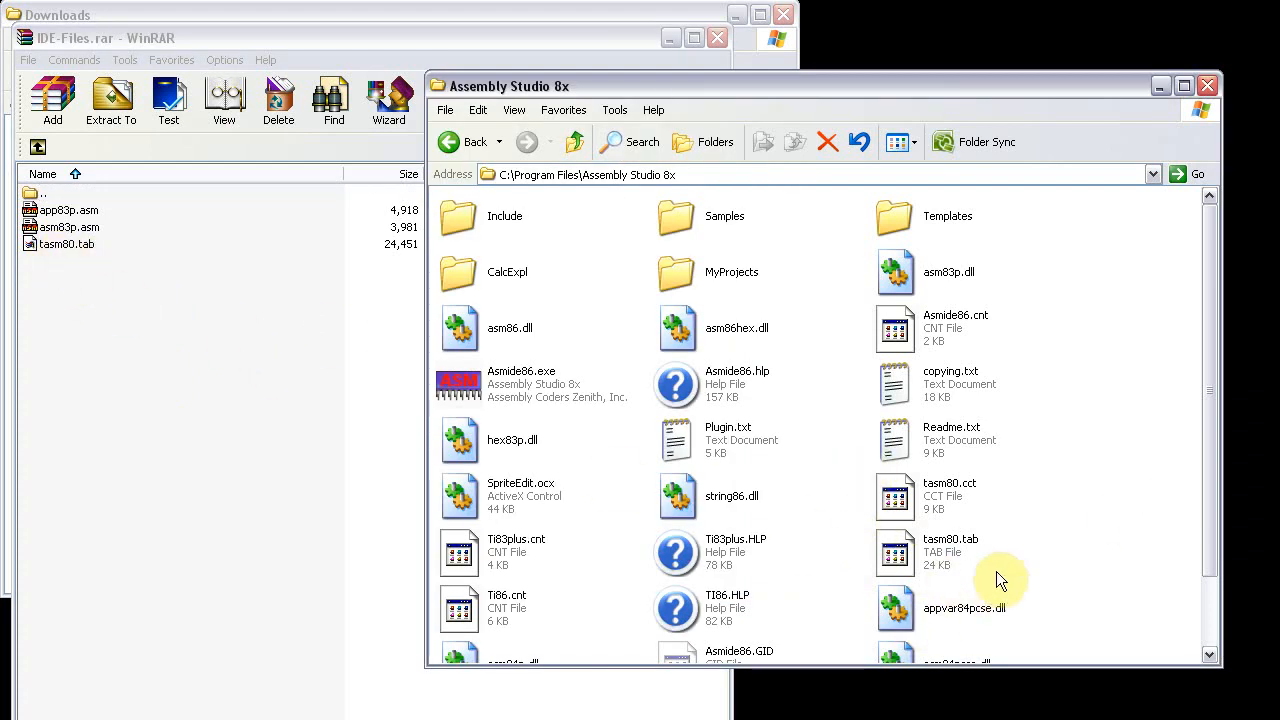
mouse_move(990, 575)
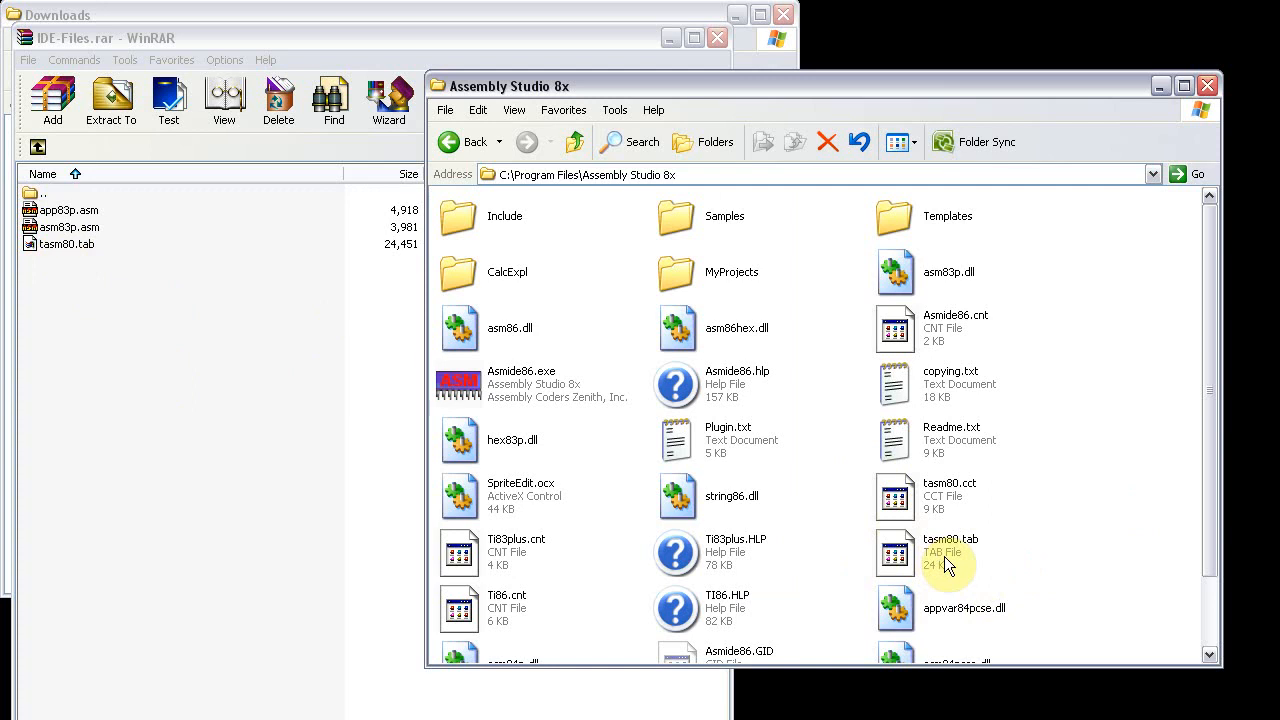
mouse_move(1100, 444)
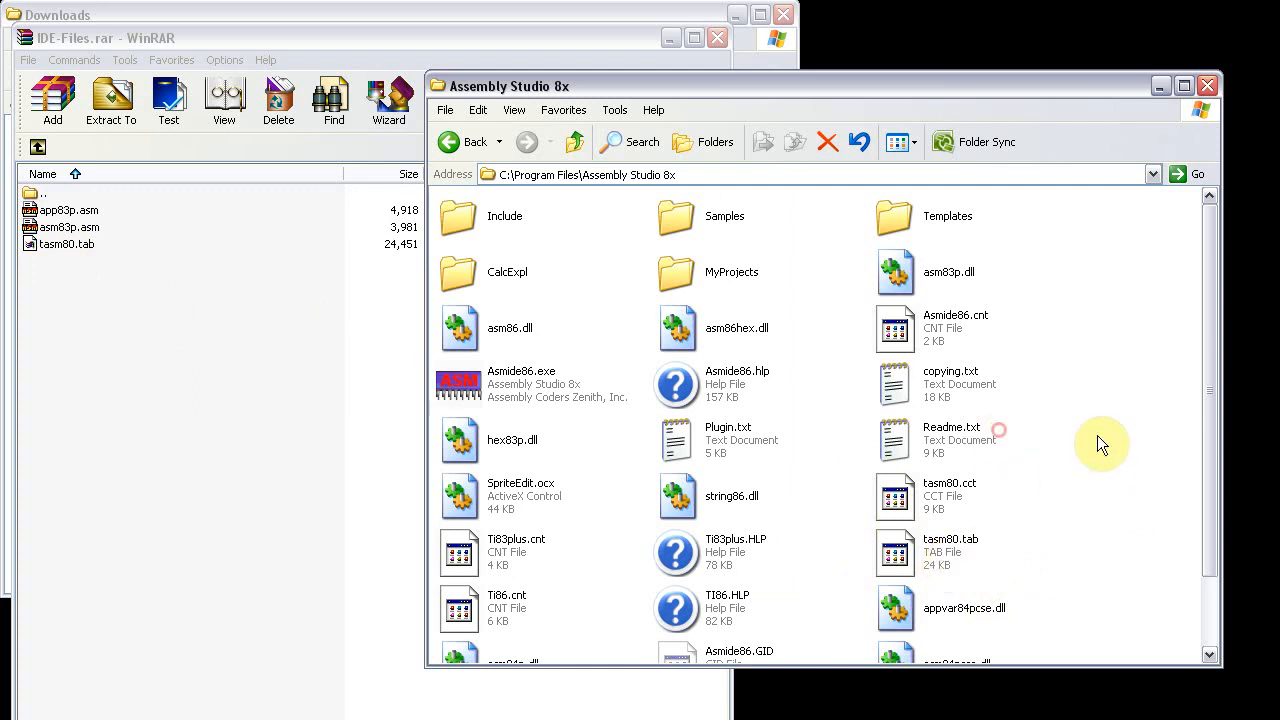
- Rename the old asm83p.asm template in Templates, then select app83p.asm and asm83p.asm in the archive
double_click(946, 216)
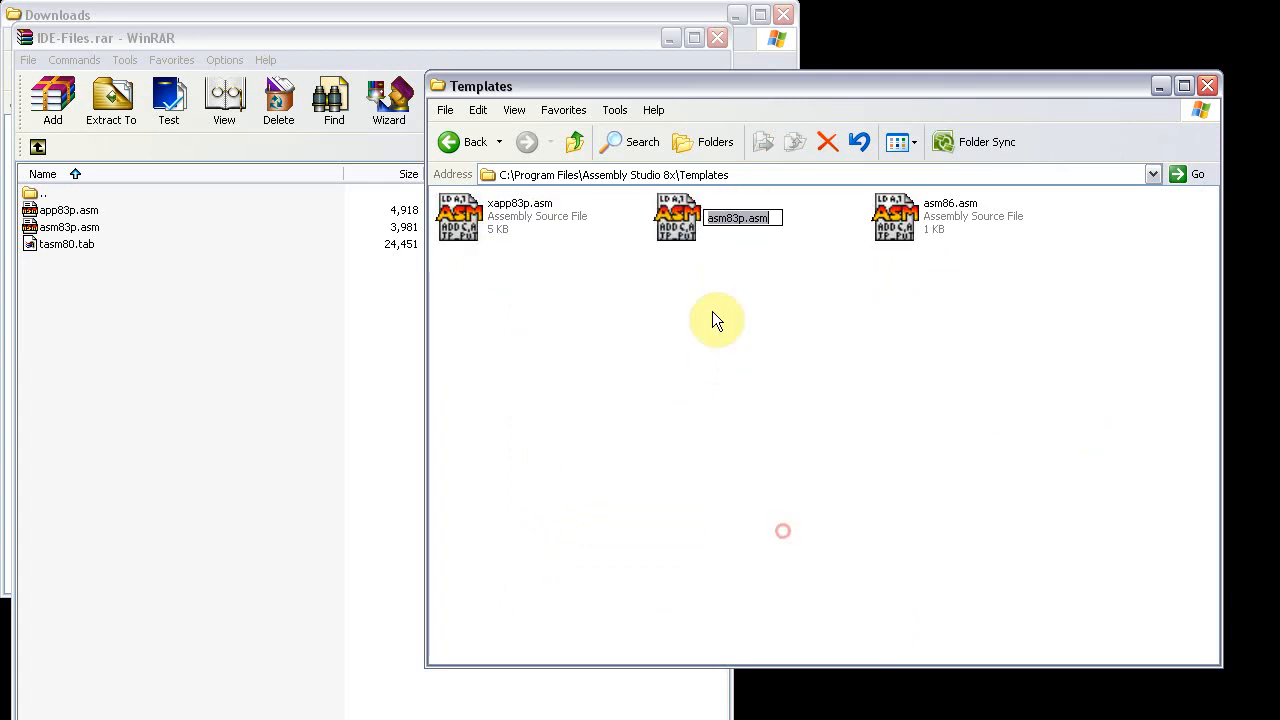
right_click(735, 215)
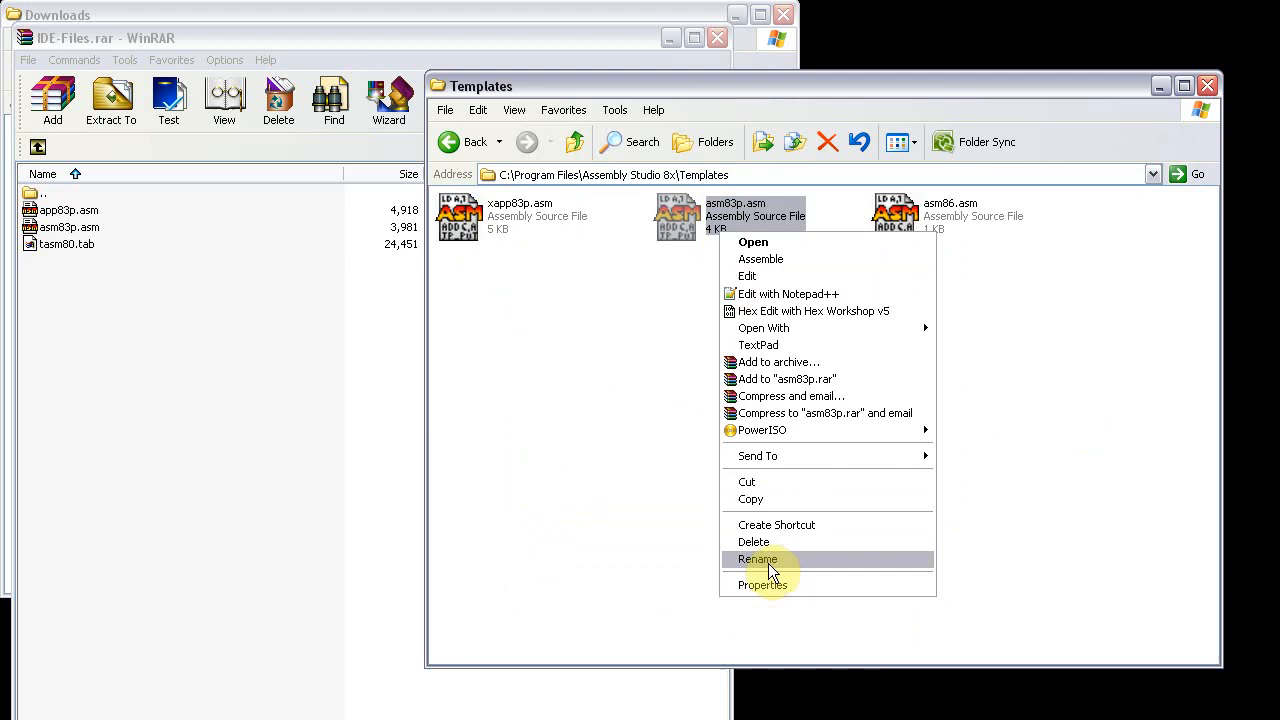
click(757, 559)
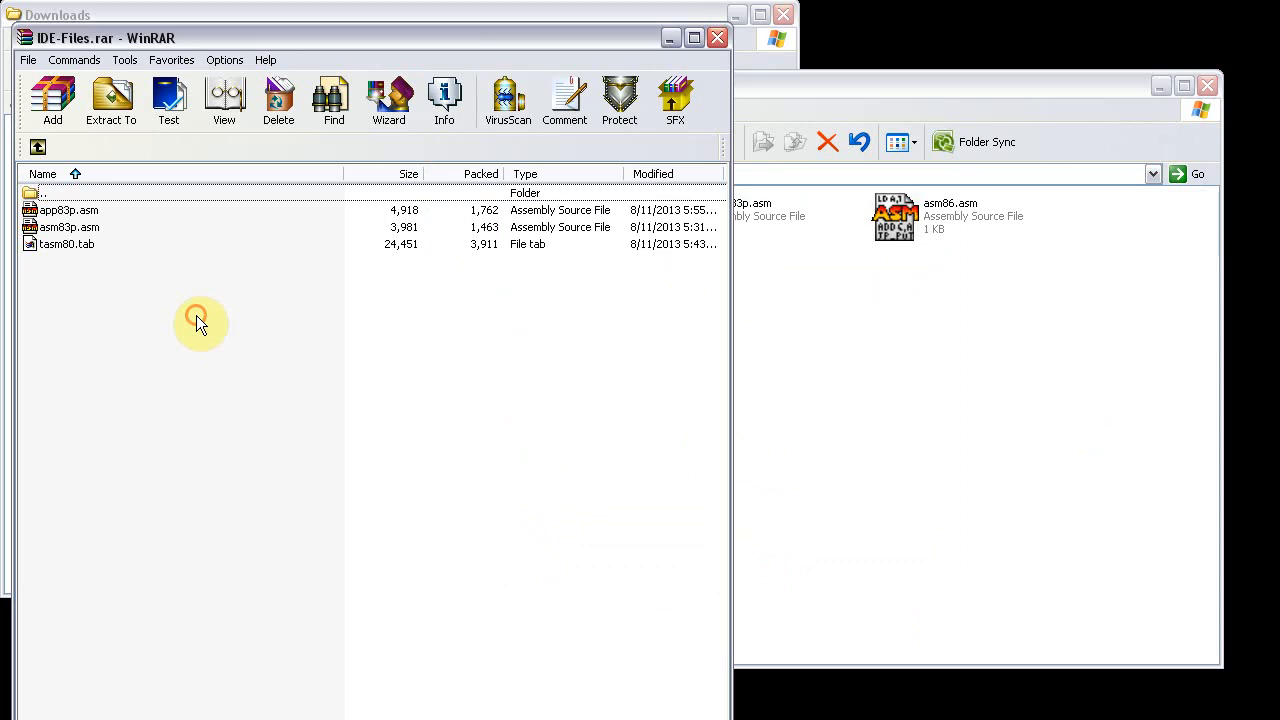
mouse_move(120, 230)
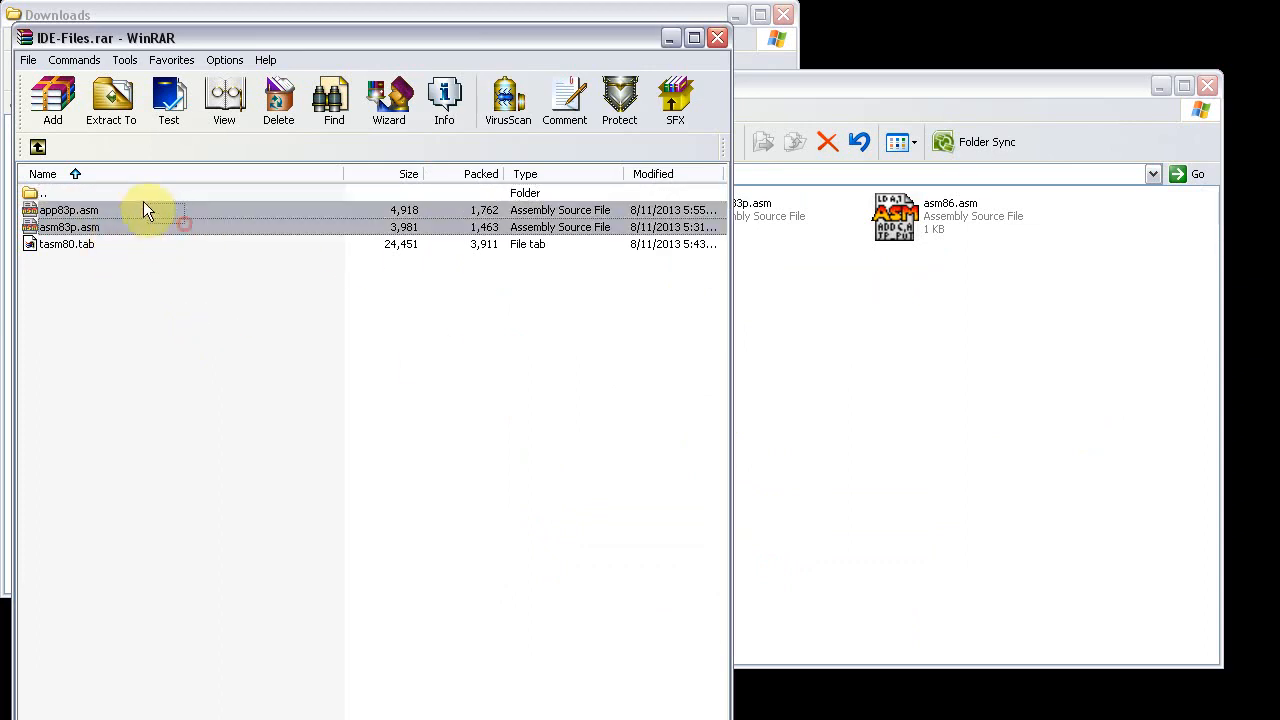
click(70, 227)
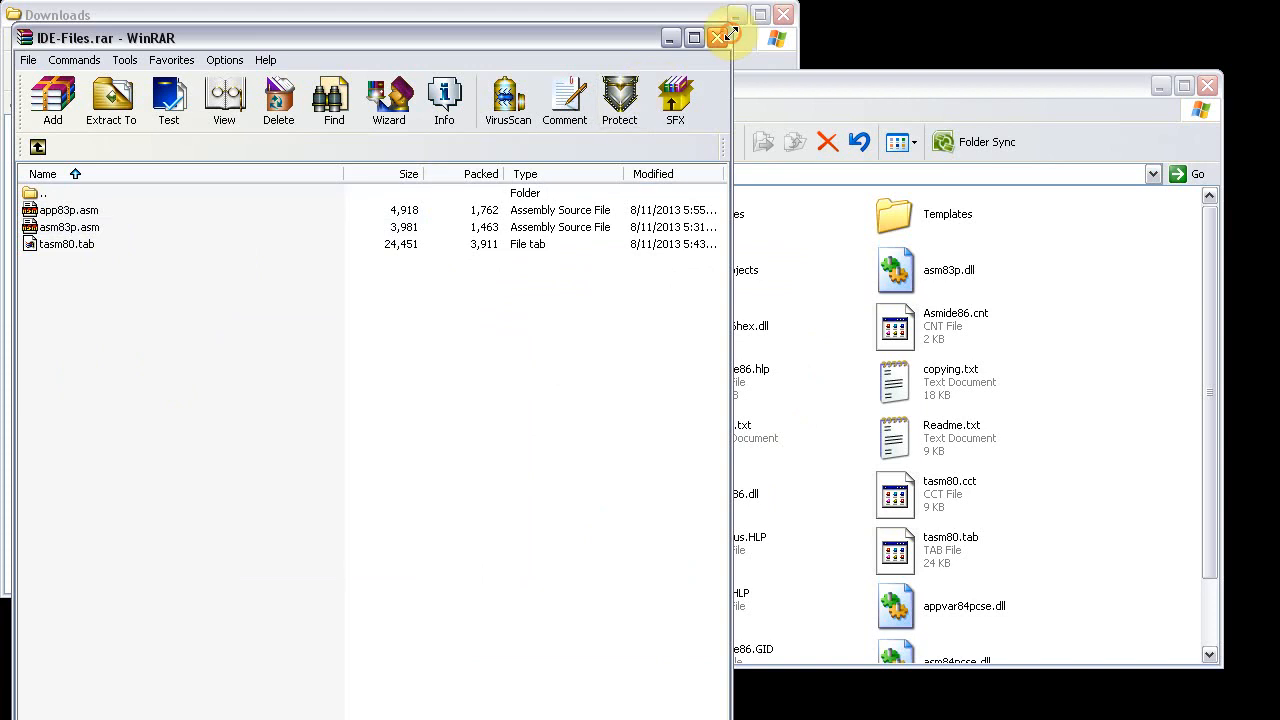
- Close the IDE-Files.rar window and select Asmide86.exe in the program folder
click(718, 37)
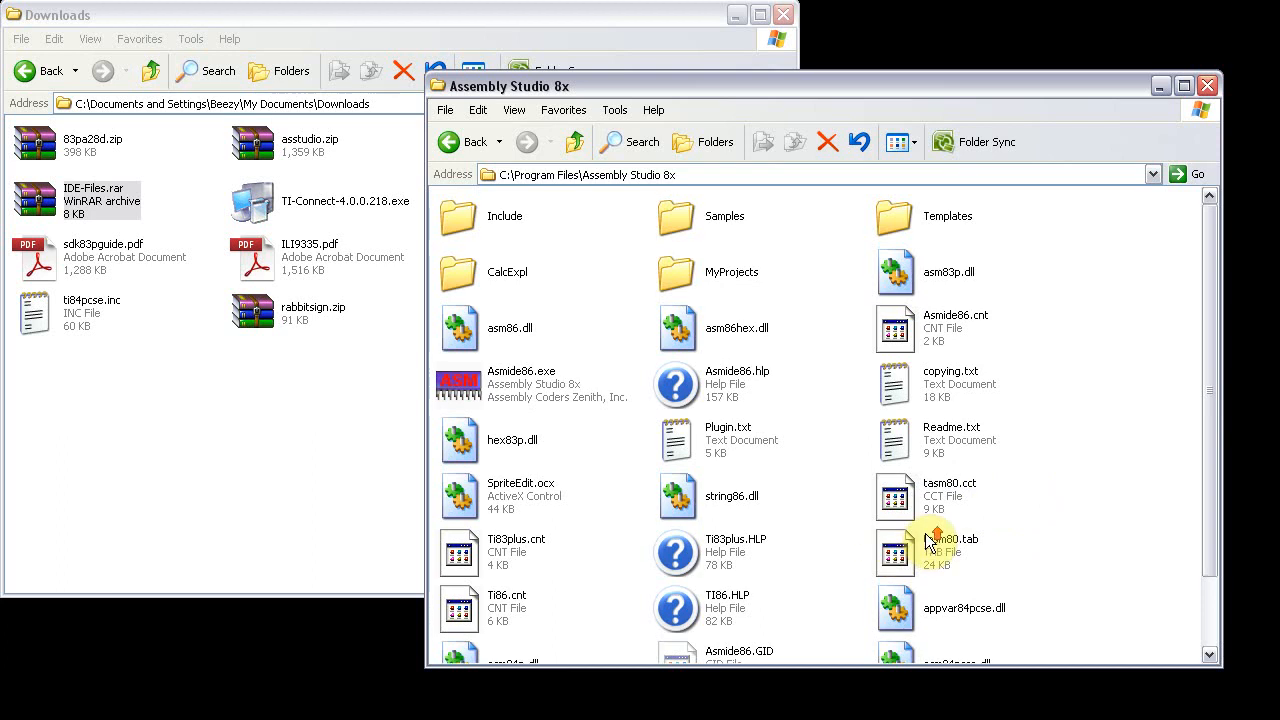
click(520, 385)
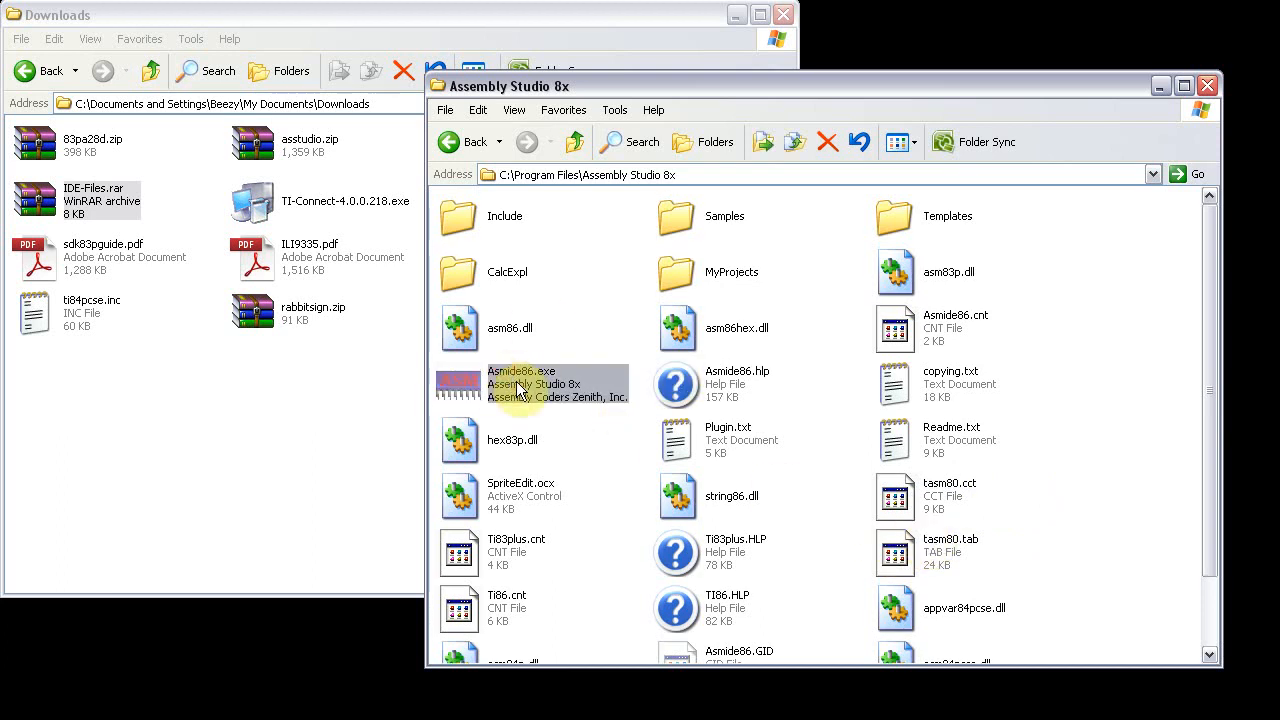
- Launch Asmide86.exe and review the Options dialog's External Tools tab without changing anything
double_click(520, 384)
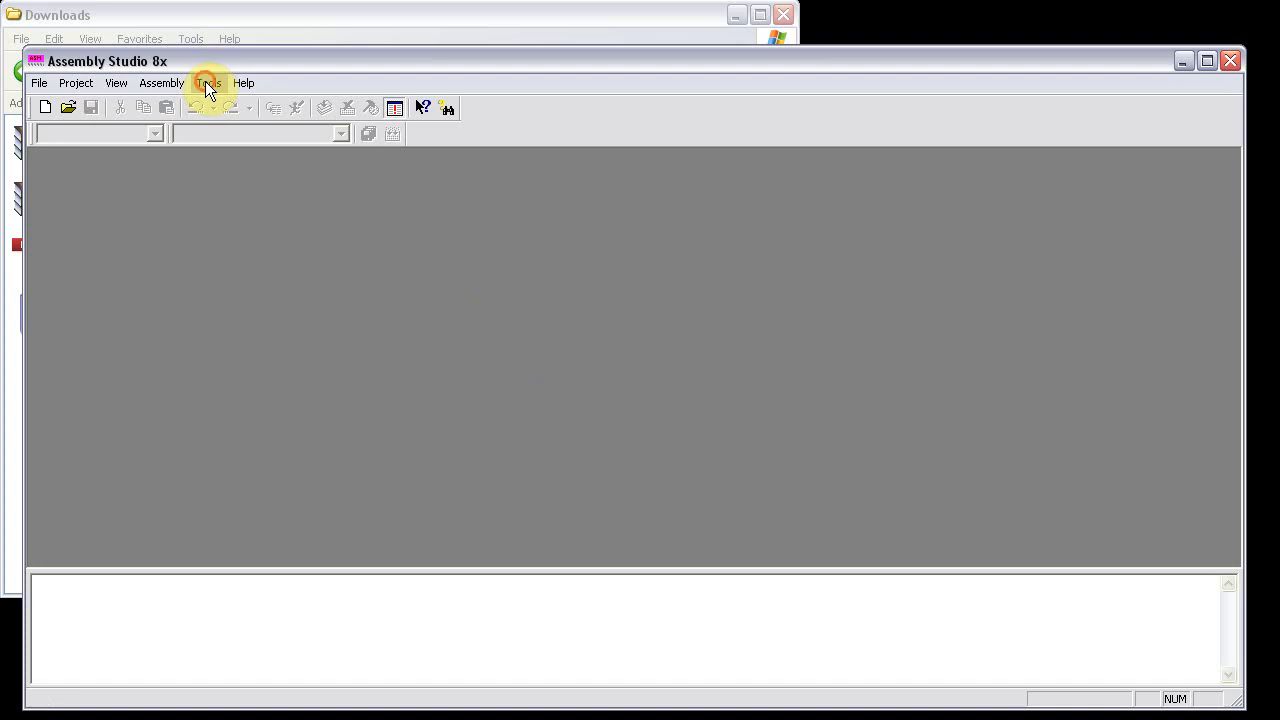
click(207, 82)
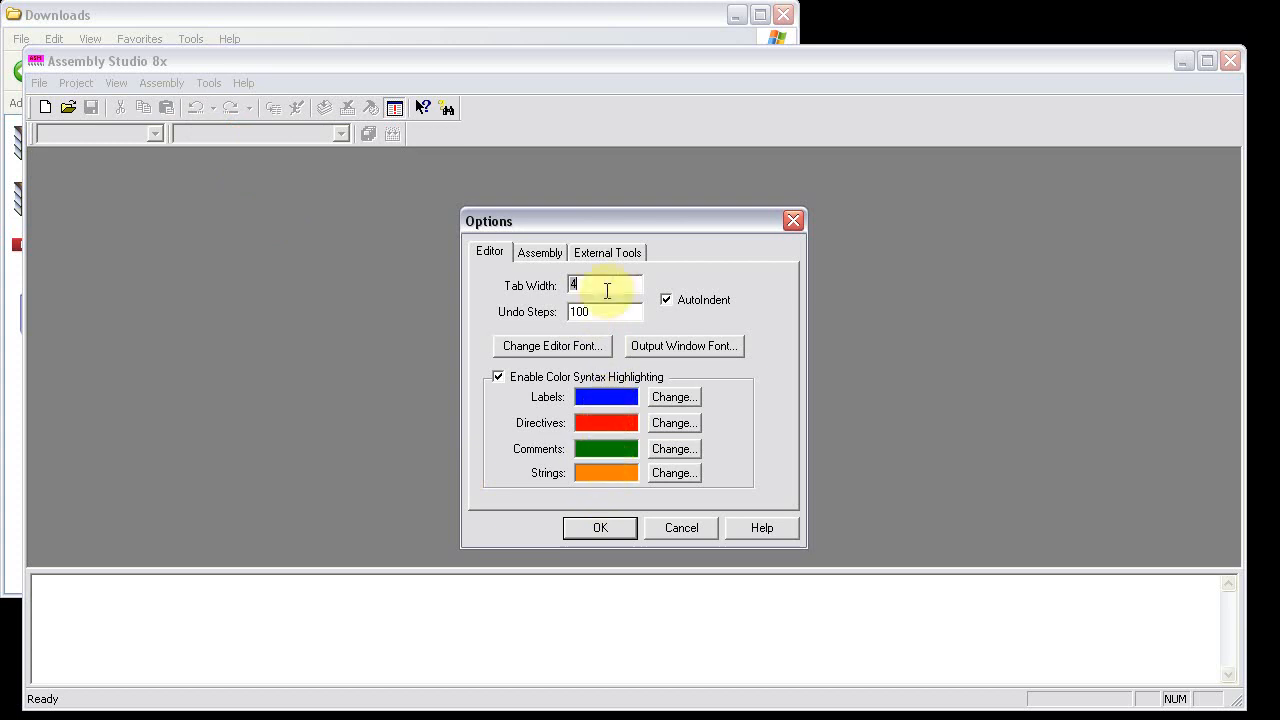
click(607, 251)
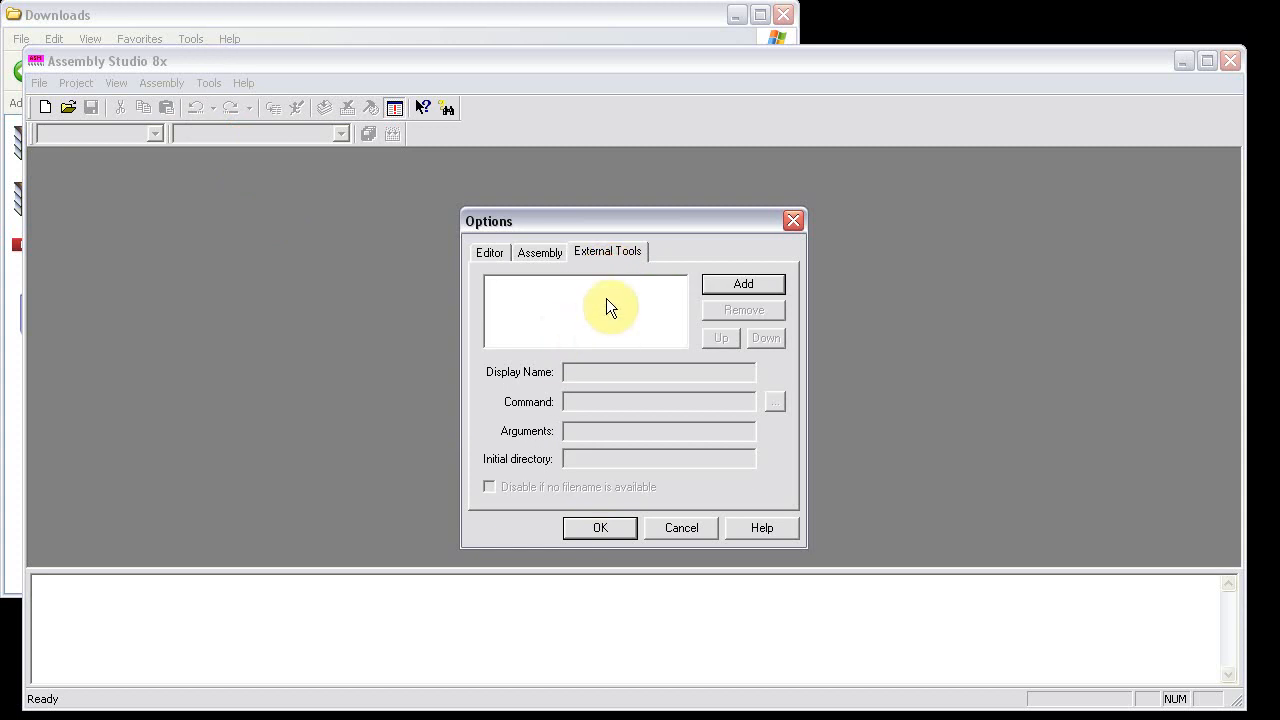
mouse_move(600, 310)
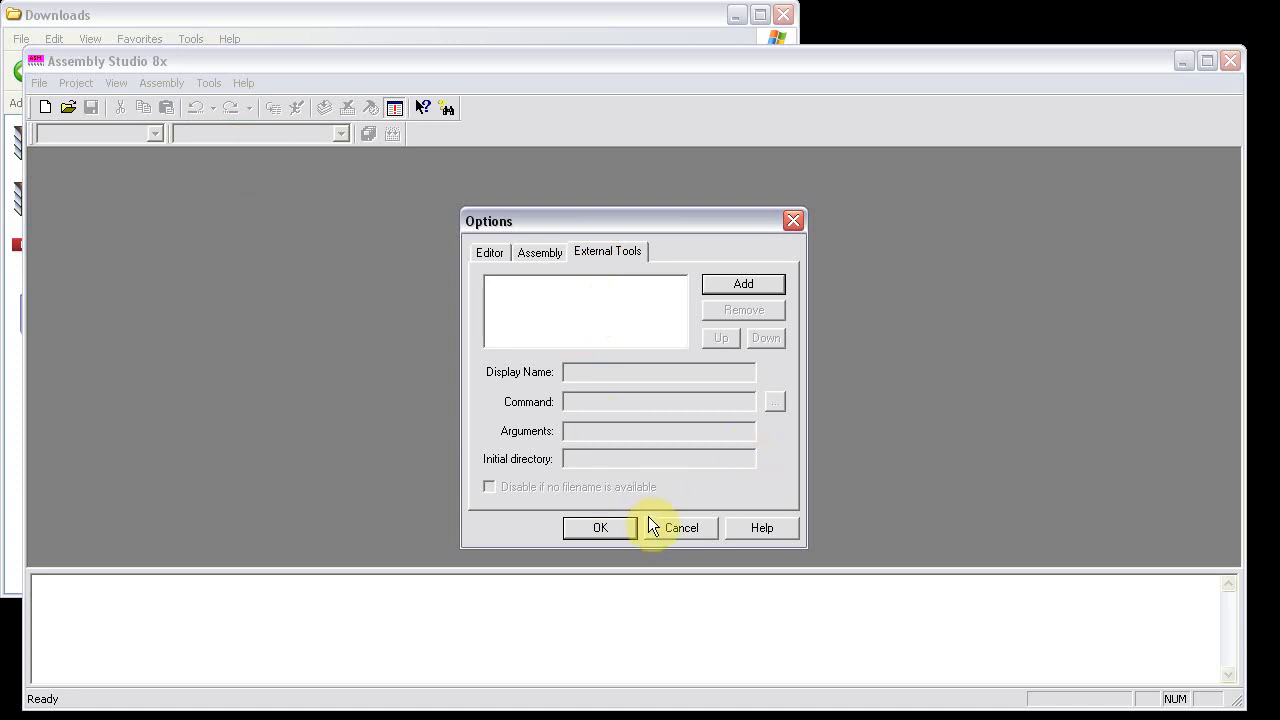
click(680, 527)
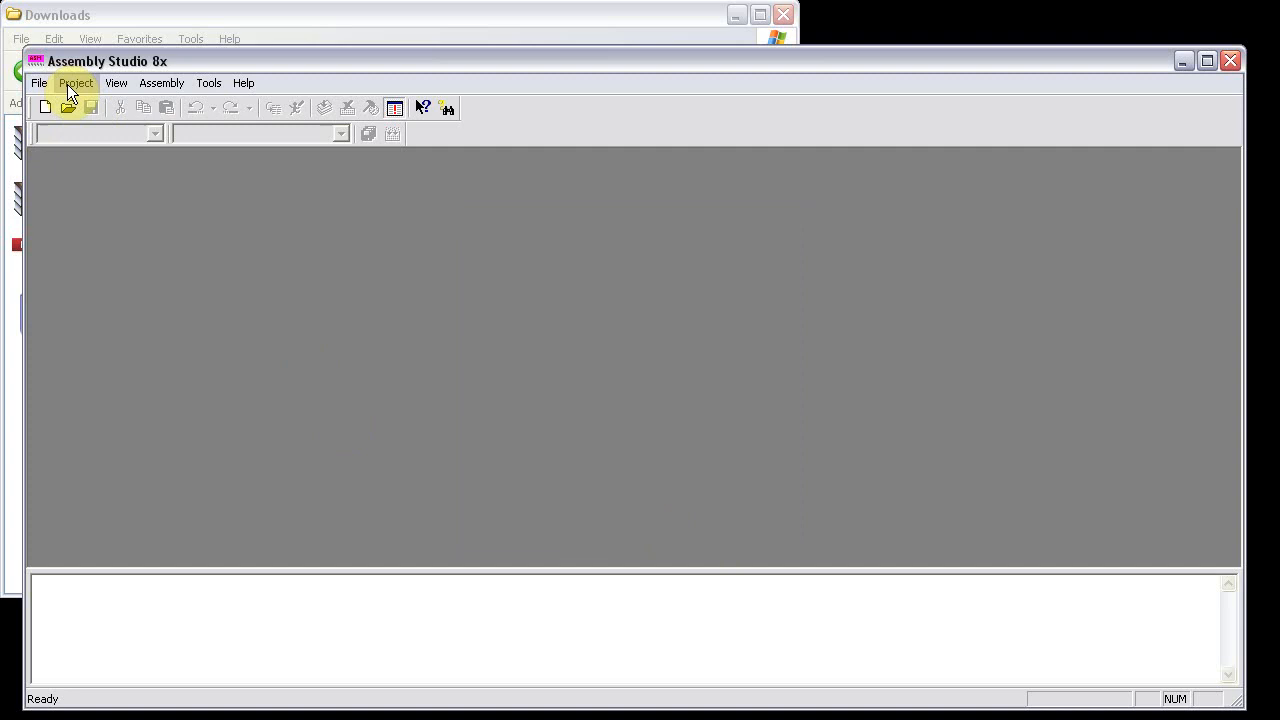
- Create a TI-83+ Asm Program project named hello, with Debug/Release Builds unchecked
click(90, 107)
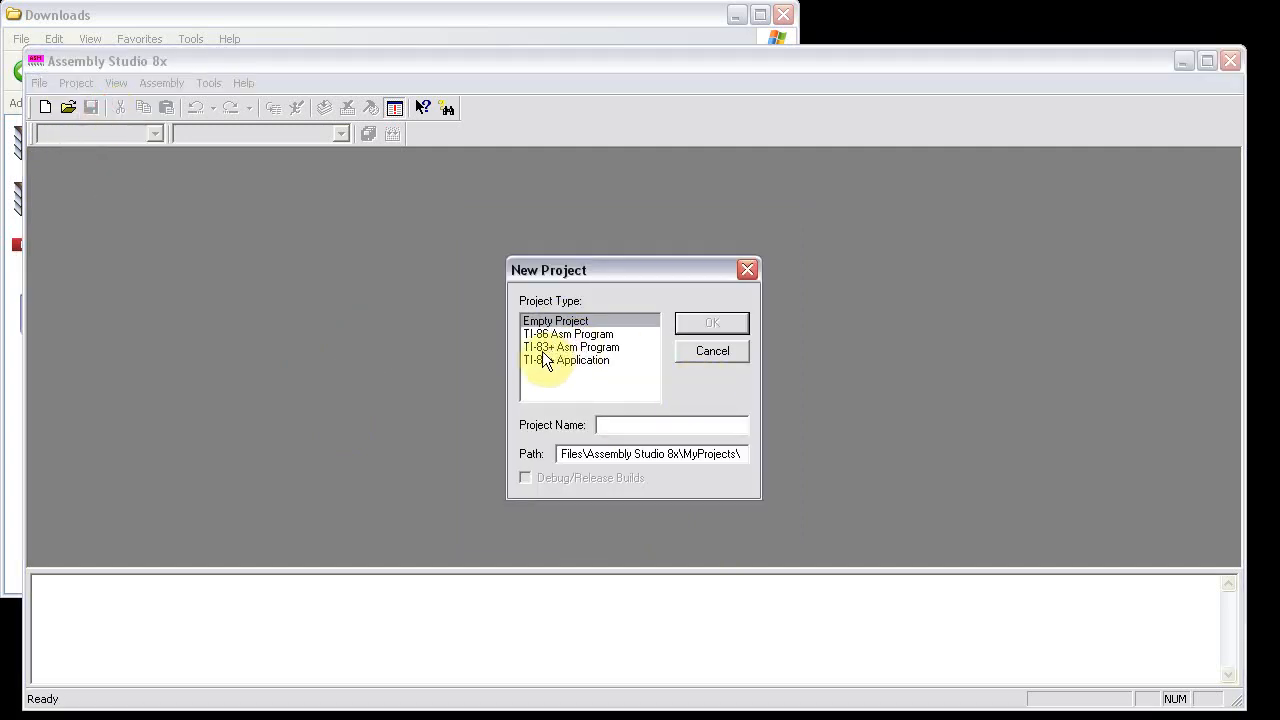
click(571, 347)
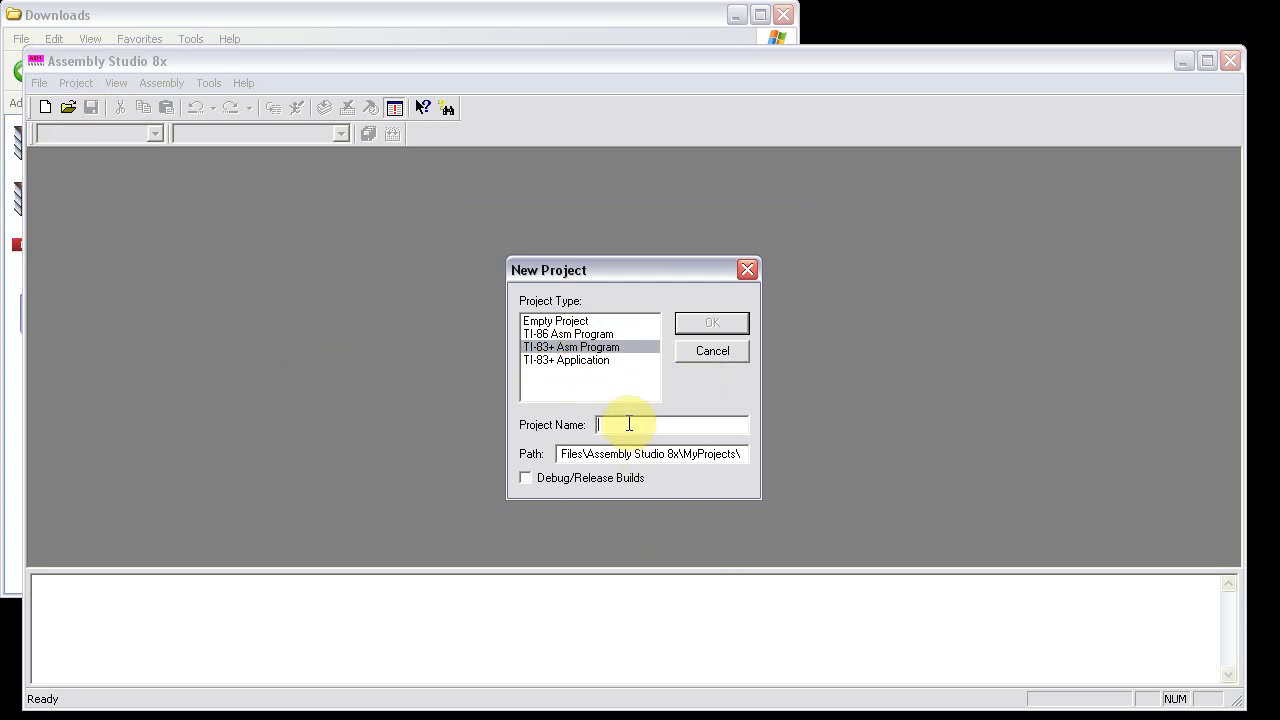
text(he)
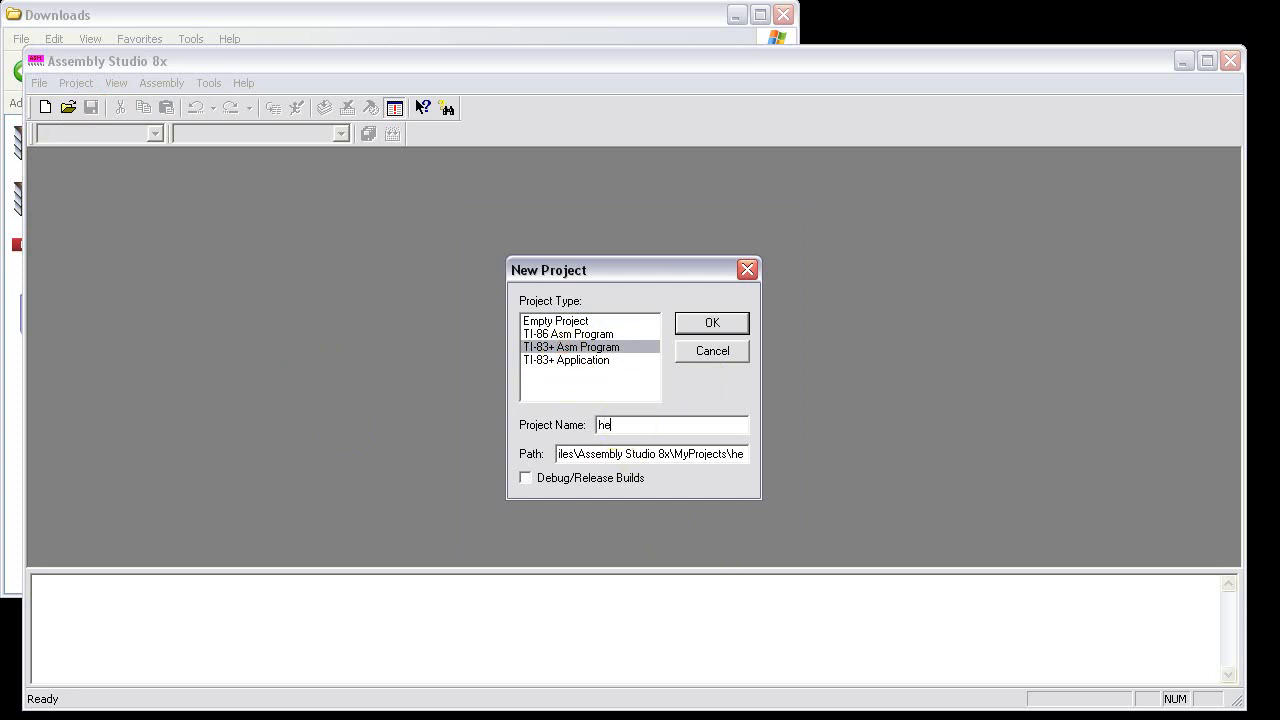
text(llo)
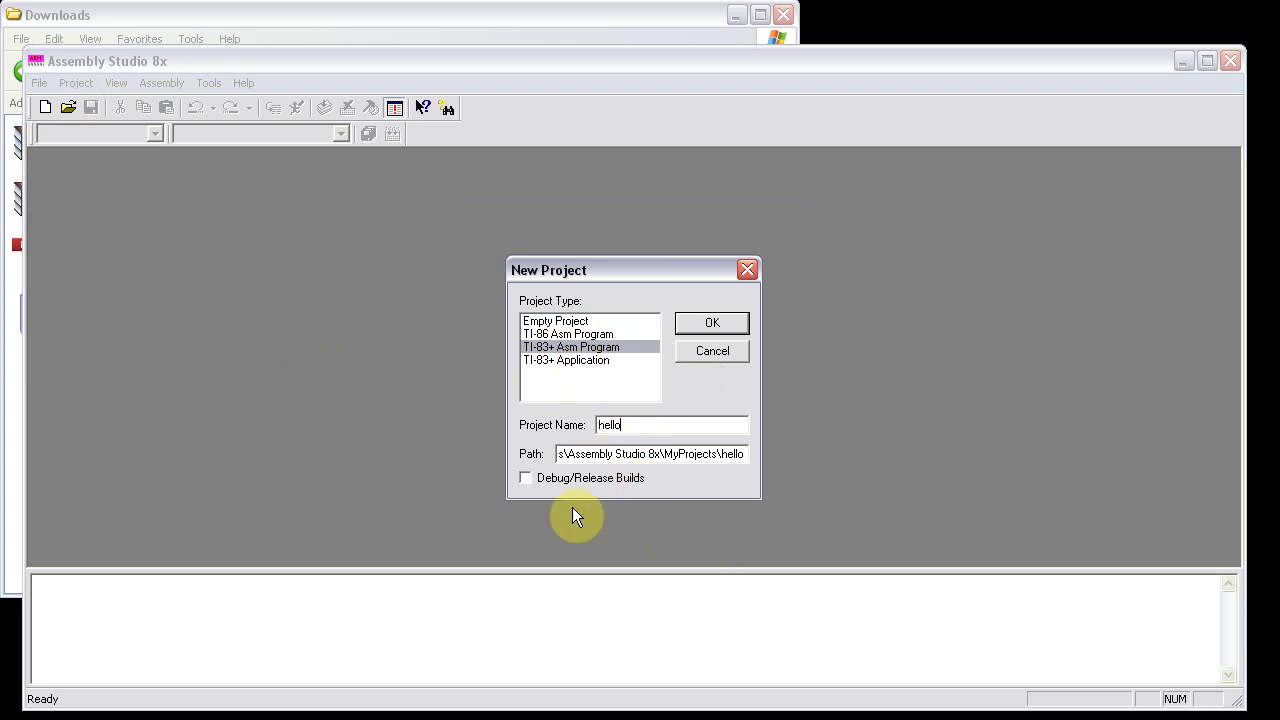
click(640, 425)
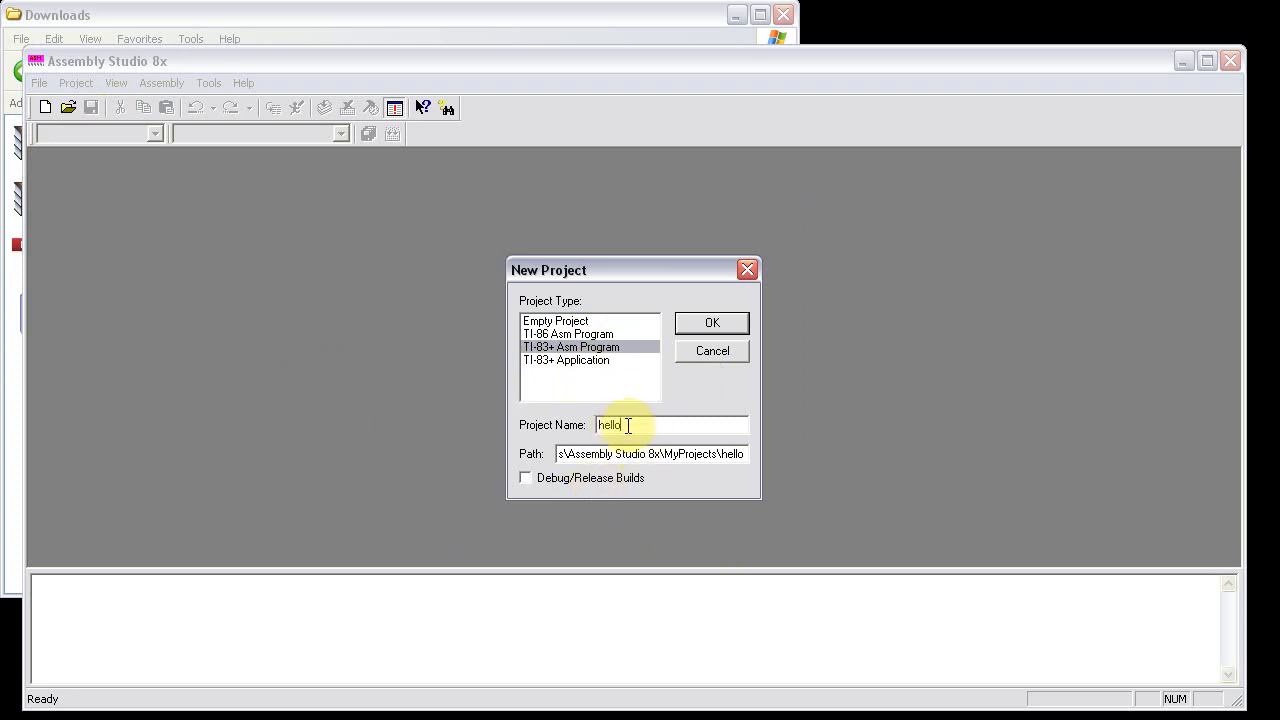
mouse_move(527, 478)
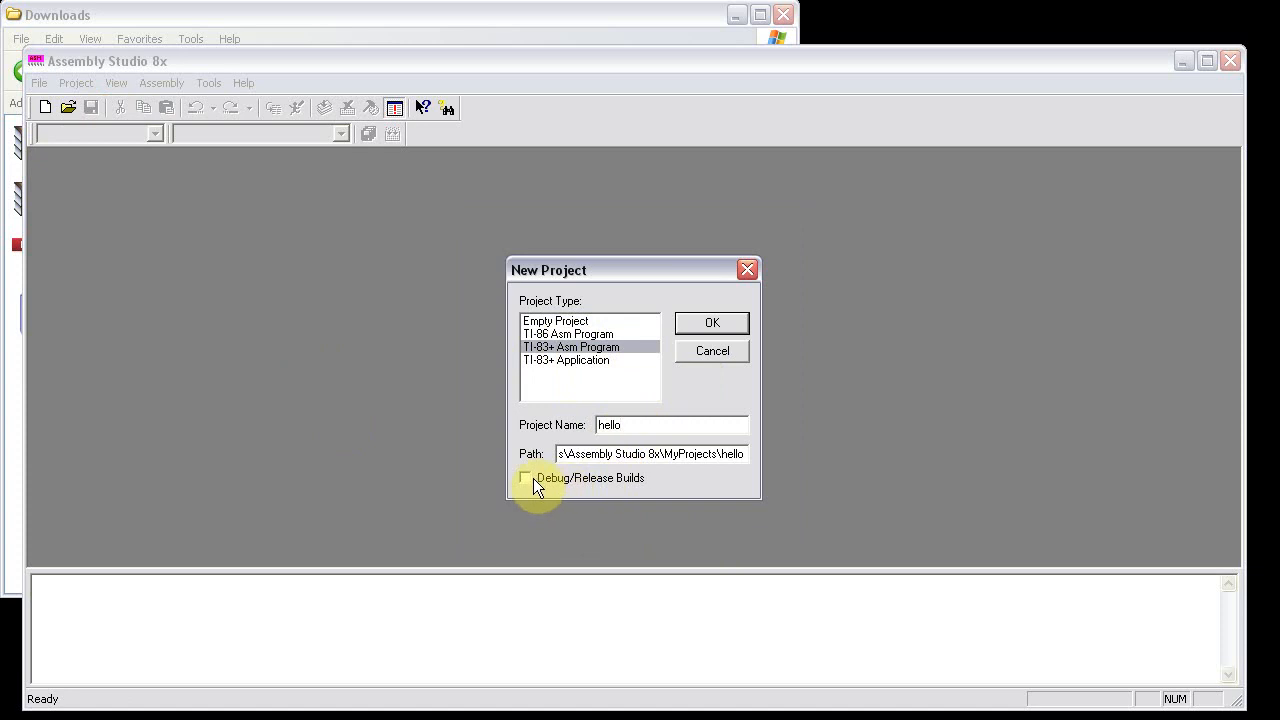
mouse_move(555, 490)
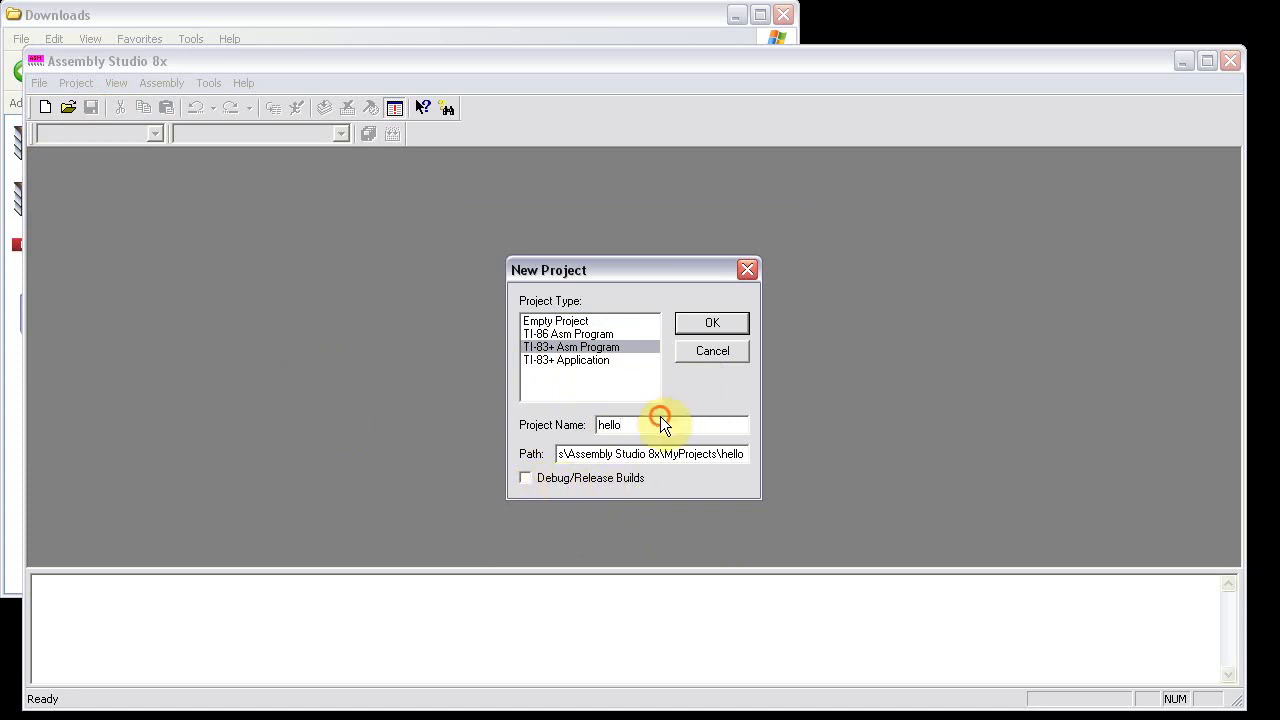
mouse_move(628, 488)
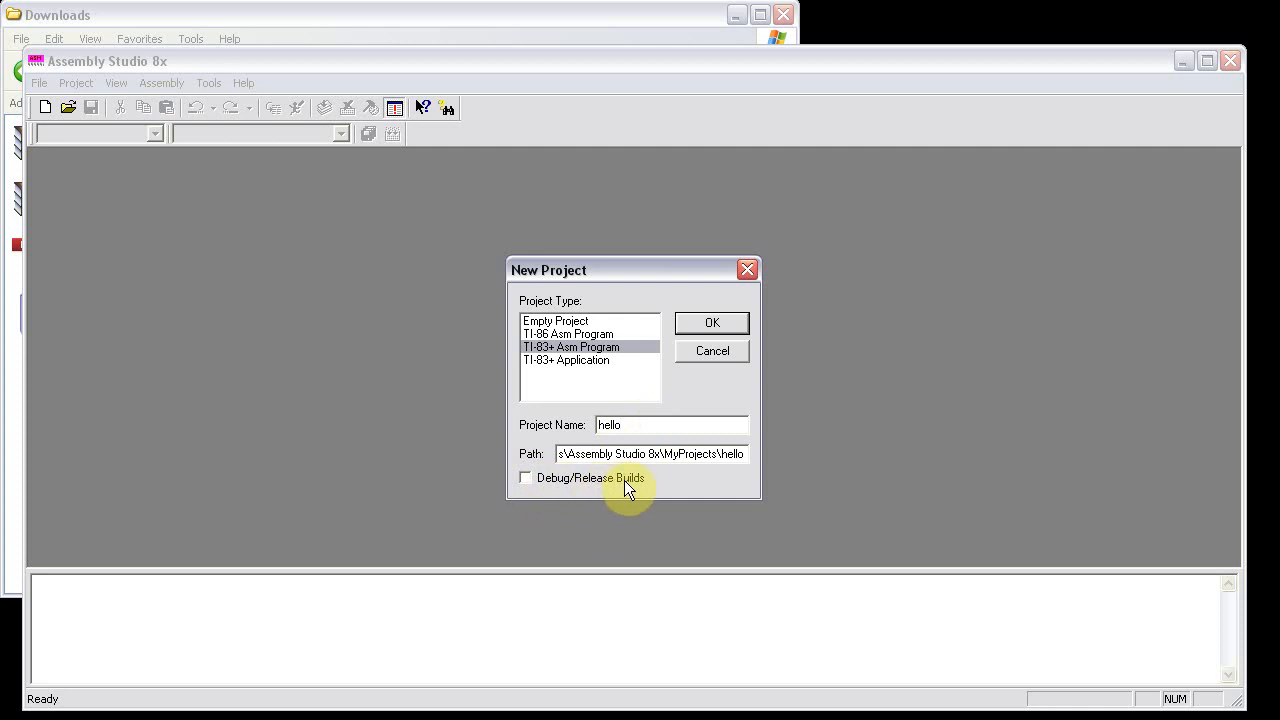
click(712, 322)
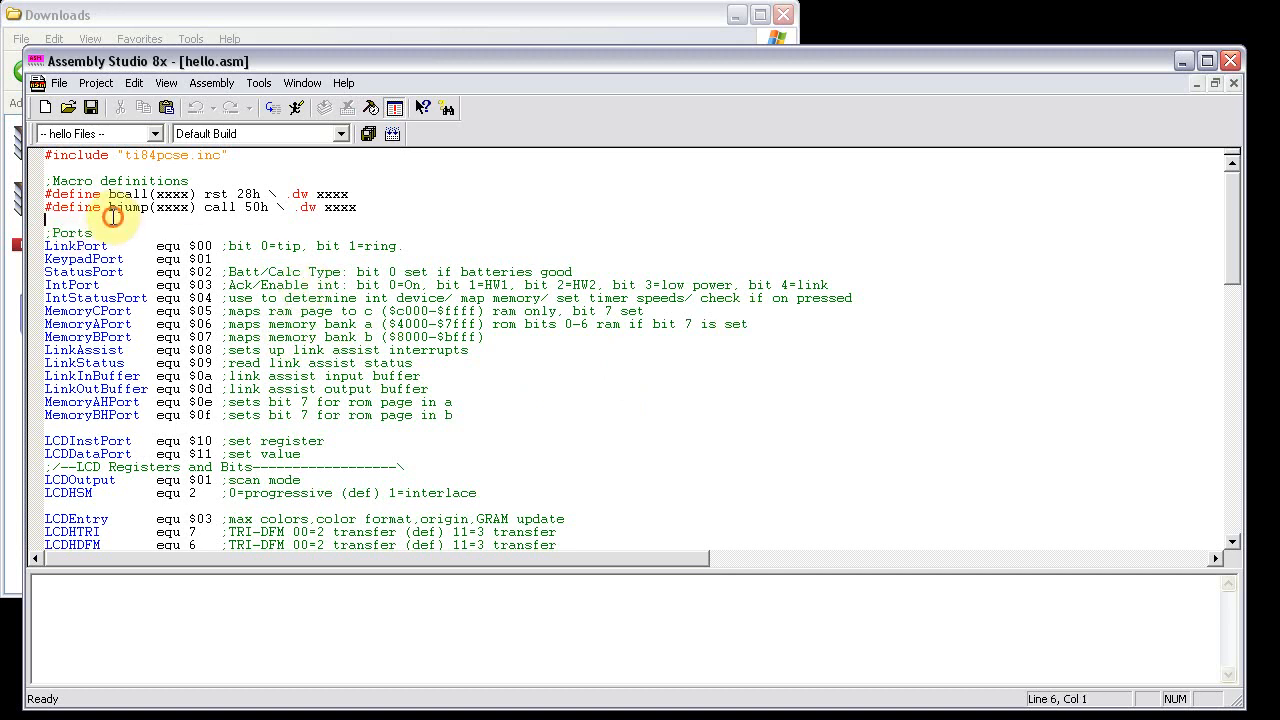
- Add a Hello: label followed by ret on a new line above .end
click(50, 155)
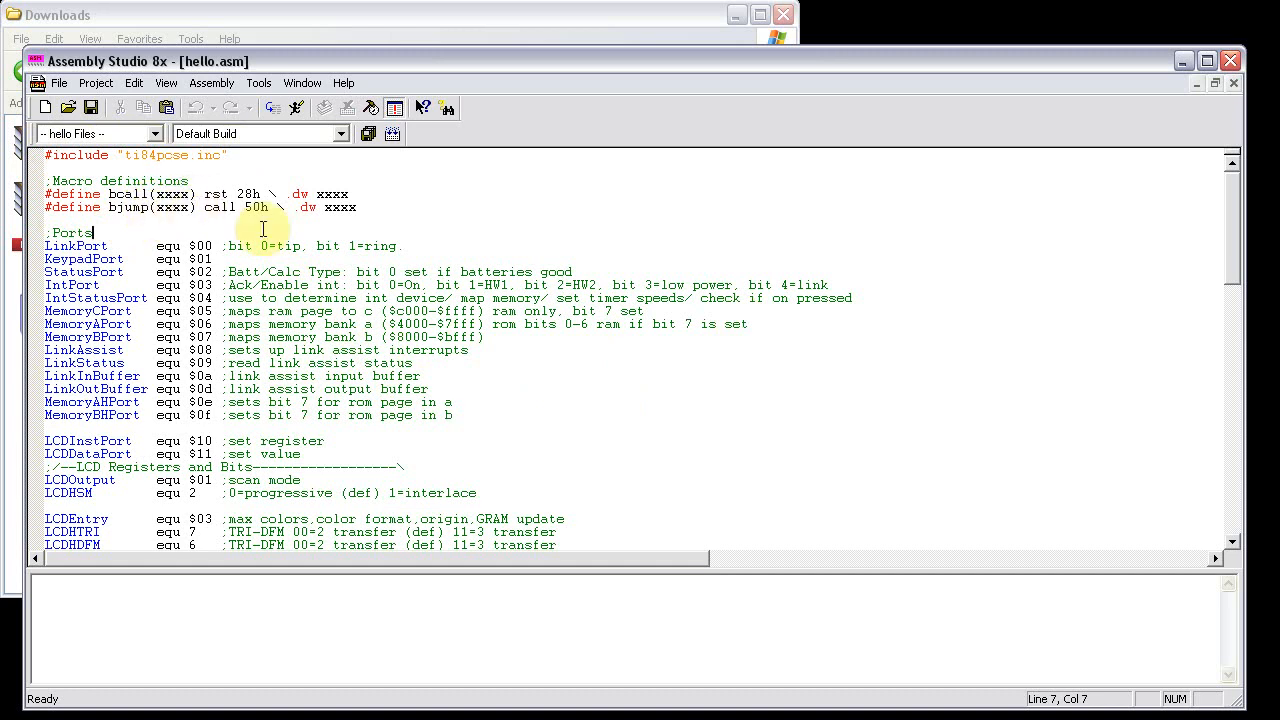
click(172, 246)
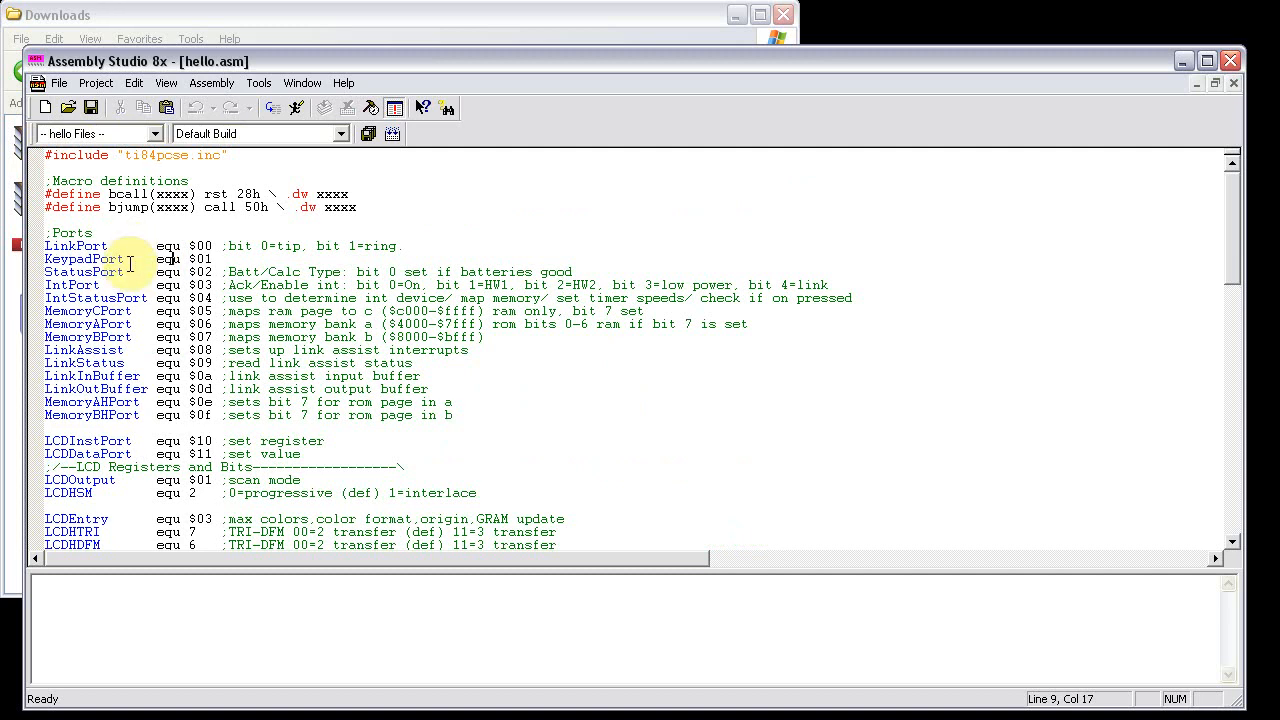
scroll(down, 3)
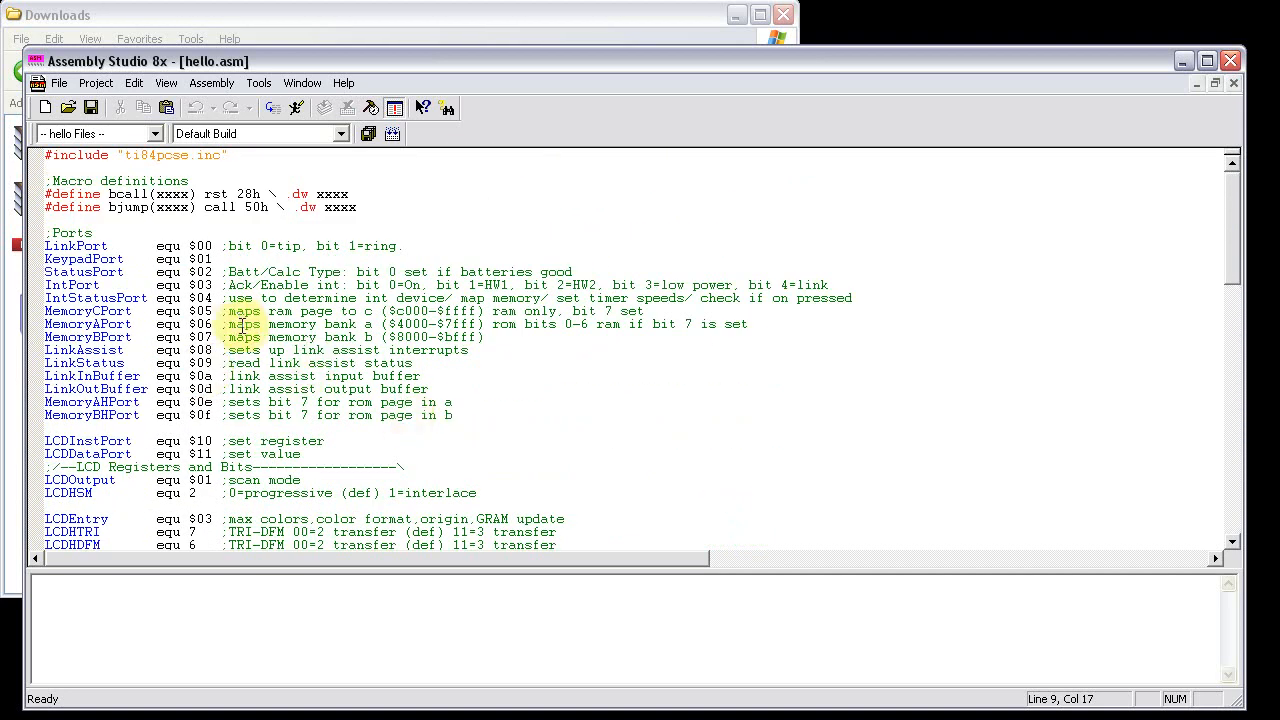
scroll(down, 3)
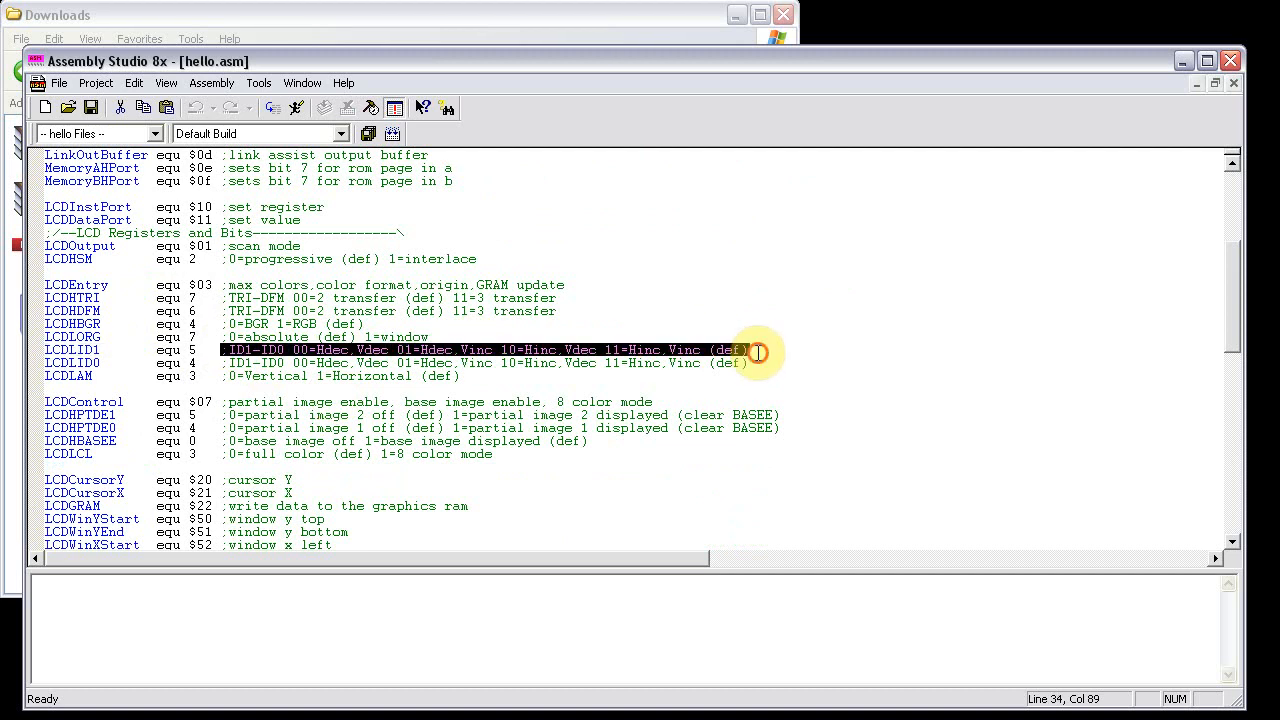
scroll(down, 3)
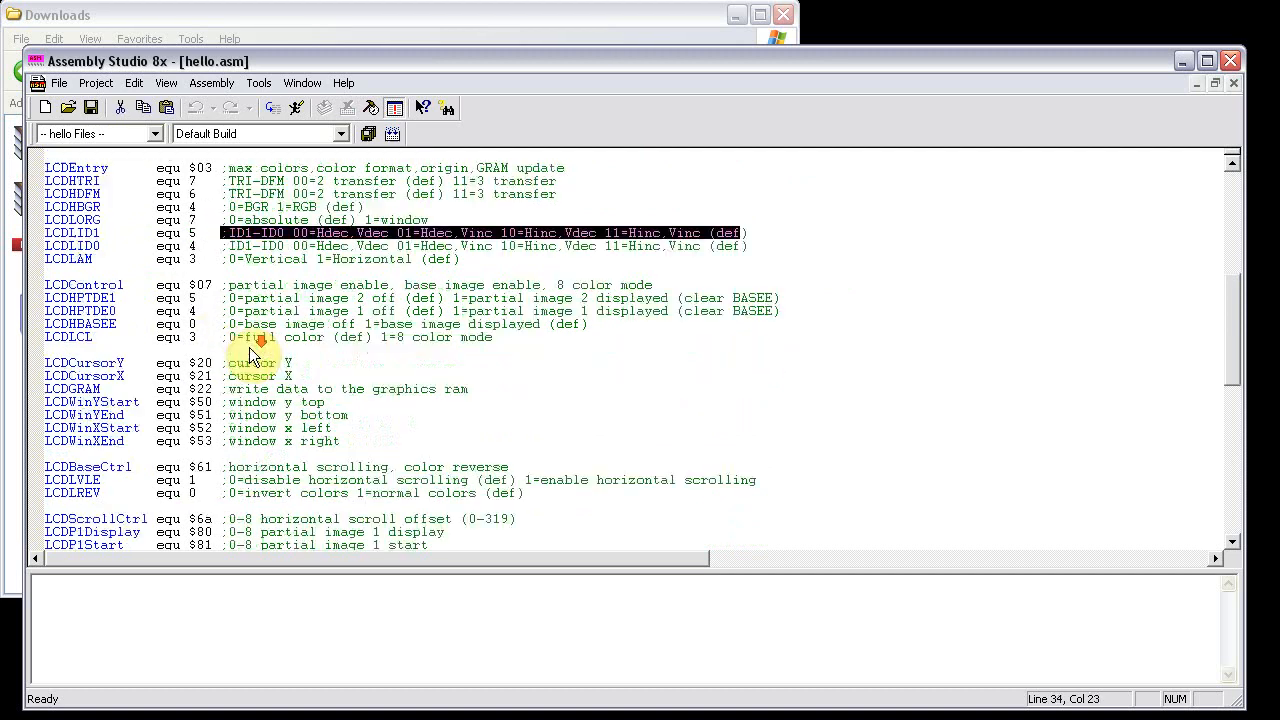
scroll(down, 3)
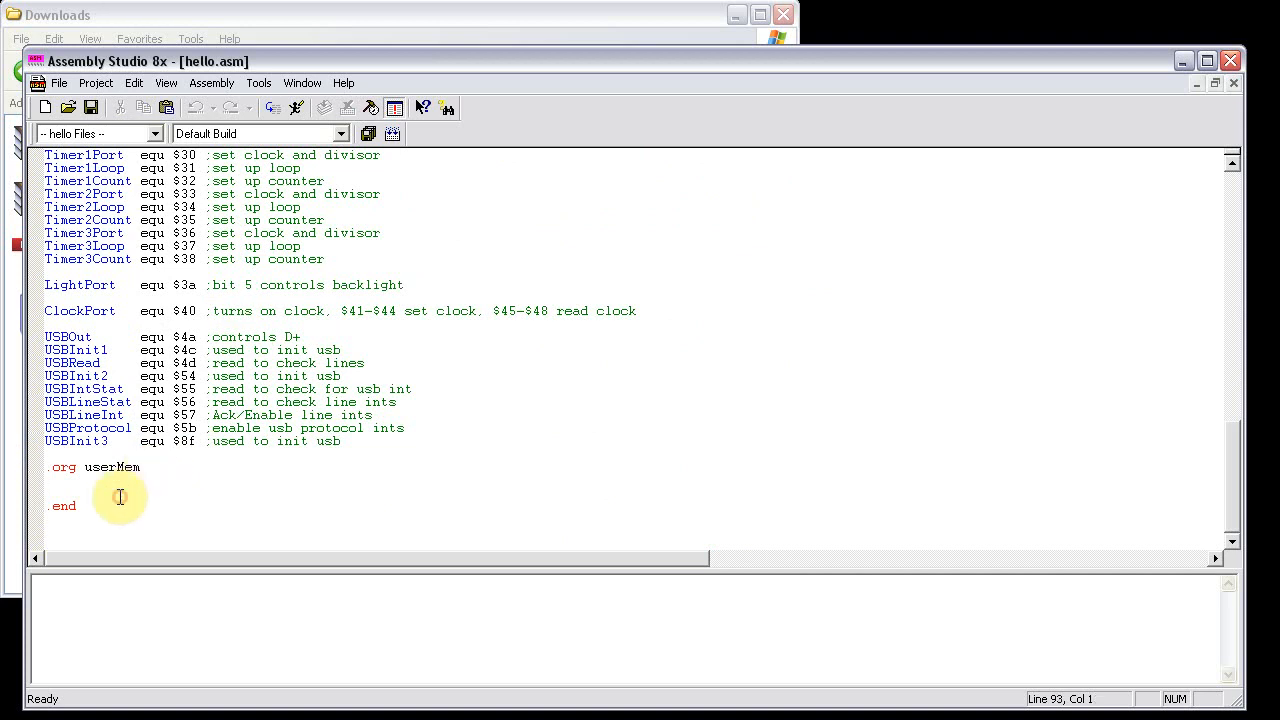
key(enter)
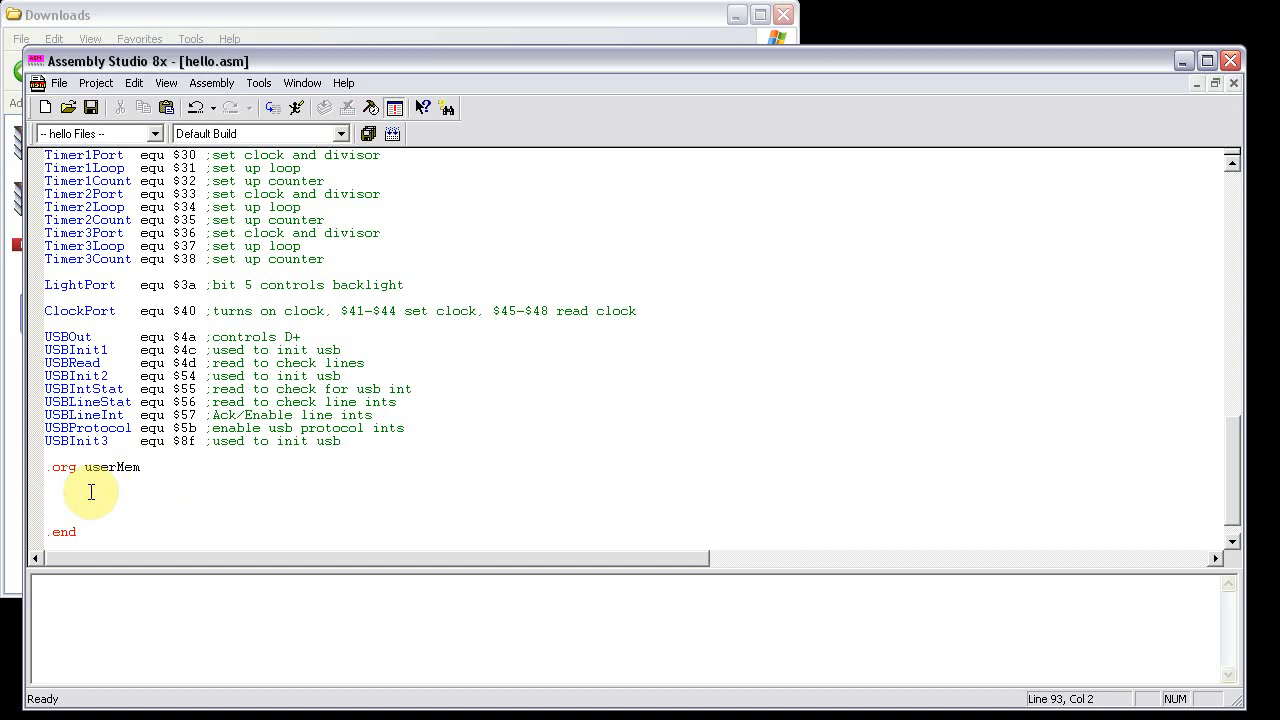
text(H)
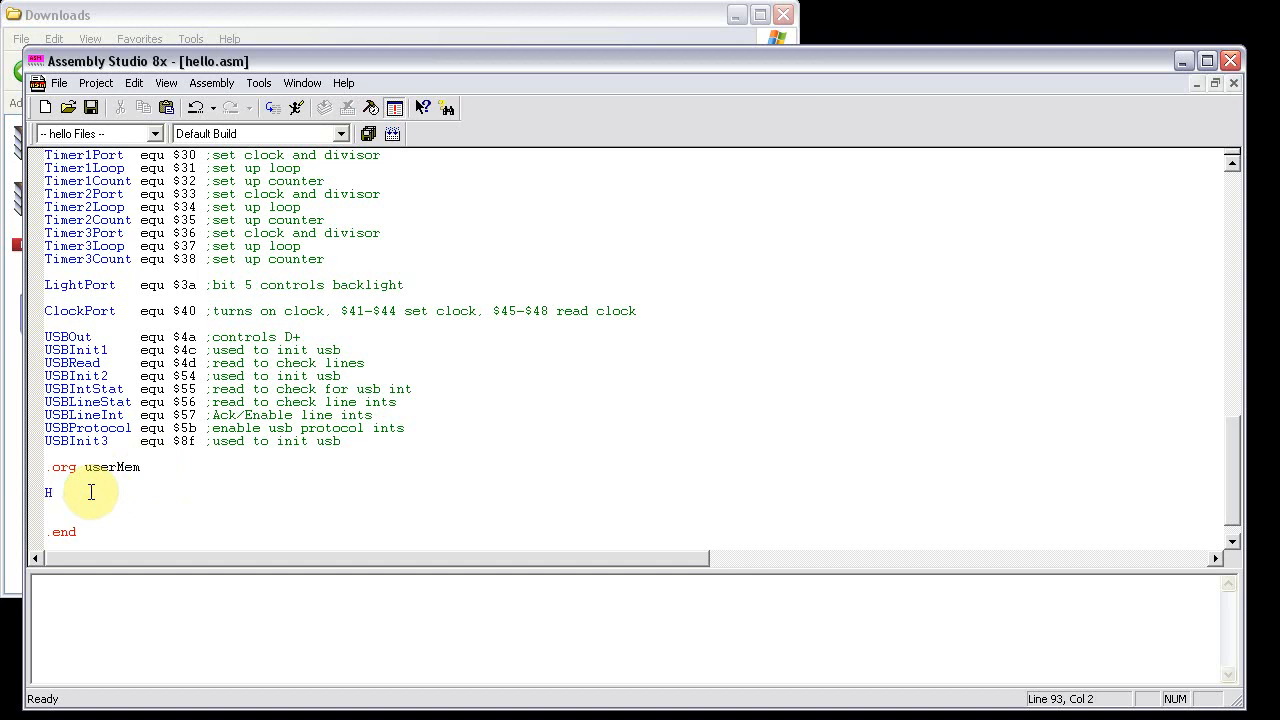
text(ello)
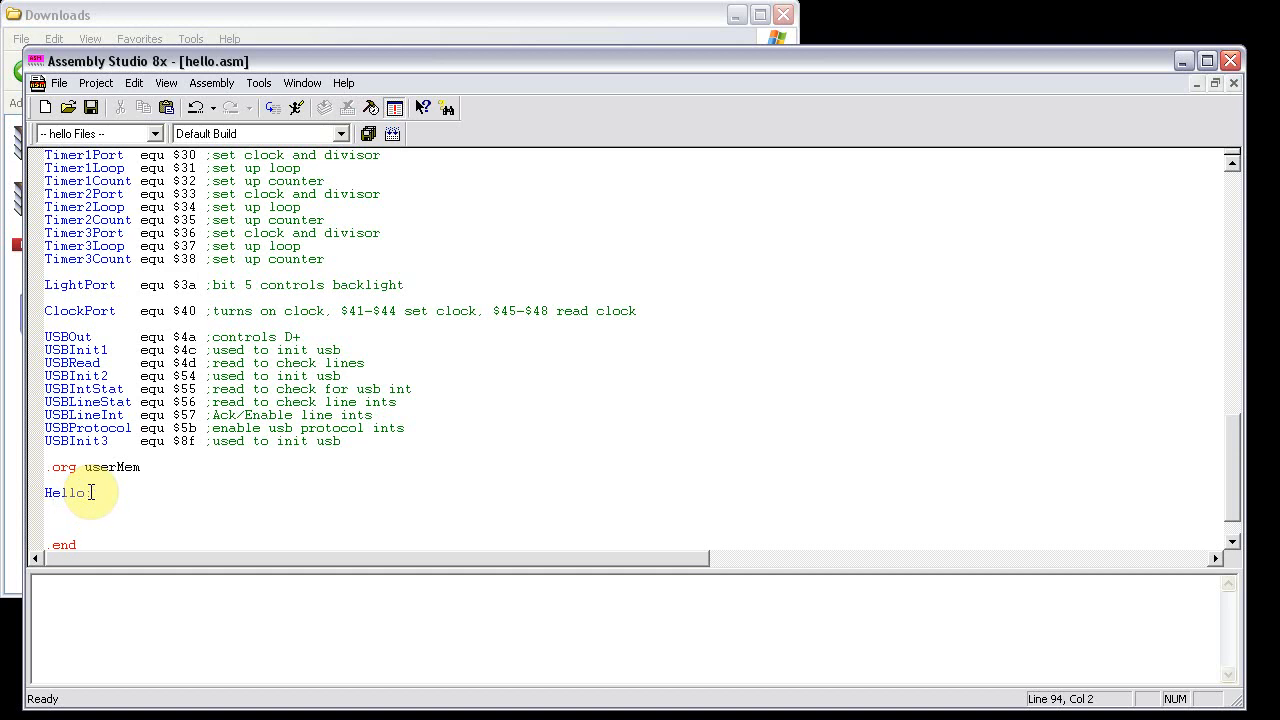
text(ret)
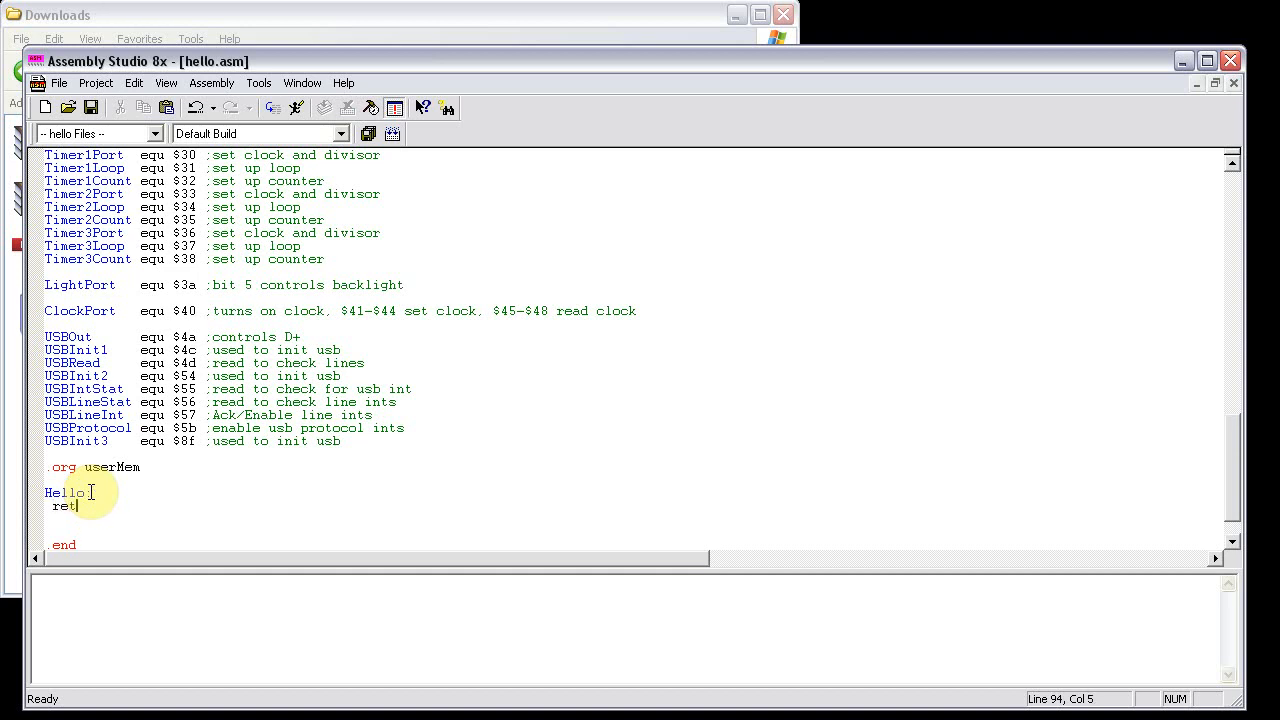
- Add an ld a,20 line below .end
key(enter)
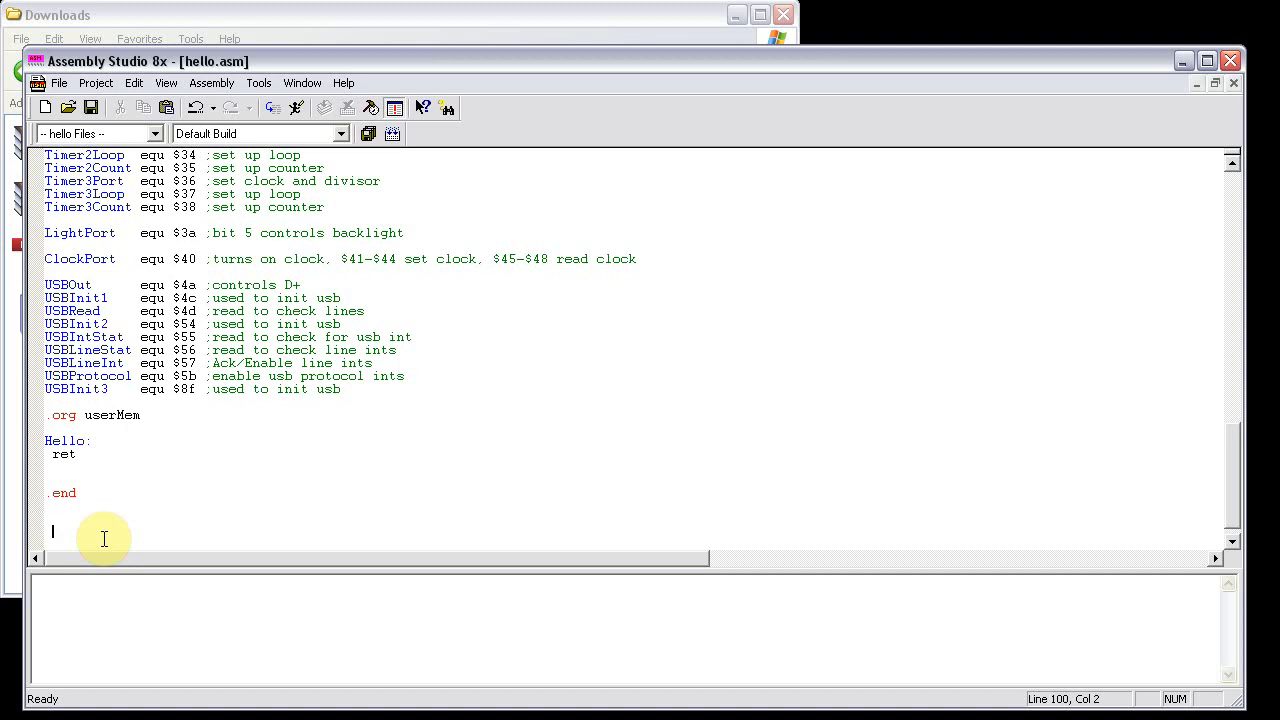
text(l)
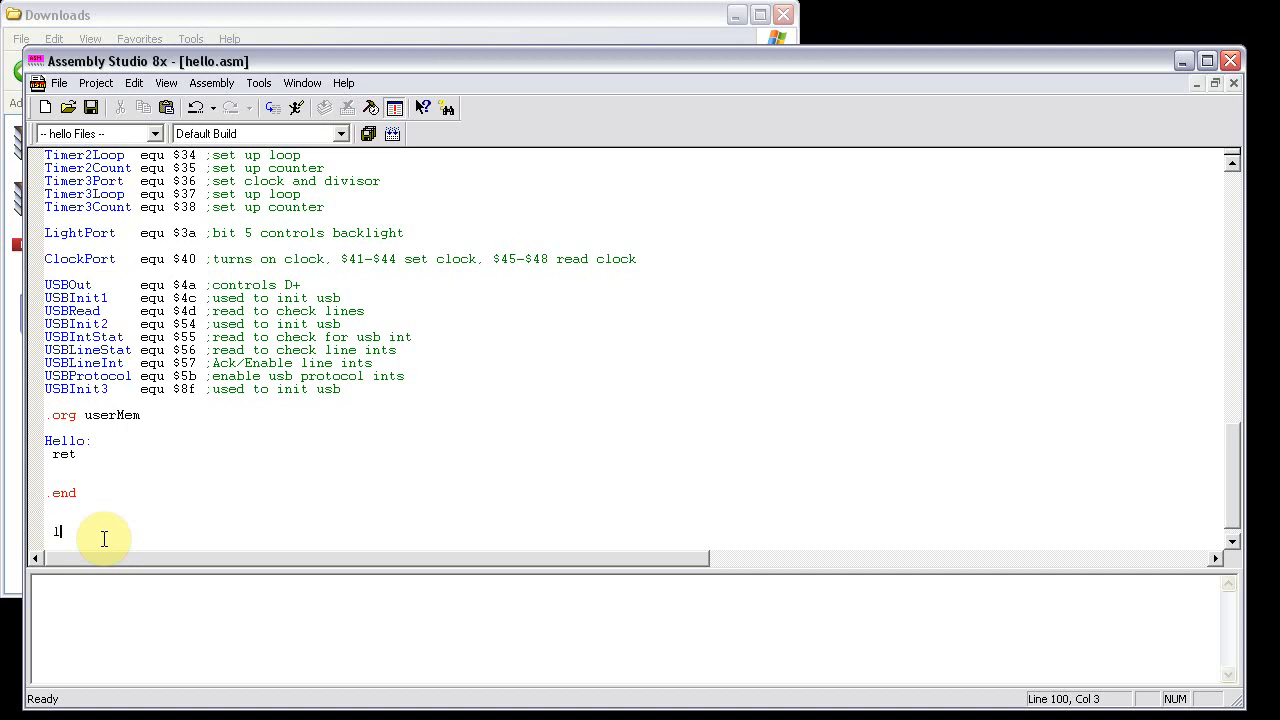
text(d a,)
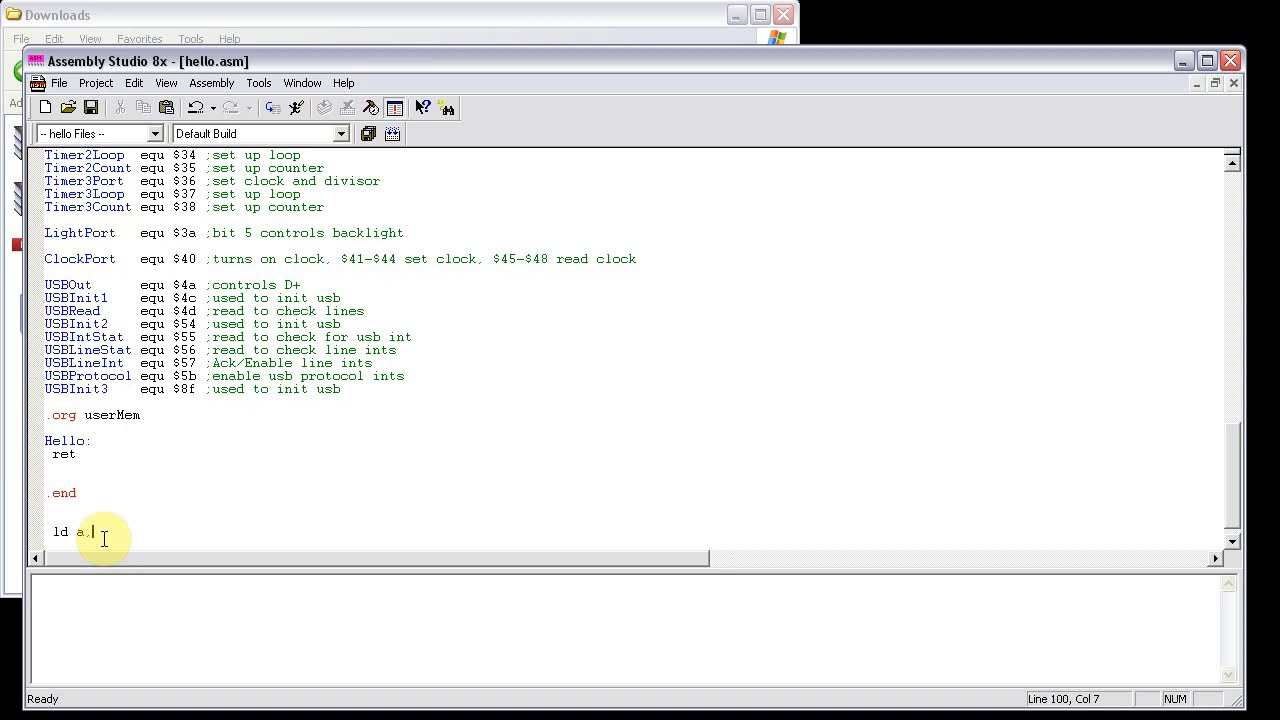
text(2)
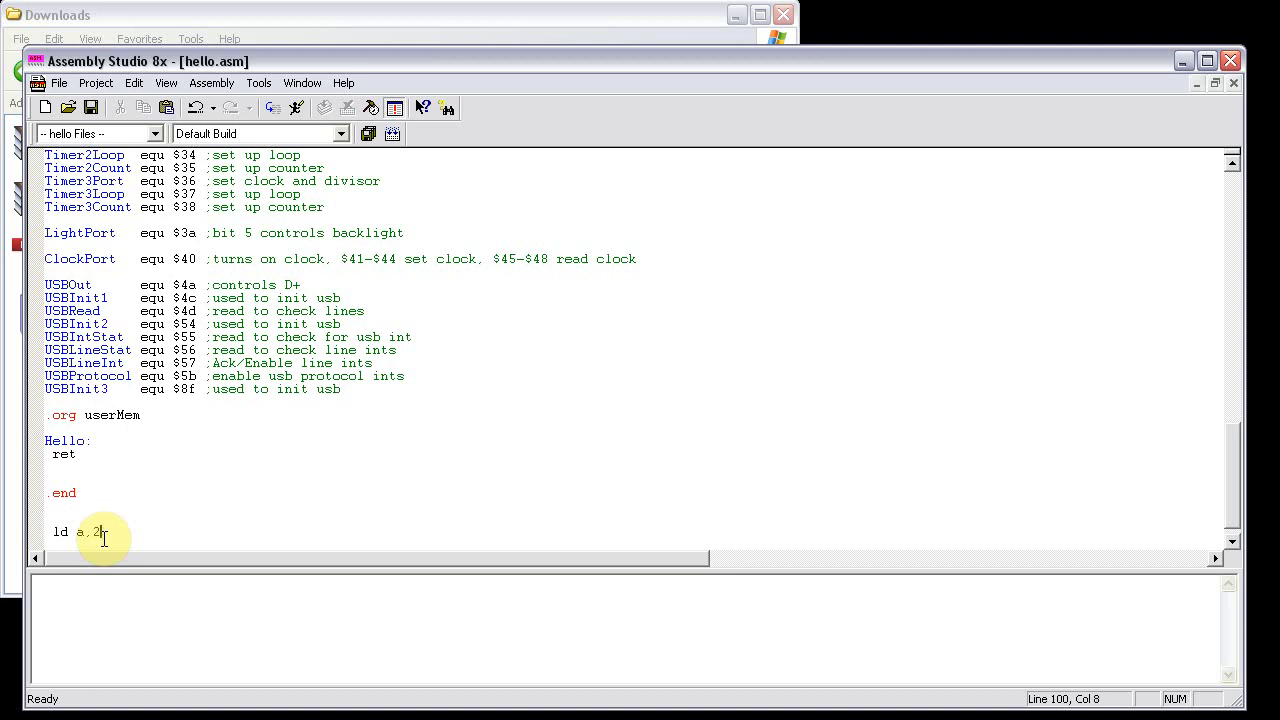
text(0)
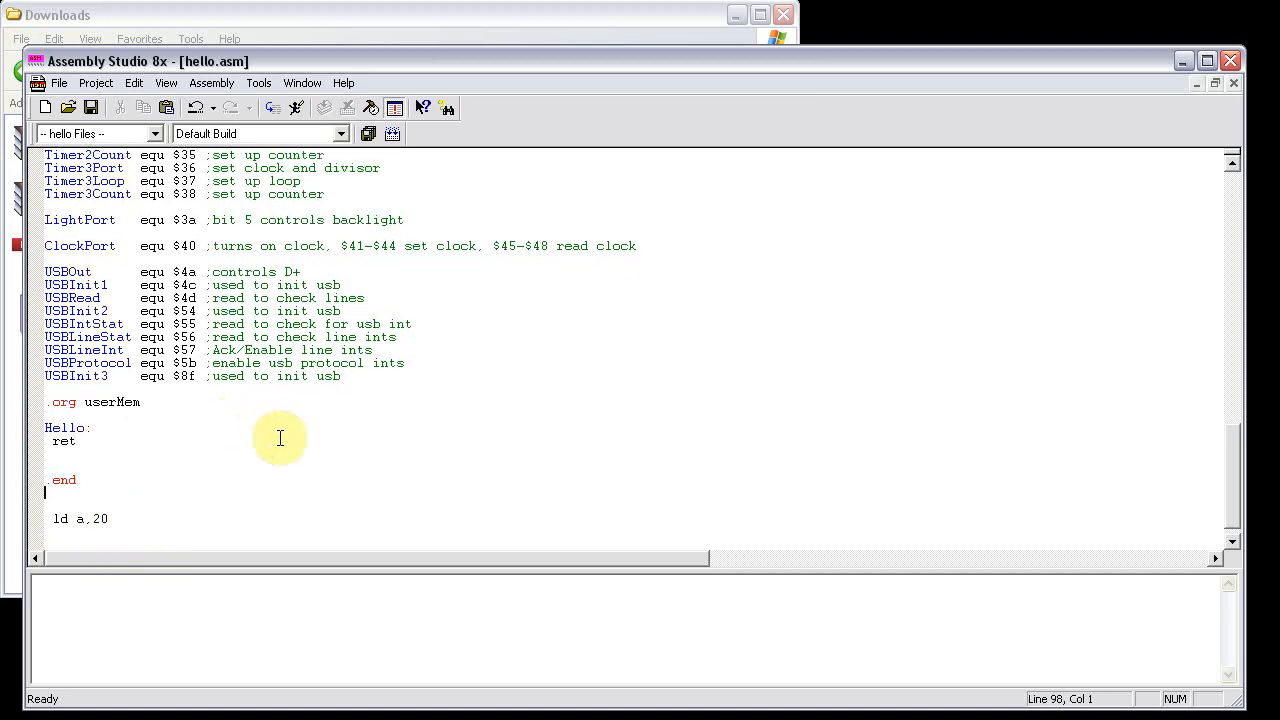
- Switch the hello.asm build step to the TI-84 Plus C SE (.8cp) plugin and build, getting 0 errors
click(140, 456)
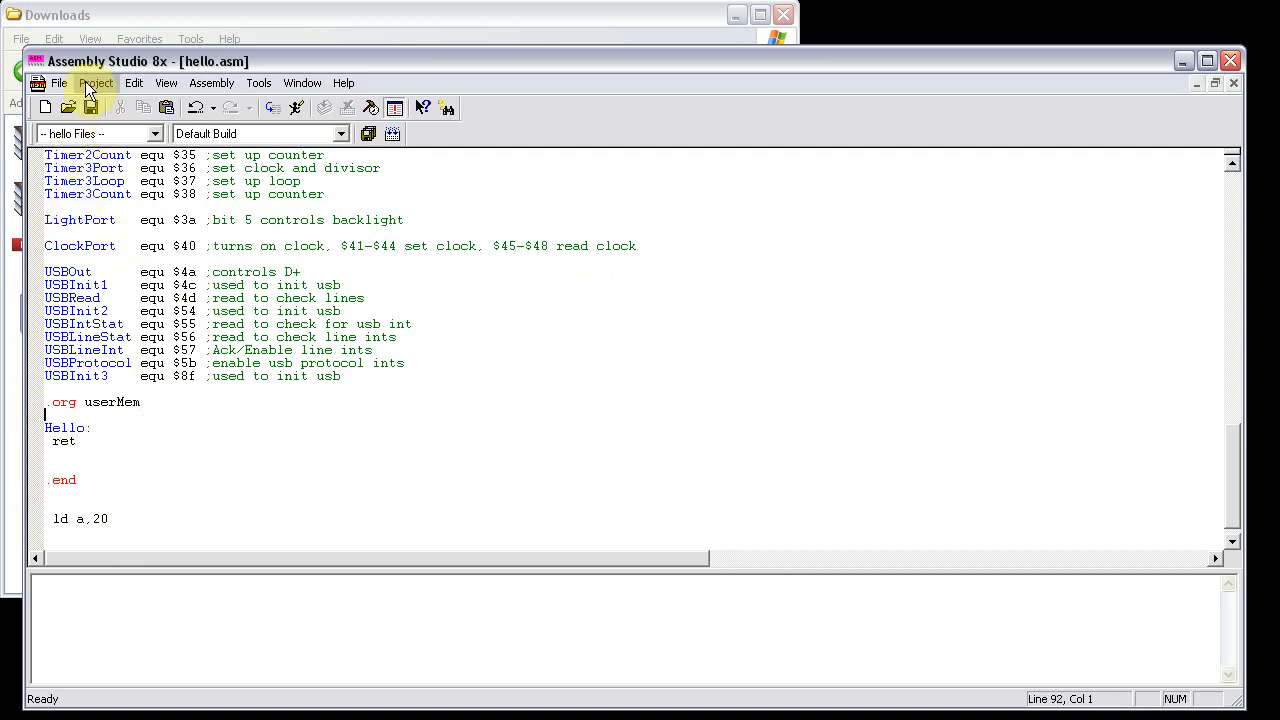
click(96, 82)
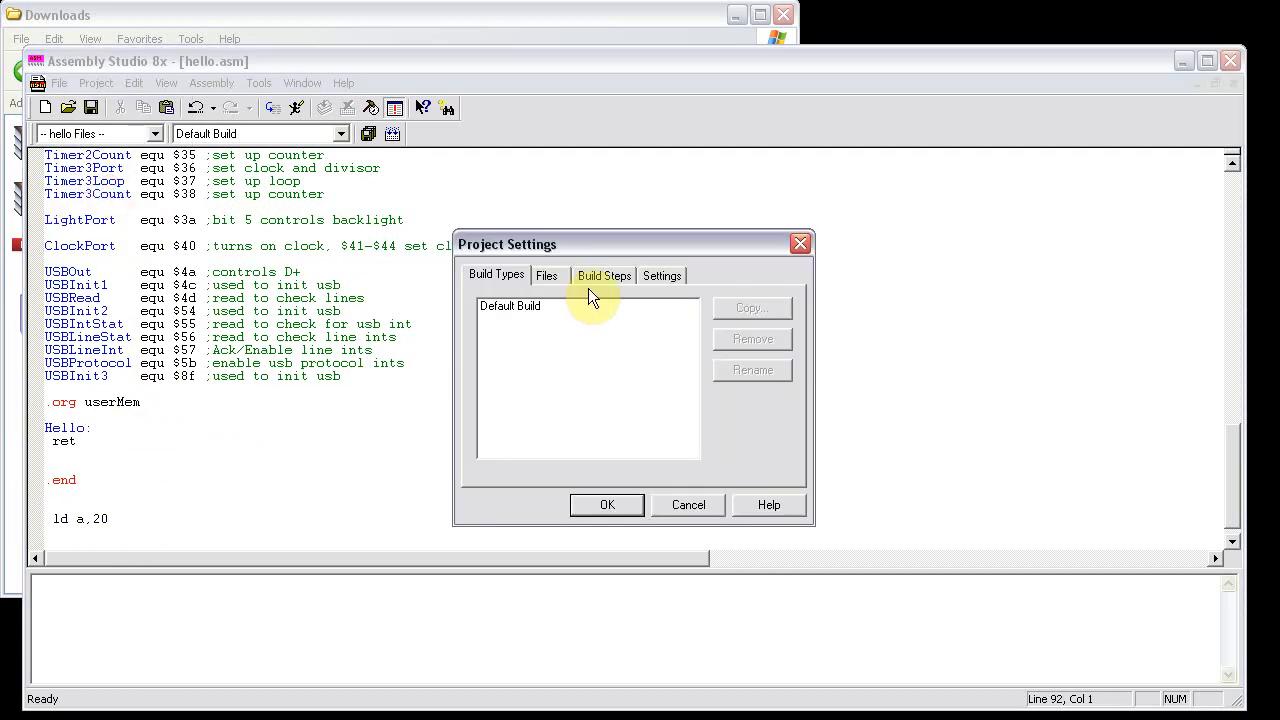
click(604, 275)
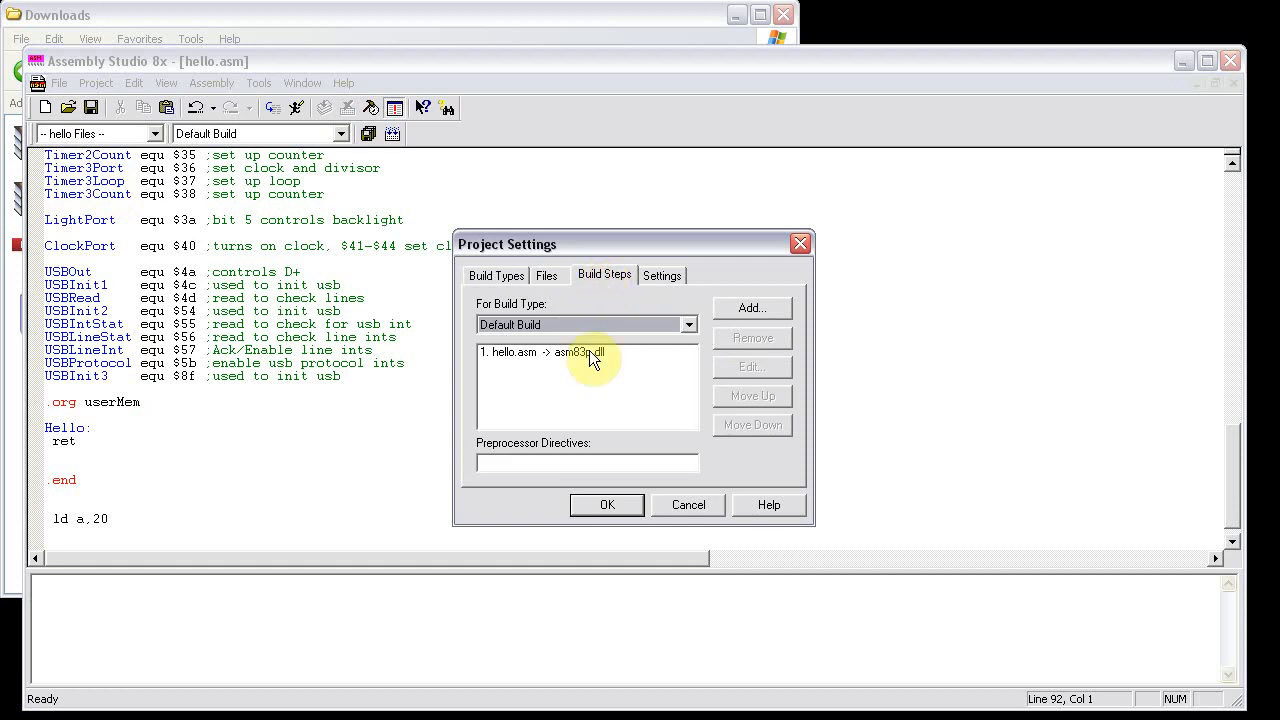
click(540, 351)
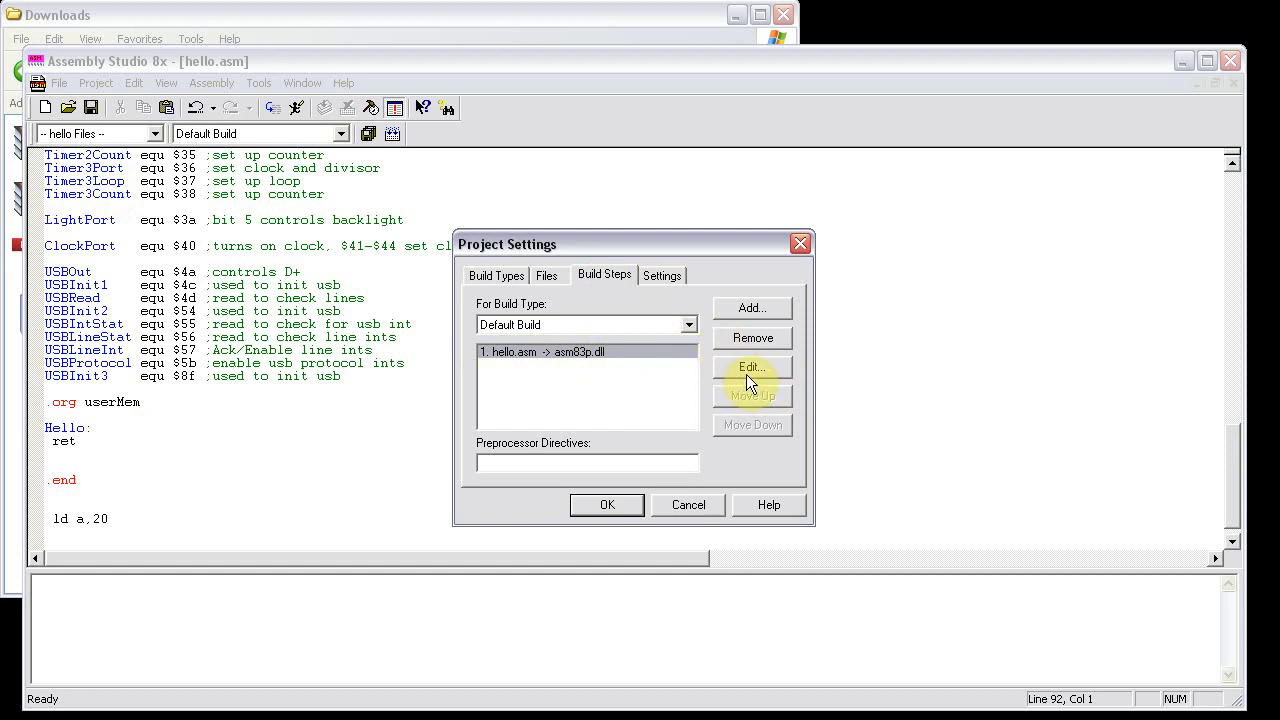
click(752, 367)
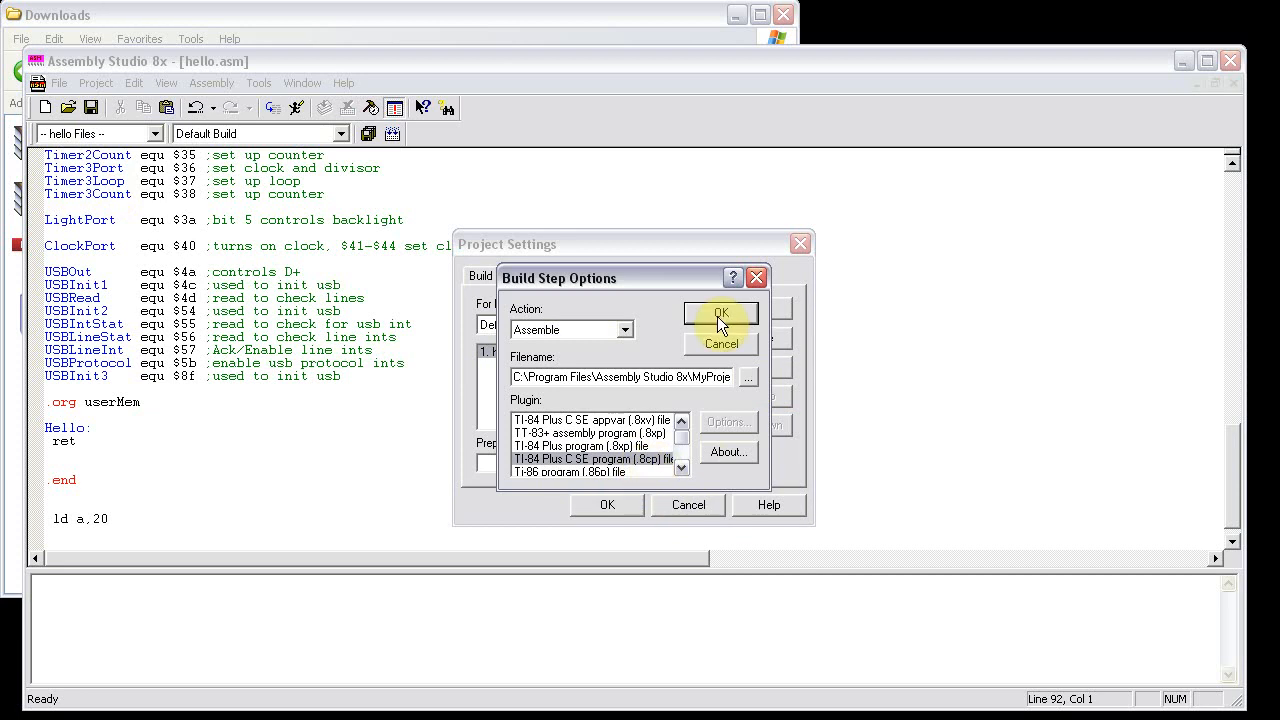
click(721, 313)
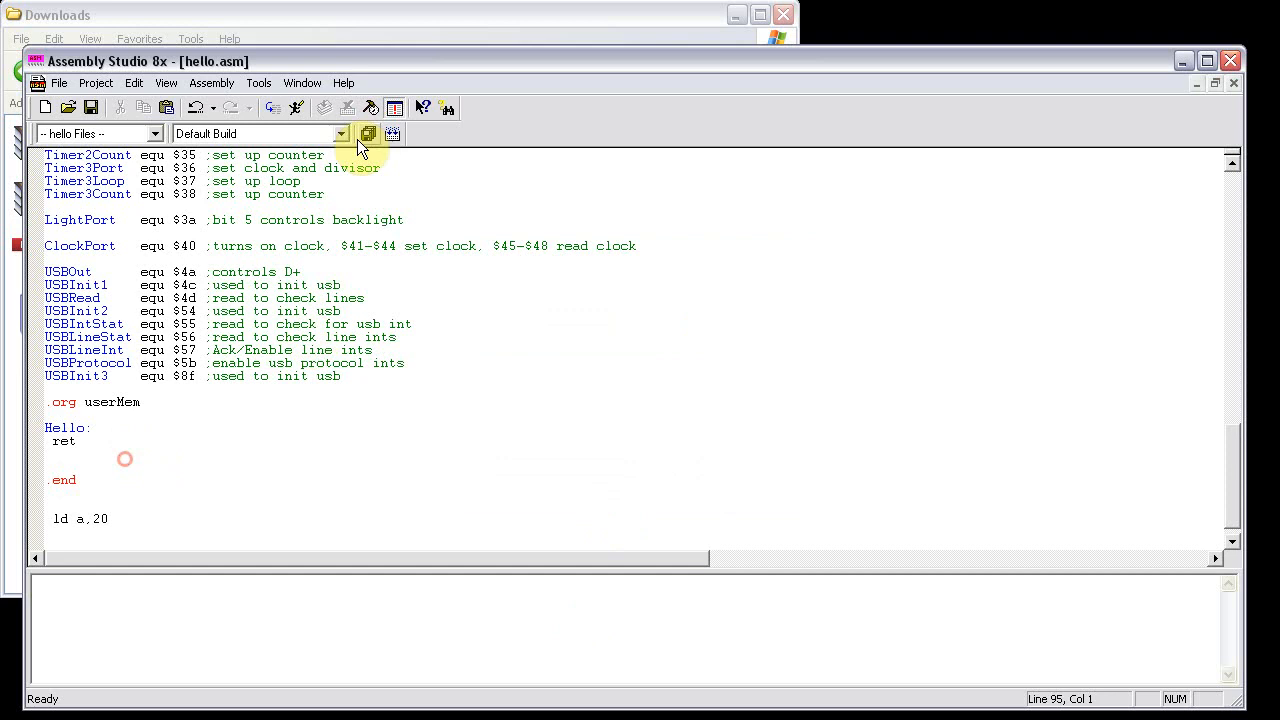
click(368, 134)
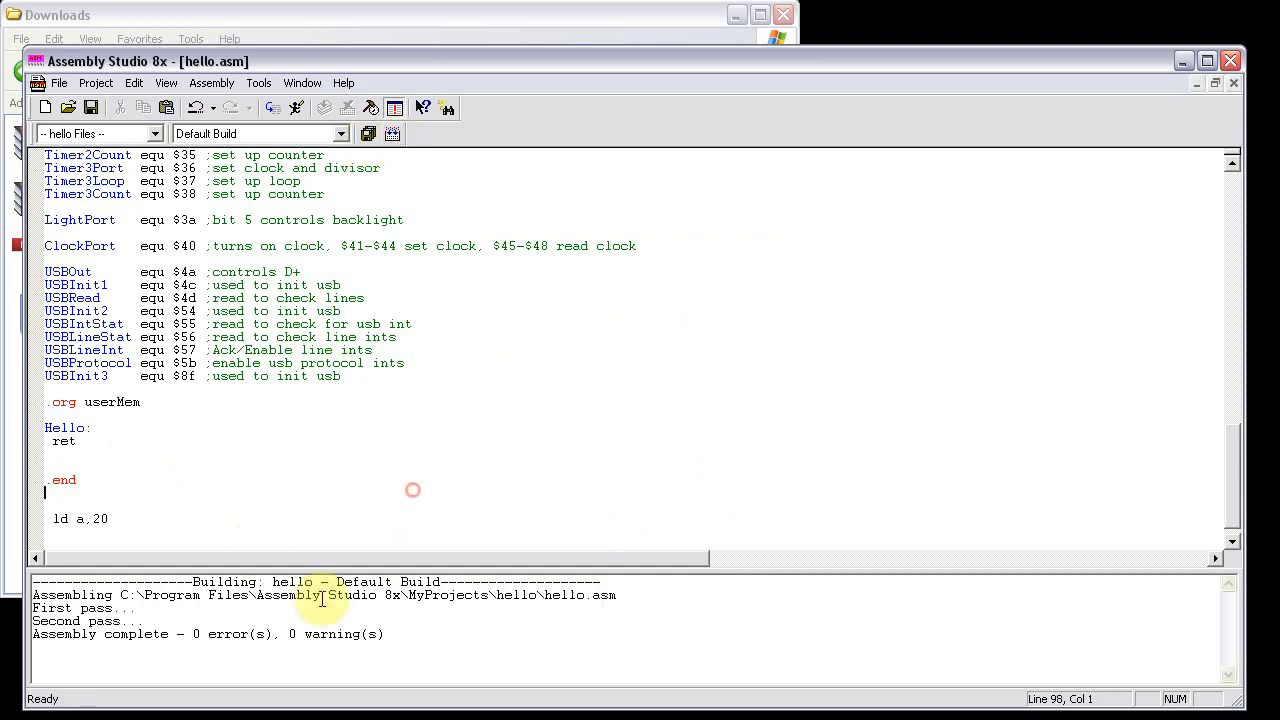
mouse_move(373, 637)
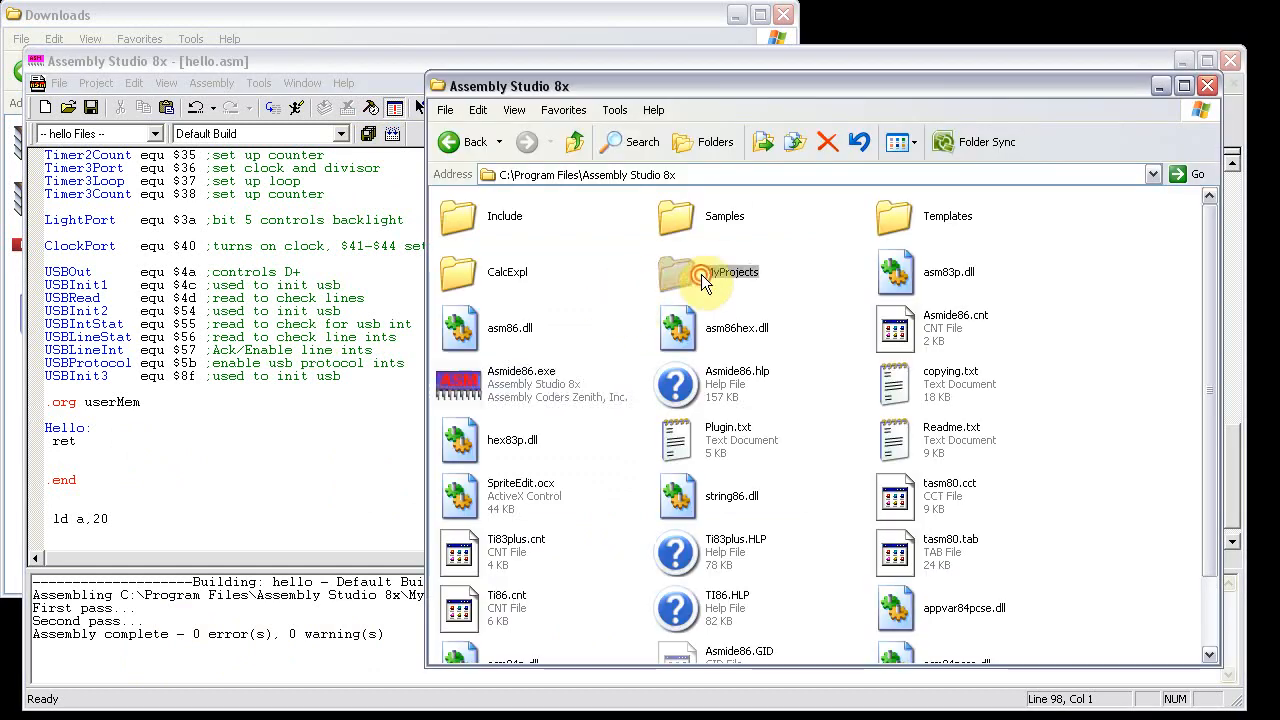
- Open MyProjects\hello, select the built hello.8cp, and return to Assembly Studio 8x
double_click(679, 272)
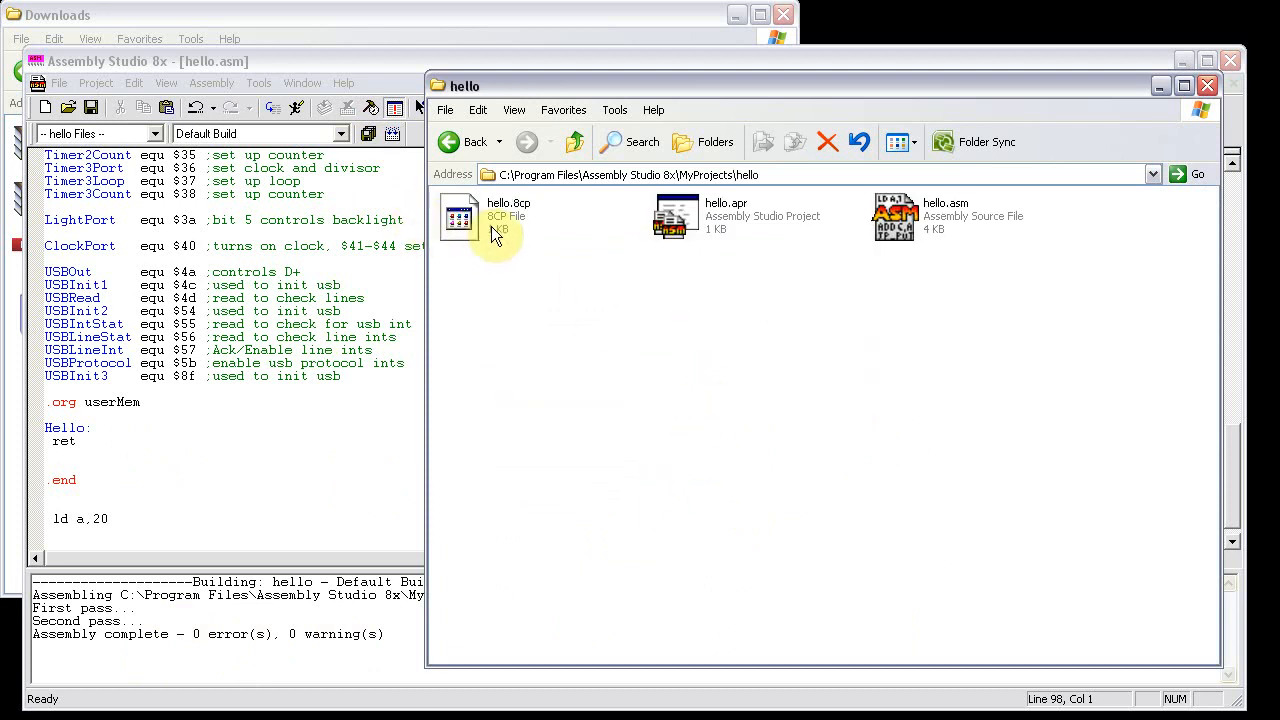
click(508, 216)
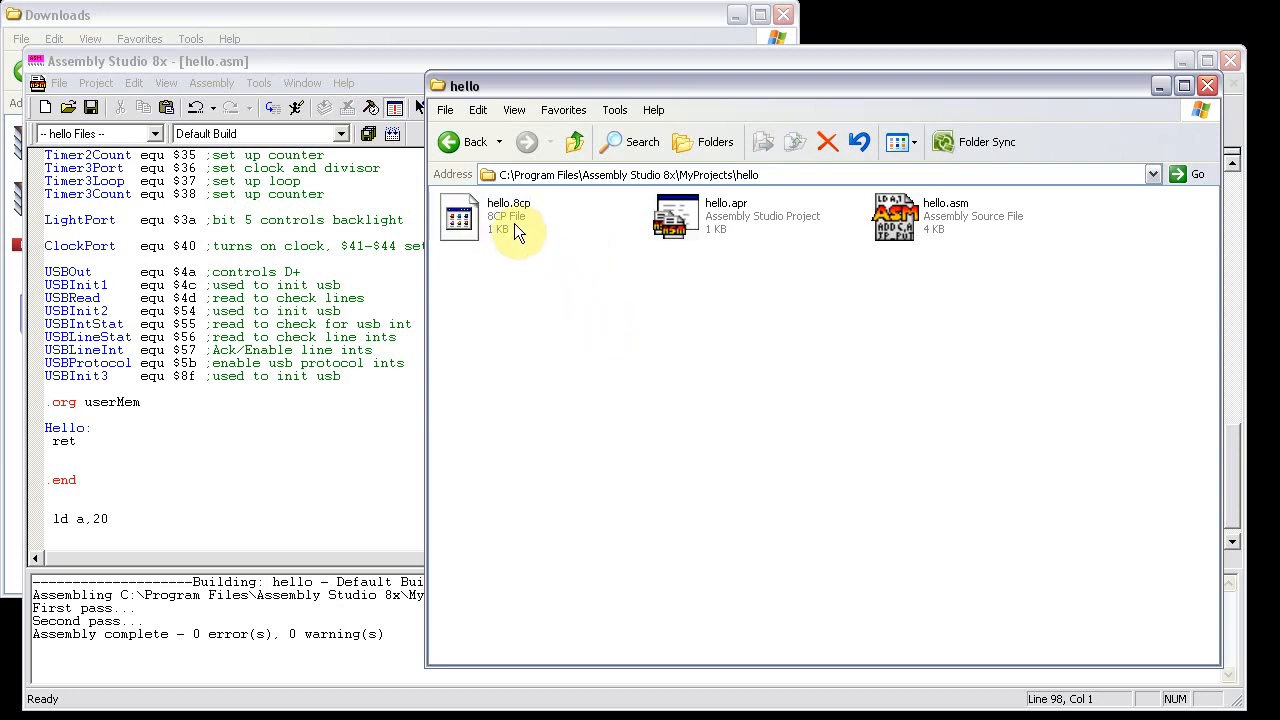
mouse_move(617, 233)
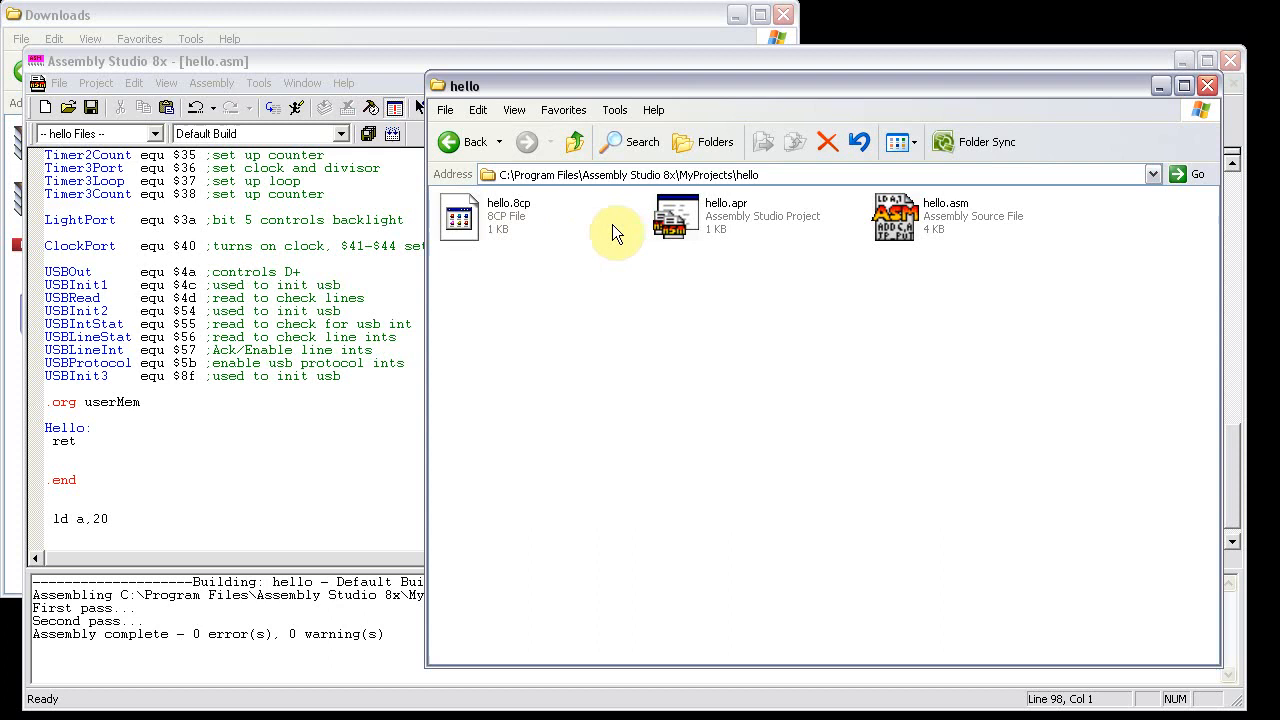
mouse_move(596, 297)
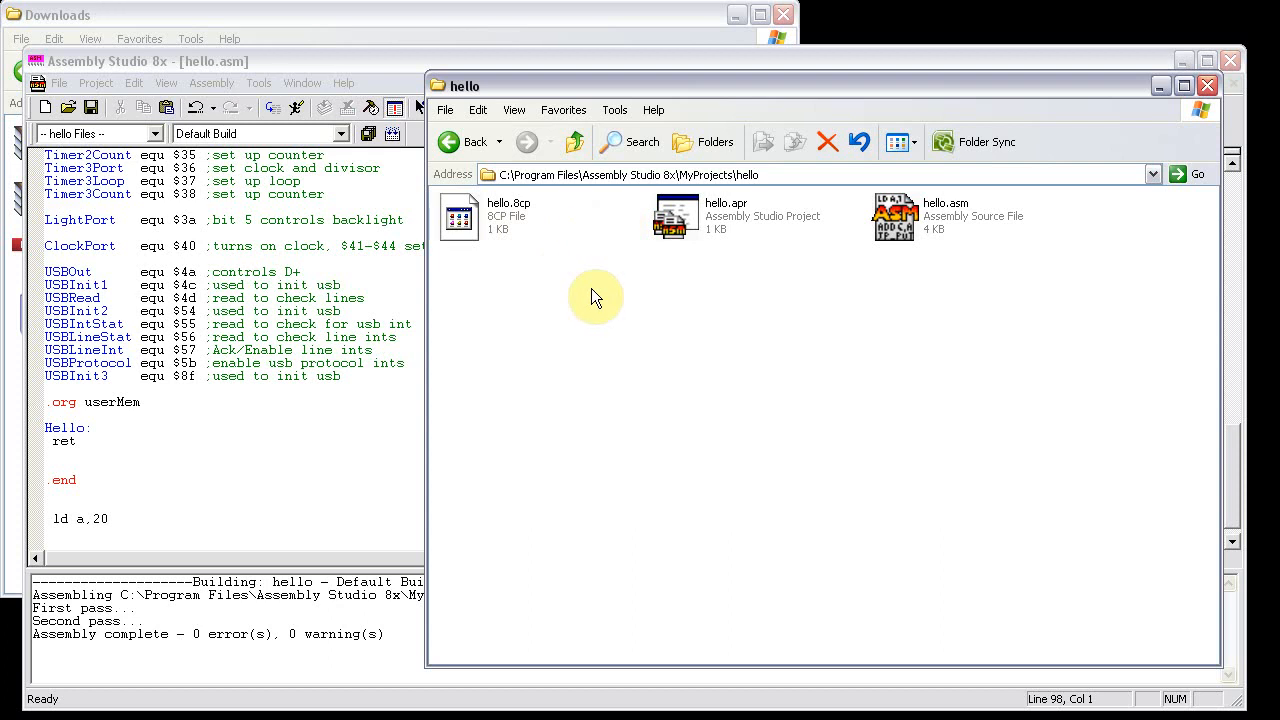
mouse_move(510, 258)
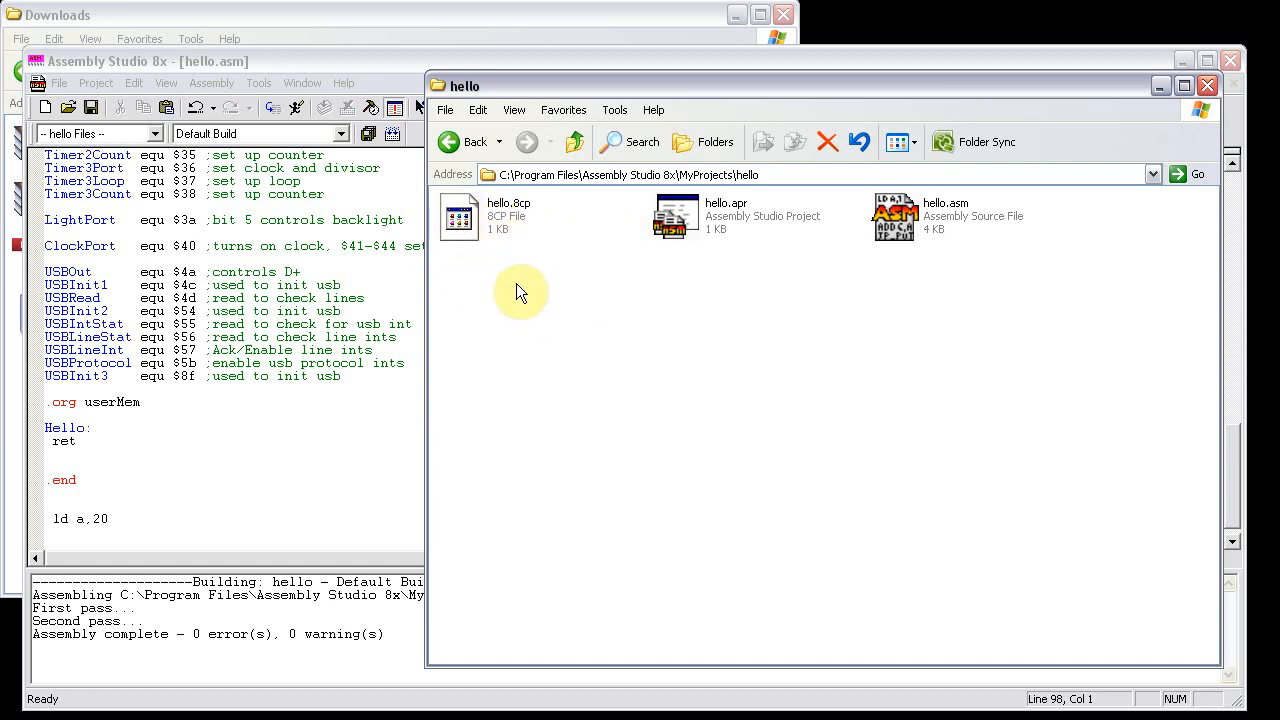
mouse_move(1168, 218)
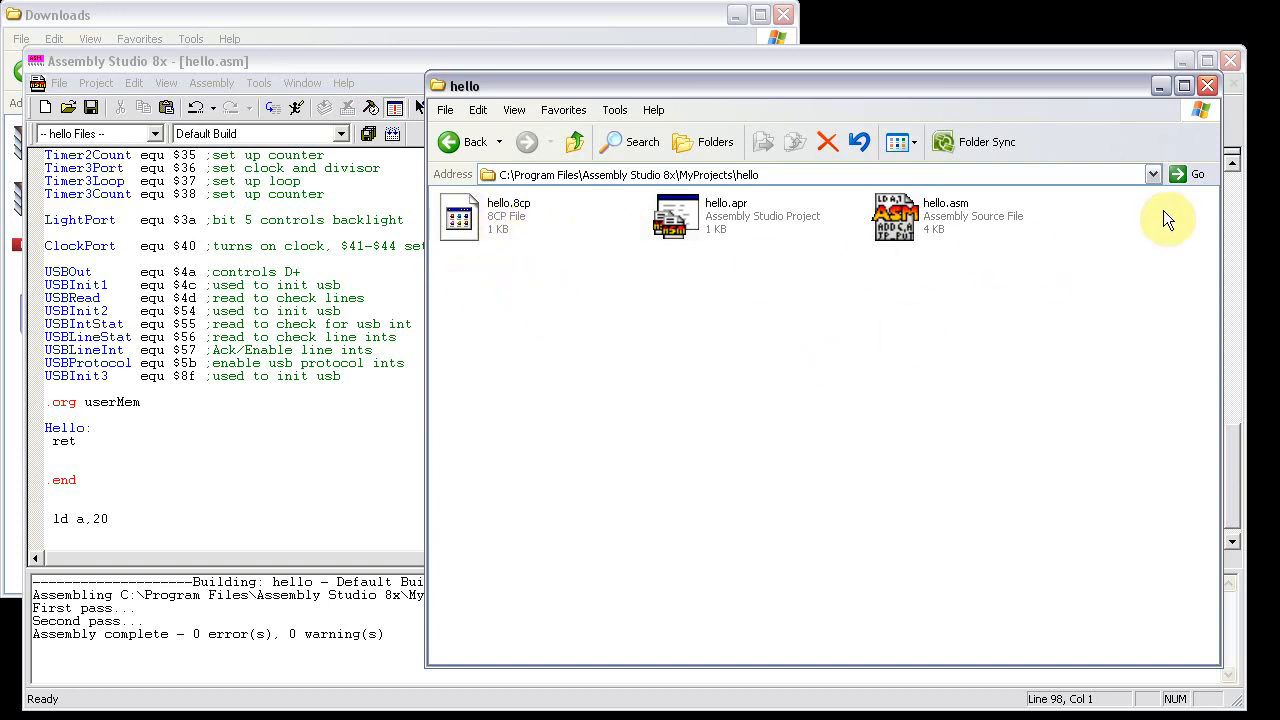
click(140, 61)
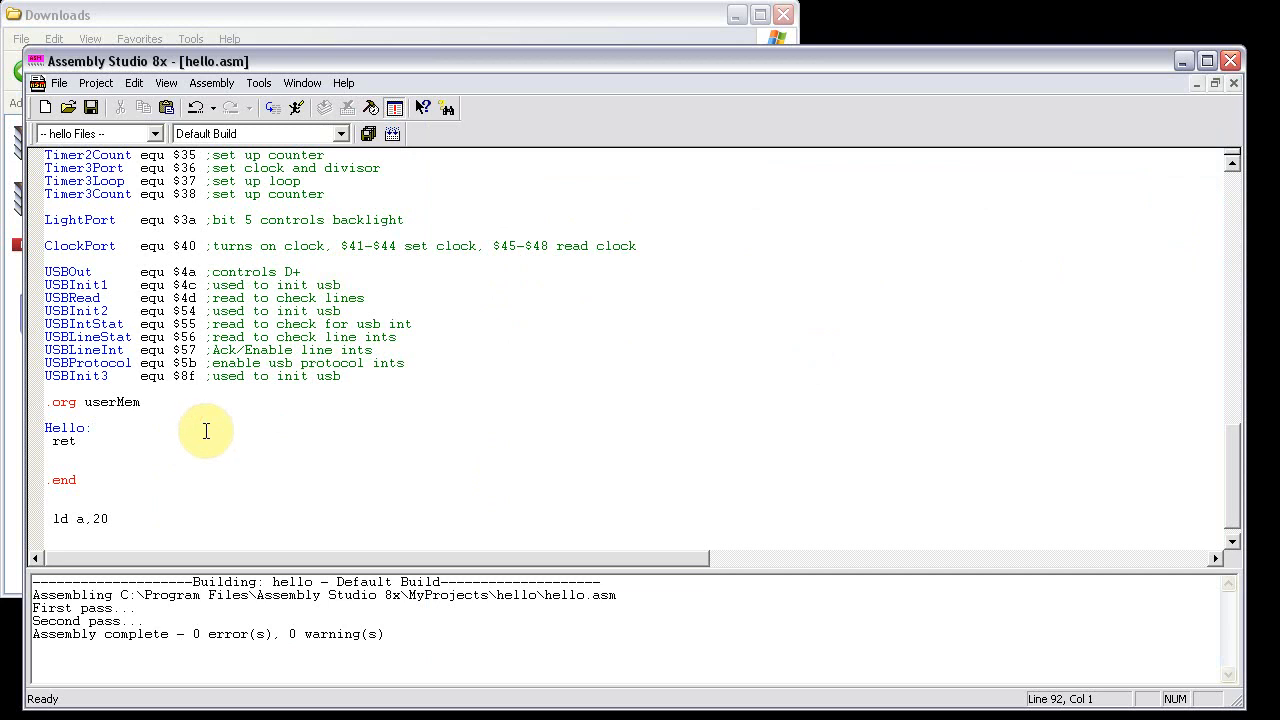
mouse_move(200, 447)
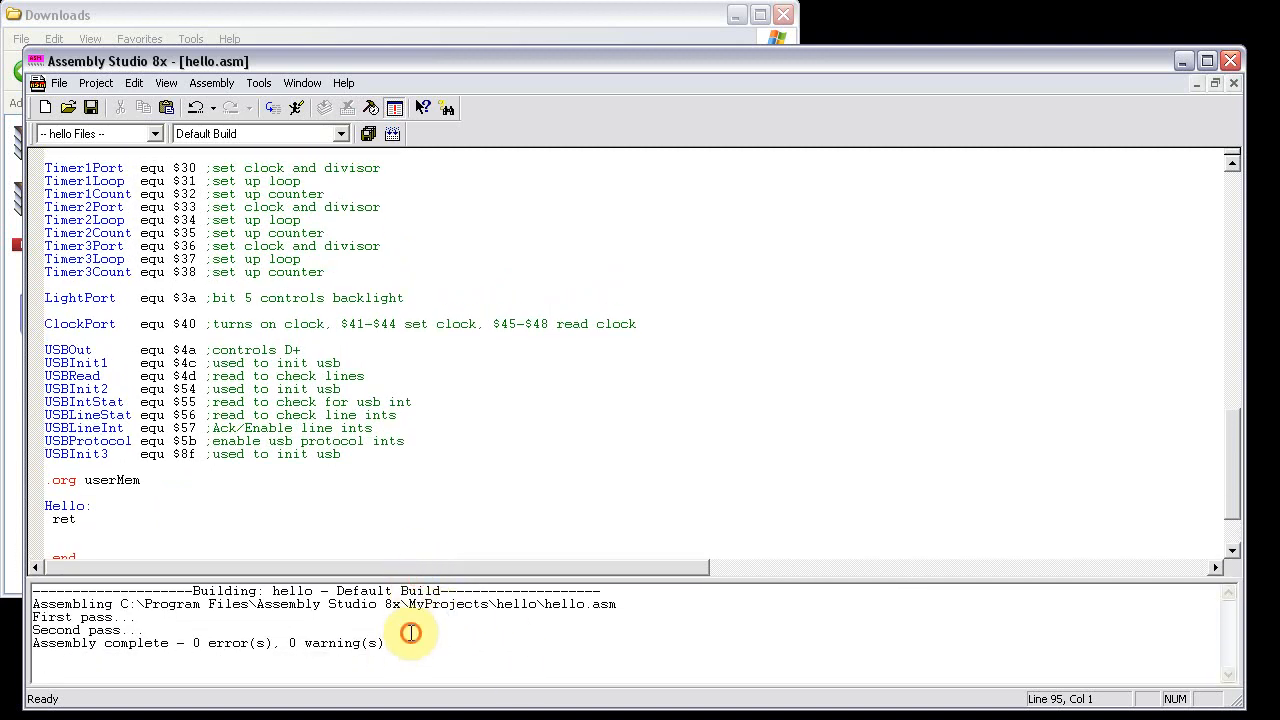
mouse_move(425, 630)
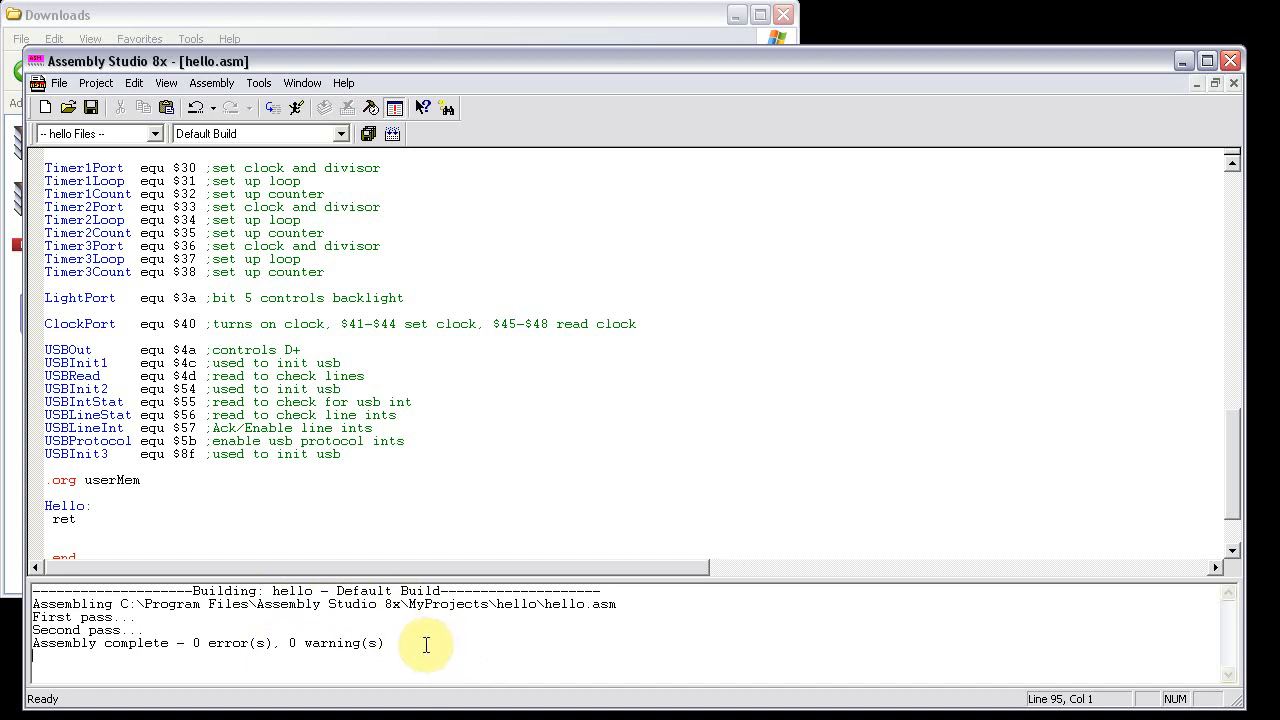
mouse_move(386, 296)
text(ld a,20)
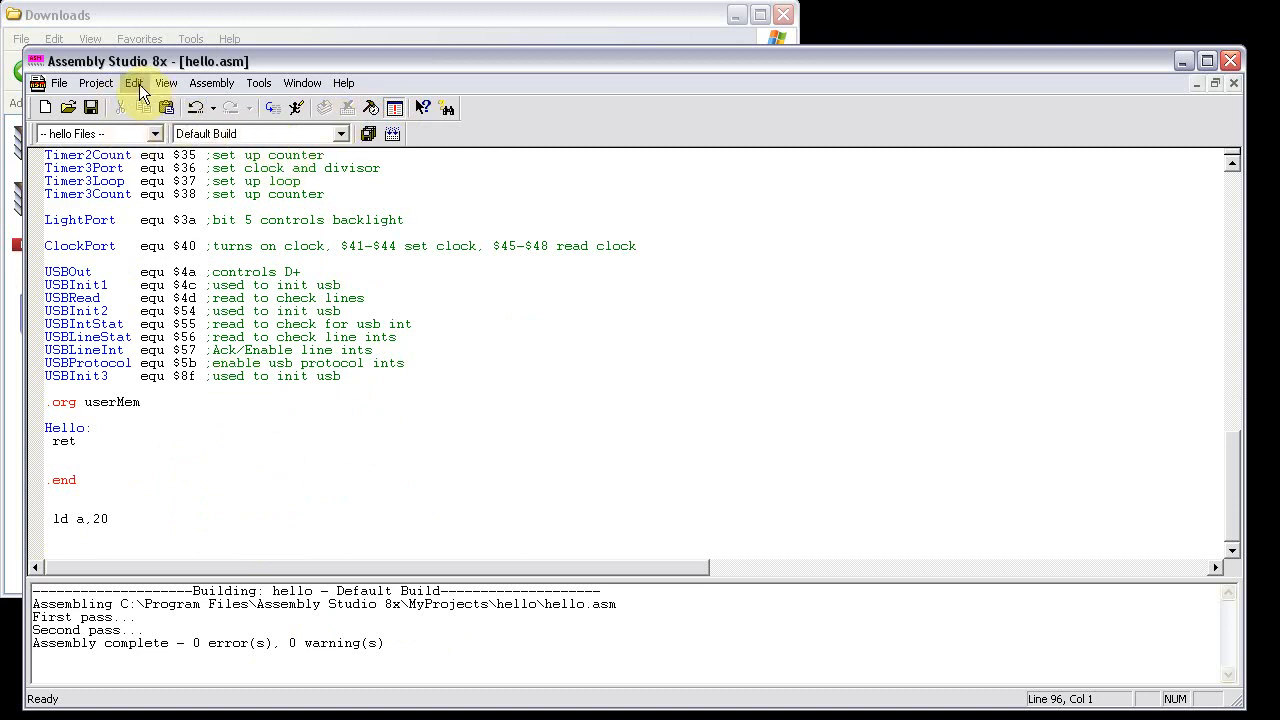
click(134, 83)
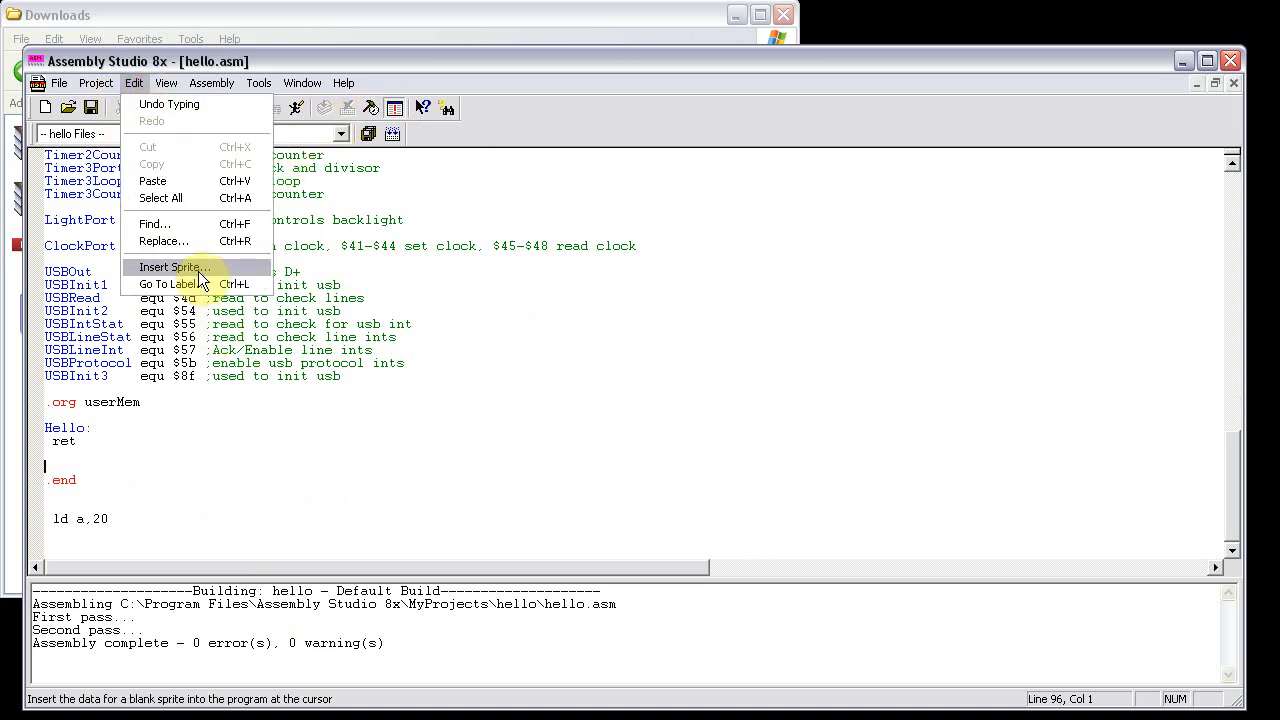
click(172, 267)
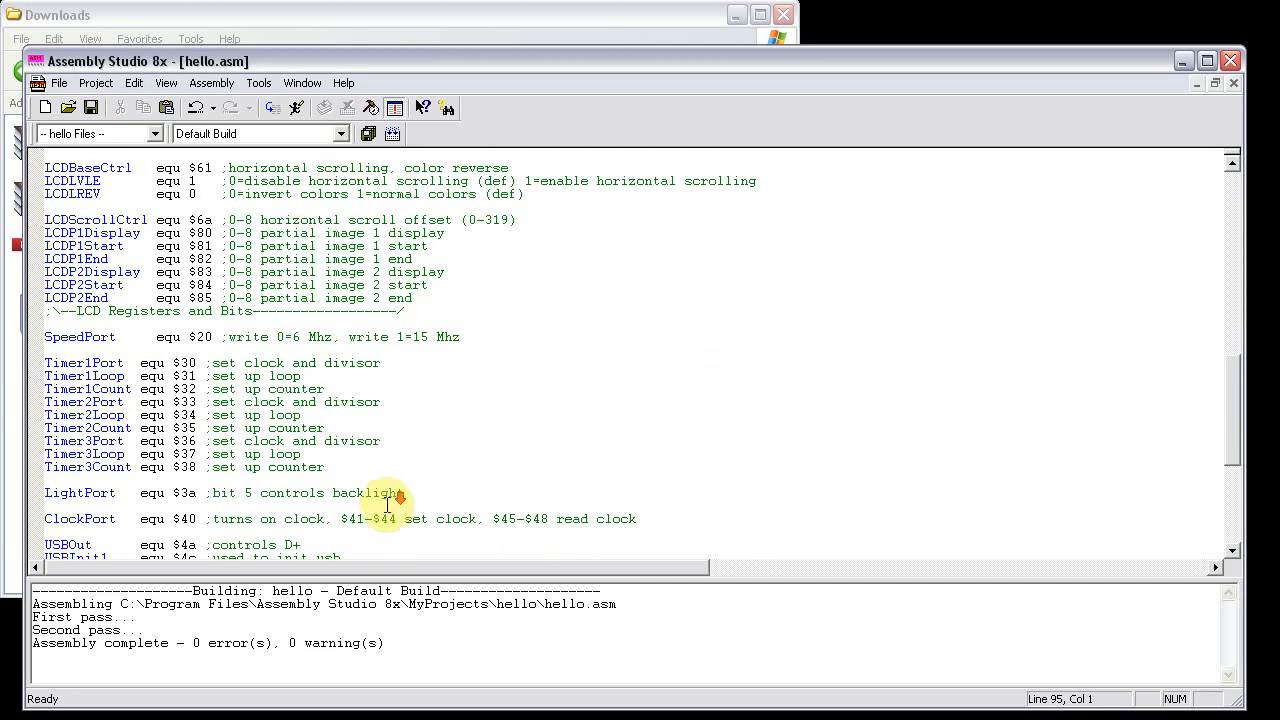
click(1231, 551)
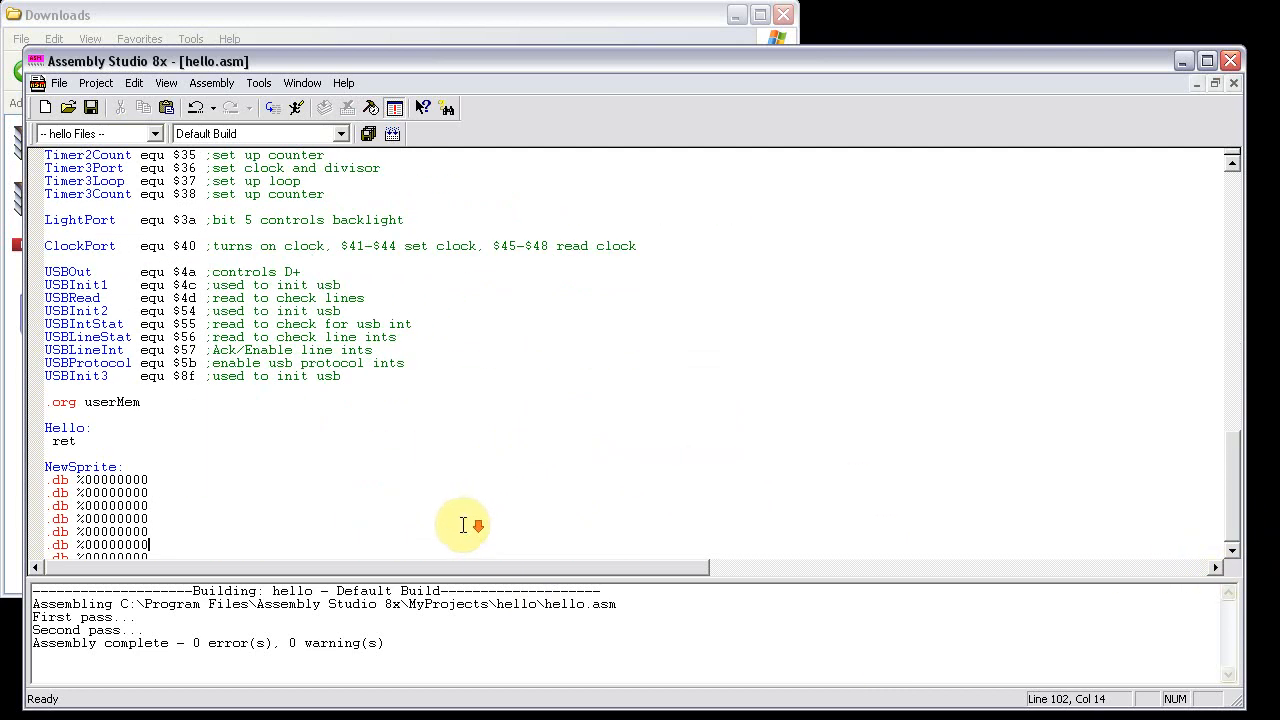
click(170, 531)
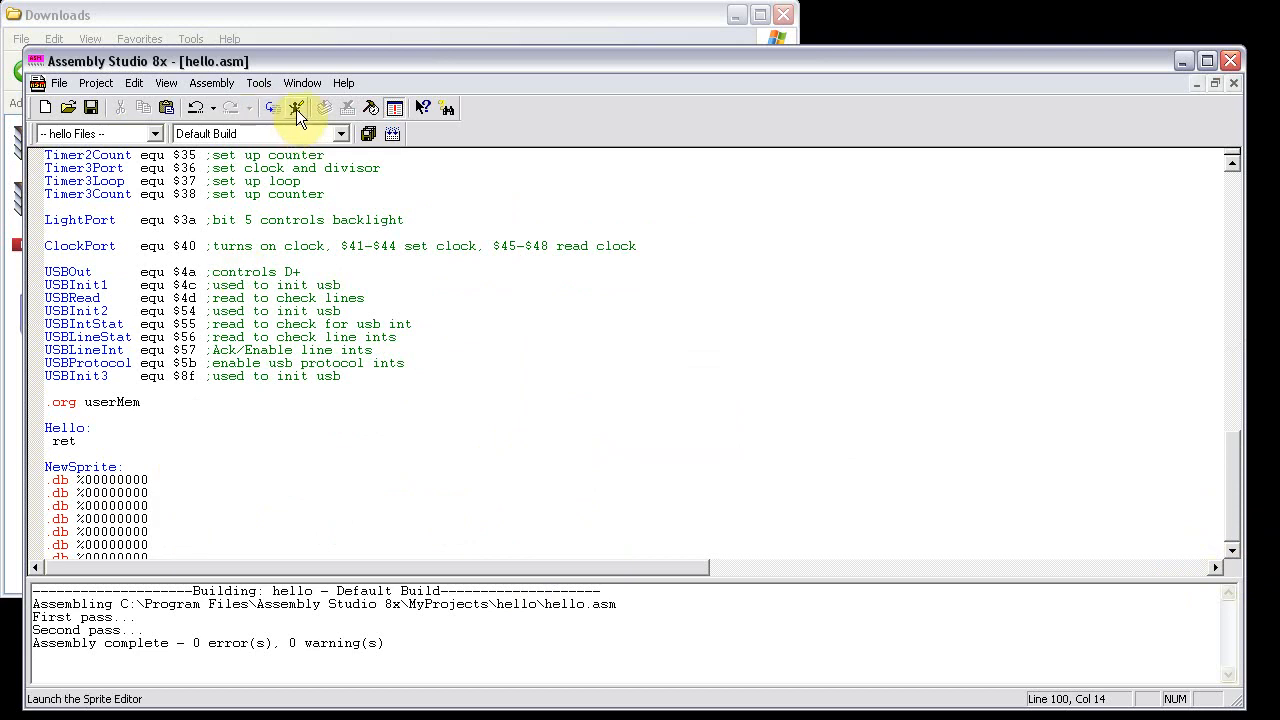
click(297, 107)
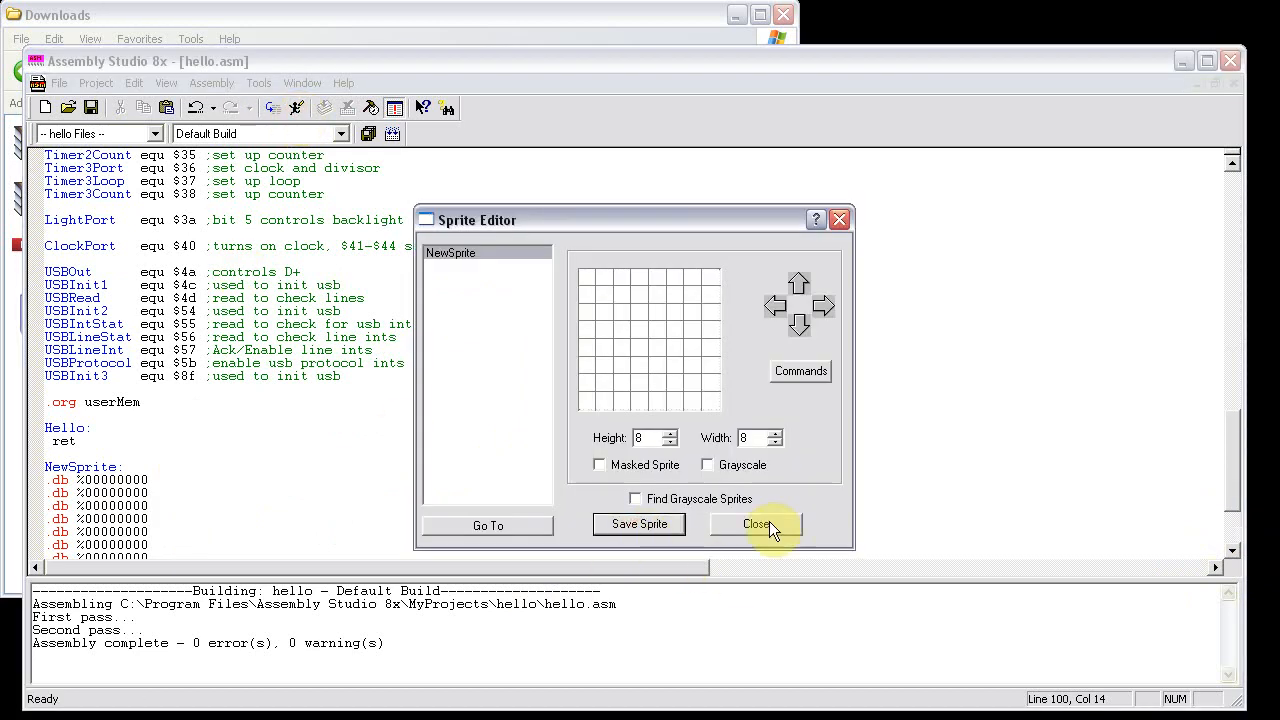
click(757, 523)
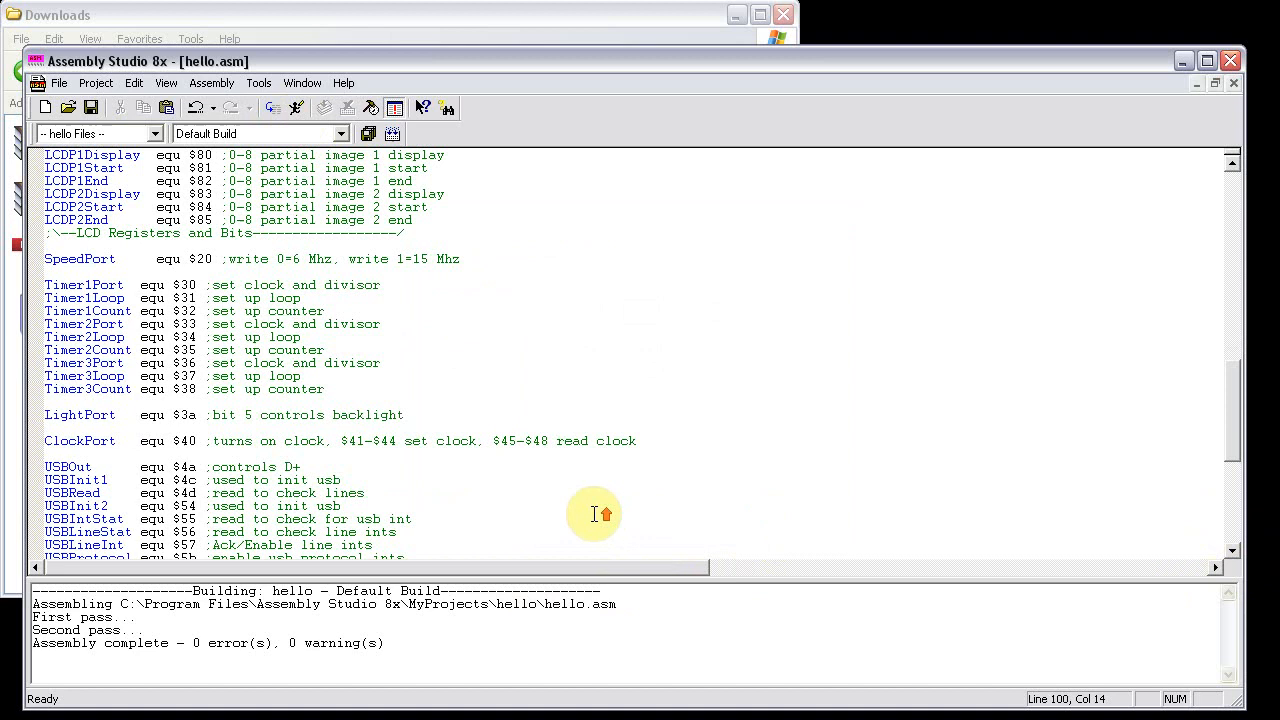
scroll(down, 3)
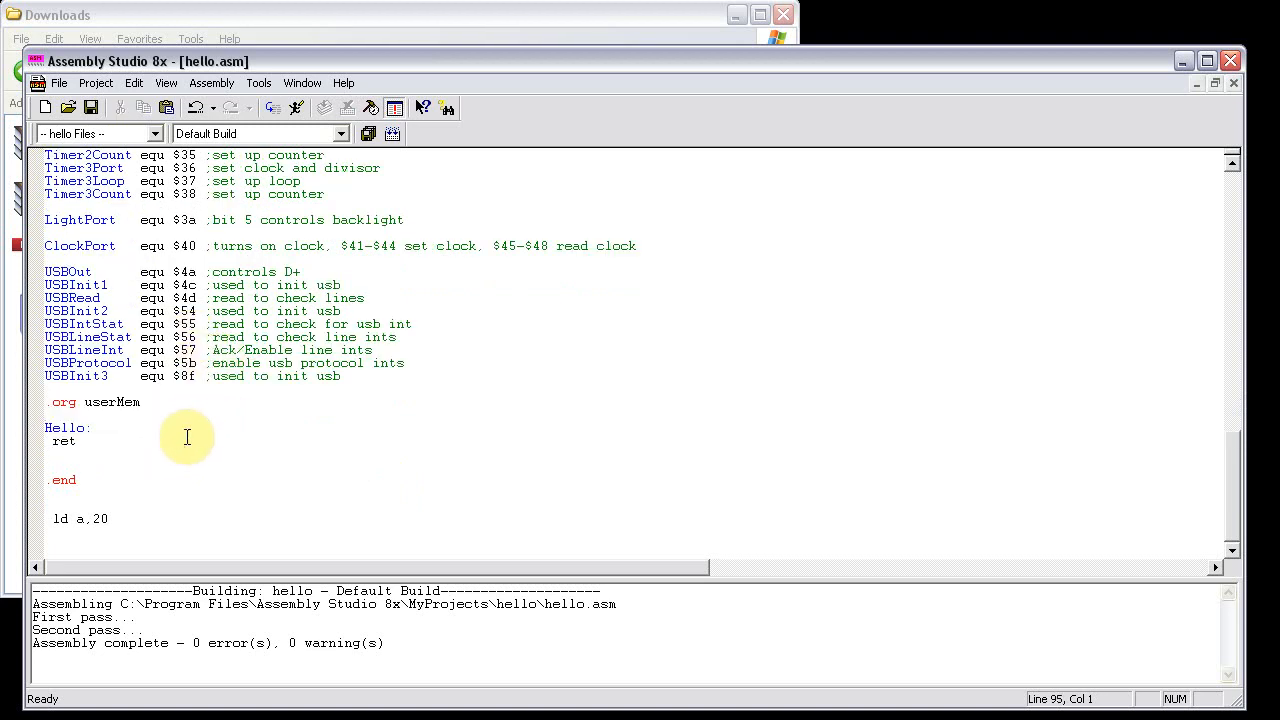
- Count the ret line's bytes and cycles: 1 byte, 10 cycles
click(78, 441)
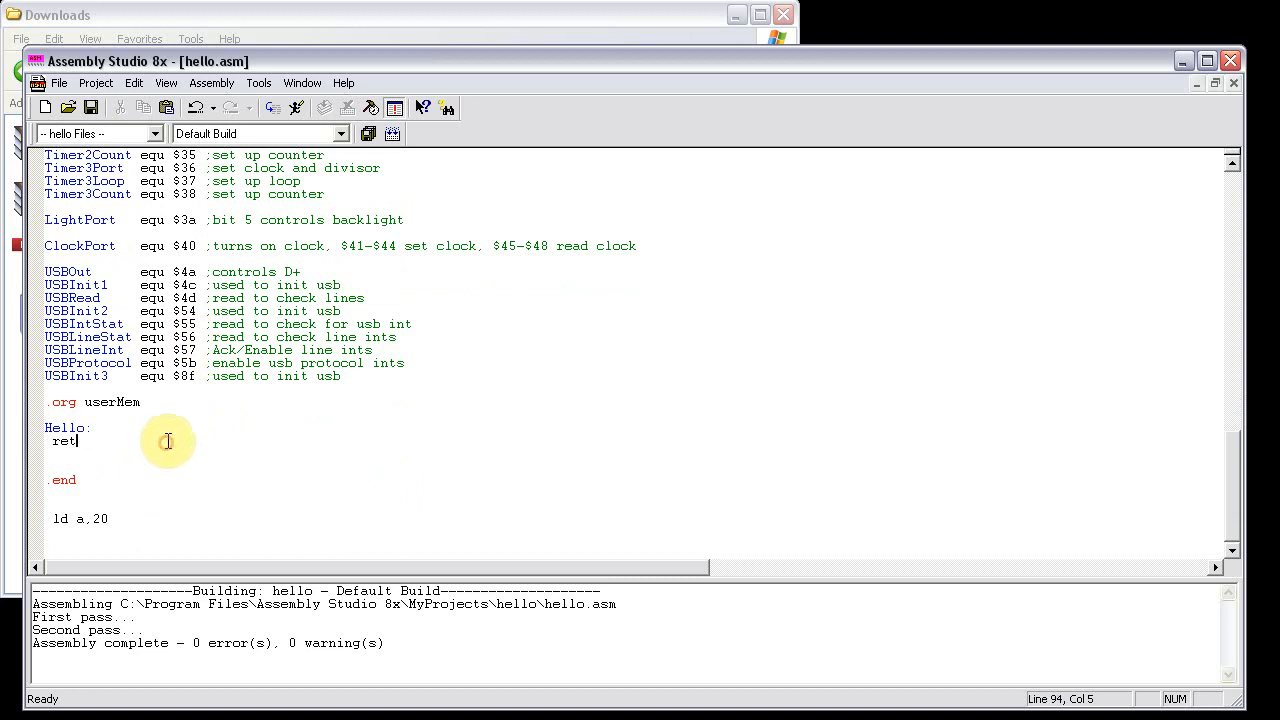
click(93, 427)
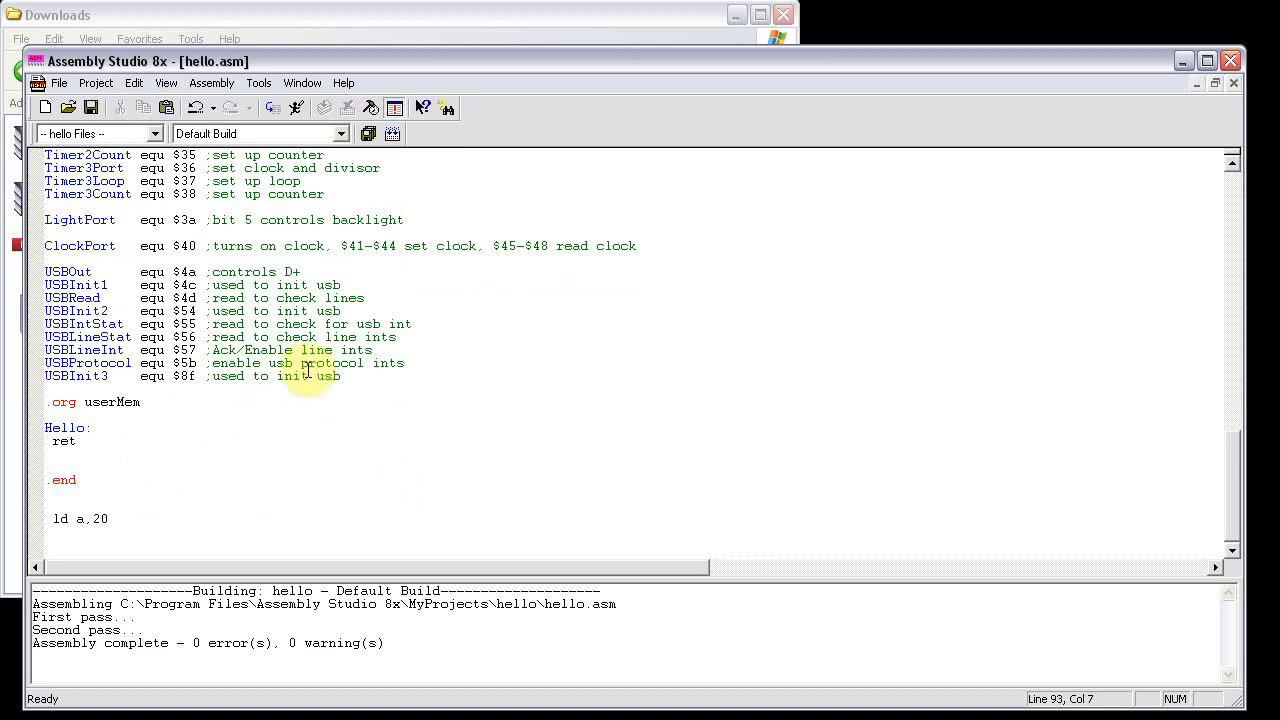
mouse_move(200, 432)
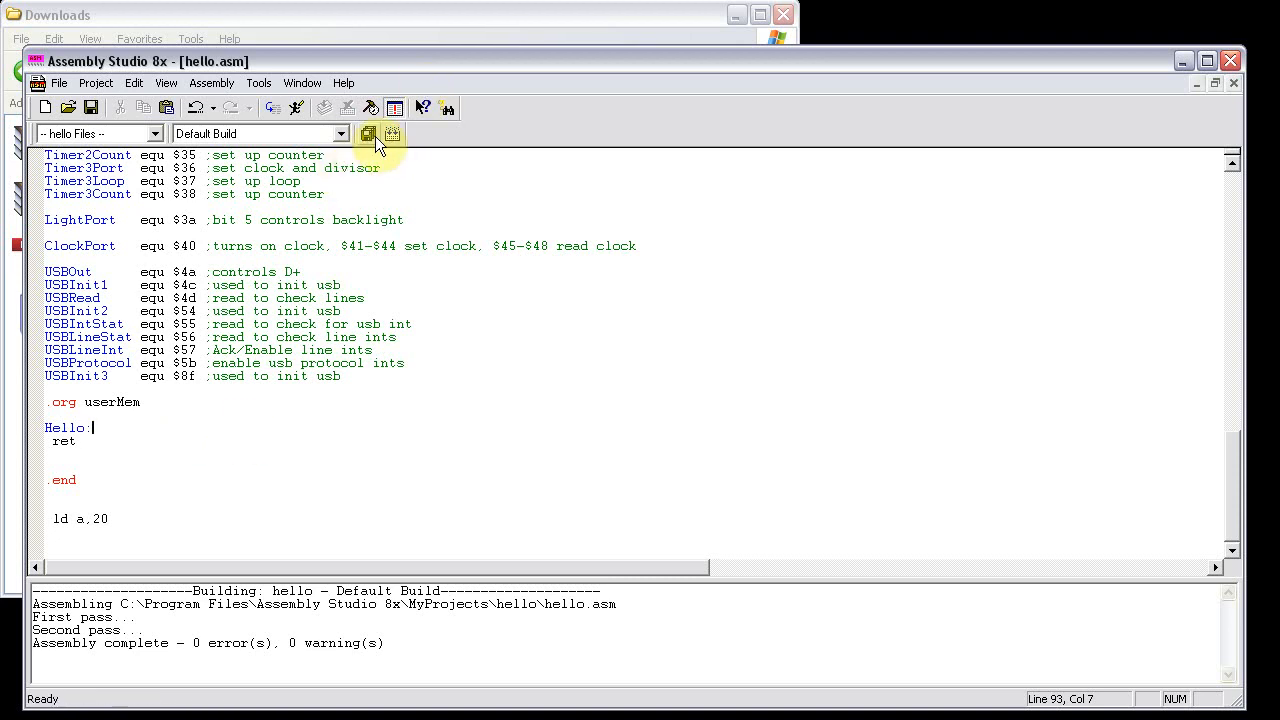
click(155, 441)
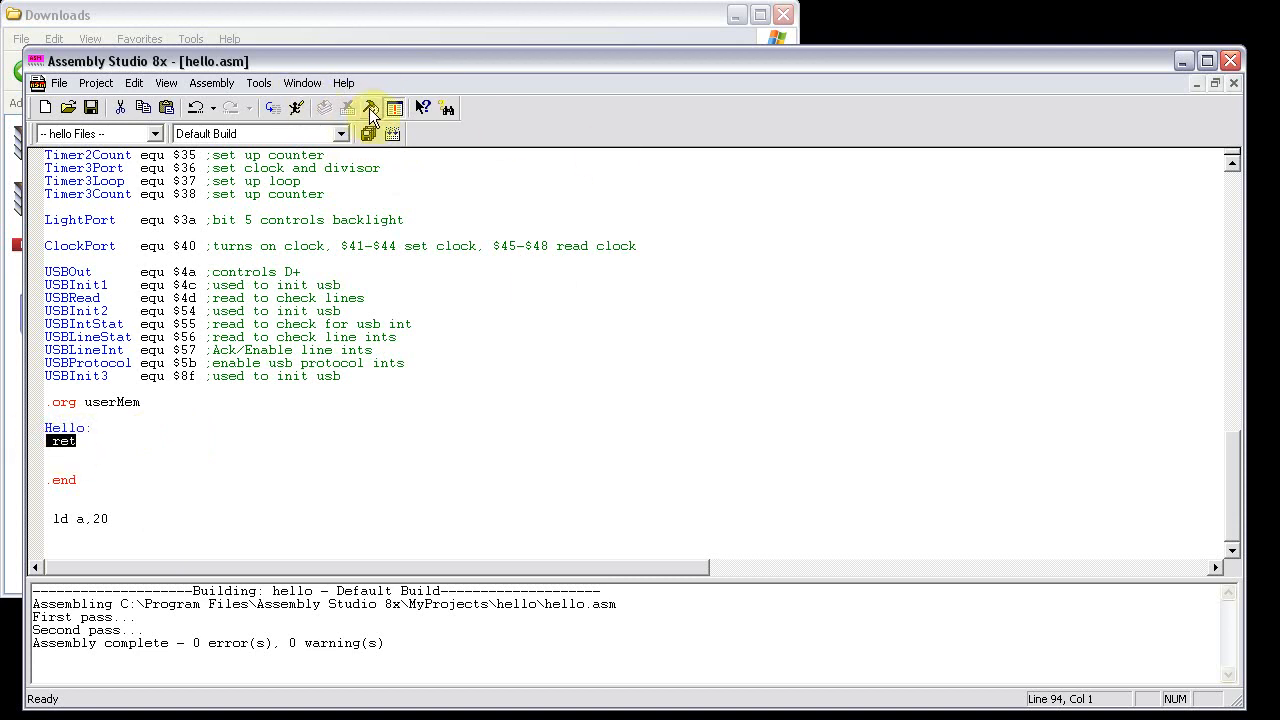
click(371, 108)
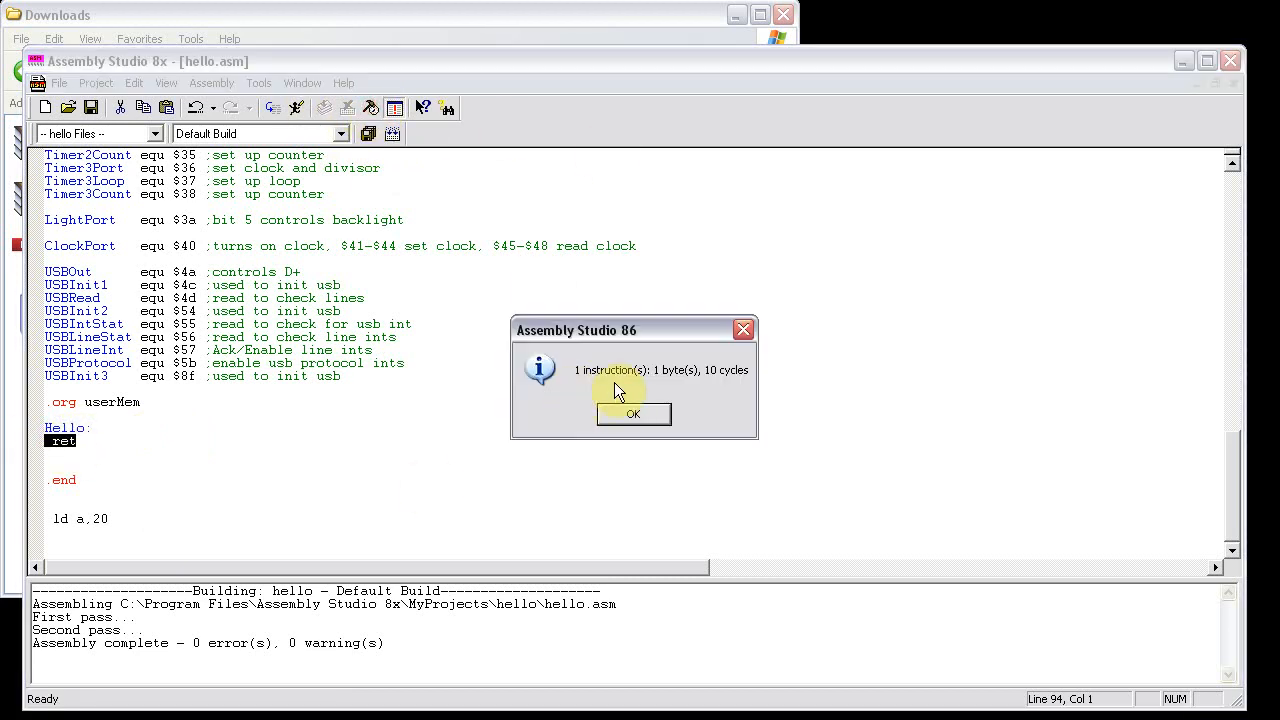
mouse_move(705, 390)
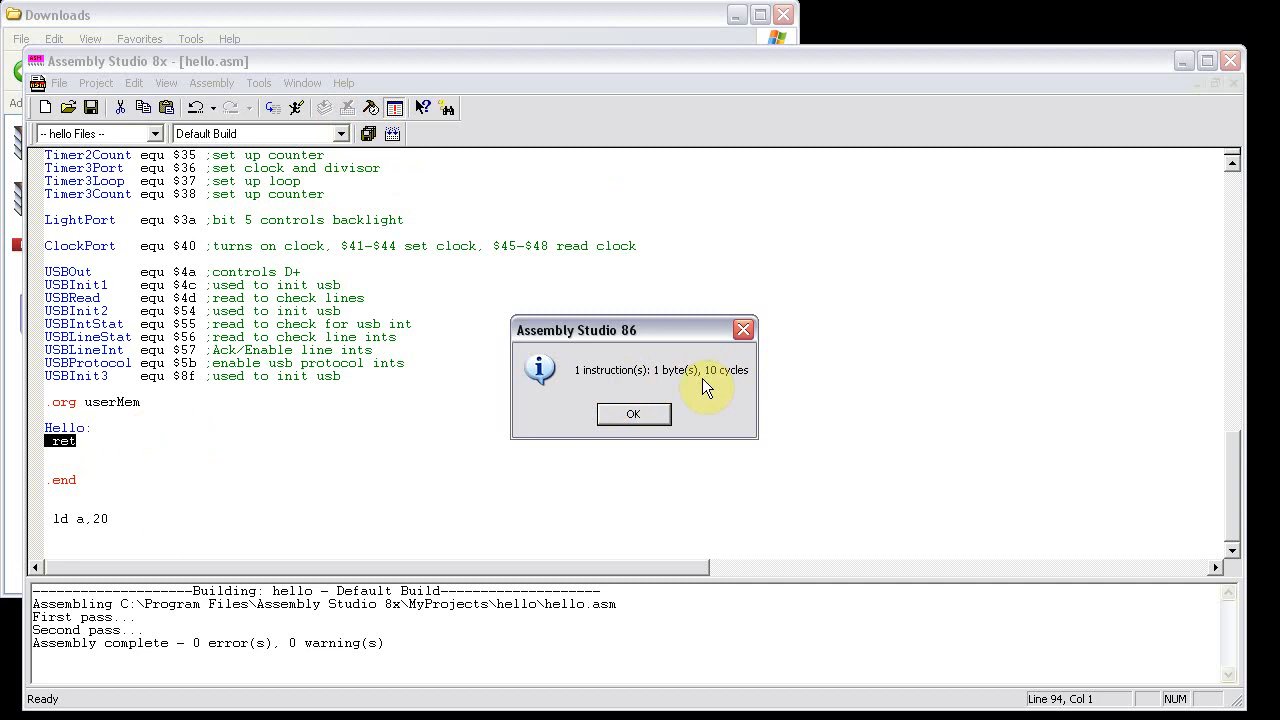
click(633, 414)
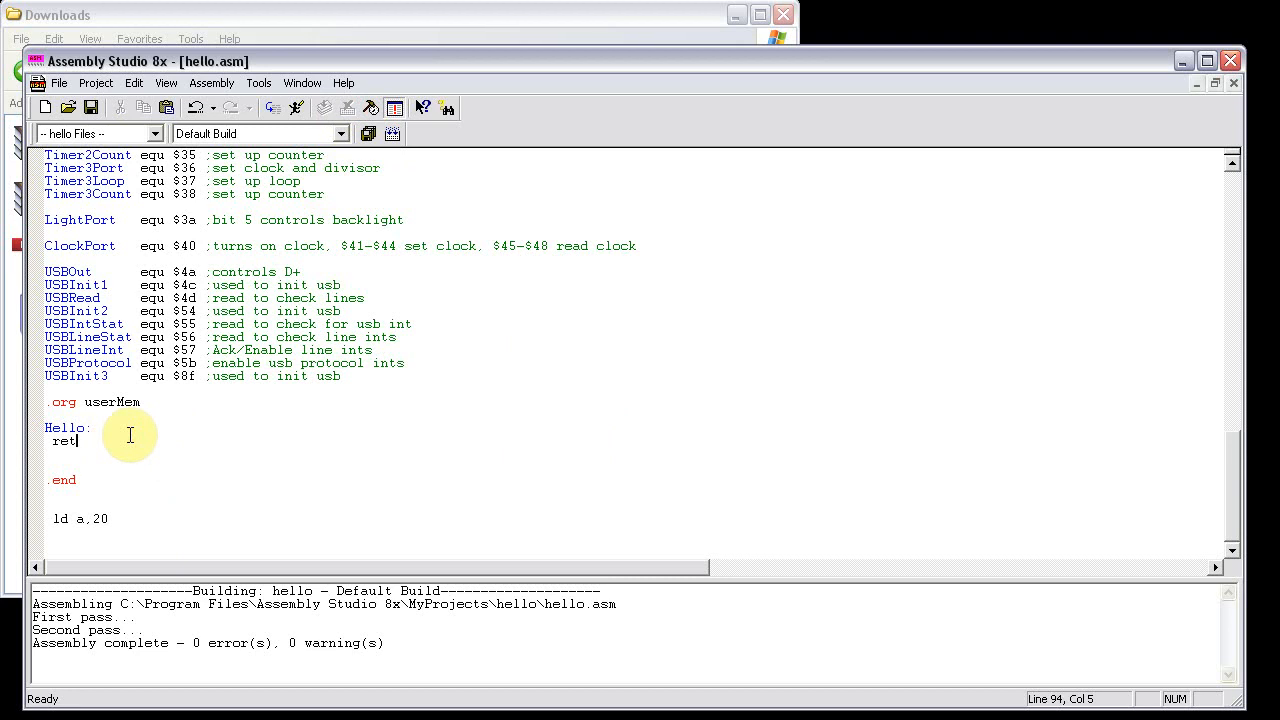
- Type the comment ;09 after ret and recount the line, which now counts zero
text(;09)
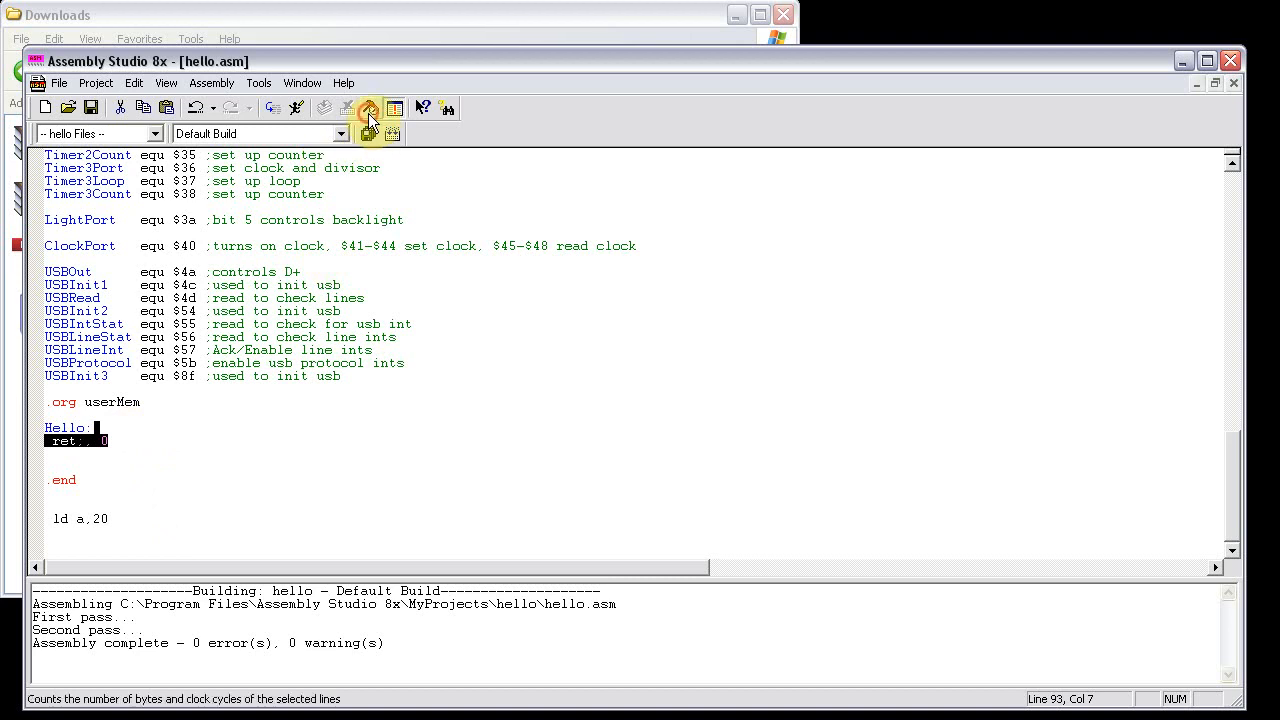
click(370, 108)
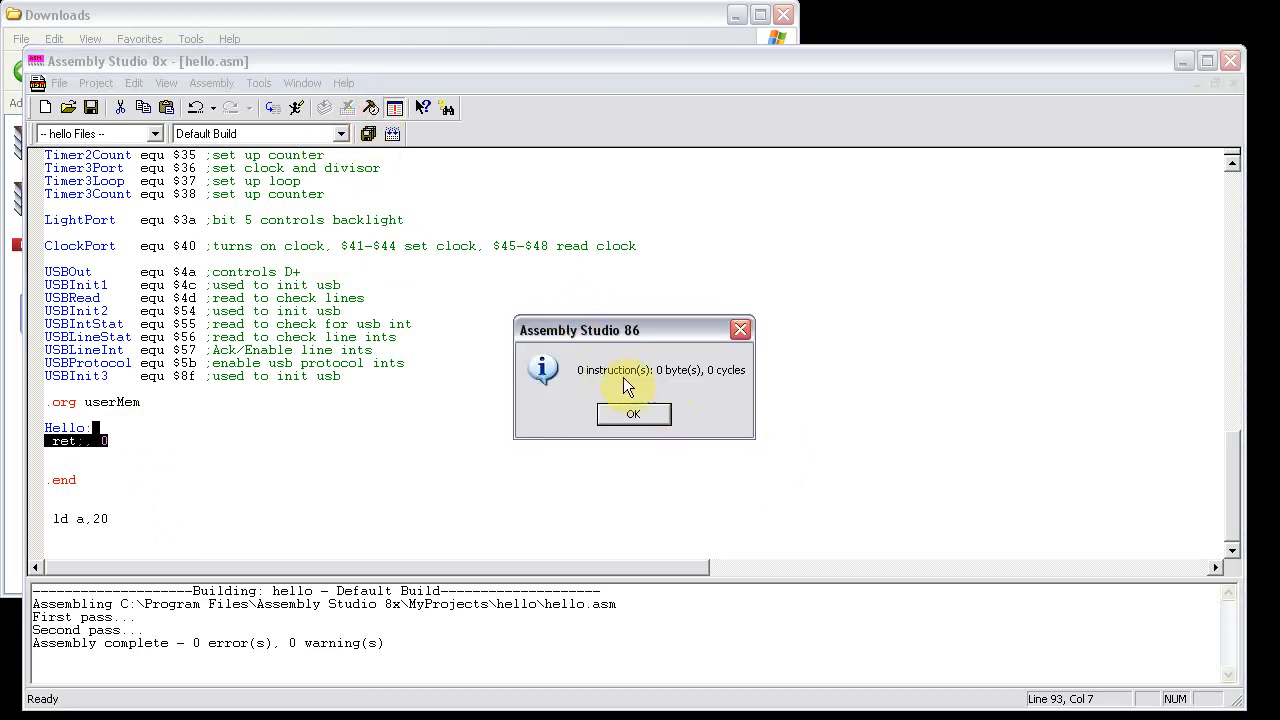
mouse_move(735, 378)
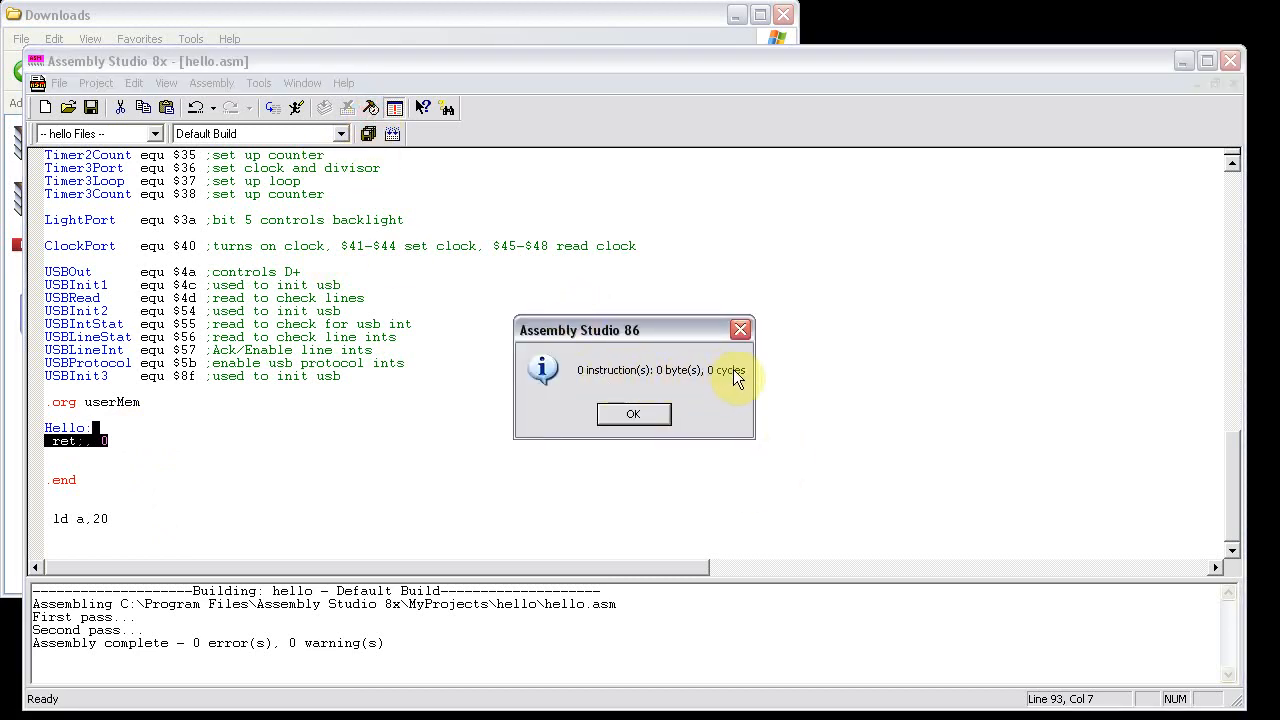
click(633, 414)
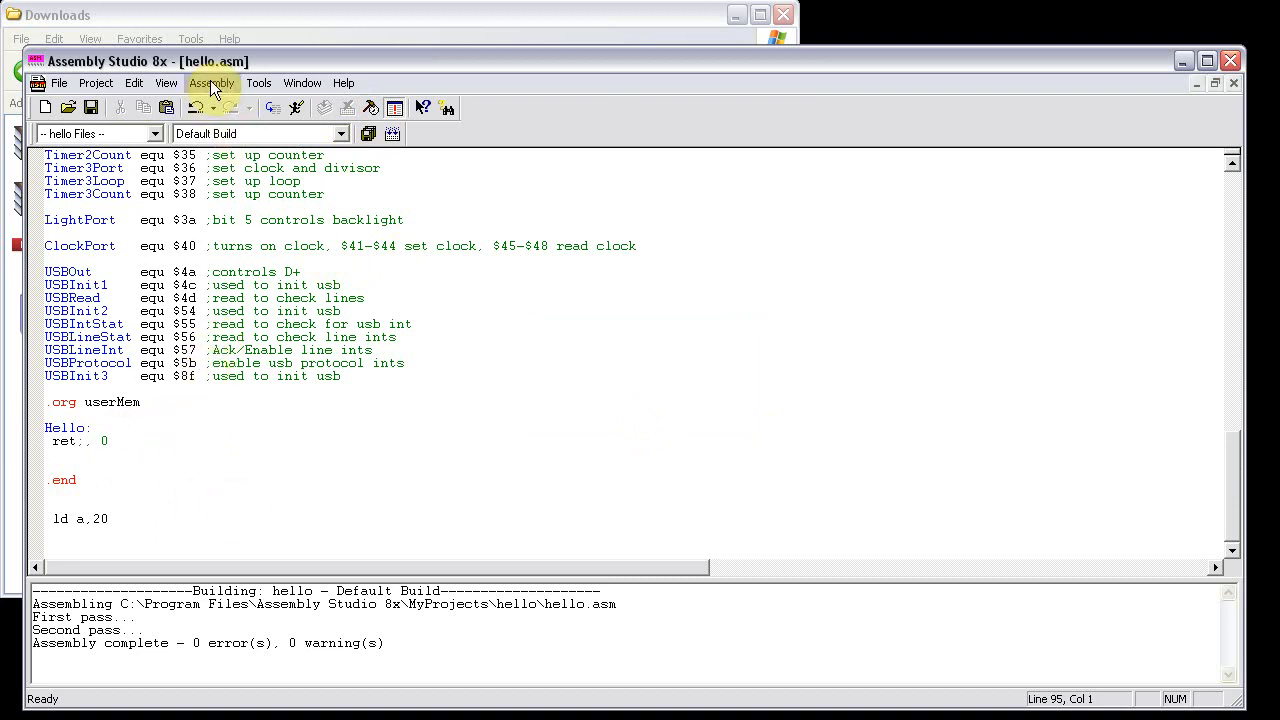
- Check the assembly statistics (1 byte of code) and the label-only symbol table showing Hello at $A60B
click(211, 83)
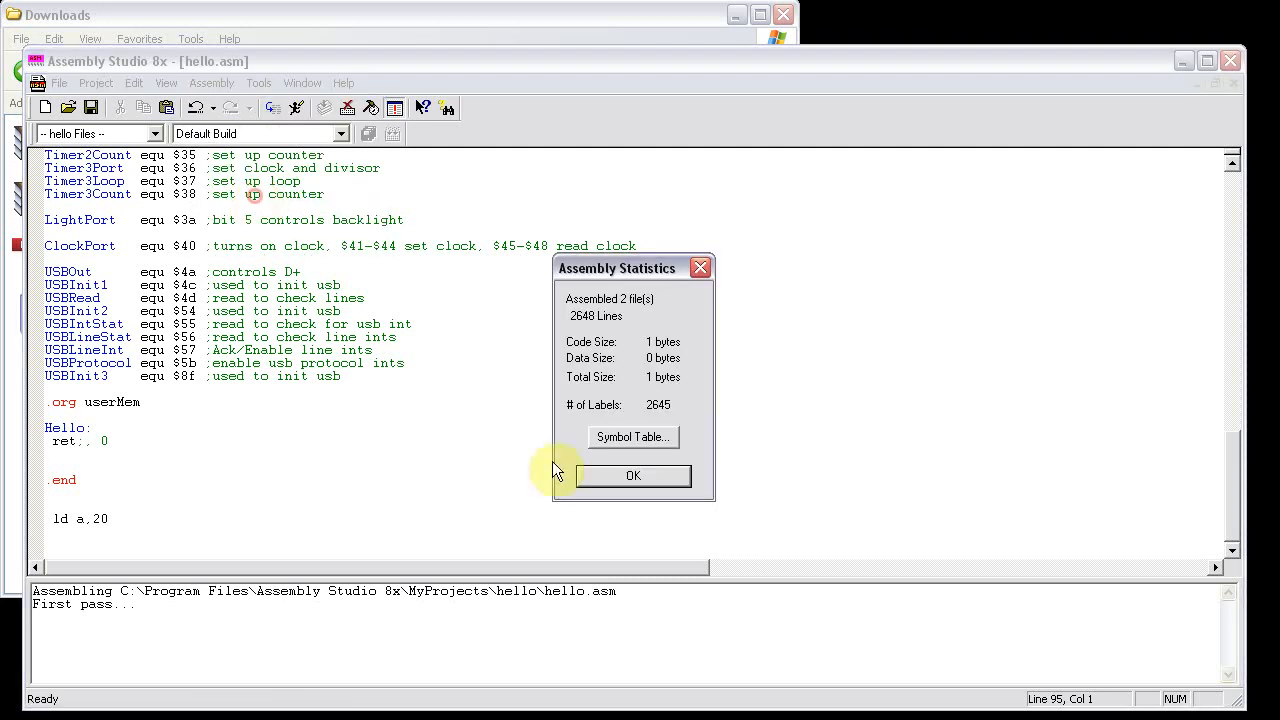
mouse_move(620, 352)
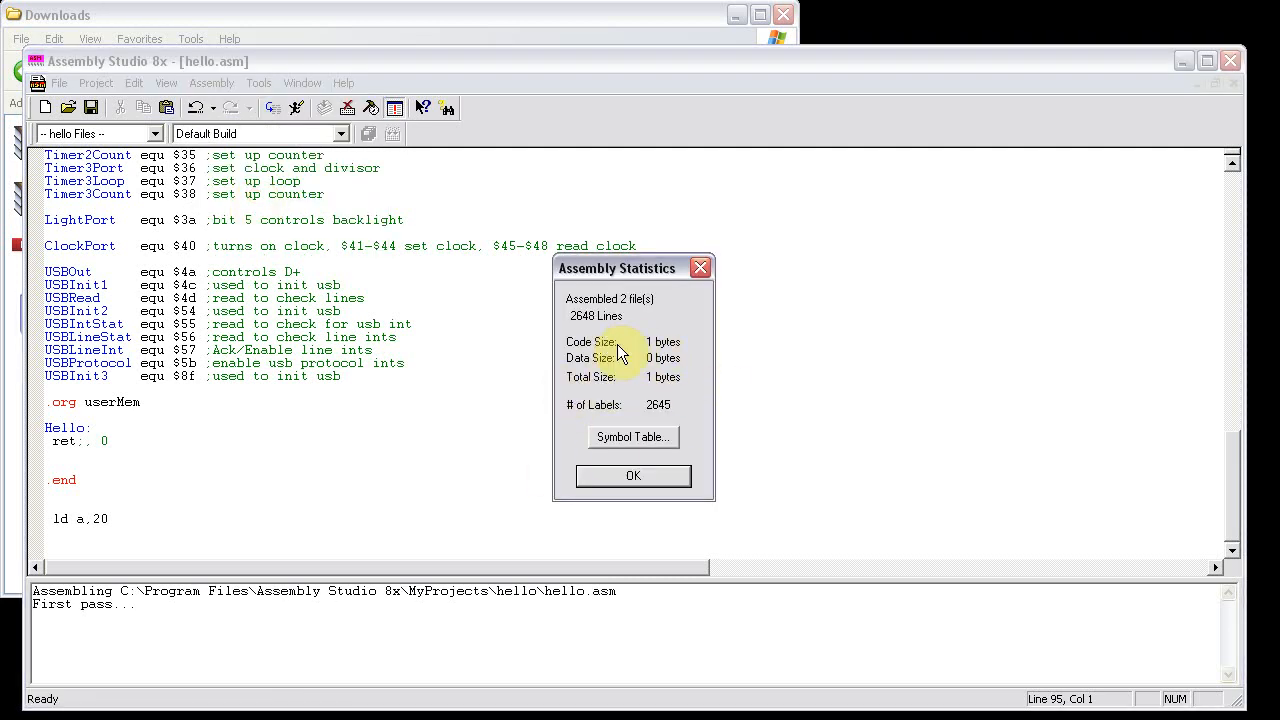
mouse_move(630, 375)
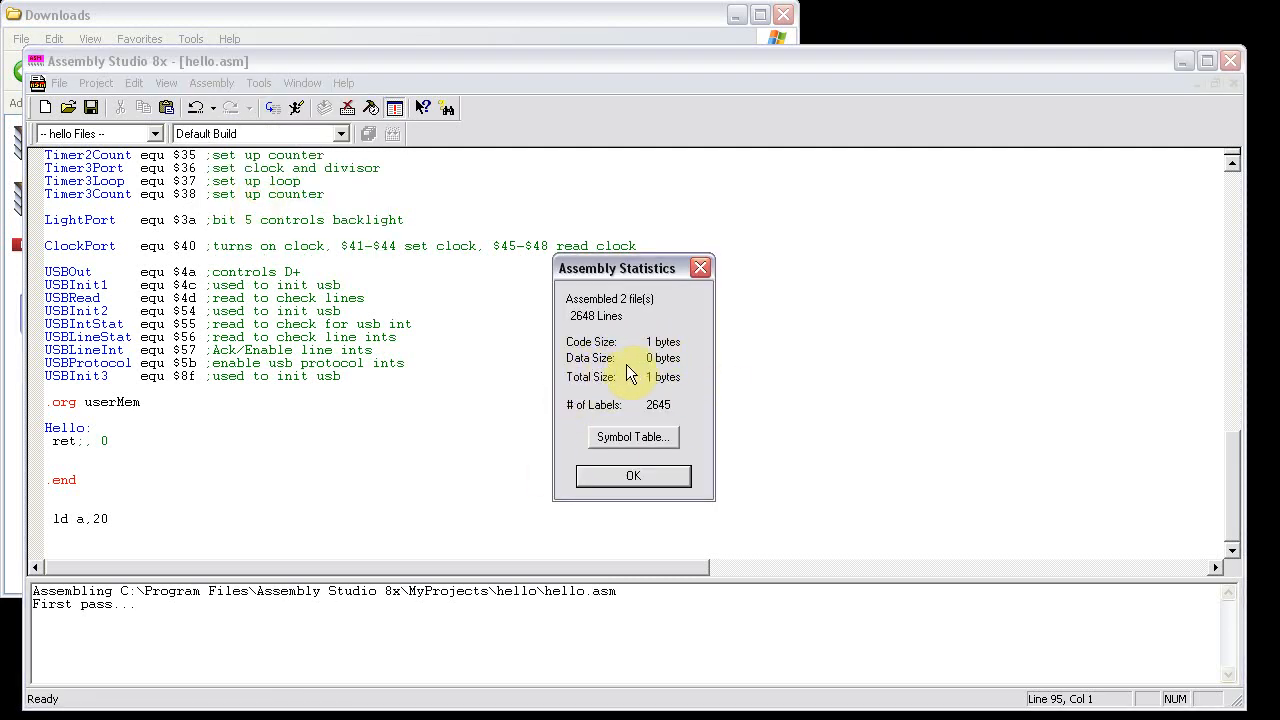
mouse_move(690, 390)
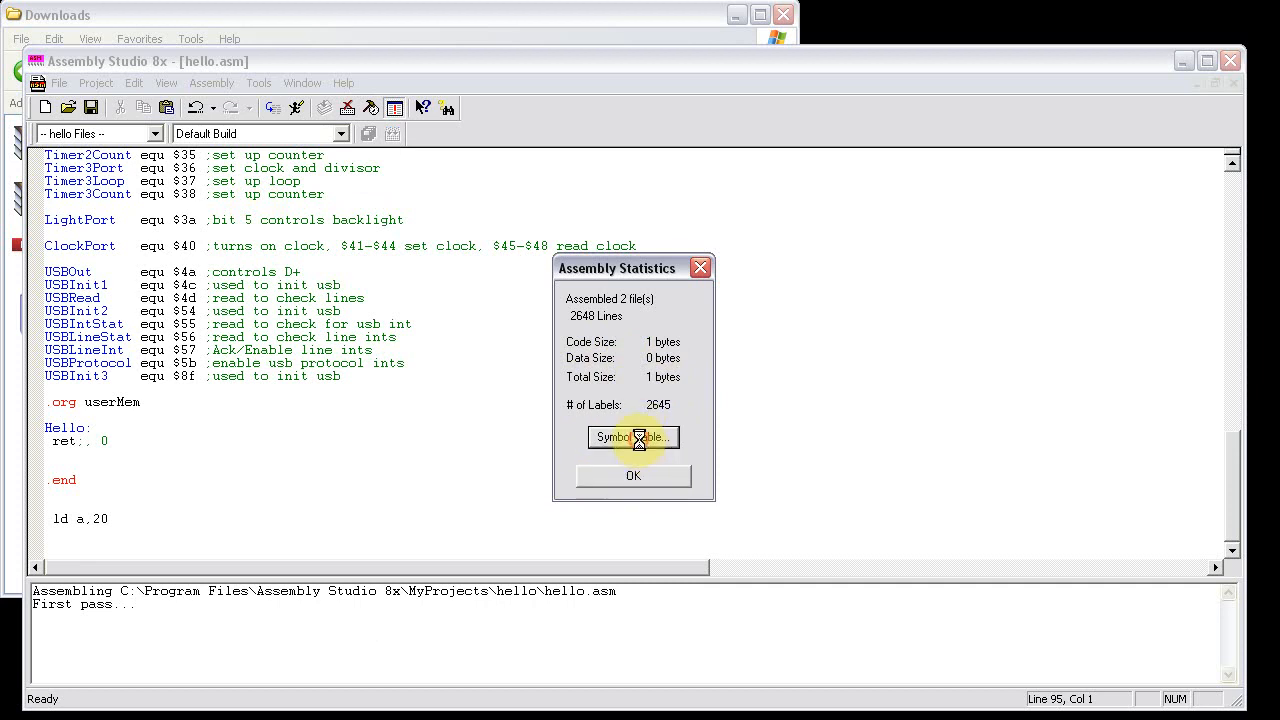
click(632, 437)
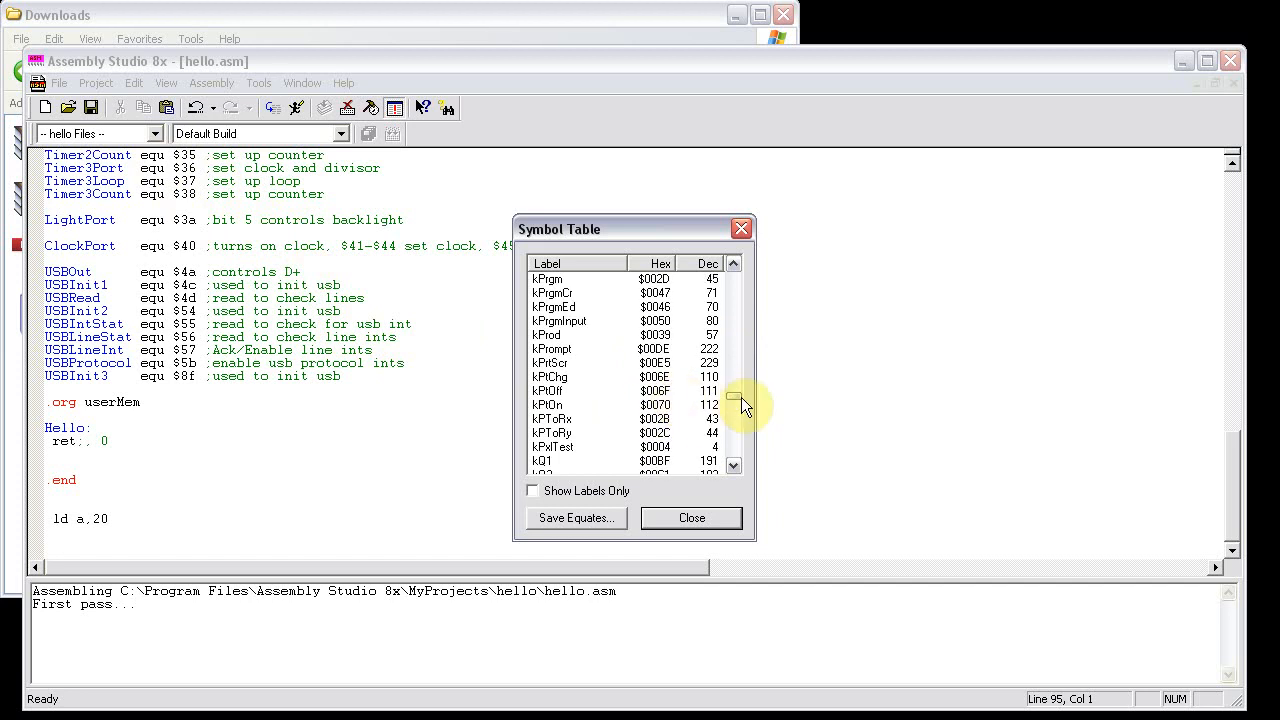
click(733, 465)
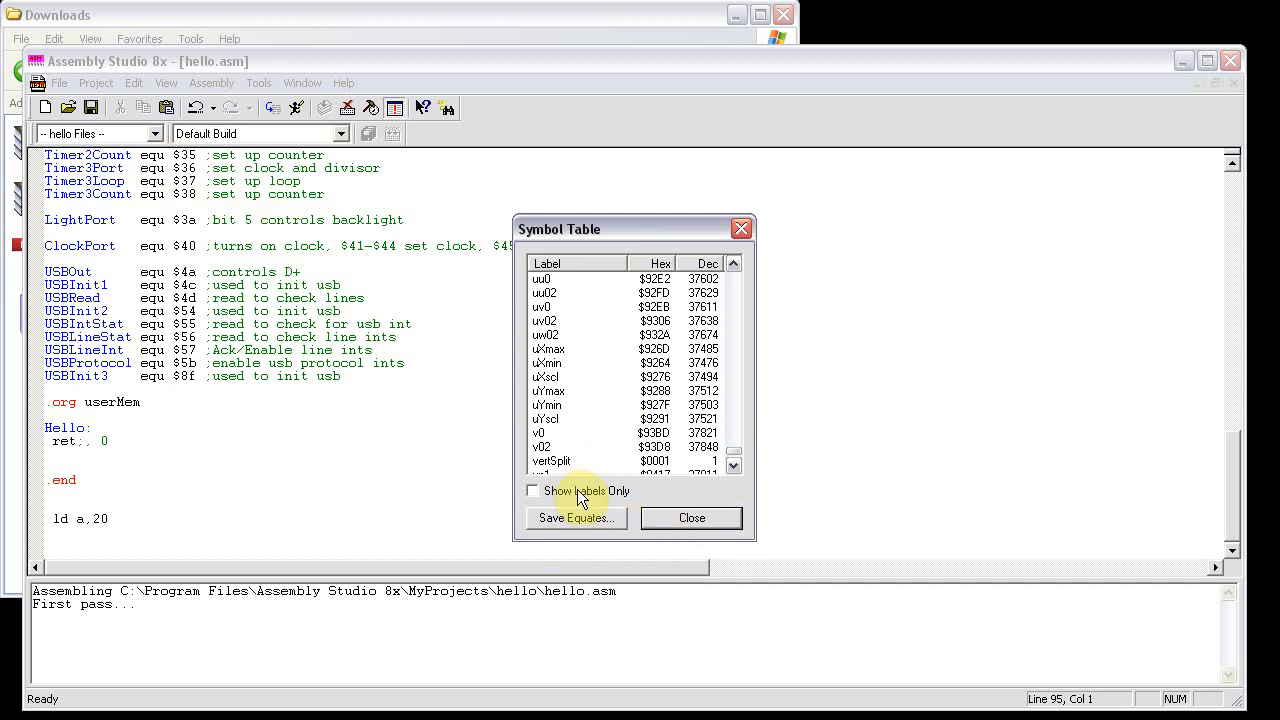
click(533, 491)
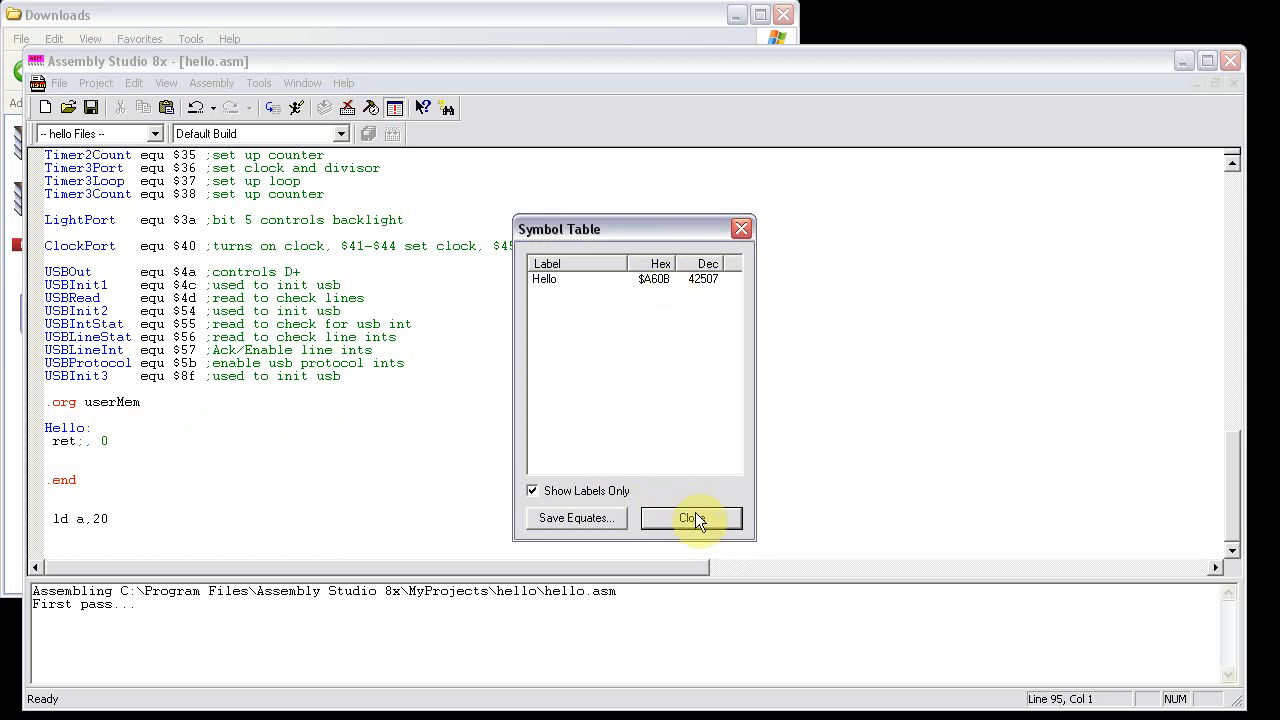
click(691, 517)
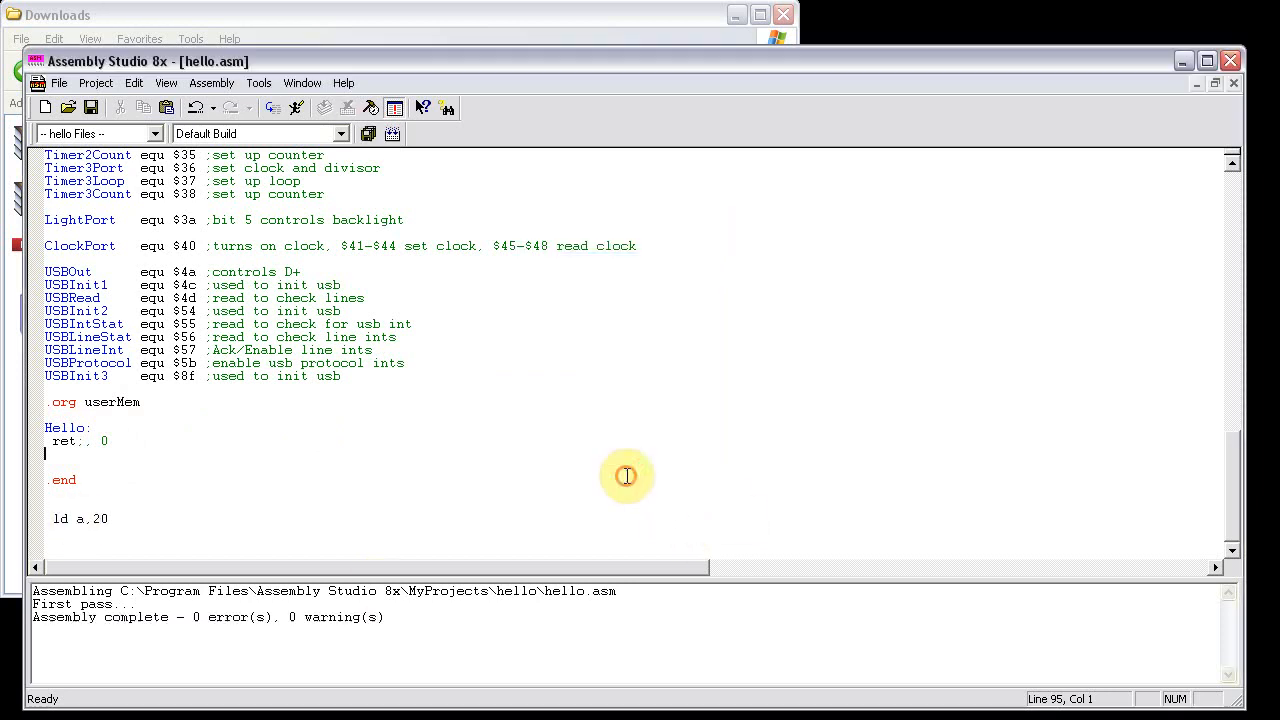
mouse_move(216, 448)
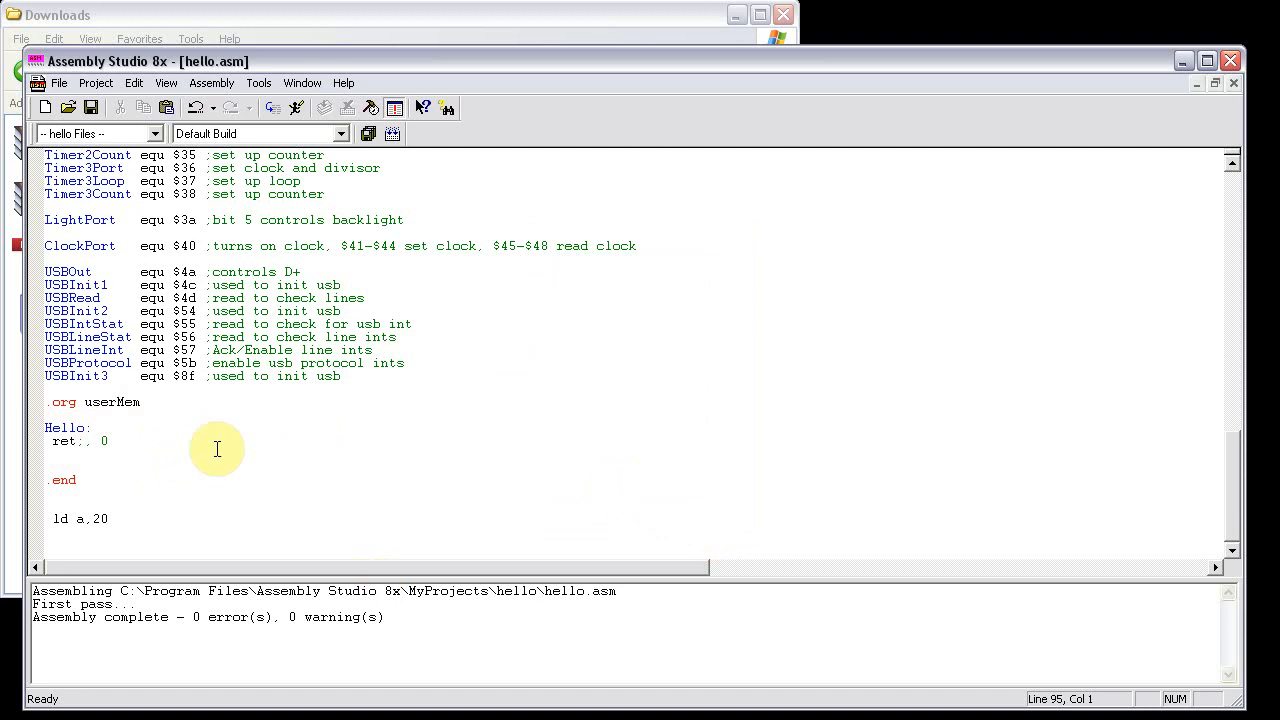
mouse_move(241, 474)
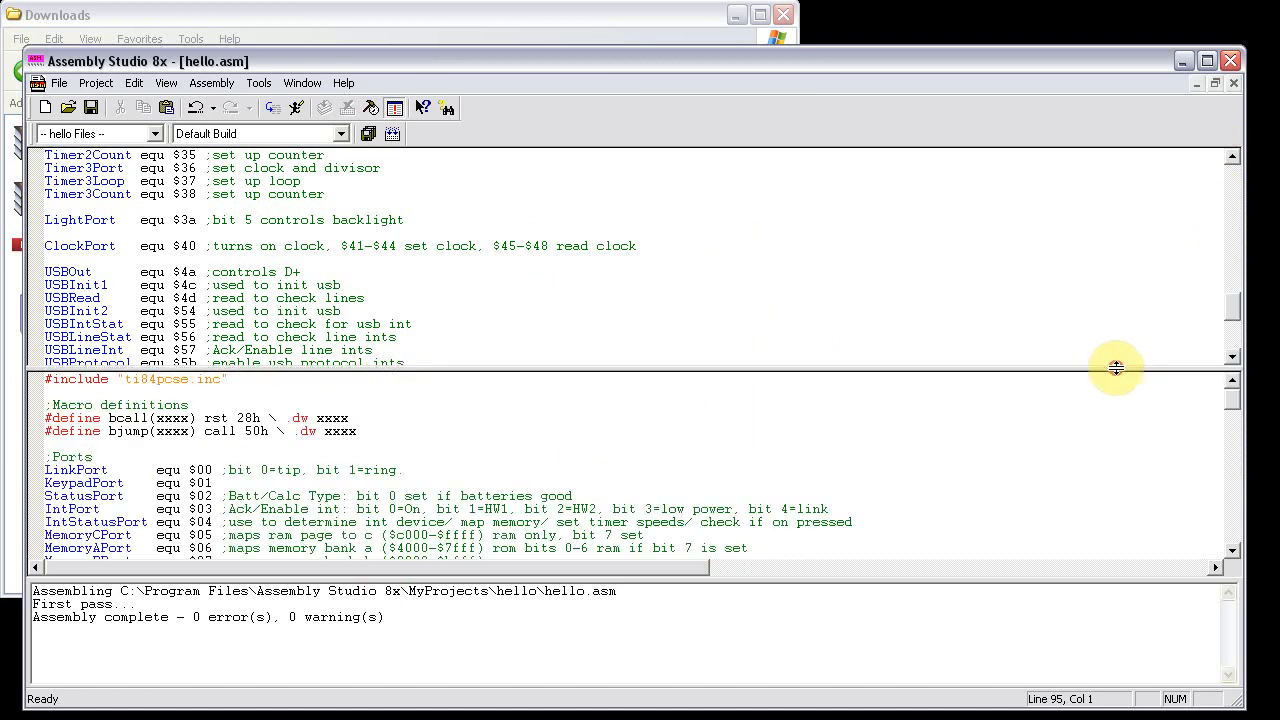
- Scroll down through hello.asm in the split editor and show the Assembly commands
scroll(down, 3)
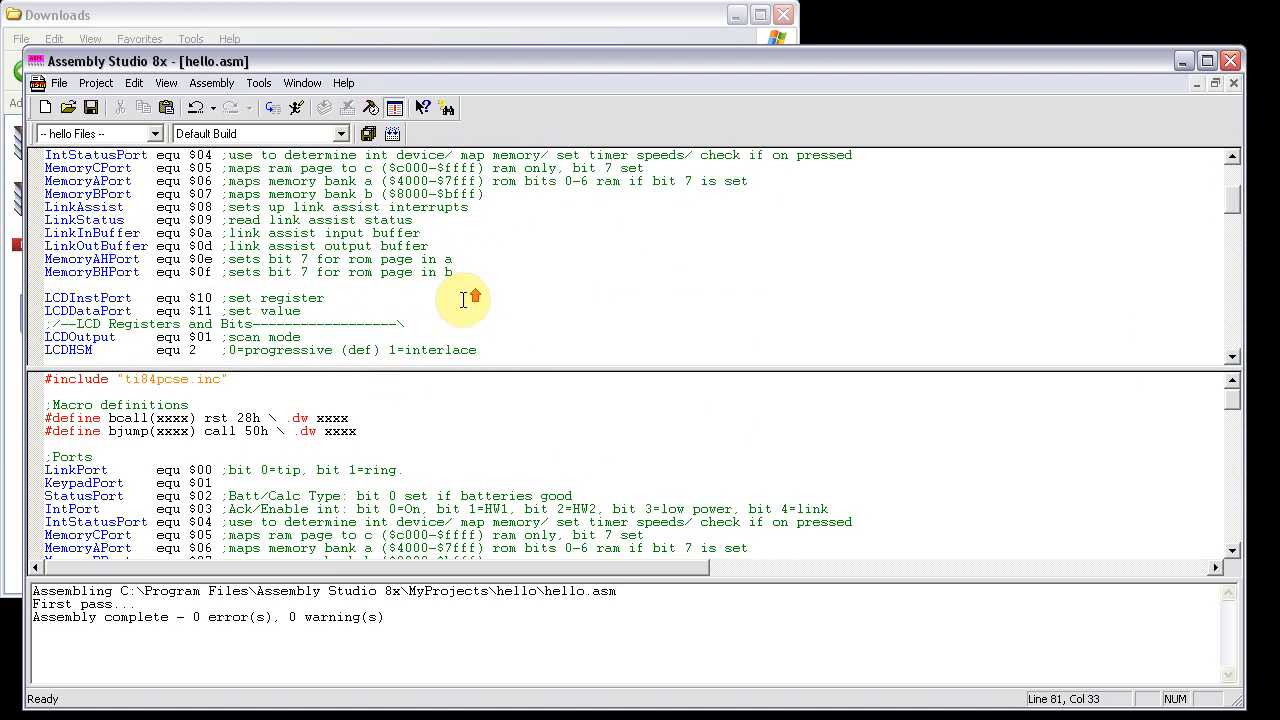
scroll(down, 3)
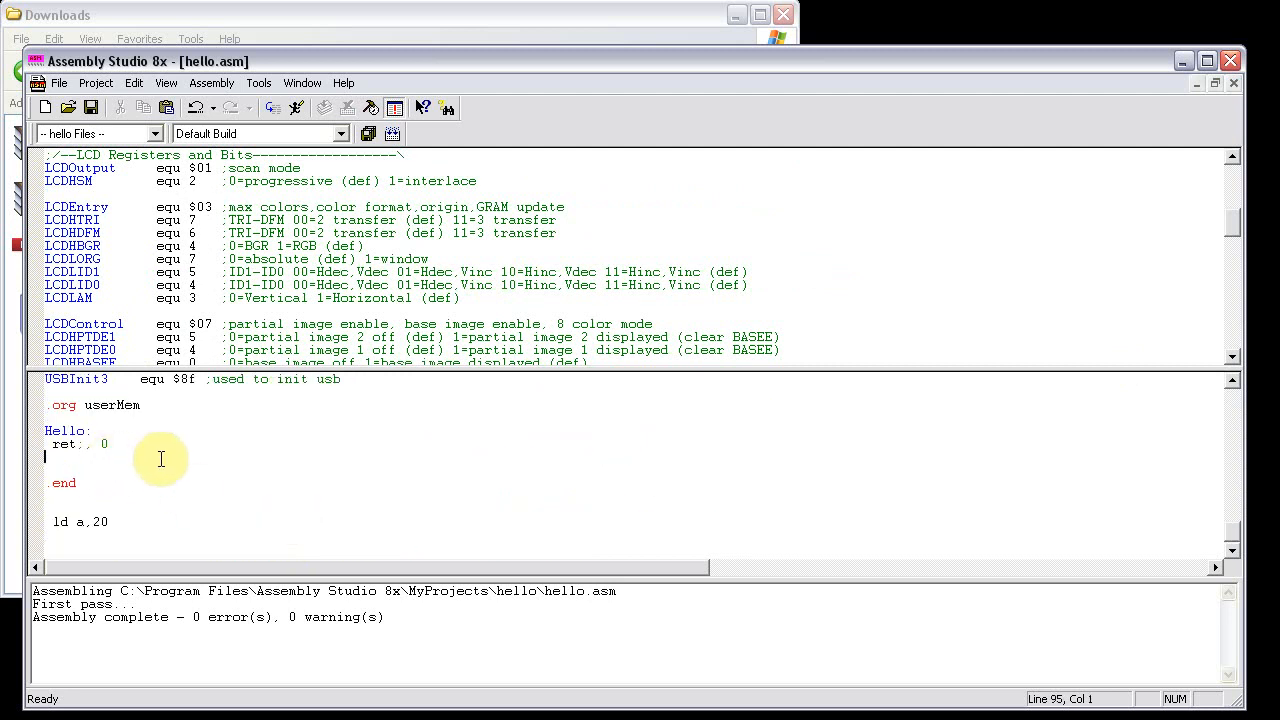
mouse_move(487, 320)
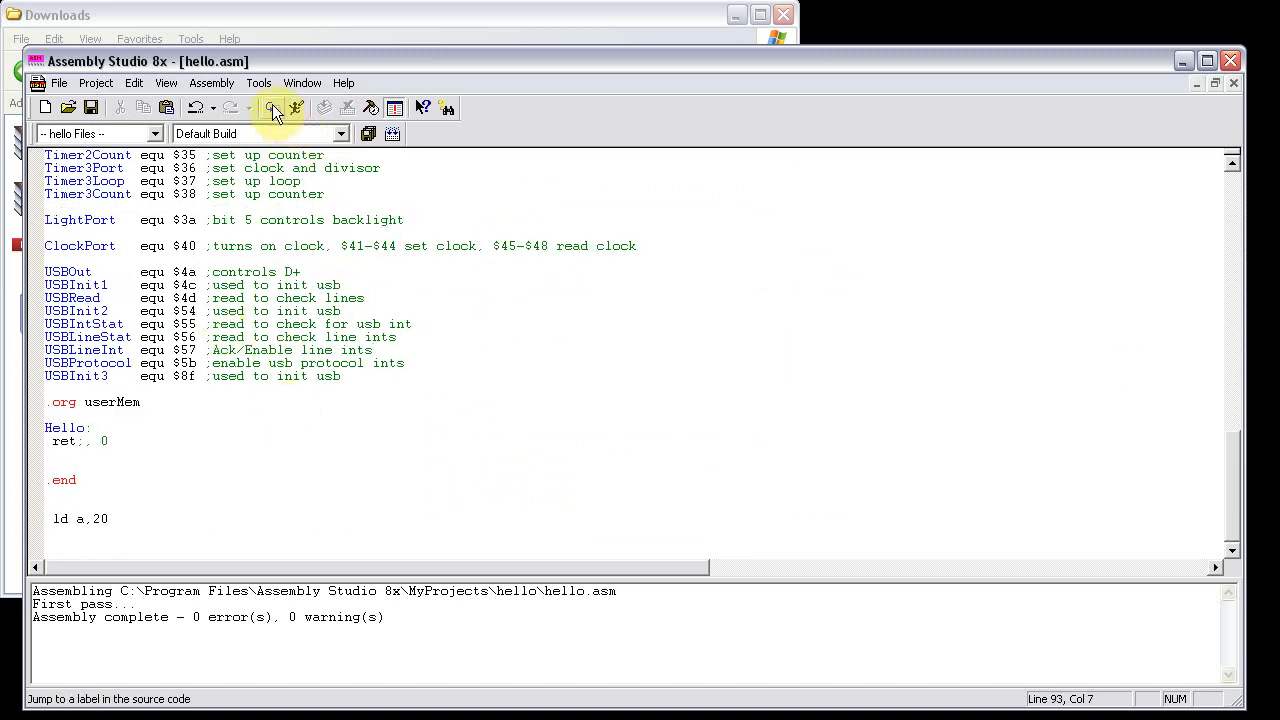
click(211, 83)
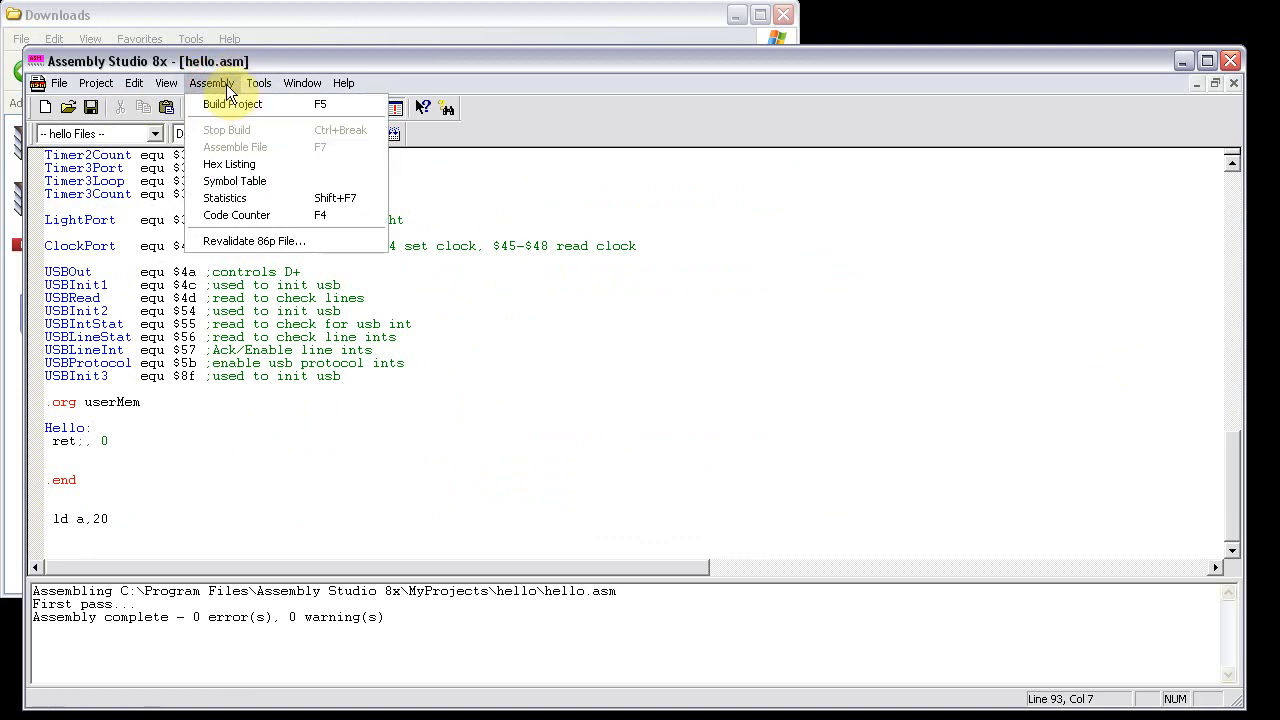
mouse_move(229, 164)
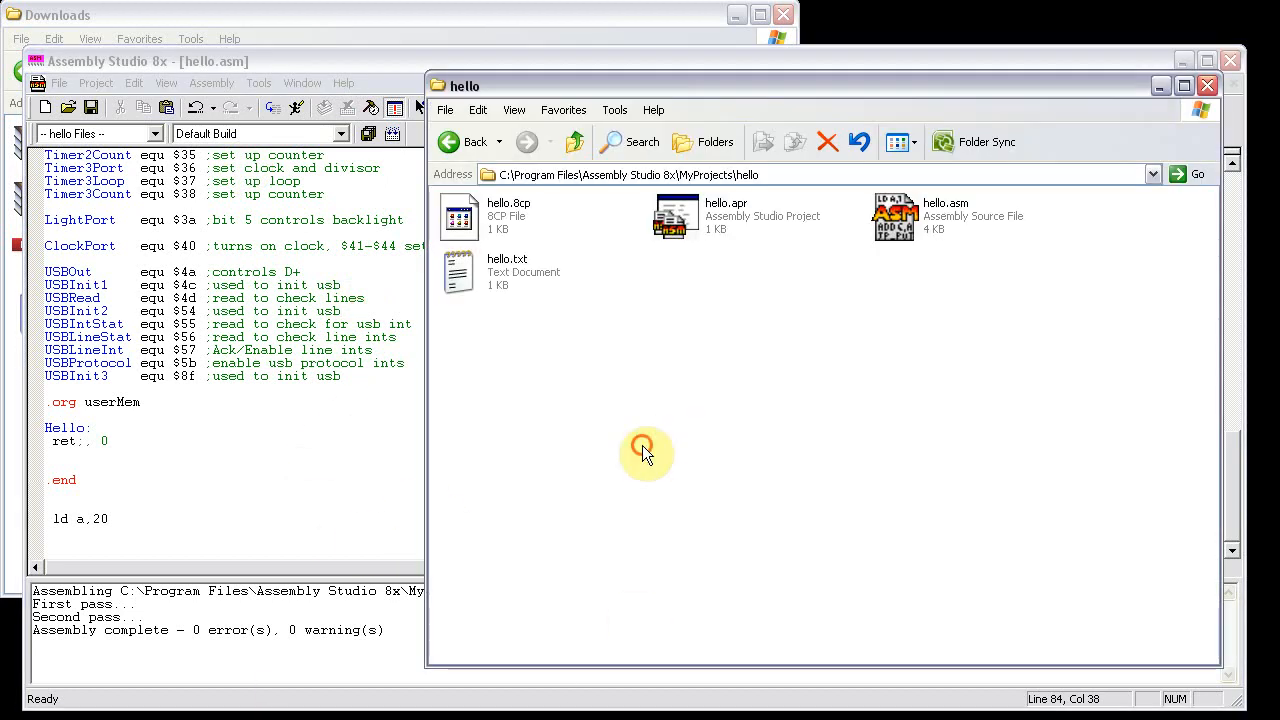
- View hello.txt's hex listing in Notepad, confirming the single byte C9, then close it
double_click(459, 270)
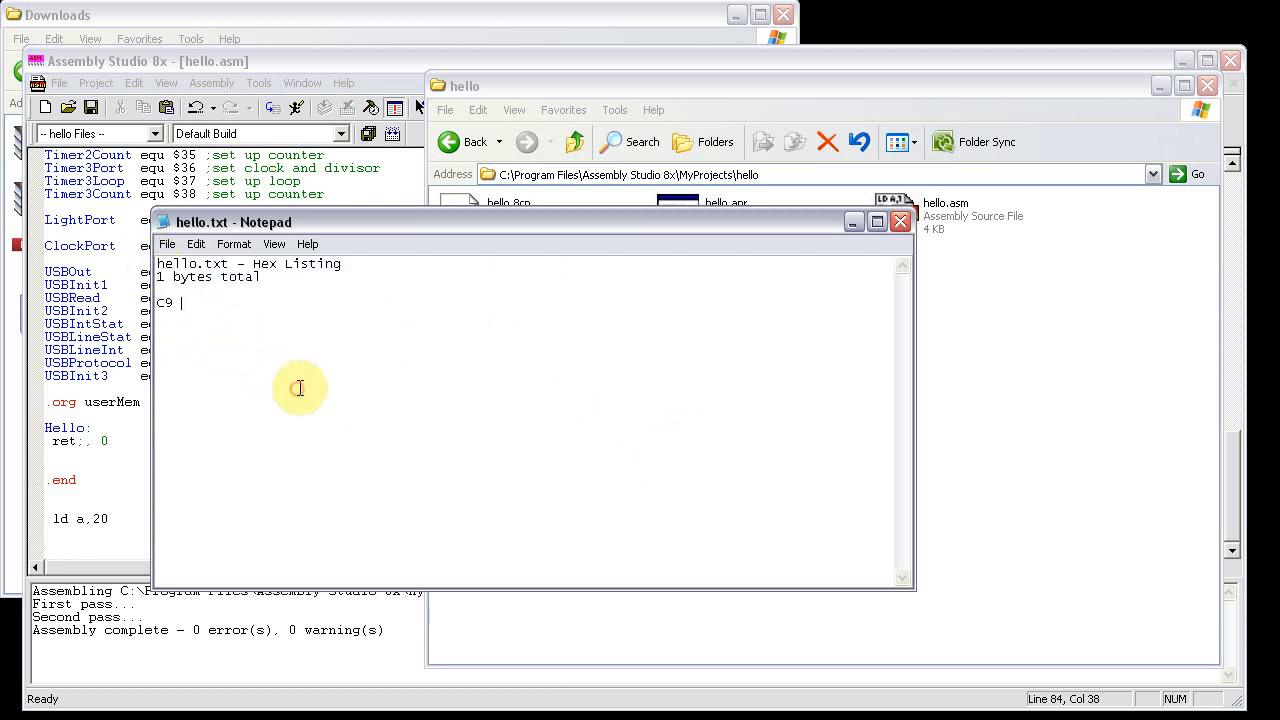
mouse_move(335, 387)
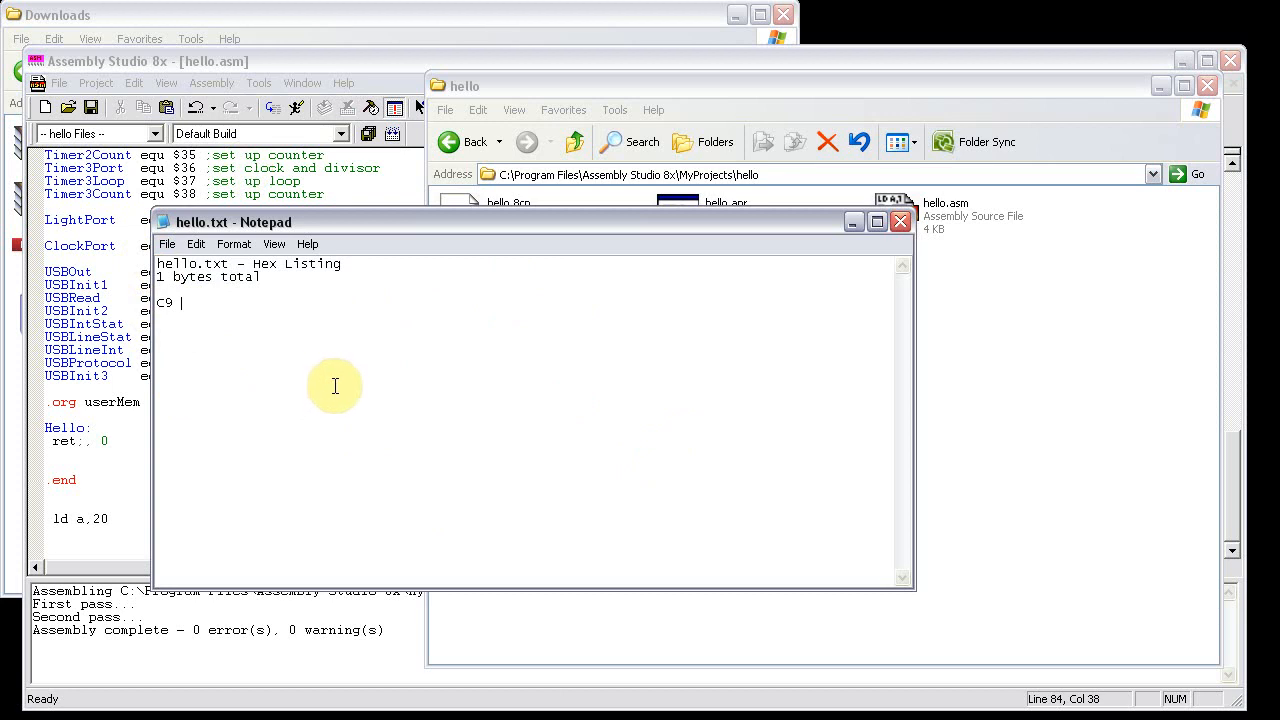
mouse_move(304, 339)
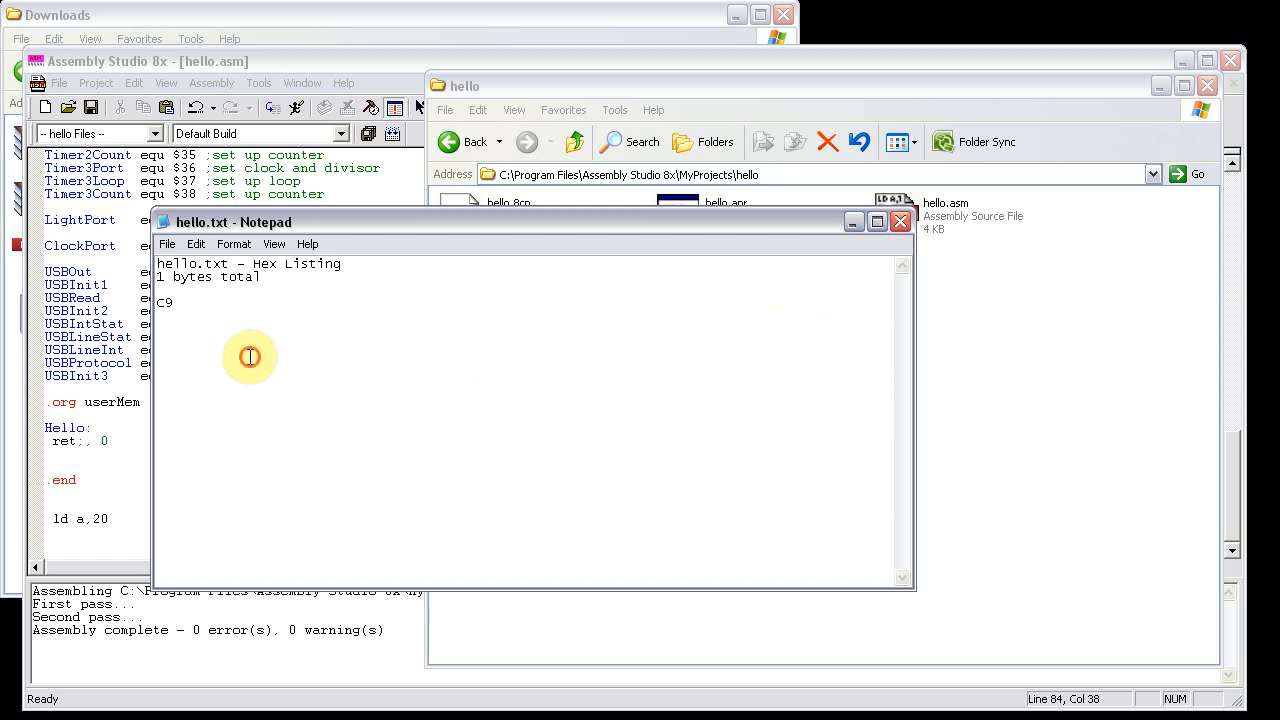
mouse_move(899, 221)
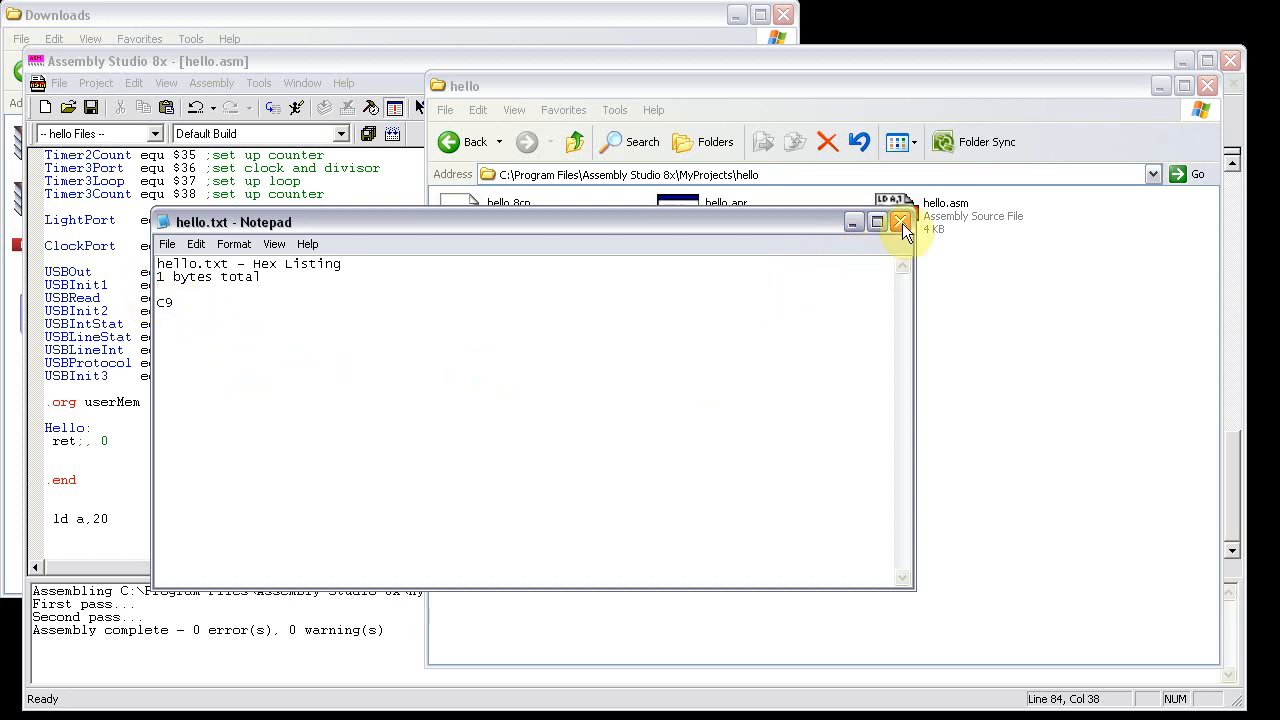
click(899, 221)
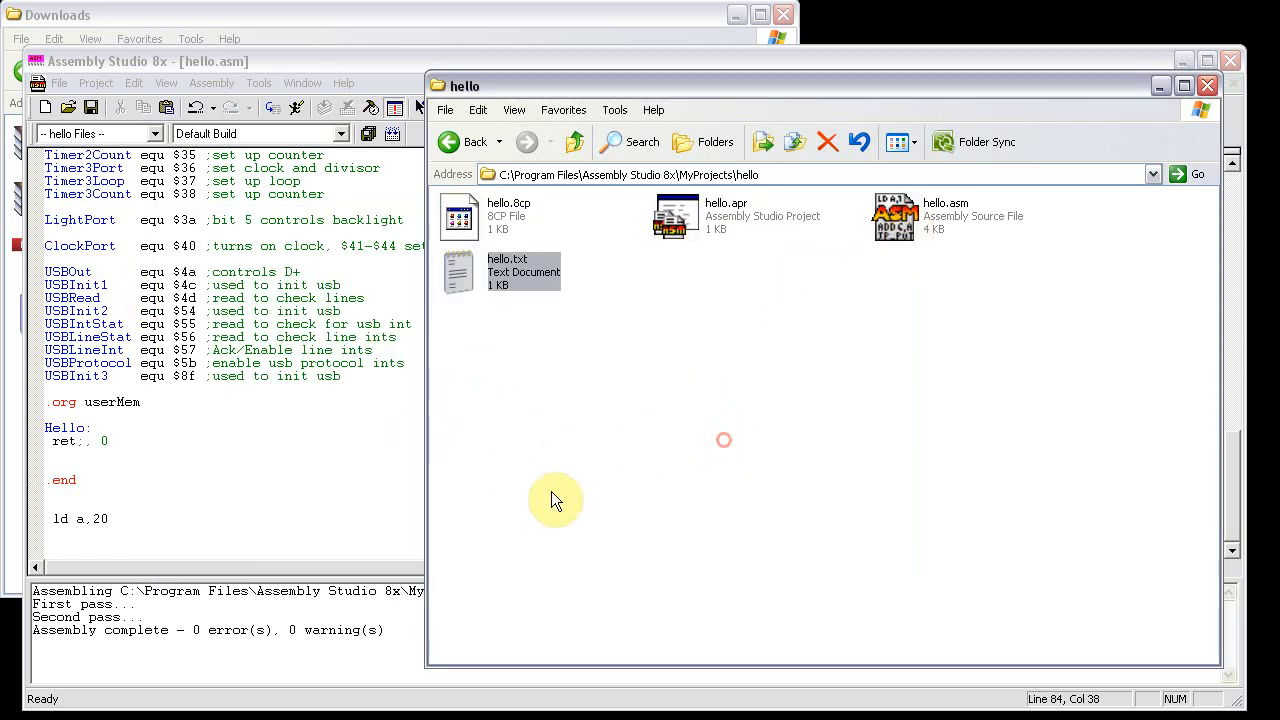
right_click(507, 270)
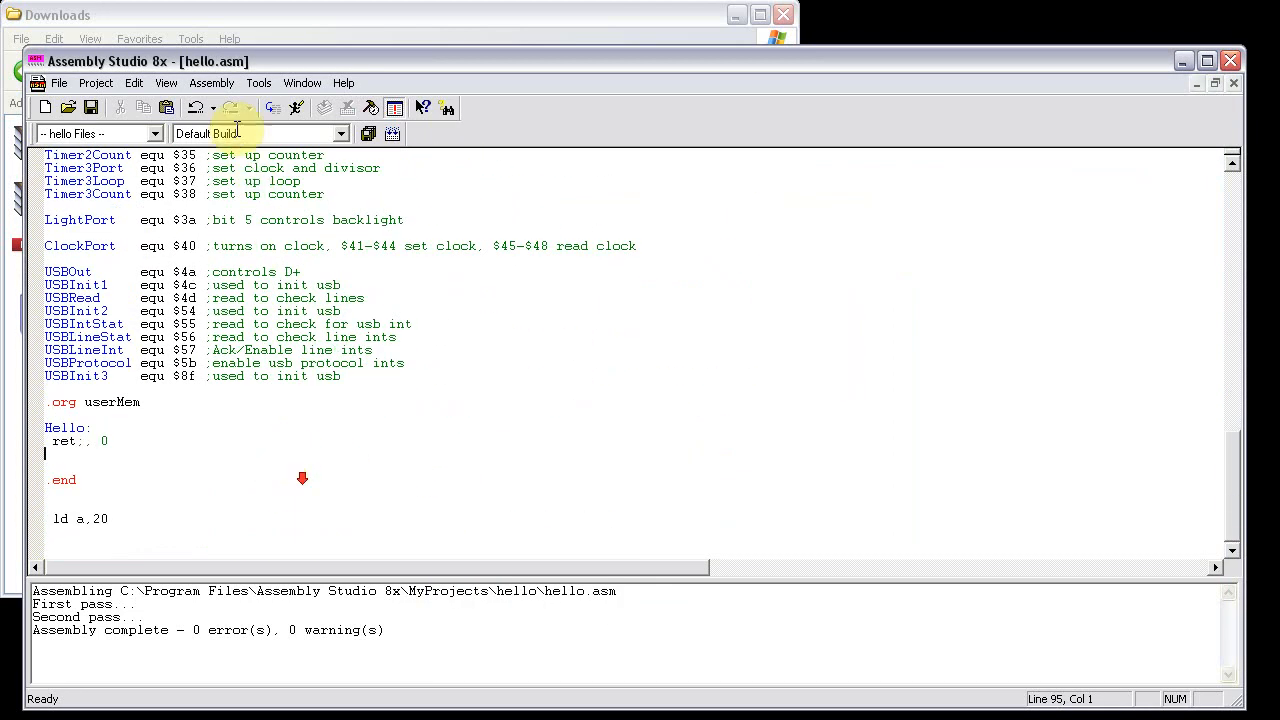
click(211, 83)
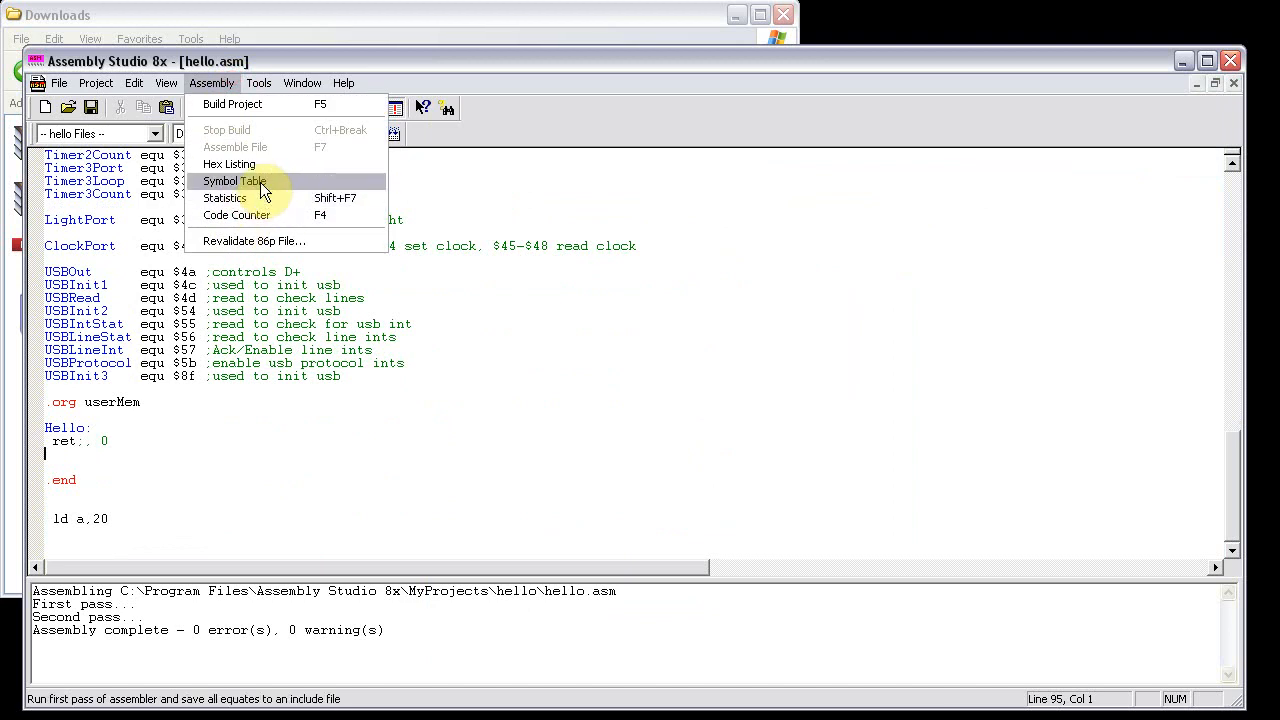
- Export the label equates to hello.inc and find Hello = $a60b in Notepad
click(234, 181)
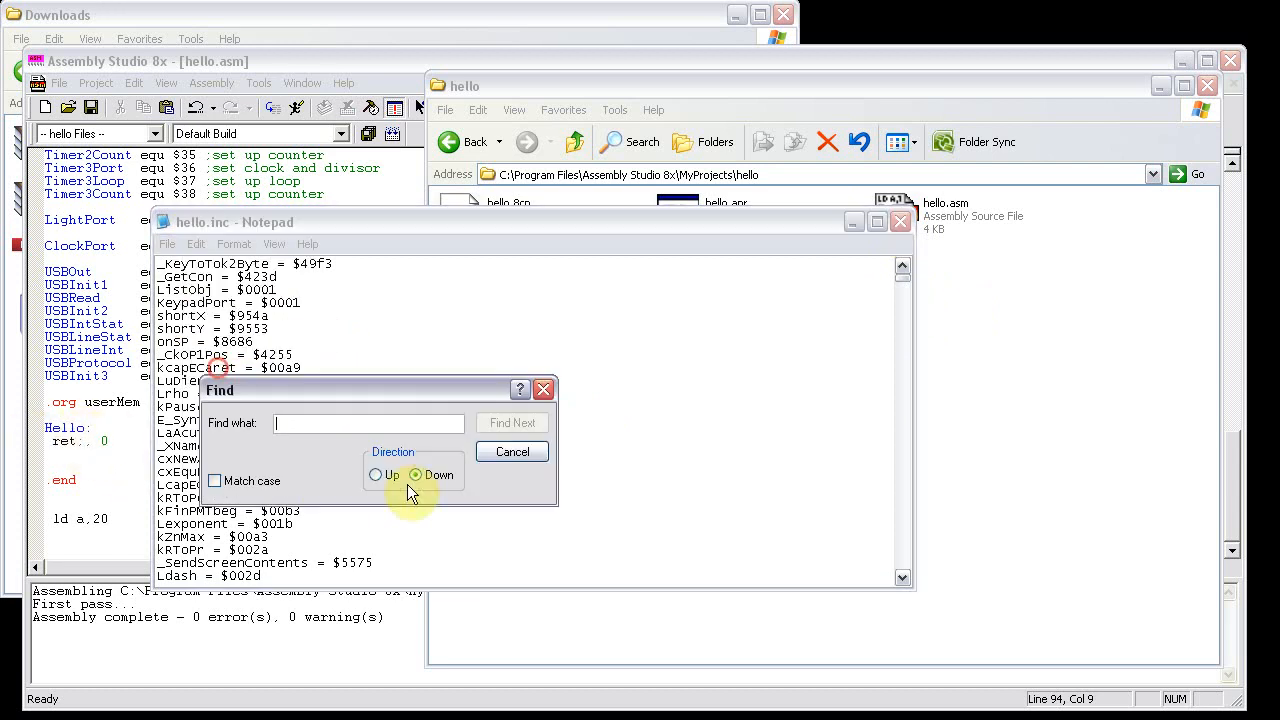
text(hello)
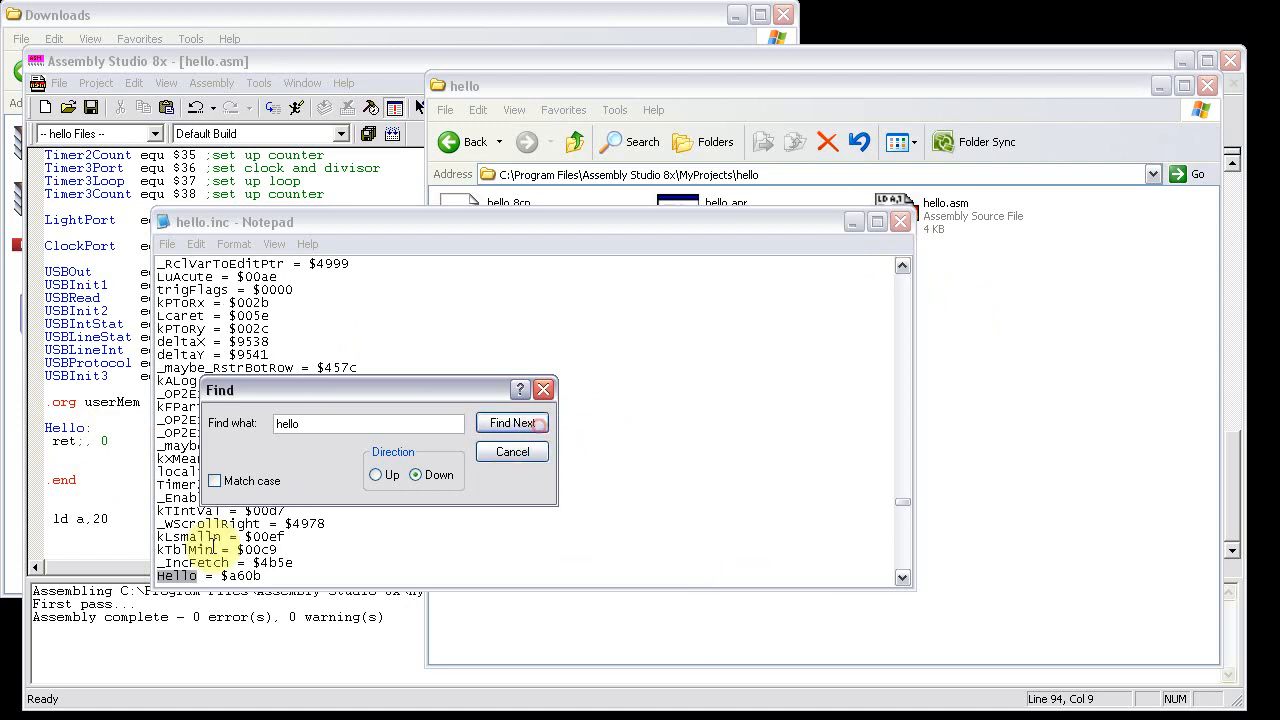
click(512, 422)
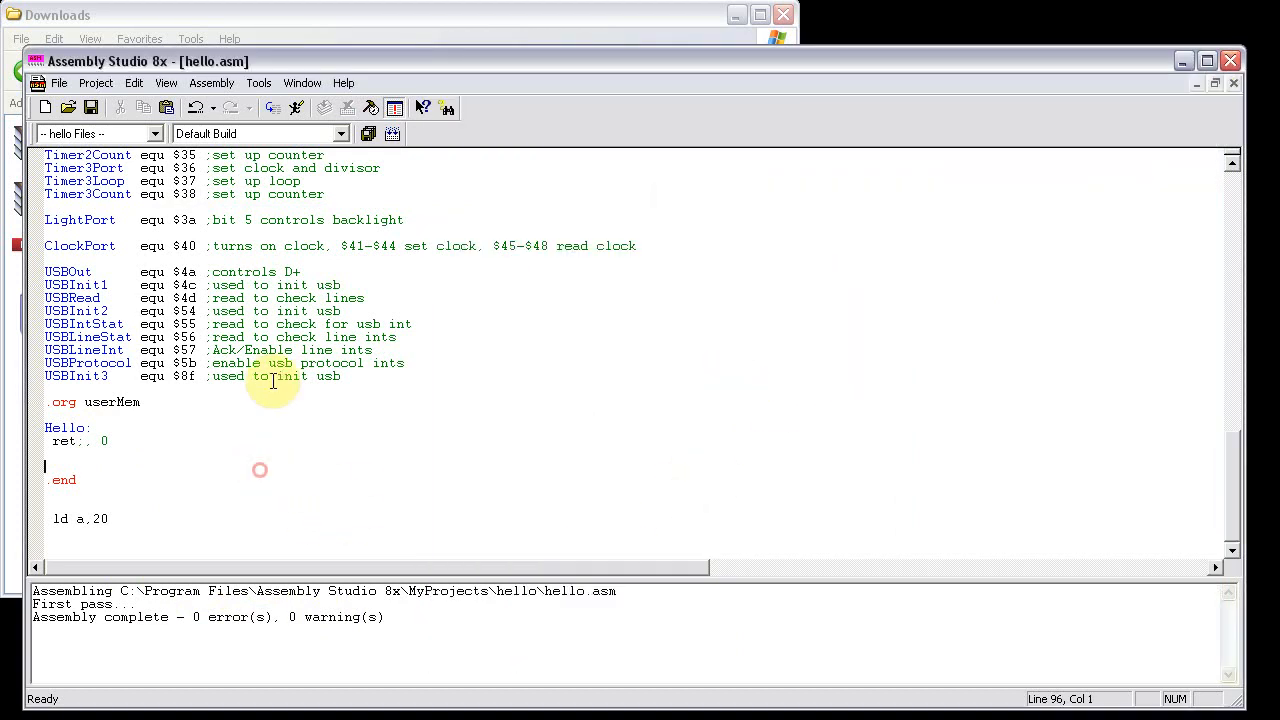
- Close Assembly Studio 8x and show its Program Files installation folder in Explorer
click(211, 83)
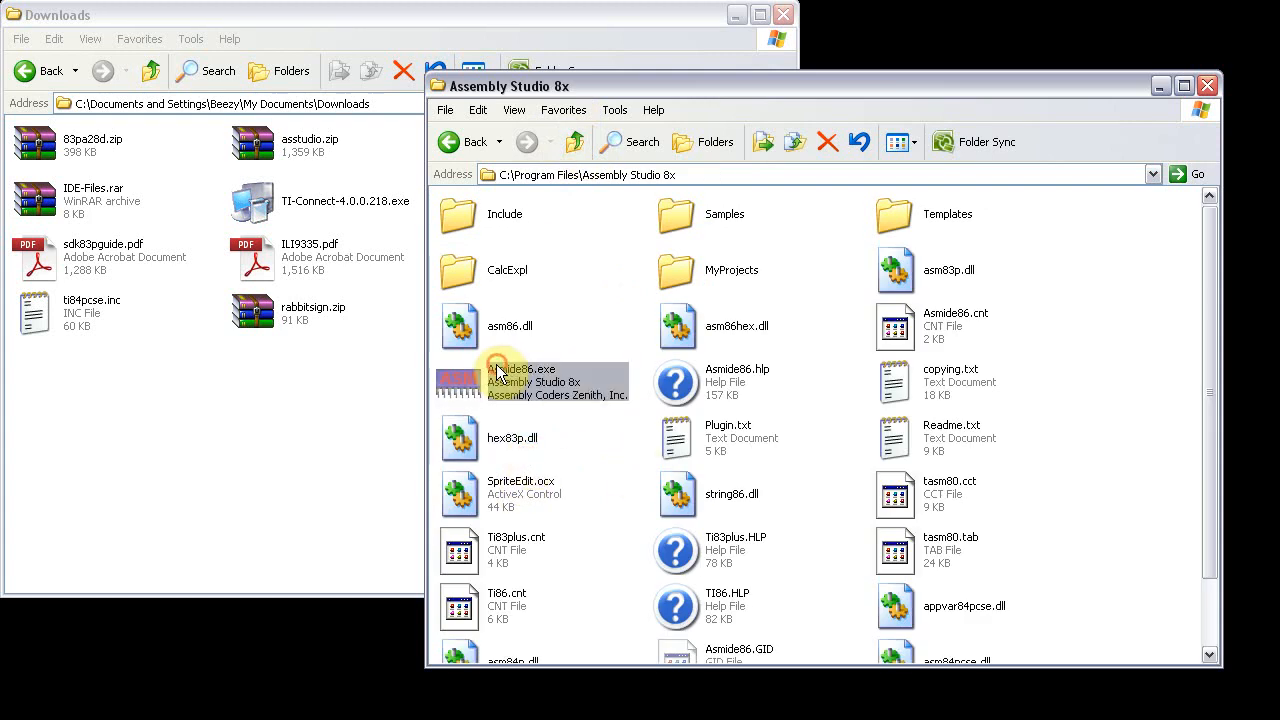
- Launch Asmide86.exe and create a TI-83+ Application project named helloapp
double_click(509, 369)
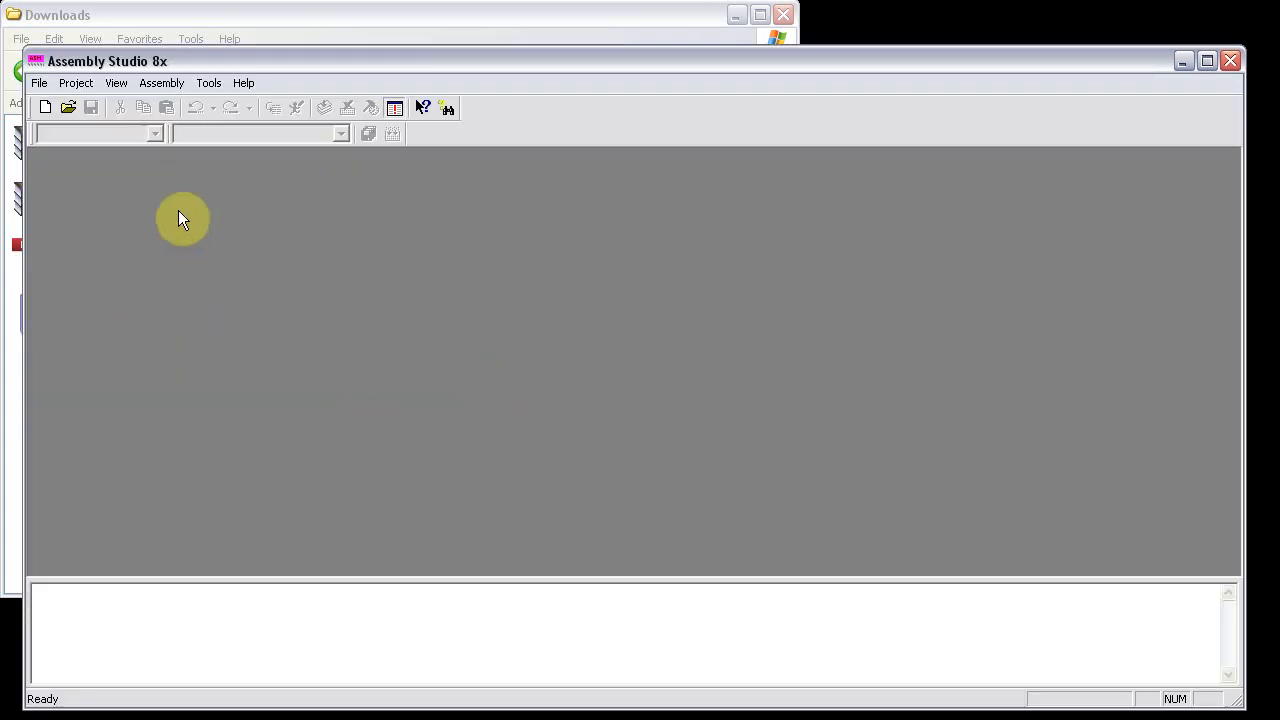
click(75, 83)
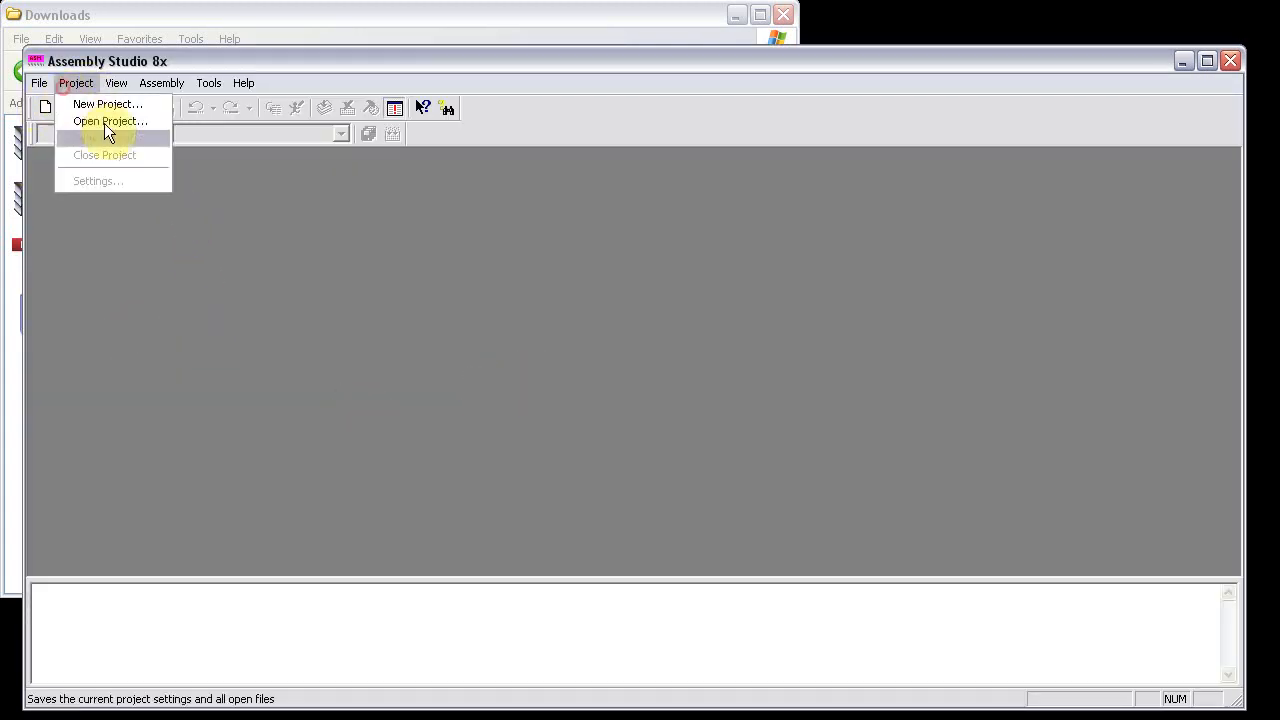
click(108, 104)
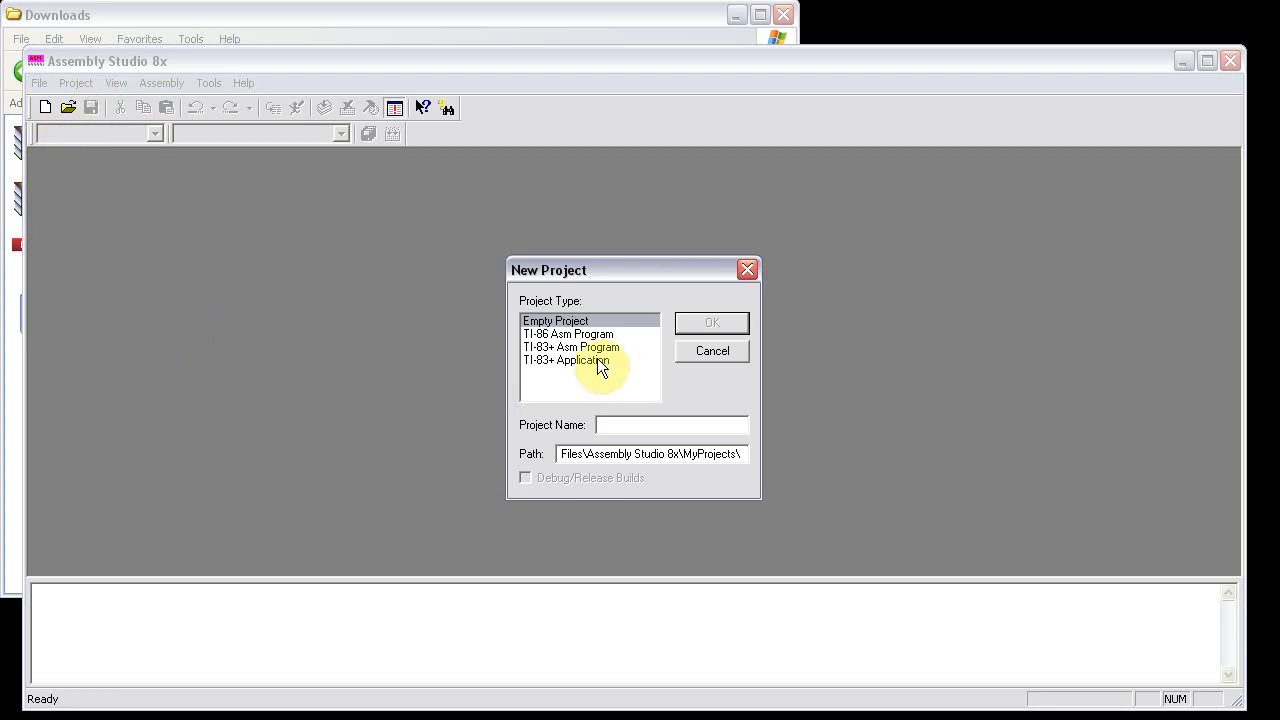
click(567, 360)
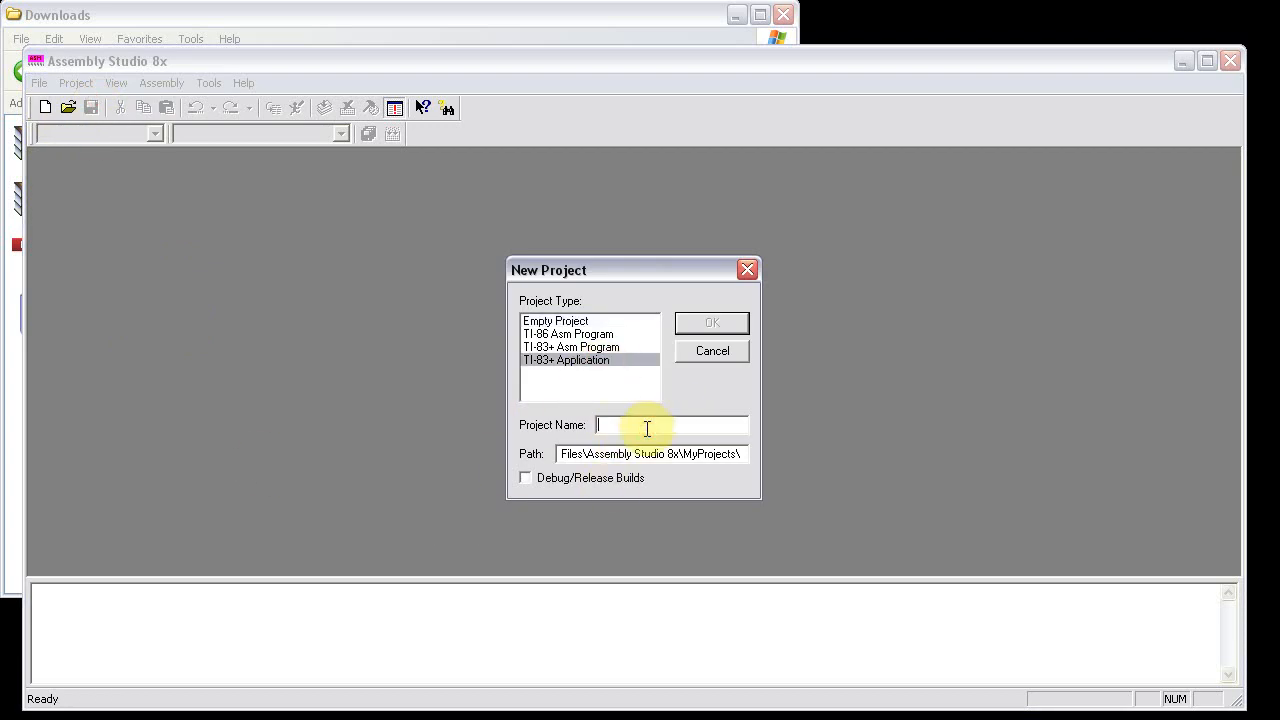
text(hel)
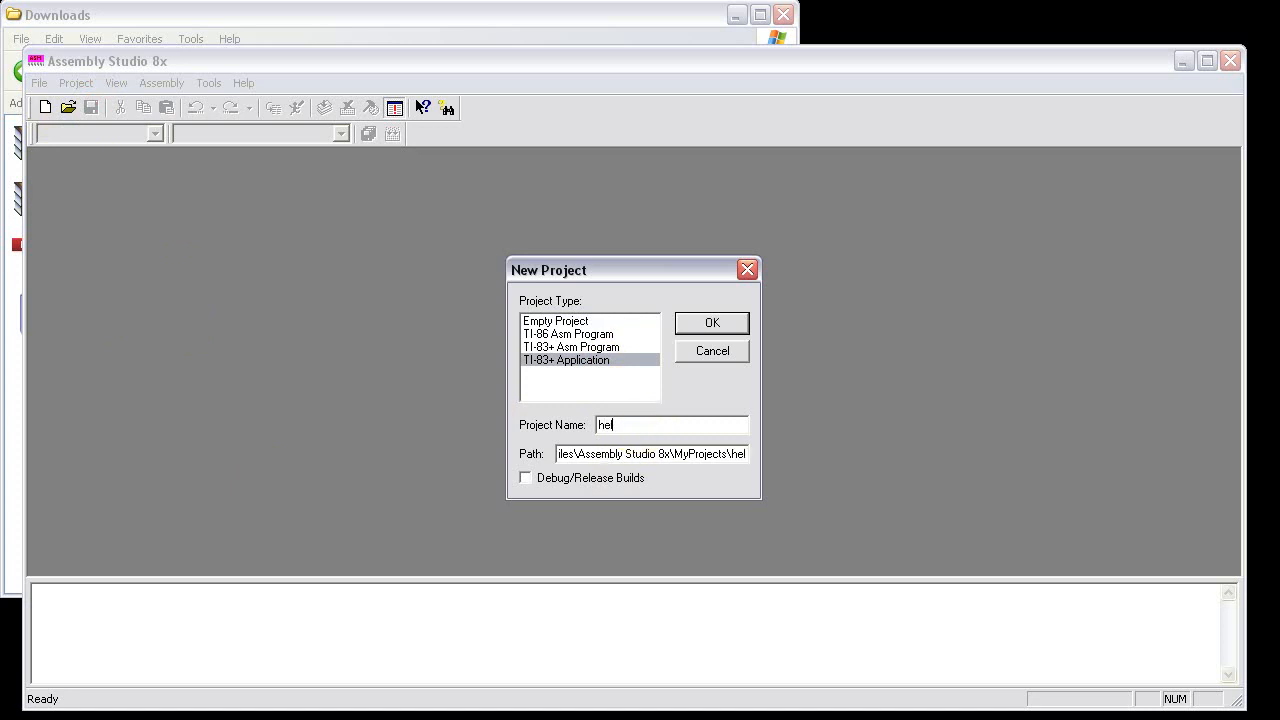
text(loapp)
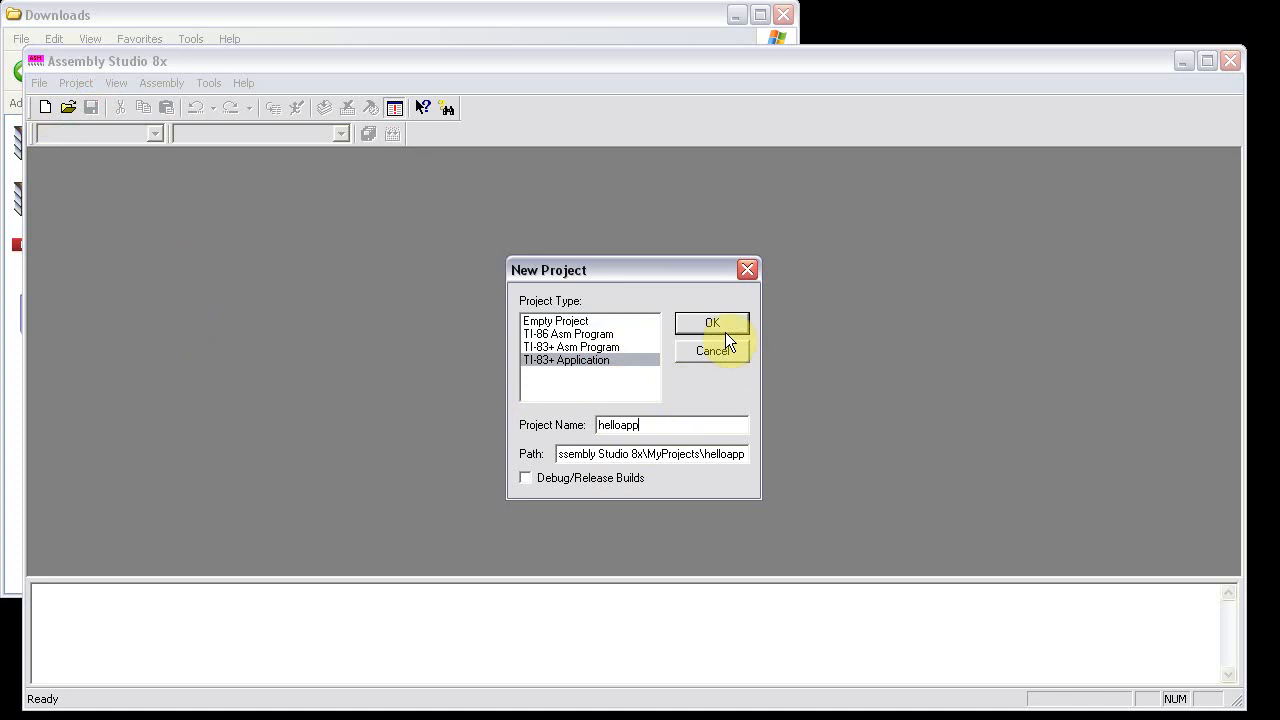
click(711, 322)
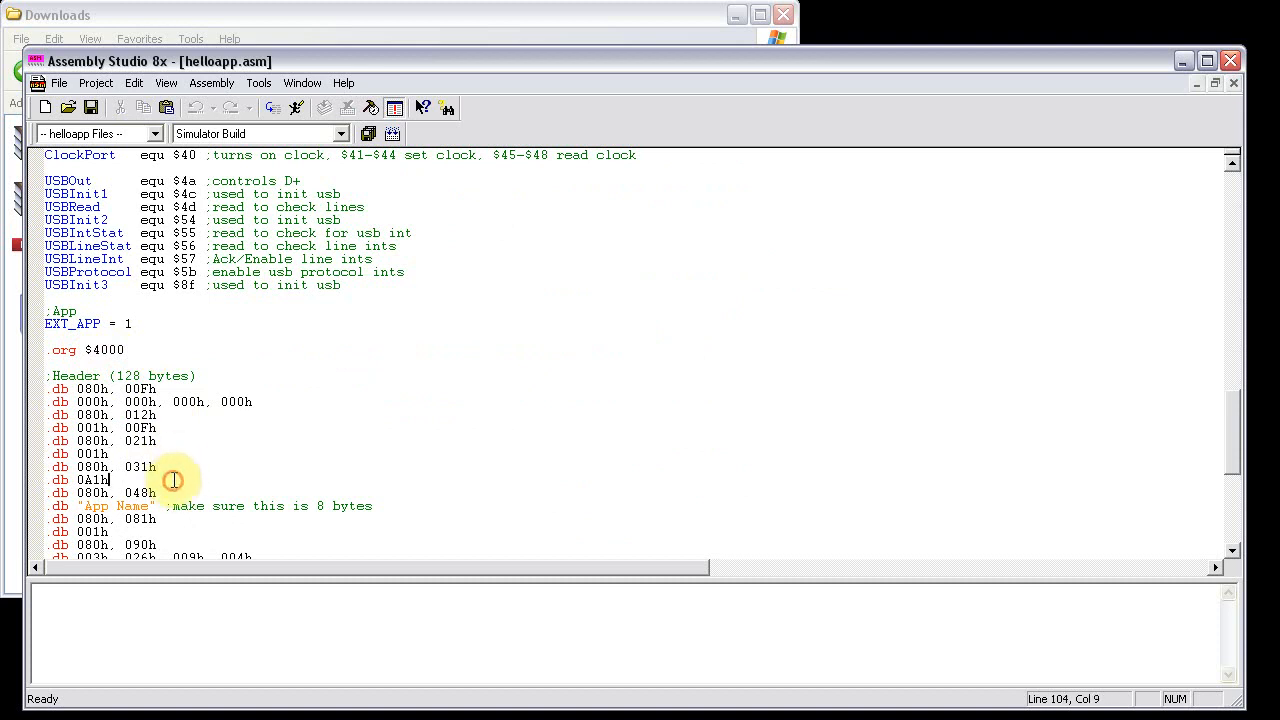
mouse_move(178, 463)
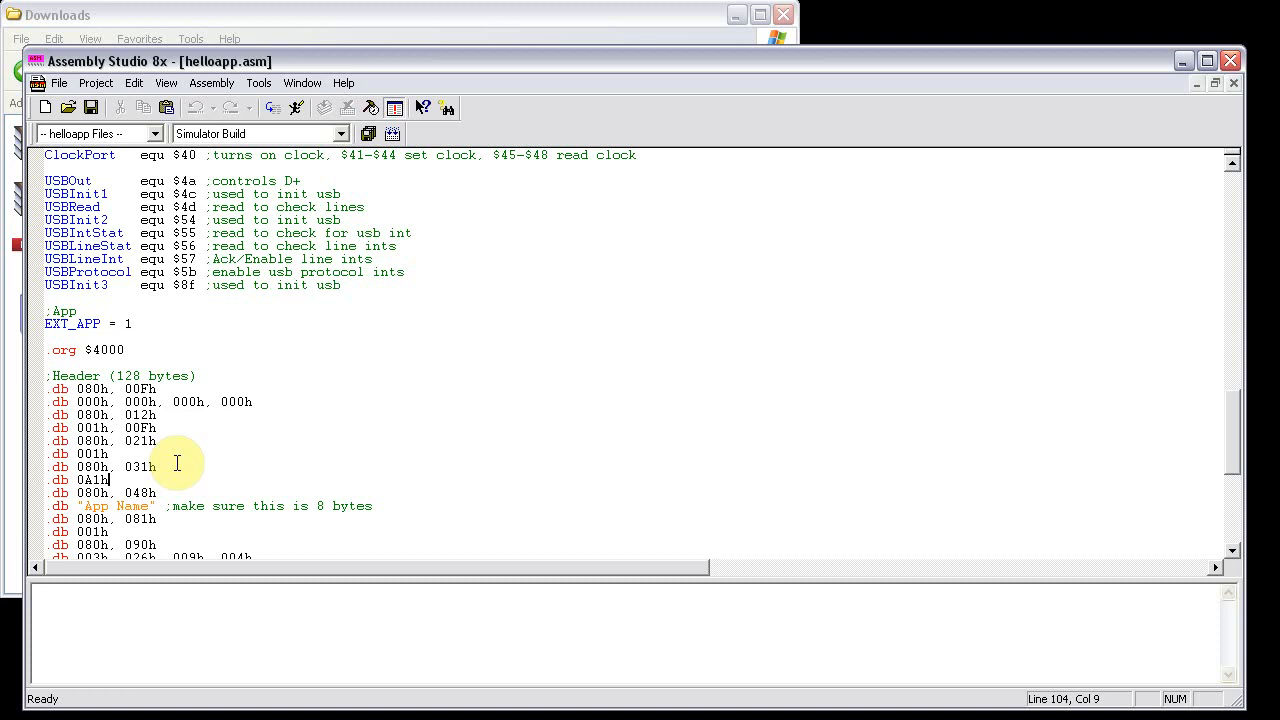
mouse_move(391, 427)
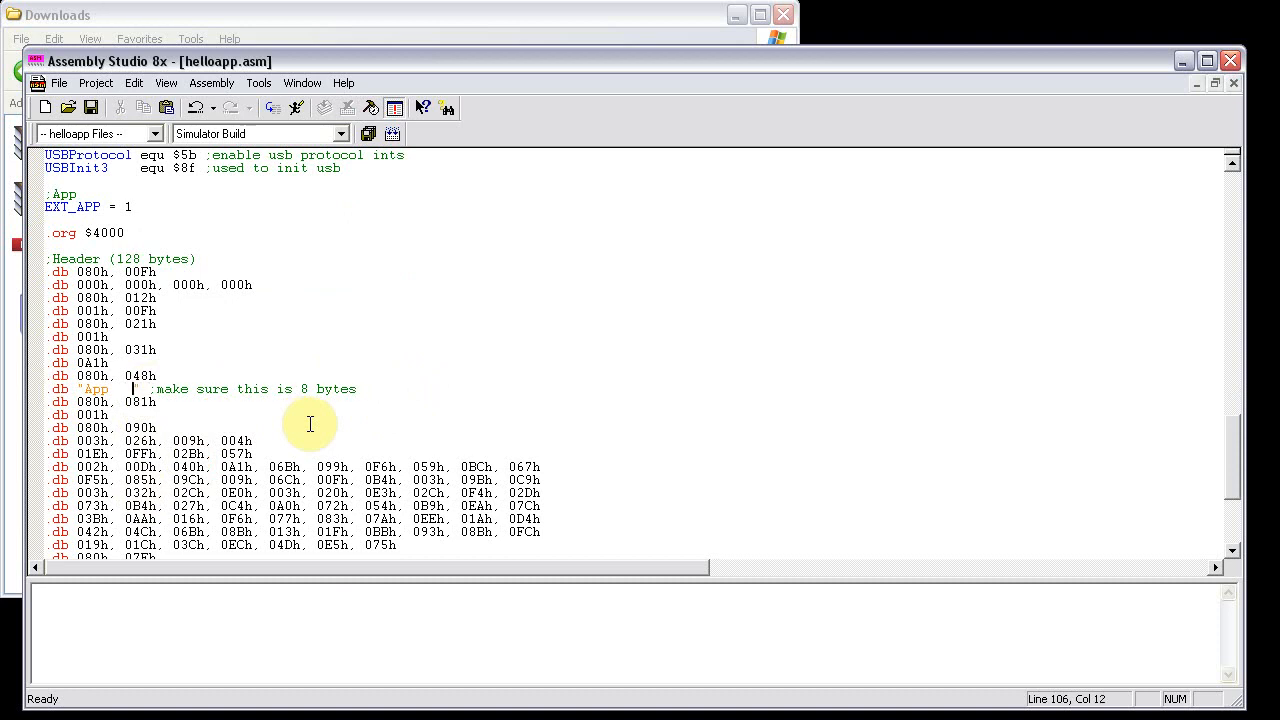
- Append ,0,0 to the .db "App" header line and confirm it measures 8 bytes
text(",0)
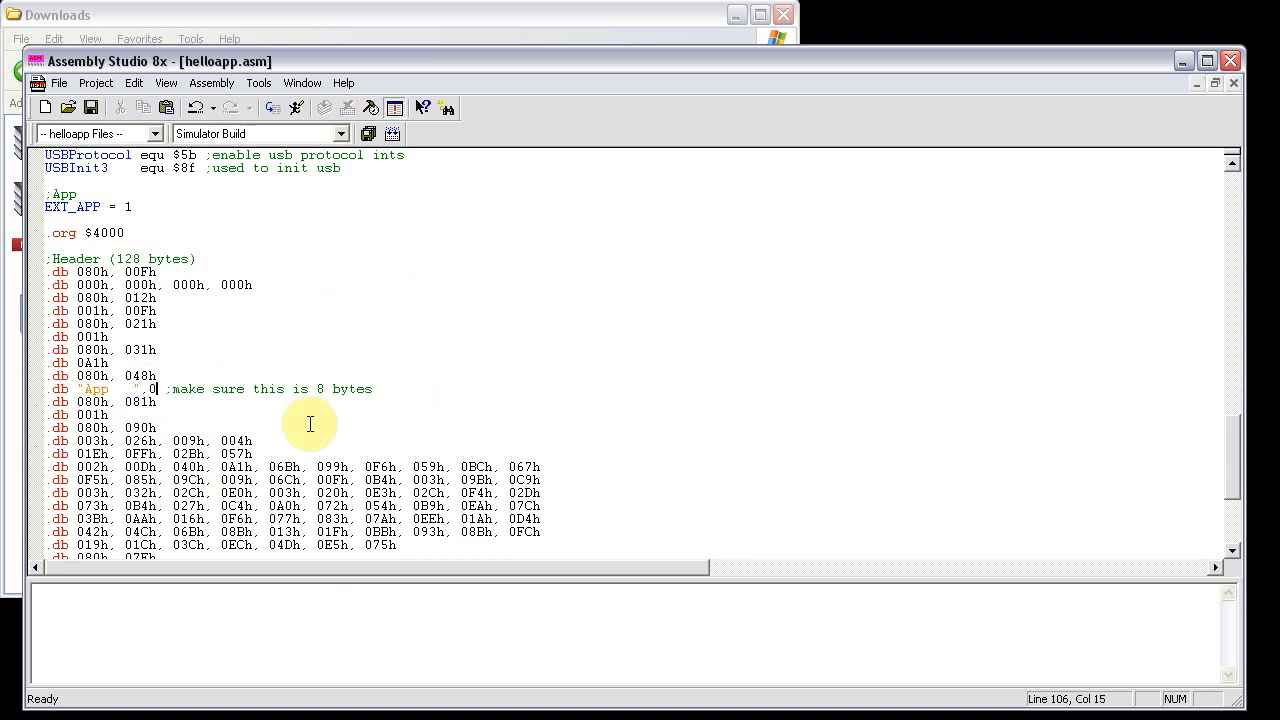
text(,0)
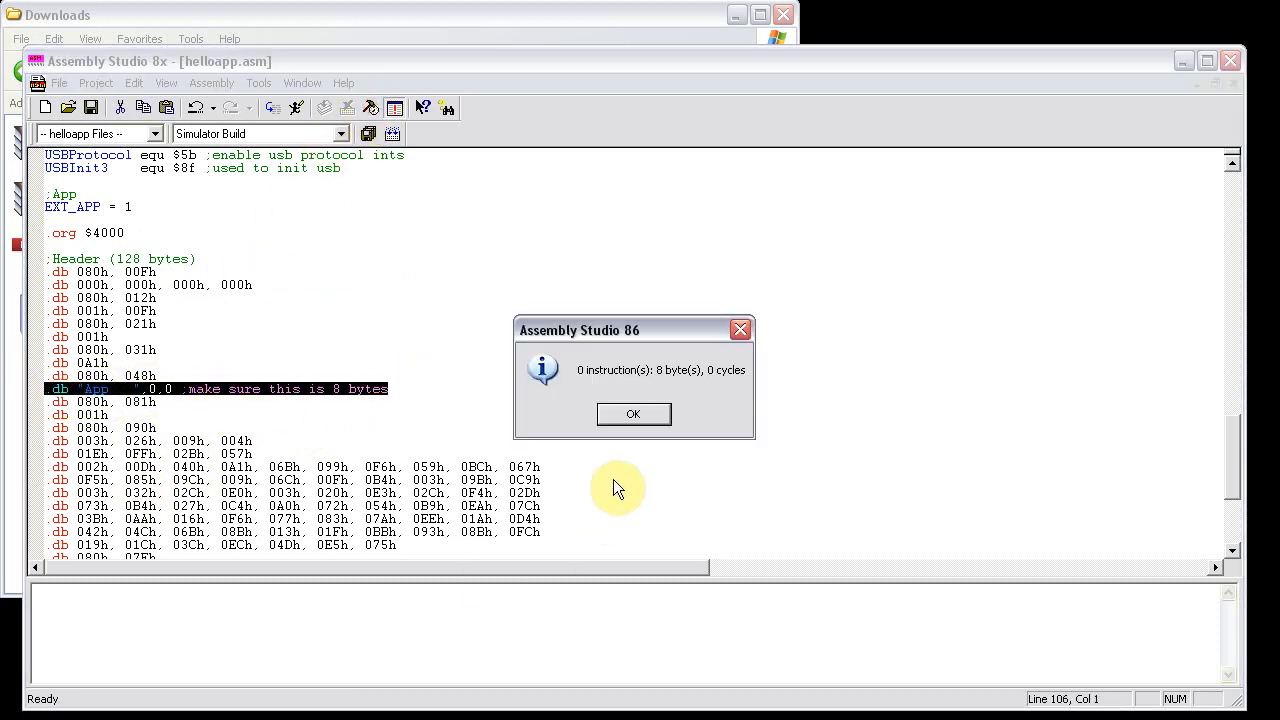
click(633, 414)
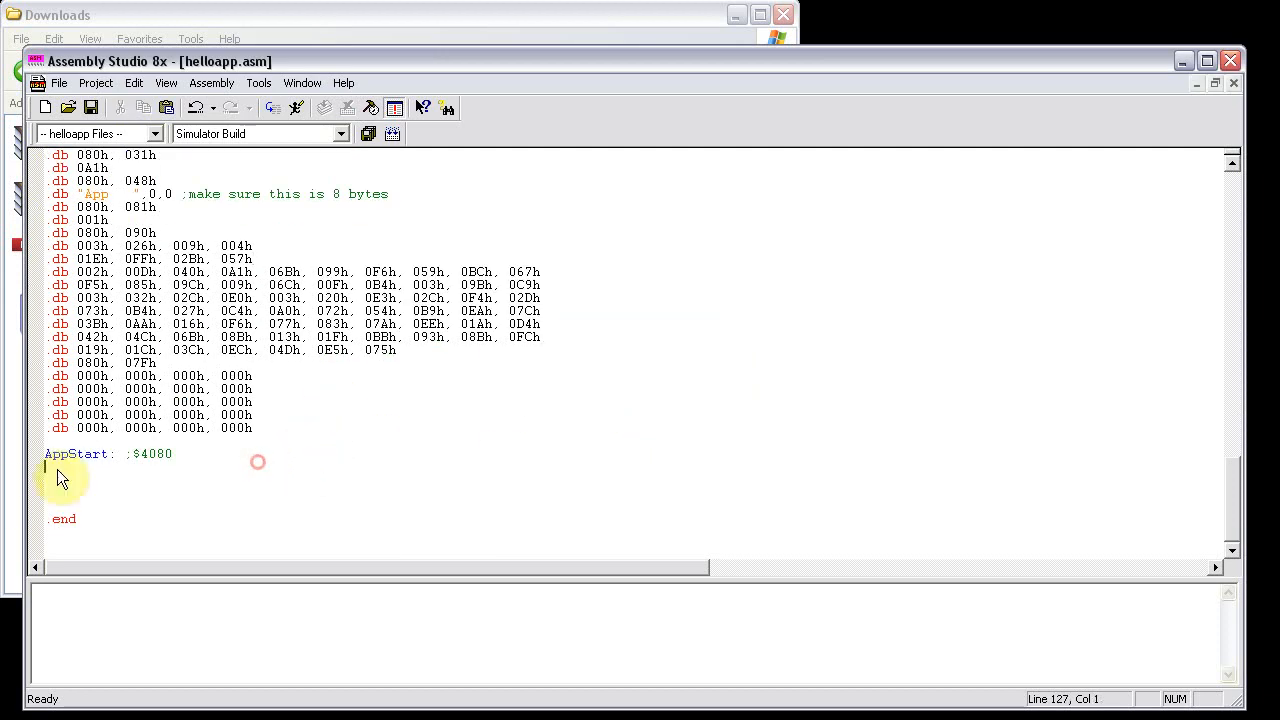
click(180, 454)
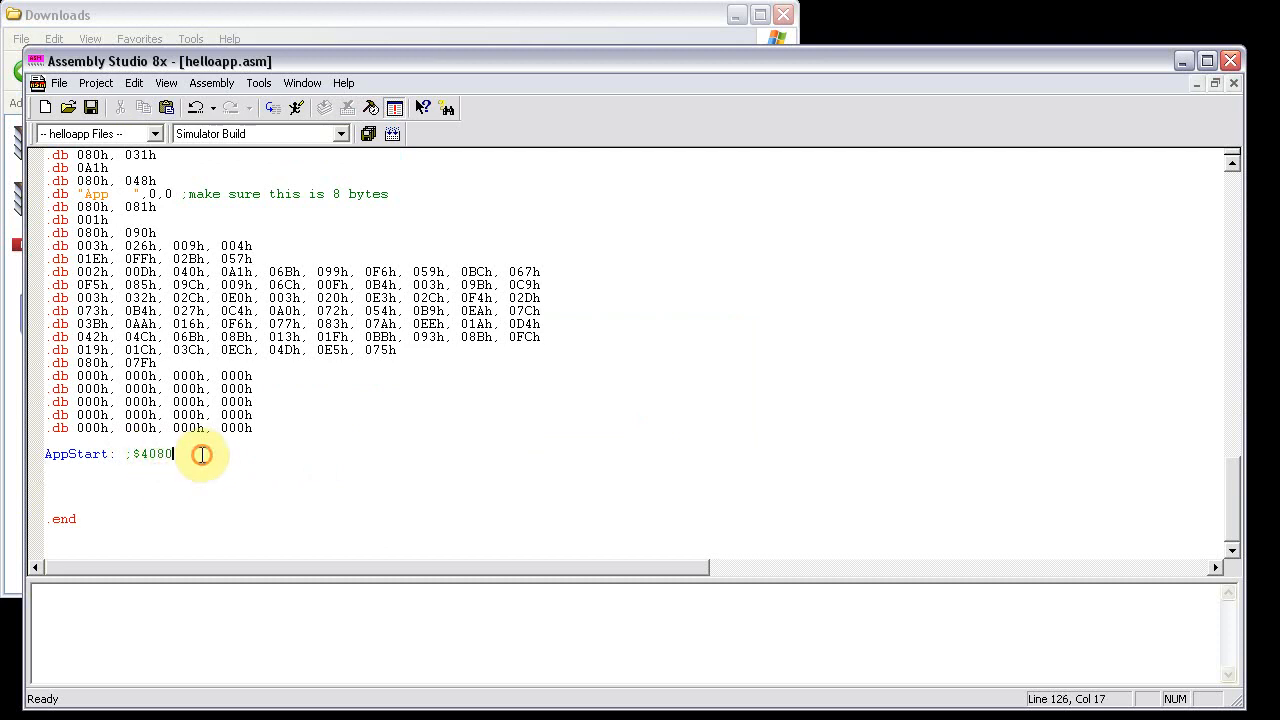
drag(172, 453, 135, 453)
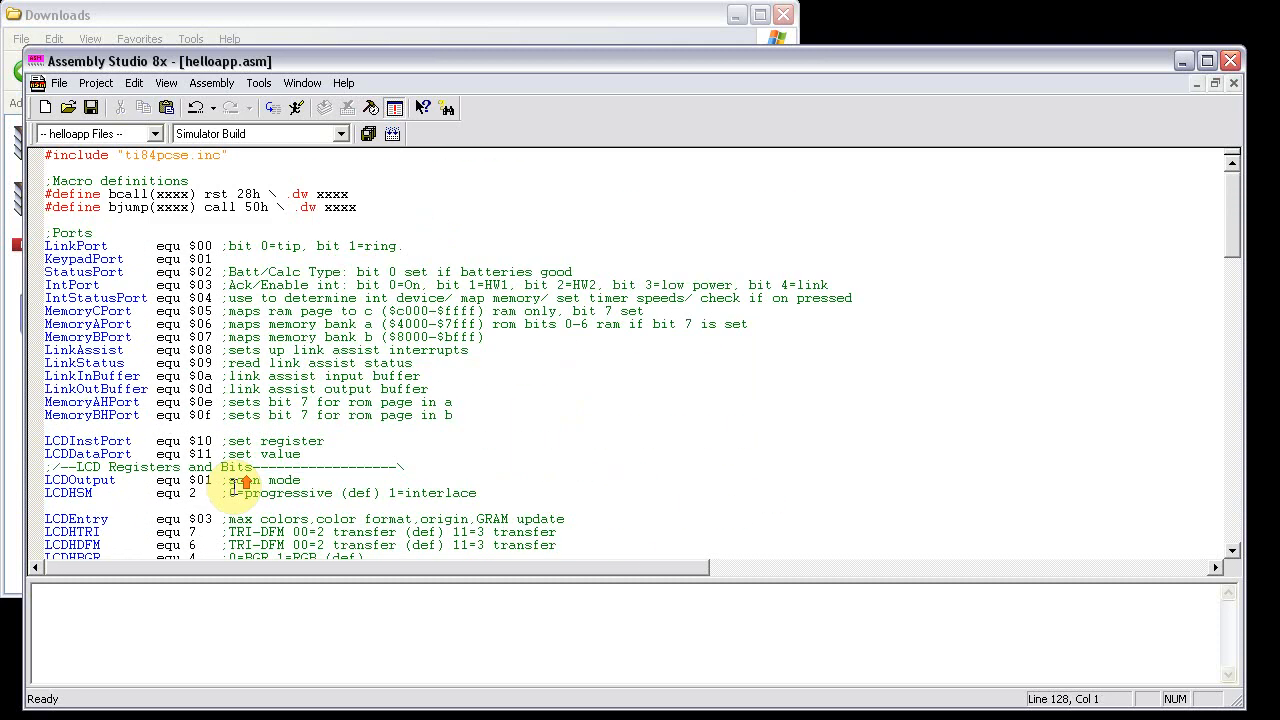
click(95, 82)
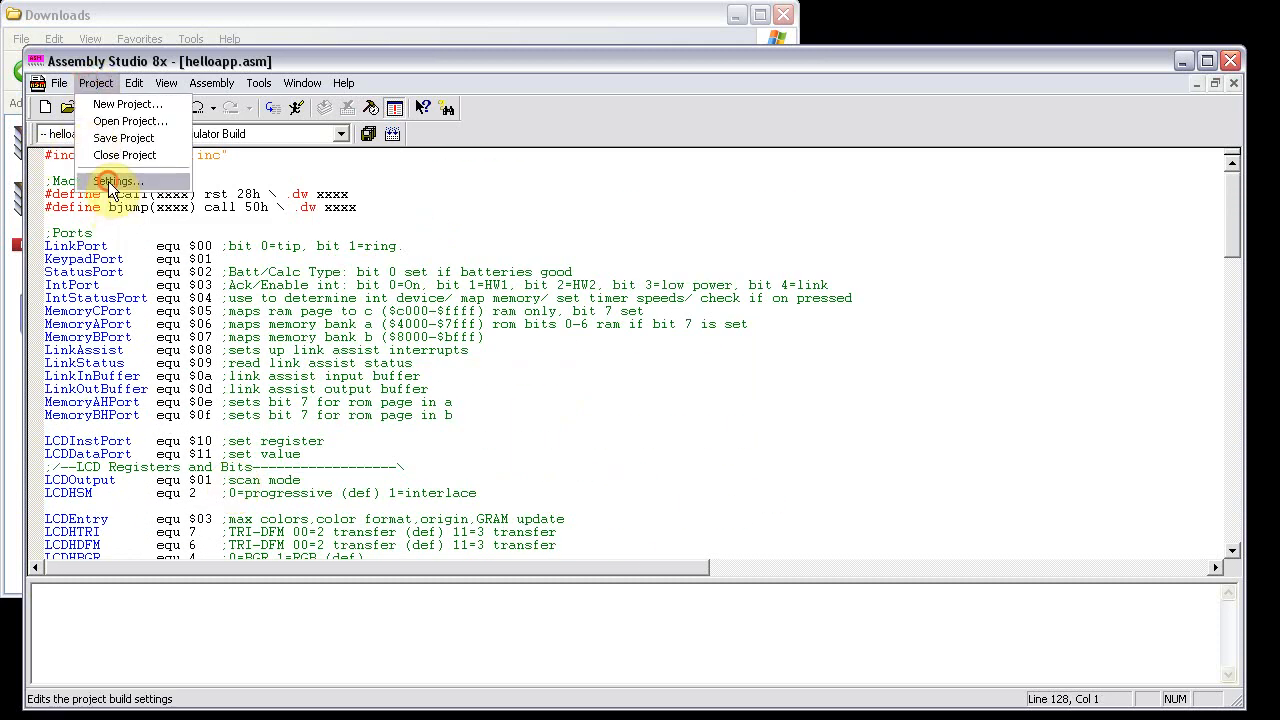
click(117, 181)
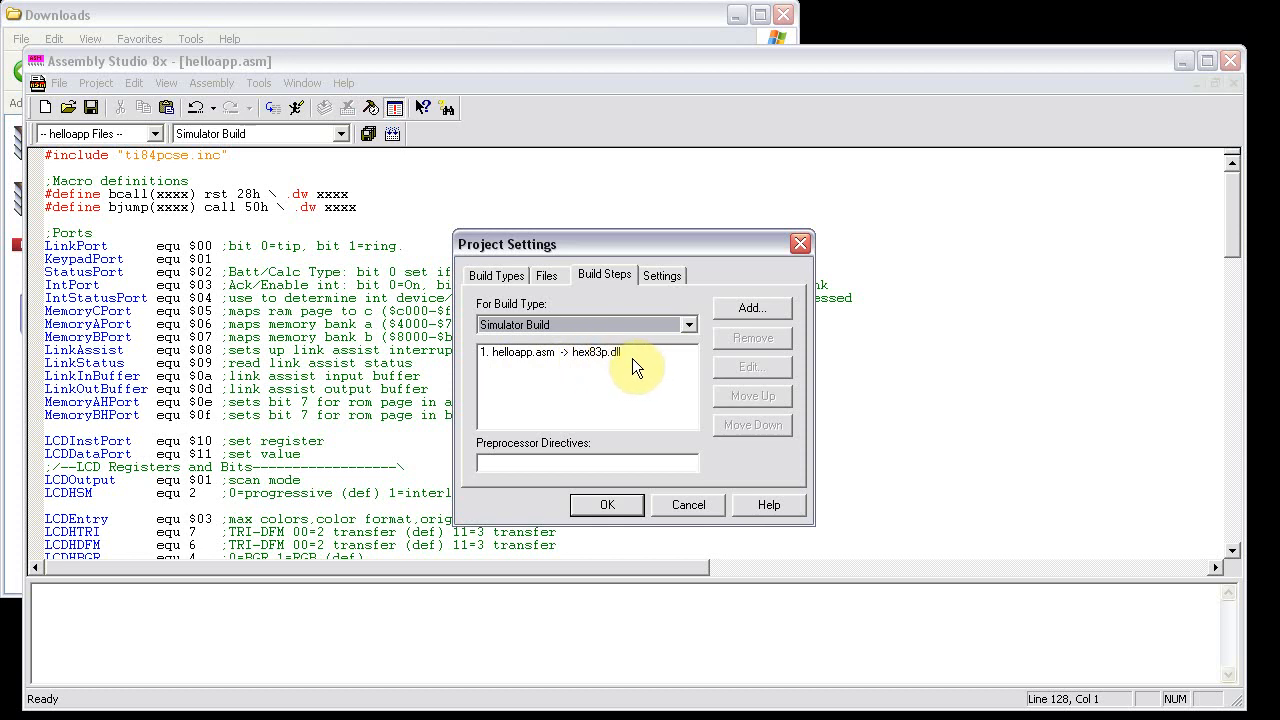
click(560, 352)
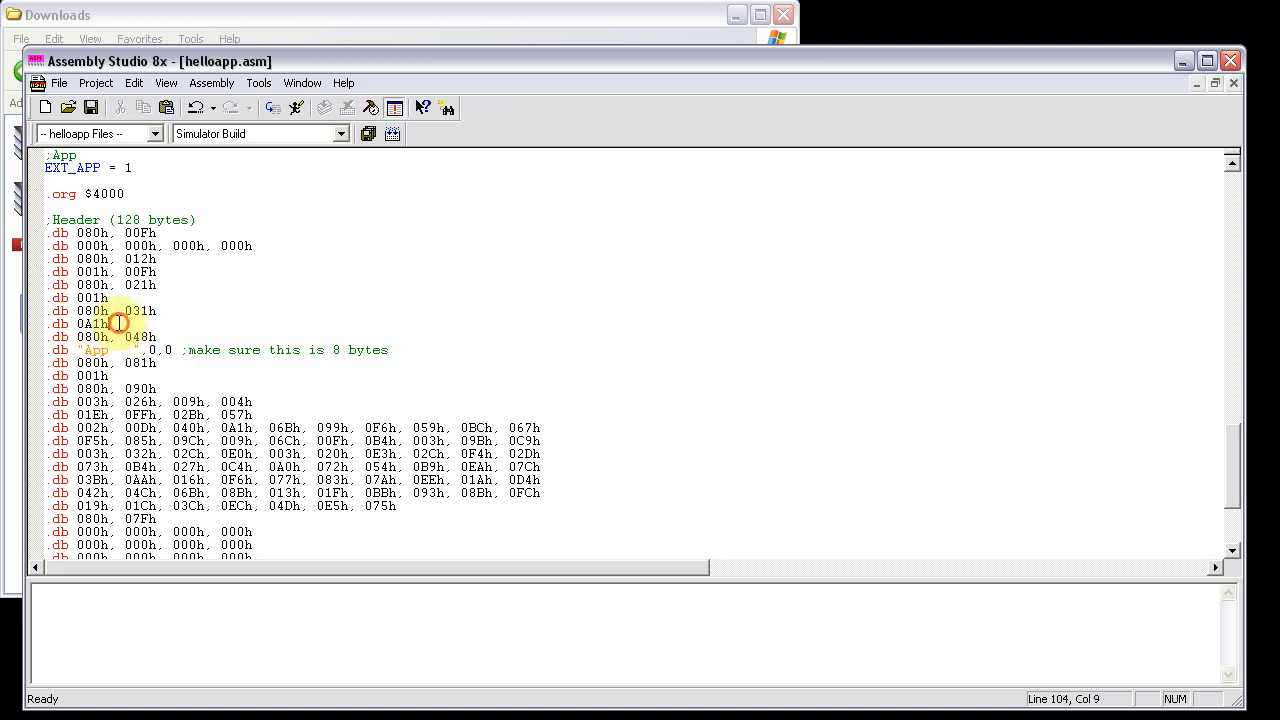
- Click into the padded app name line and scroll down through helloapp.asm
click(128, 336)
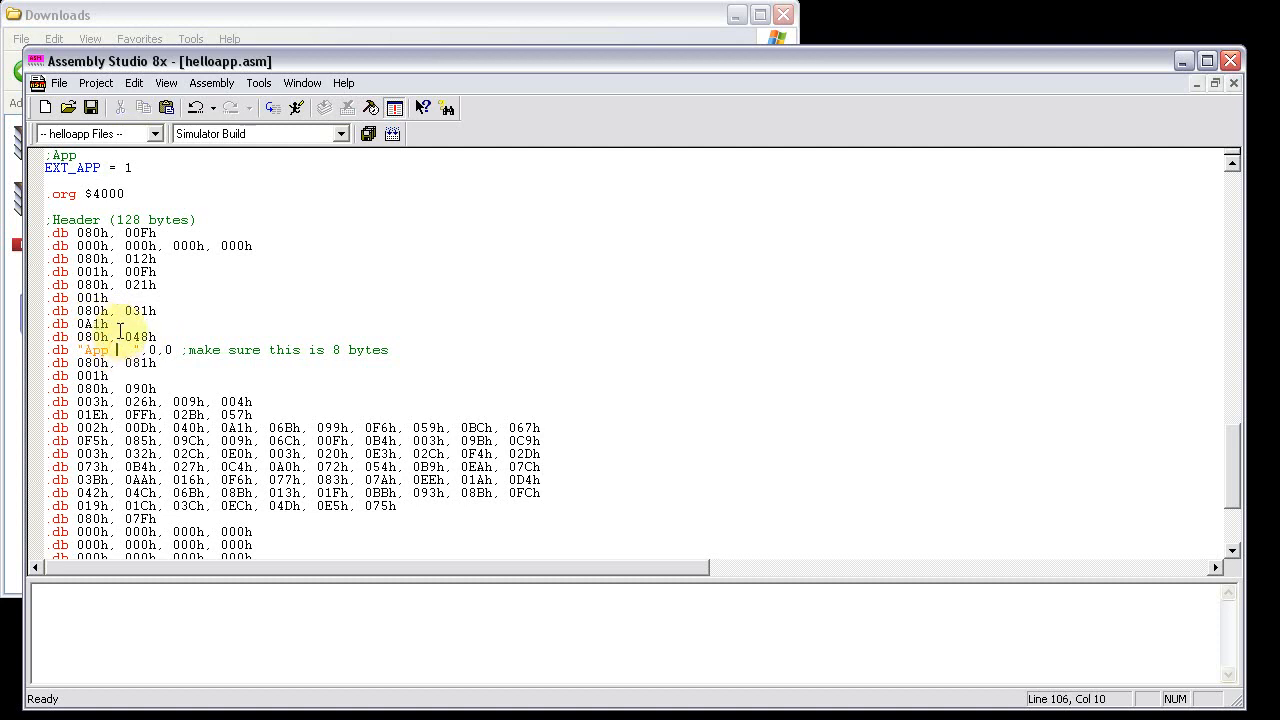
scroll(down, 3)
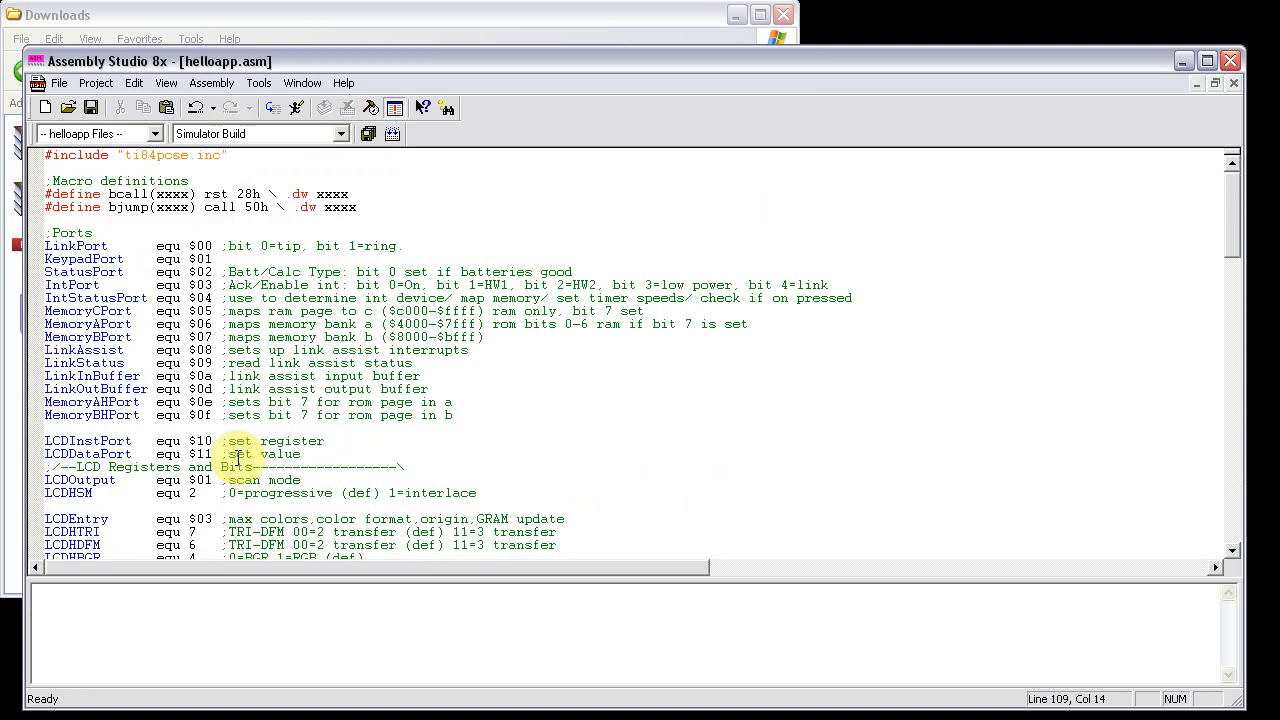
scroll(down, 3)
text(.org $8b8cv)
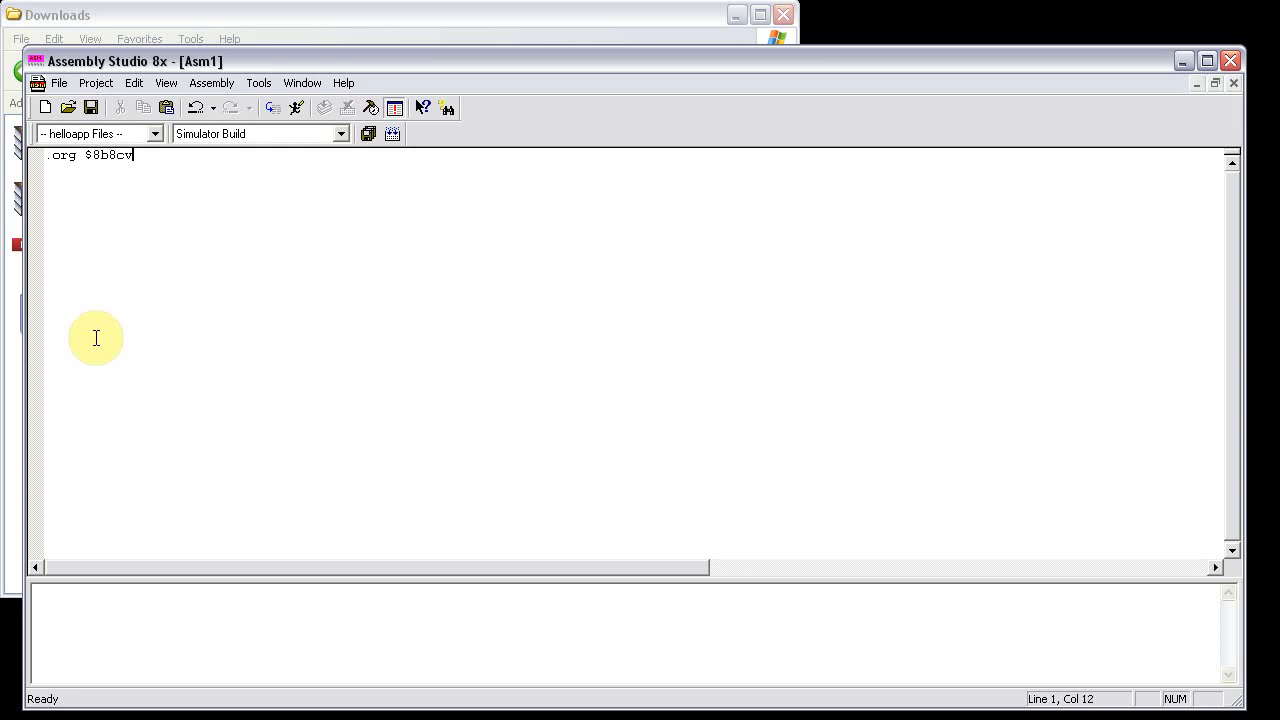
- Add the ; tempswaparea comment to the .org $8b8c line
text(;)
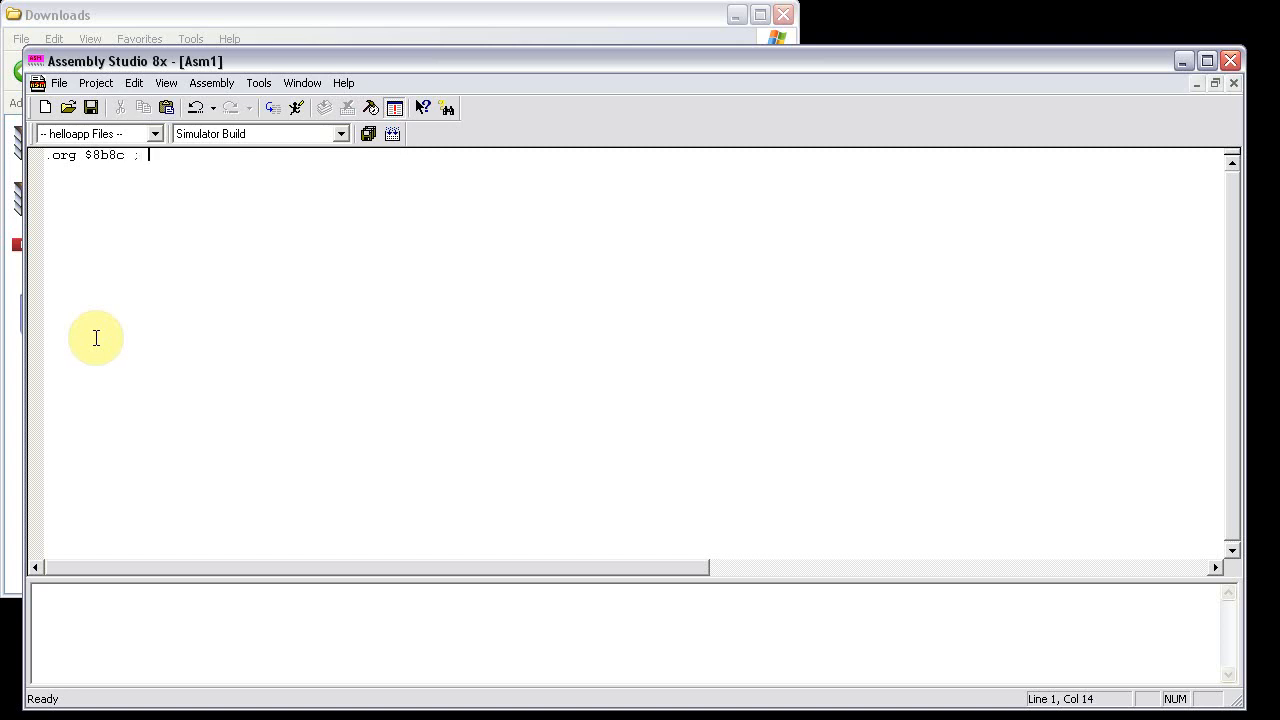
text(te)
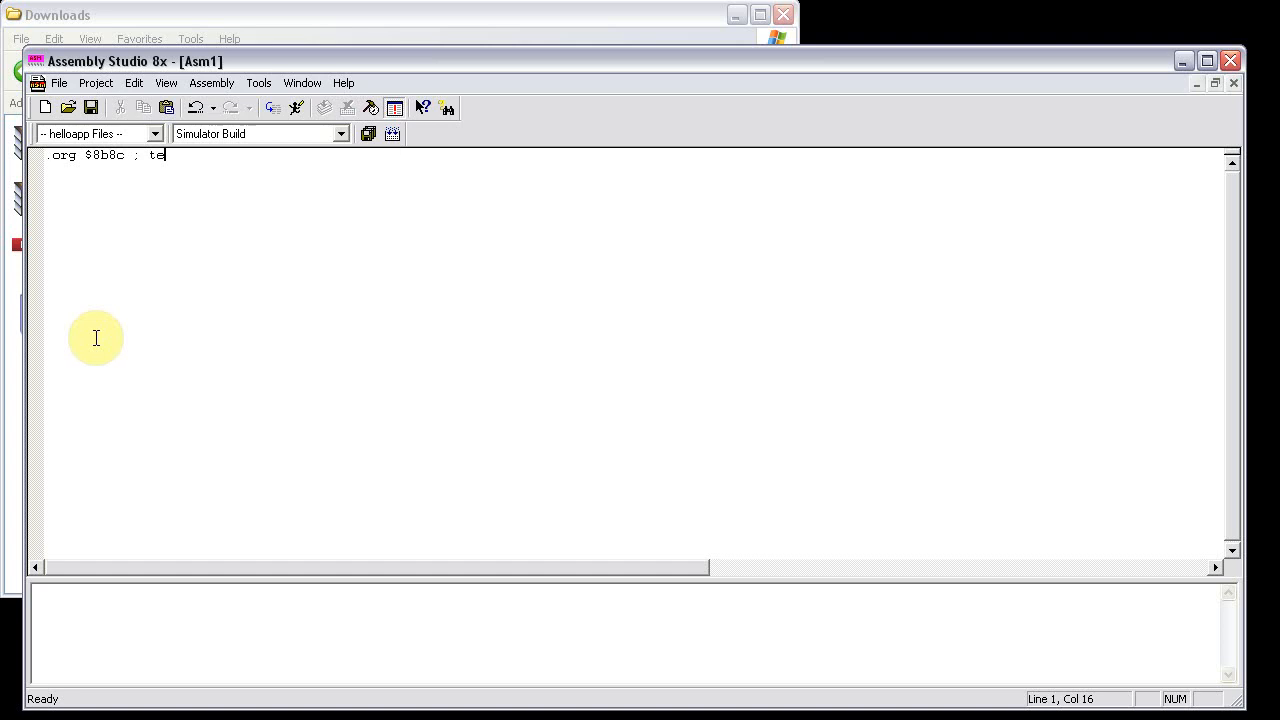
text(mpa)
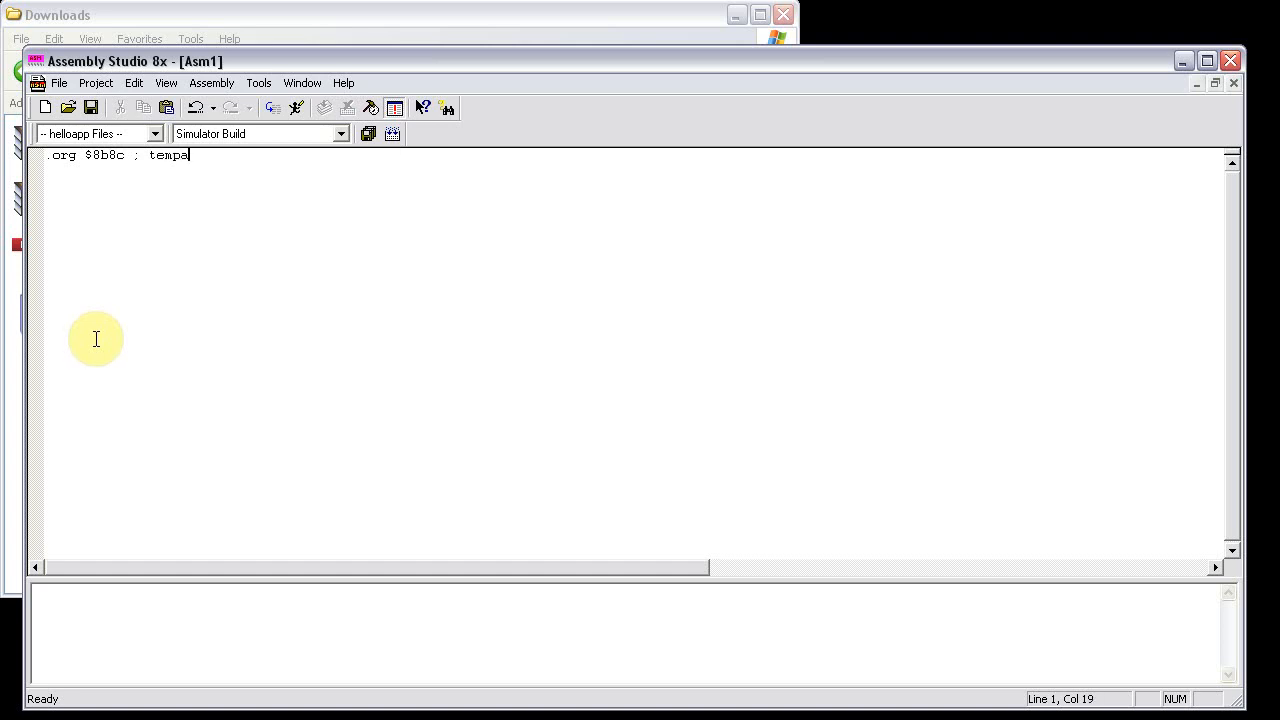
key(Backspace)
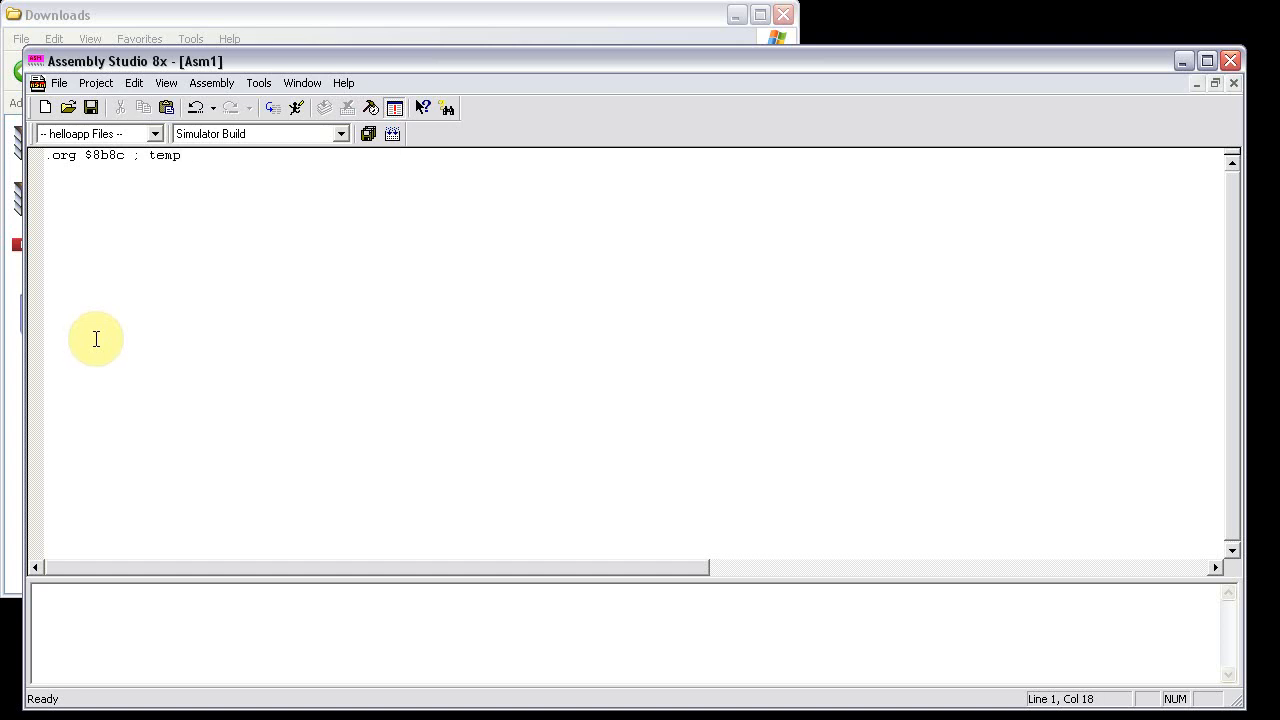
text(app)
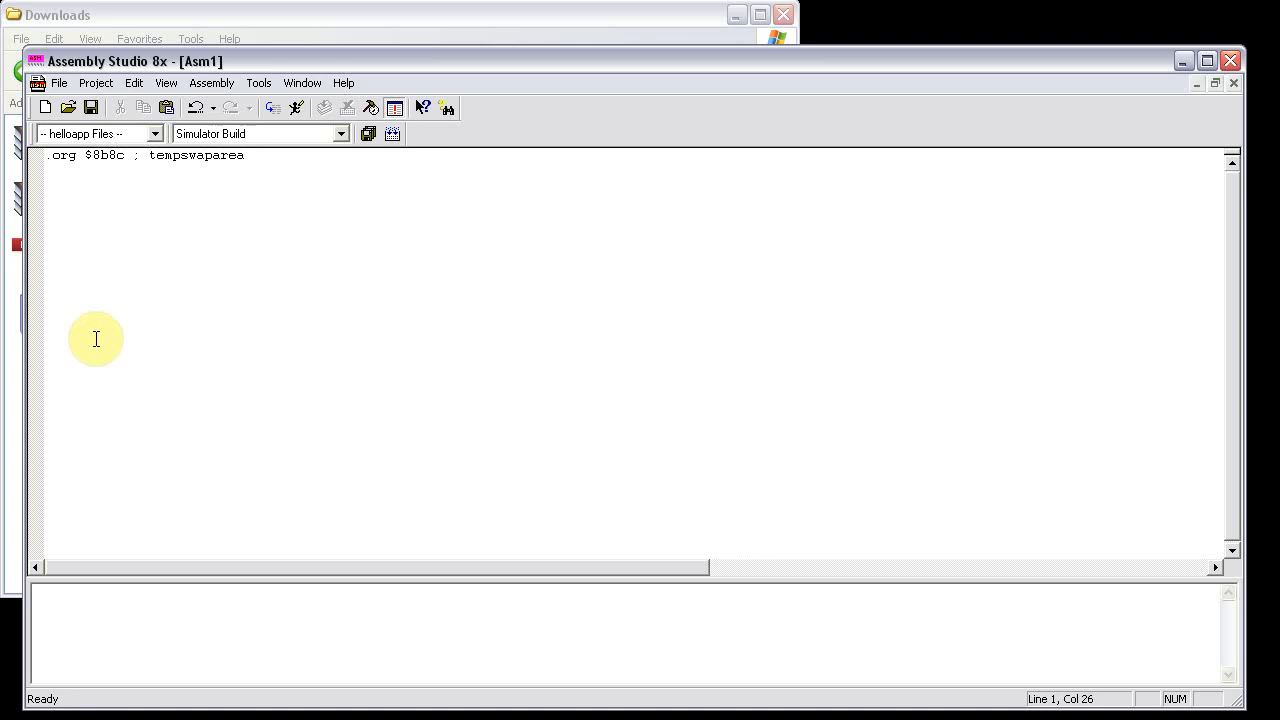
key(enter)
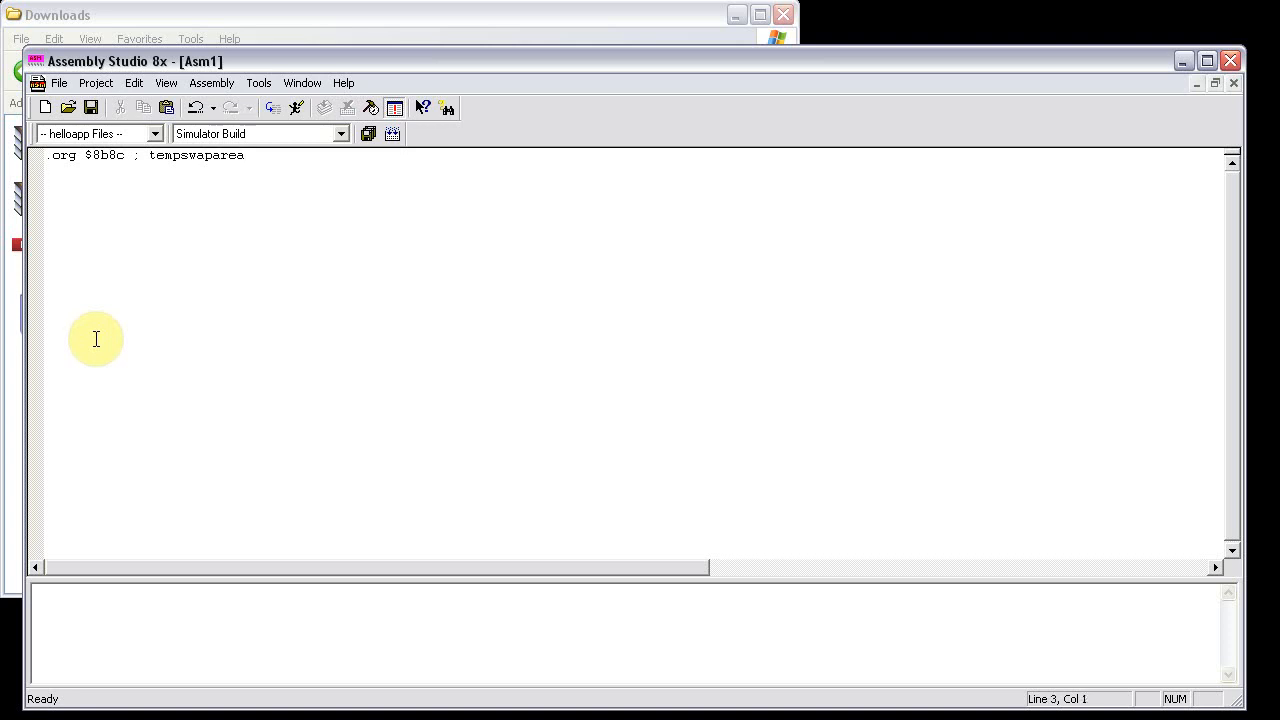
- Add the HelloVar: label with .db 128 and .end
text(He)
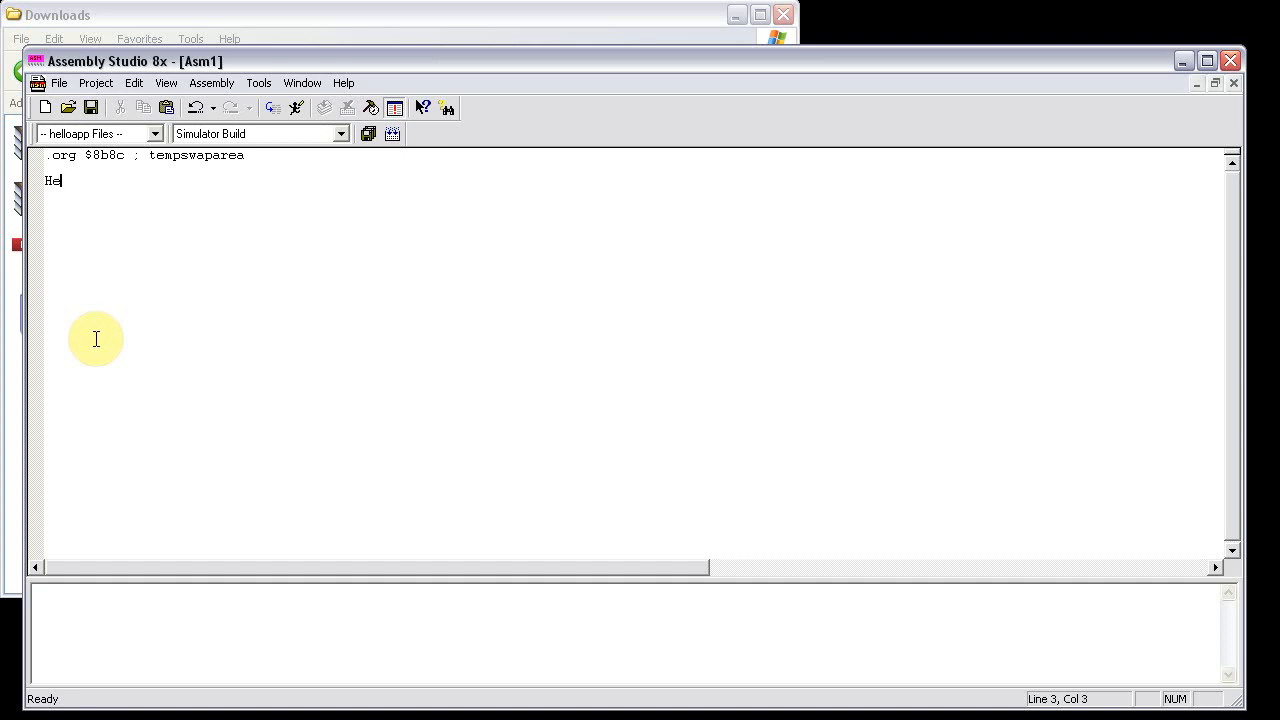
text(lloVar:)
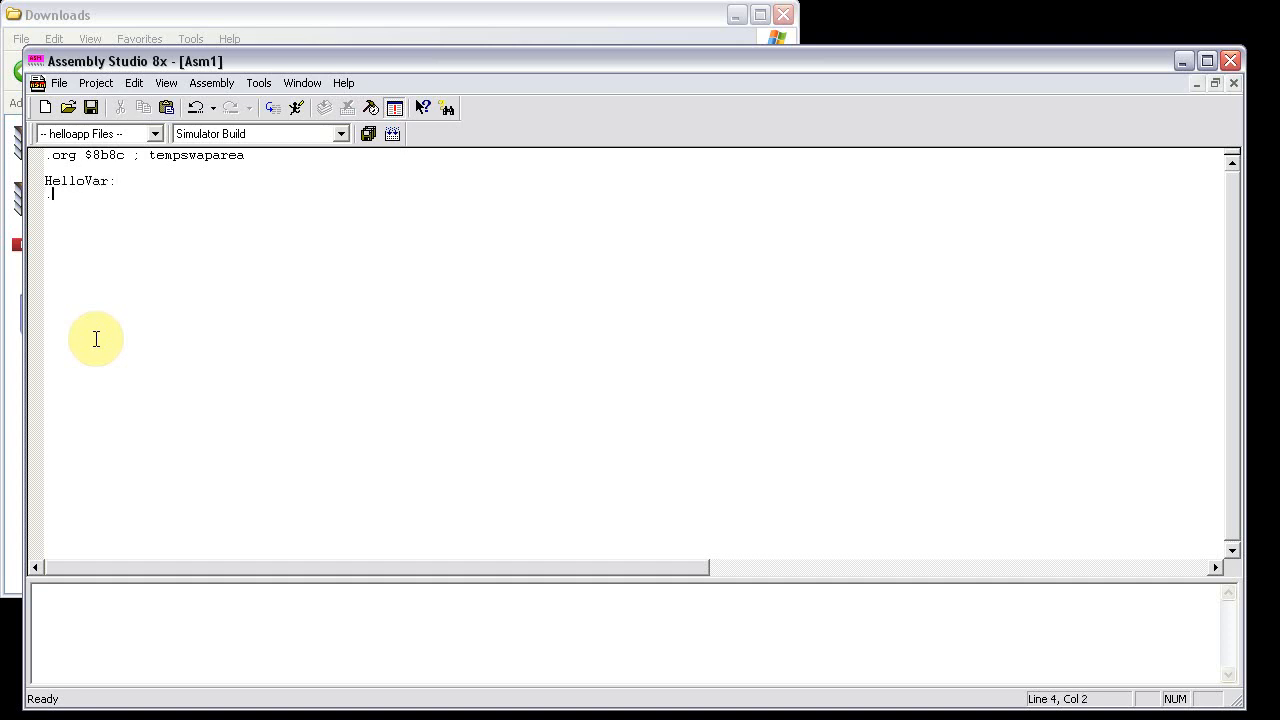
text(.db 09)
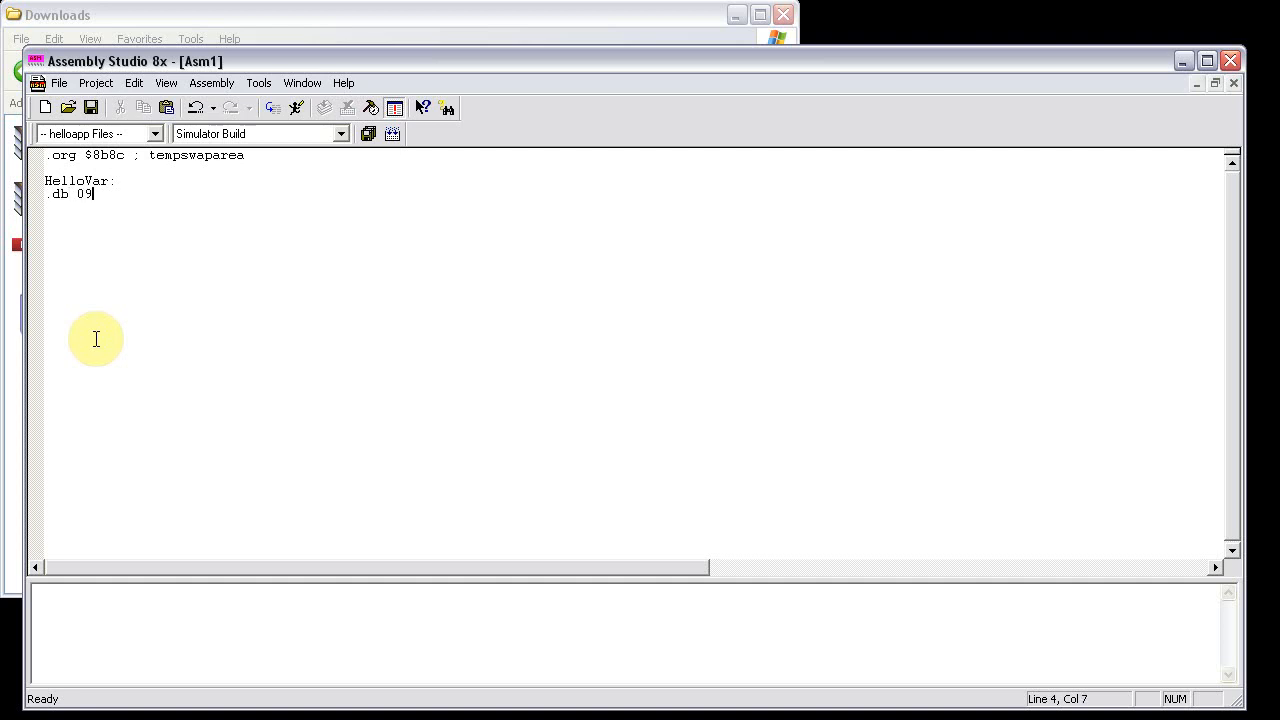
key(BackSpace)
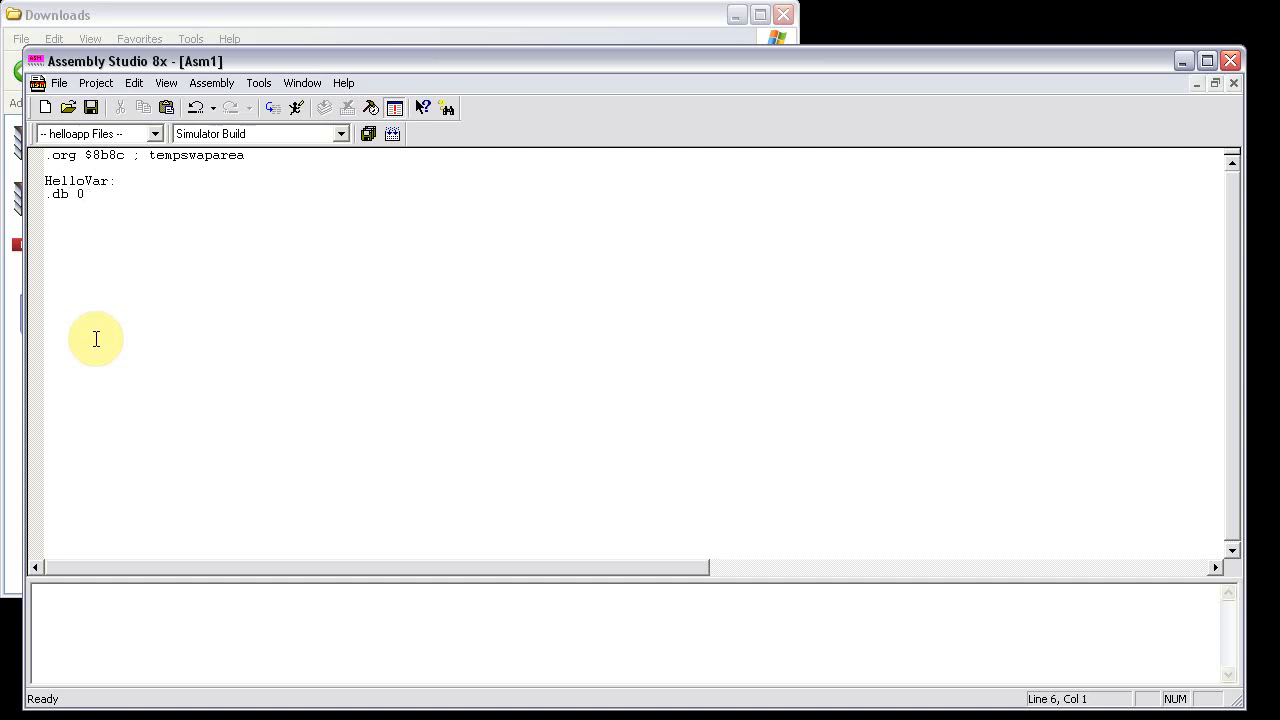
text(.end)
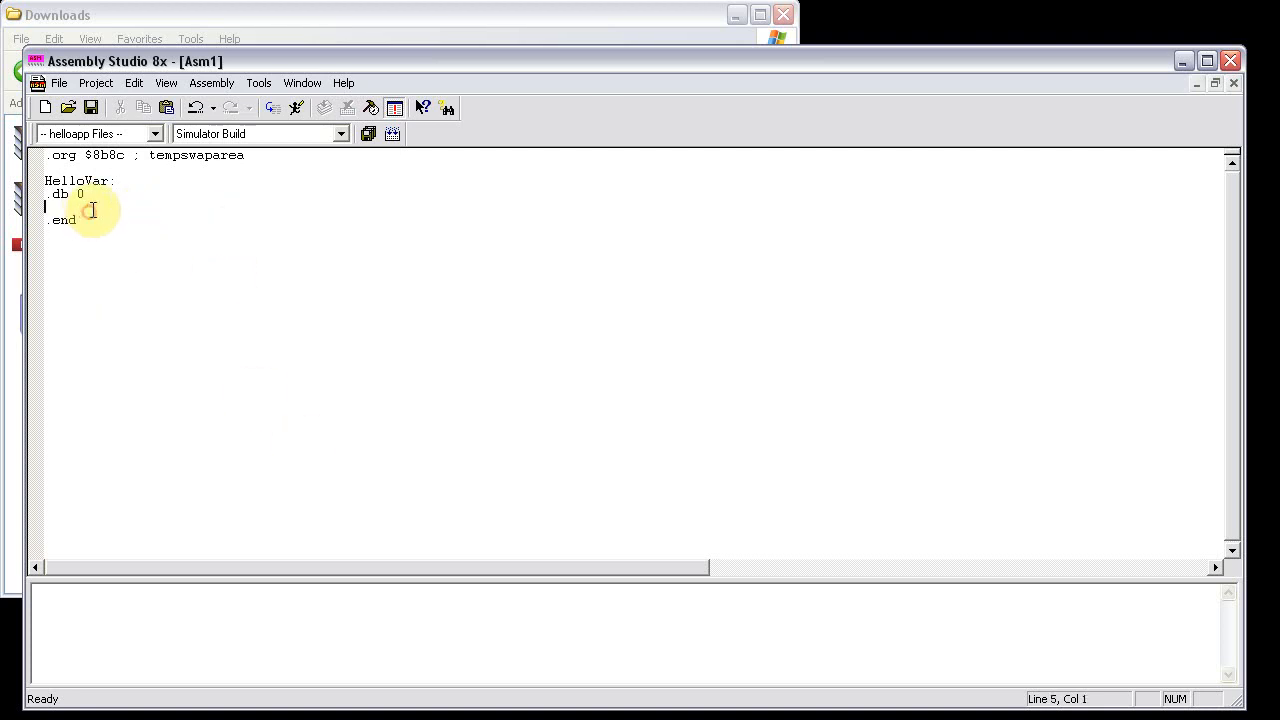
double_click(95, 180)
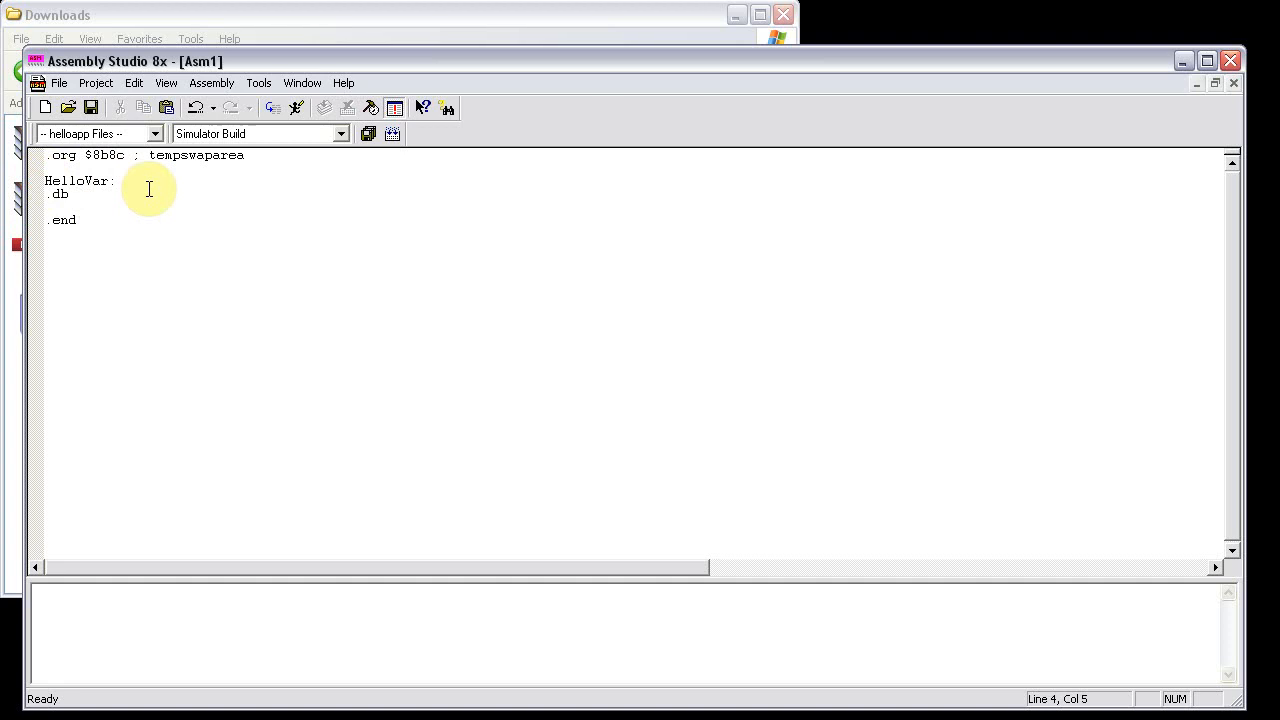
text(128)
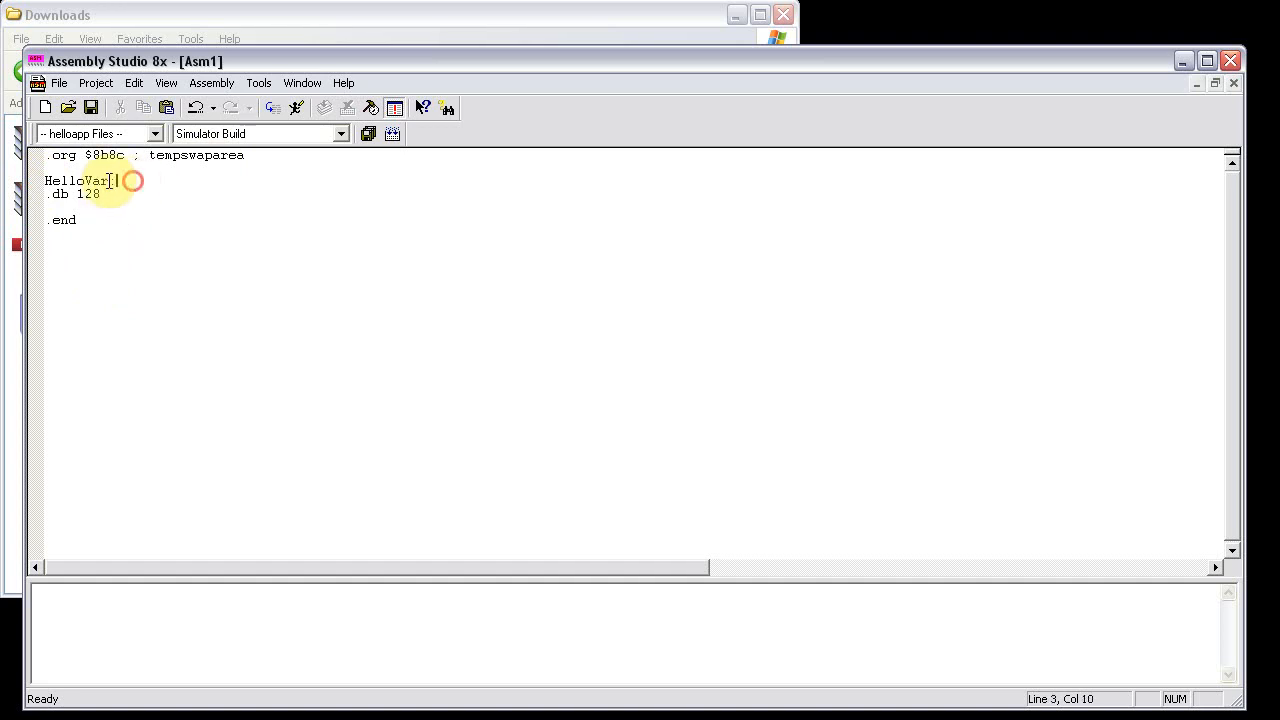
double_click(78, 181)
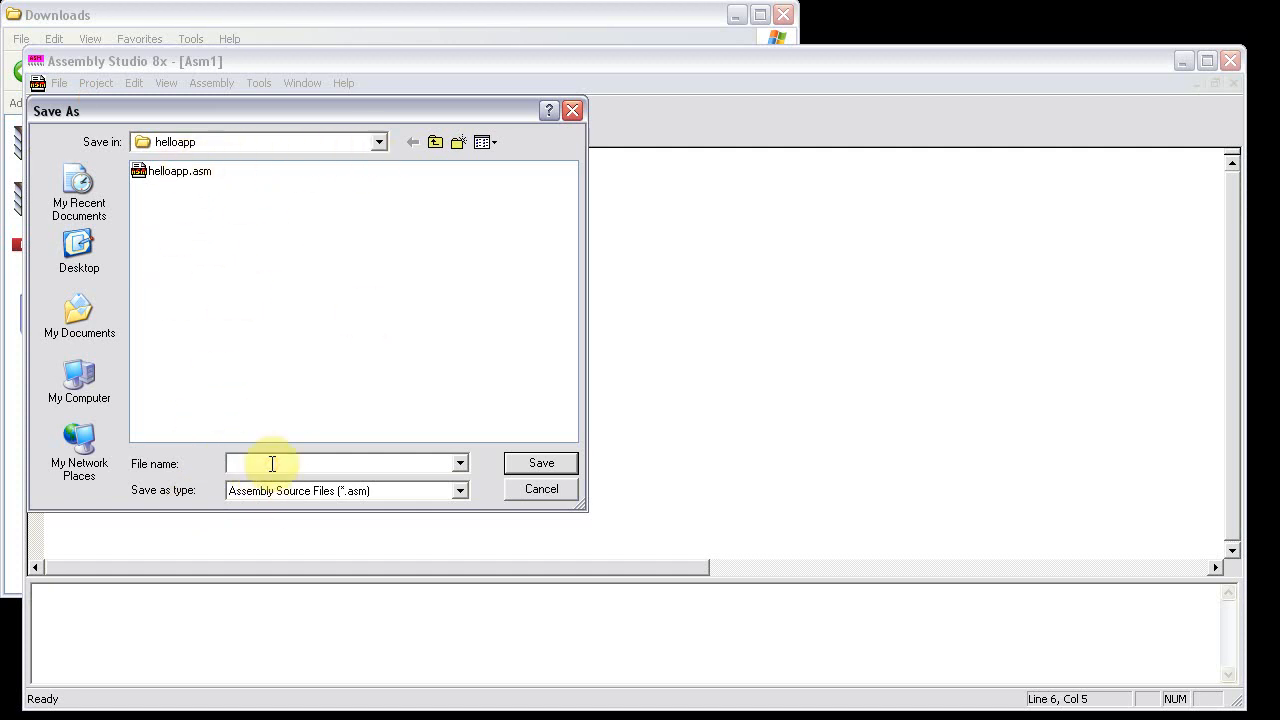
- Save the new source as Ram in the helloapp folder and return to helloapp.asm
text(Ram)
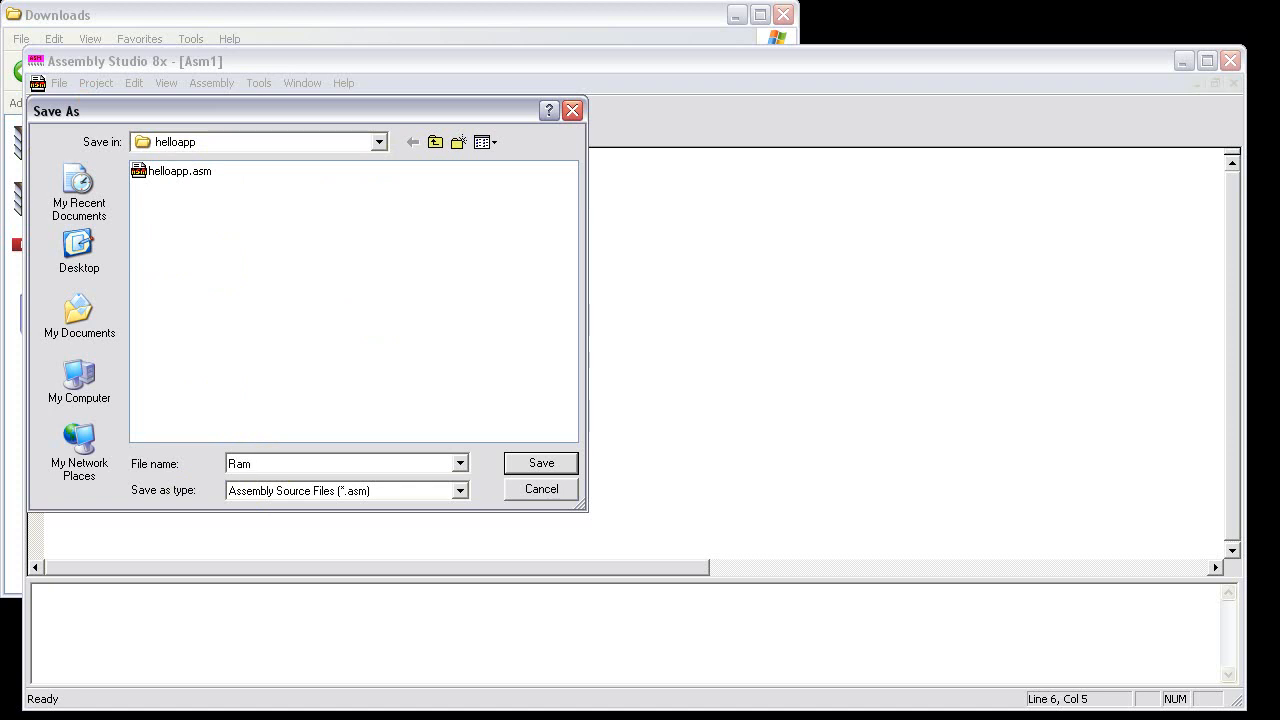
click(540, 462)
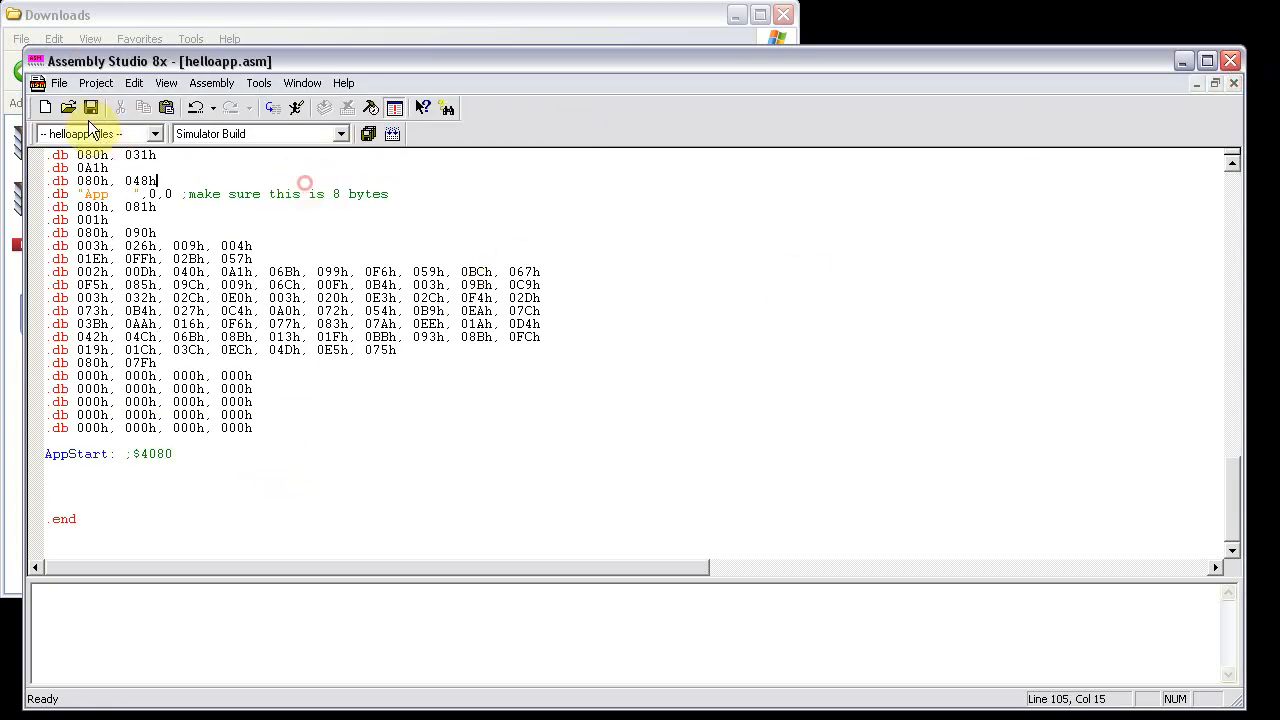
click(96, 82)
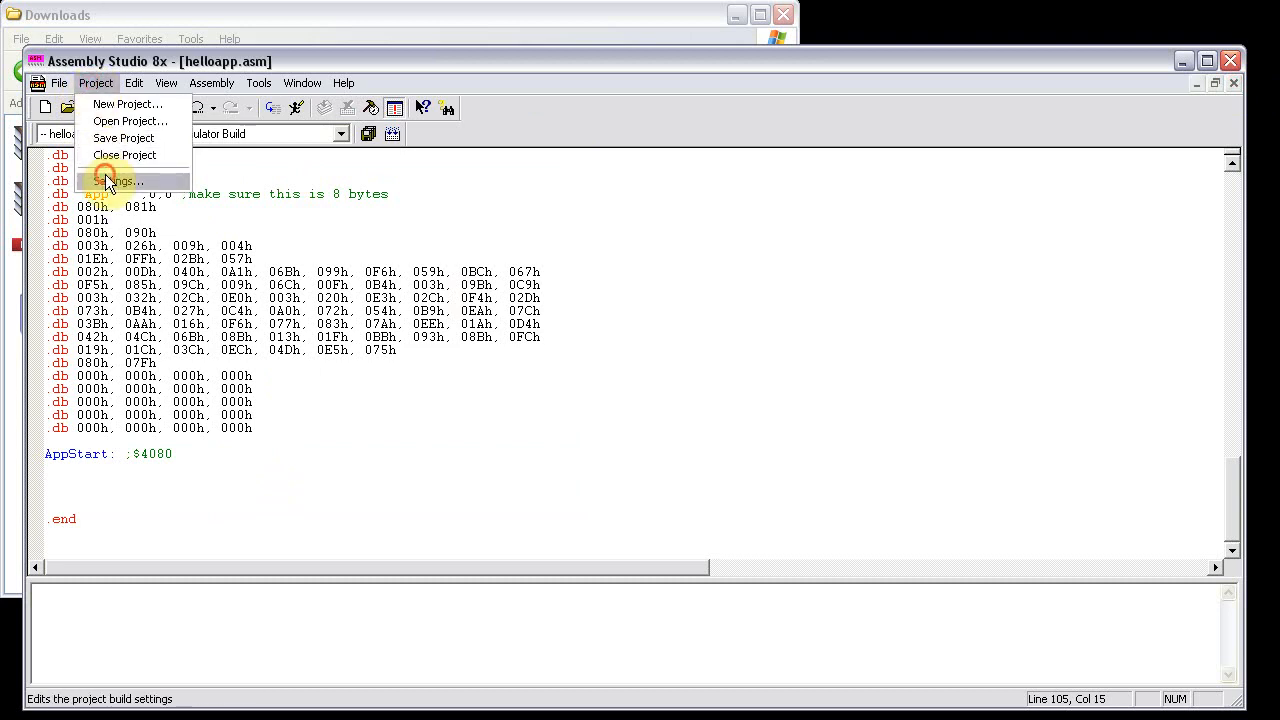
- Add a Symbol Table step for Ram.asm ahead of helloapp.asm in Simulator Build, then save
click(120, 181)
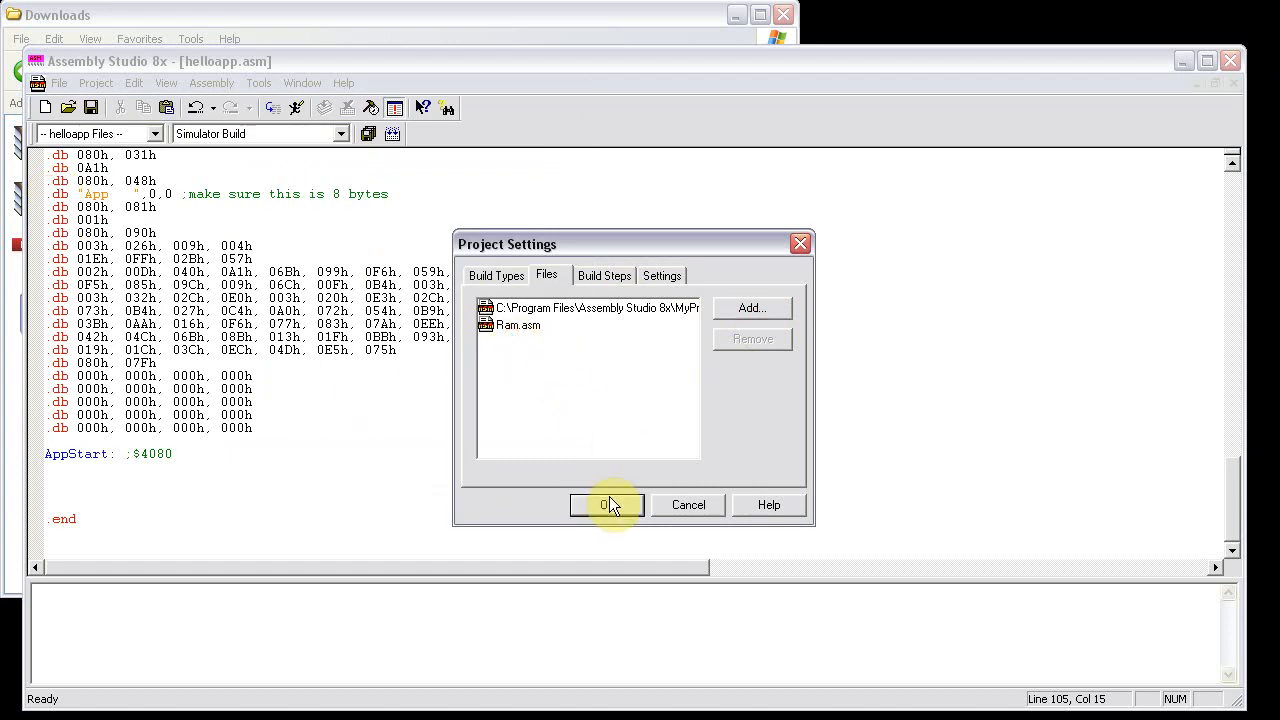
click(604, 275)
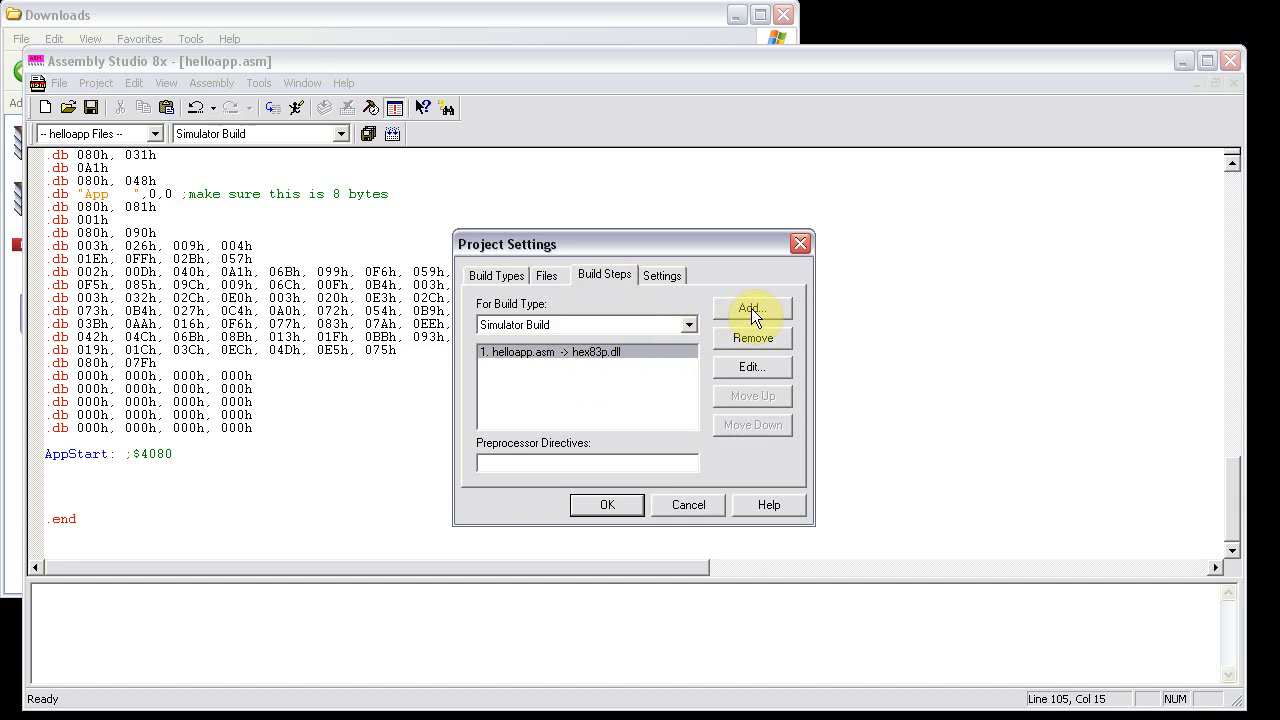
click(752, 308)
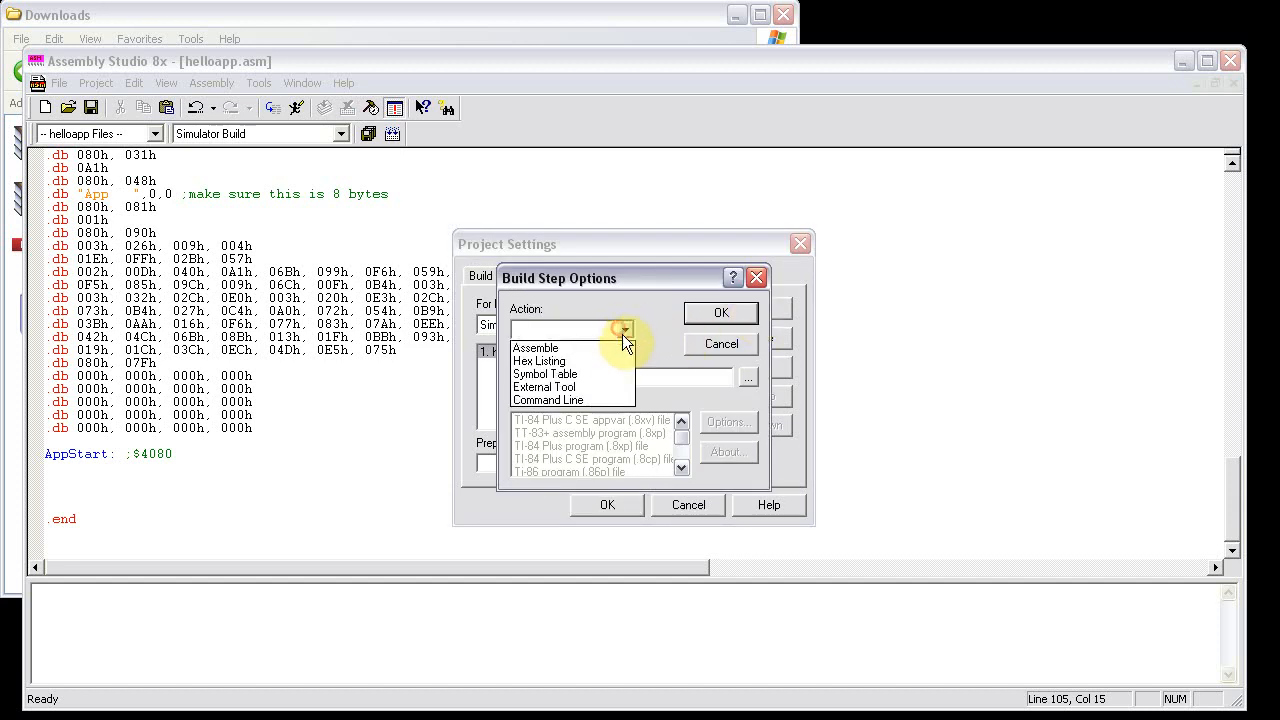
click(545, 374)
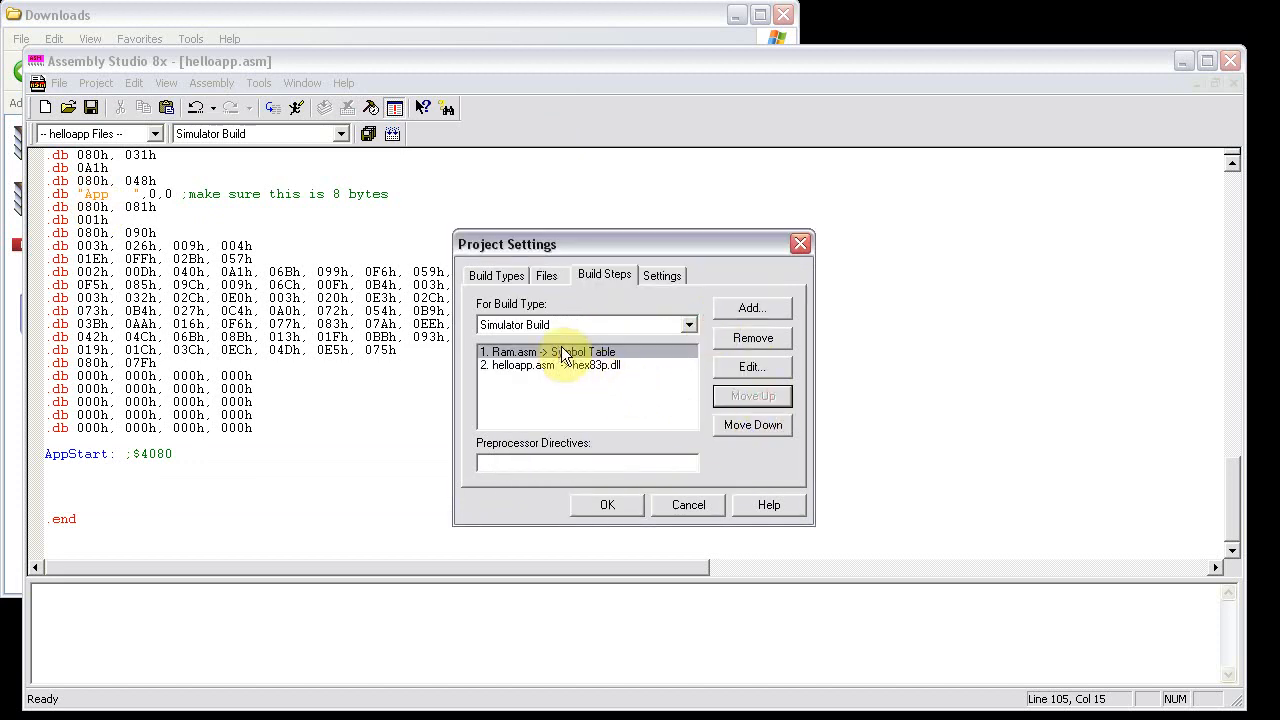
click(520, 365)
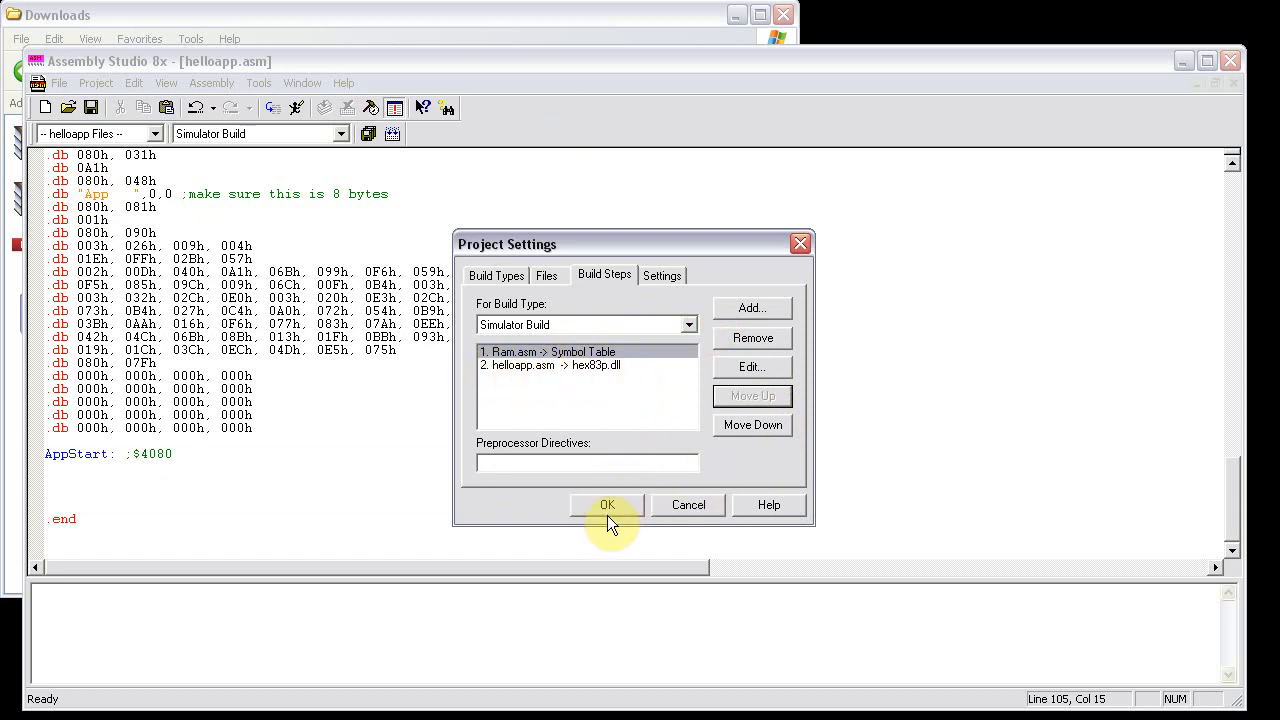
click(607, 504)
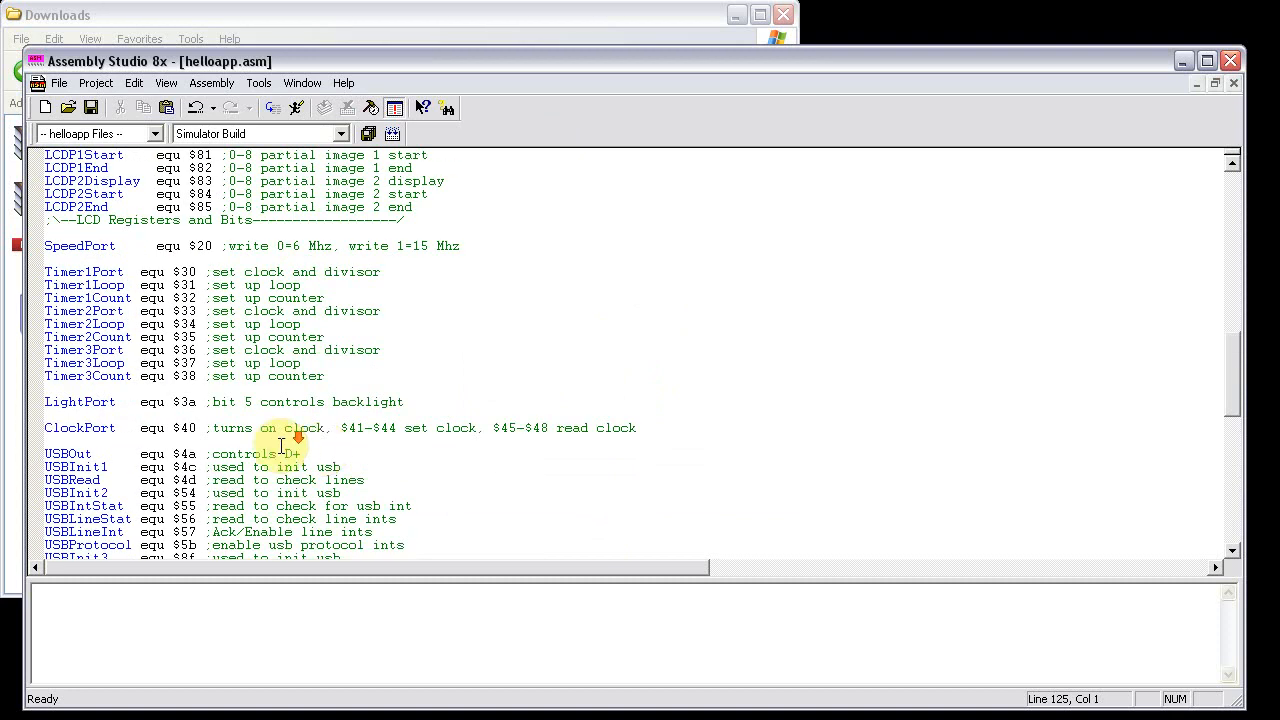
- Insert an #include "Ram.inc" line right after EXT_APP = 1 in helloapp.asm
scroll(down, 3)
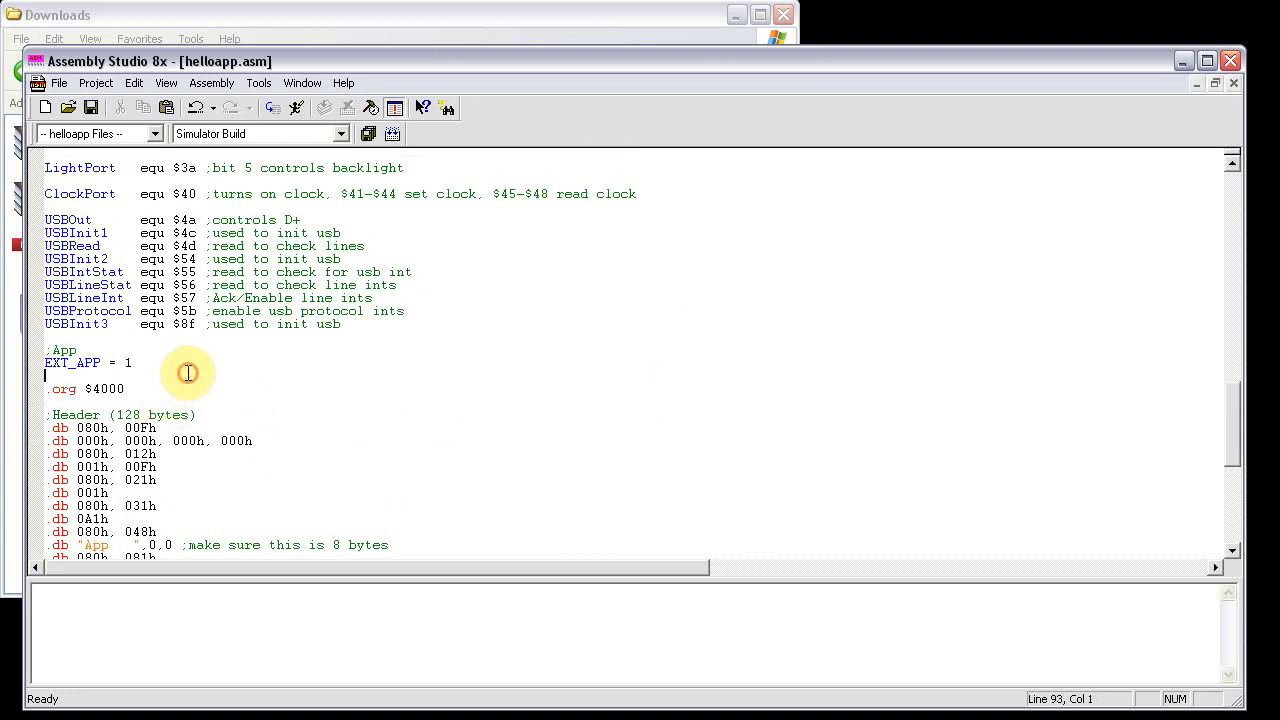
key(enter)
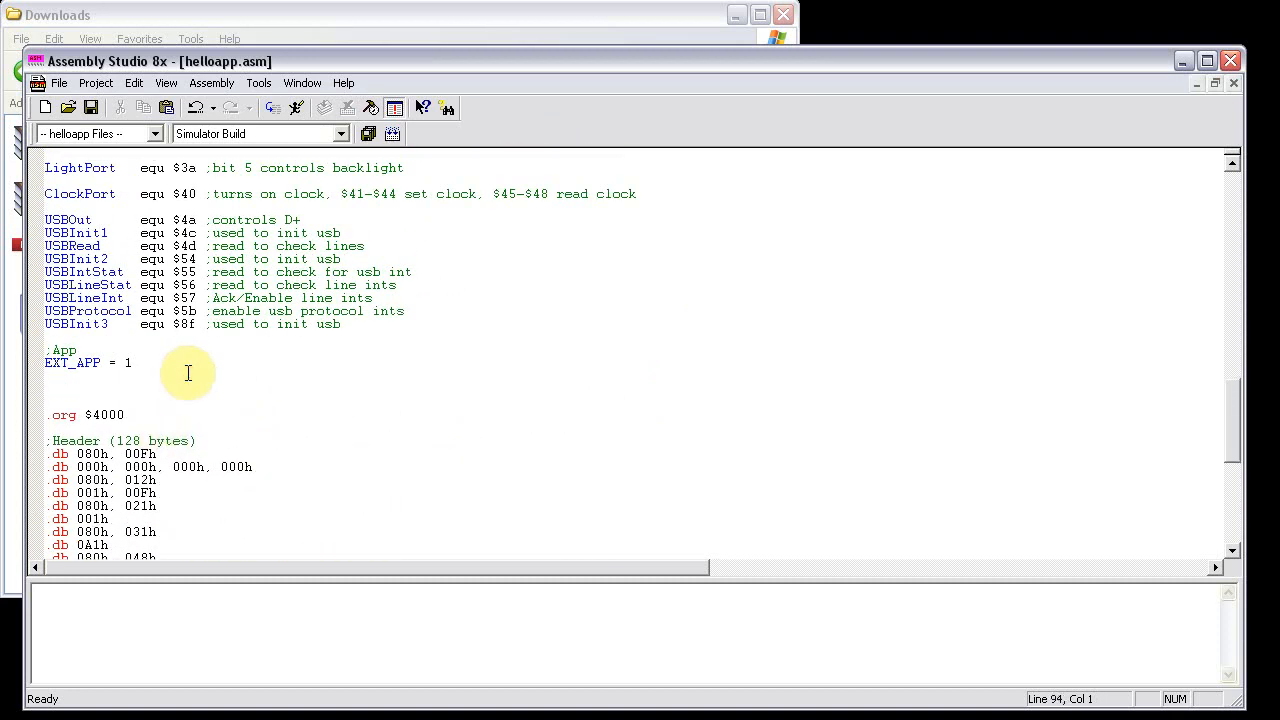
text(#)
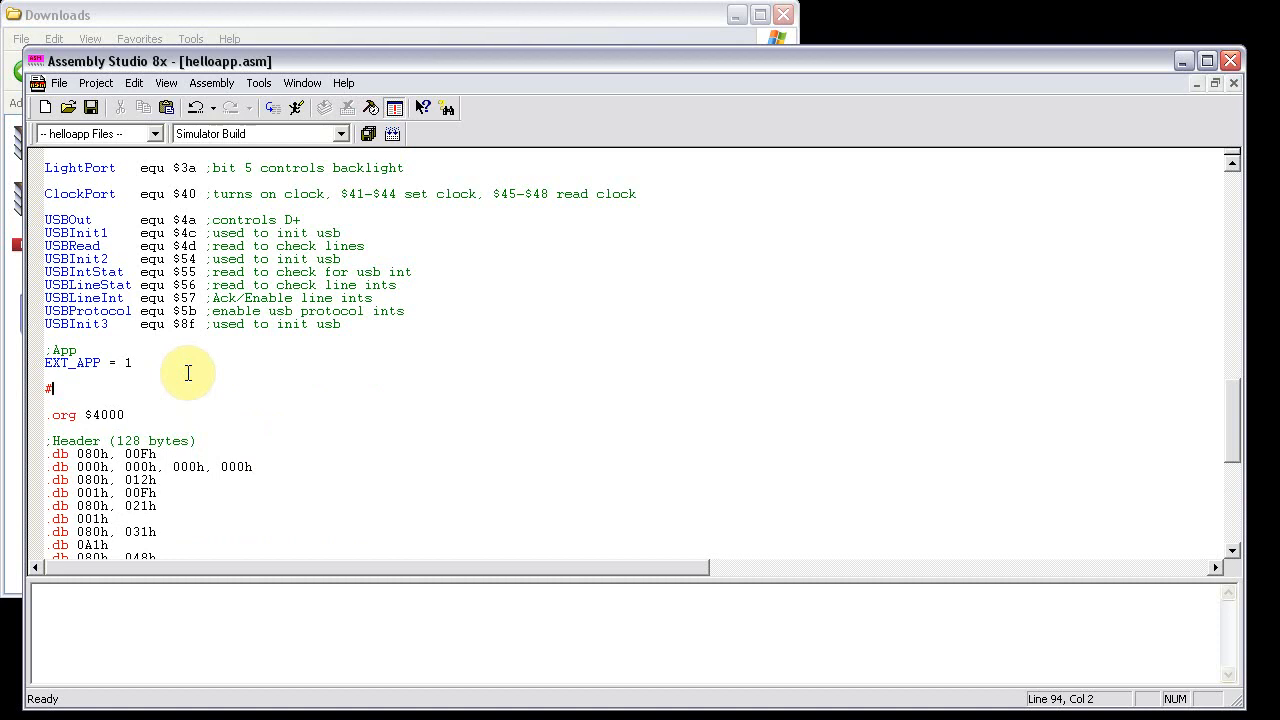
text(includ)
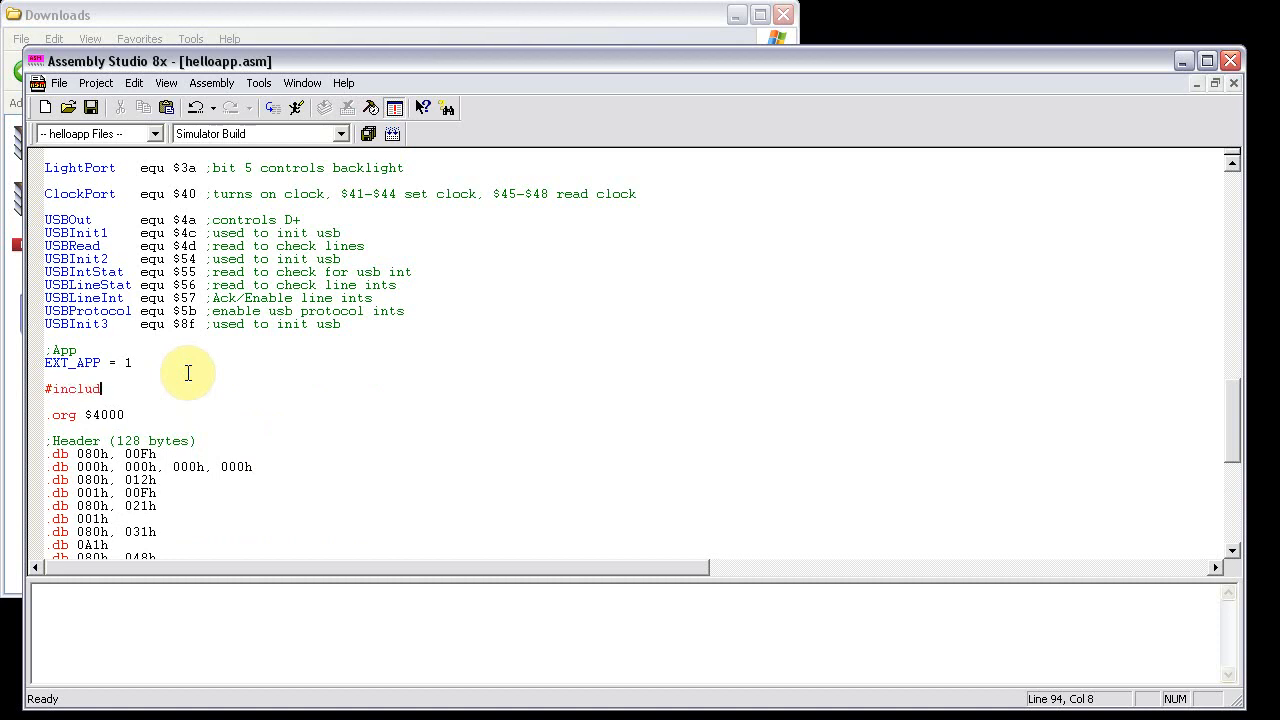
text(e)
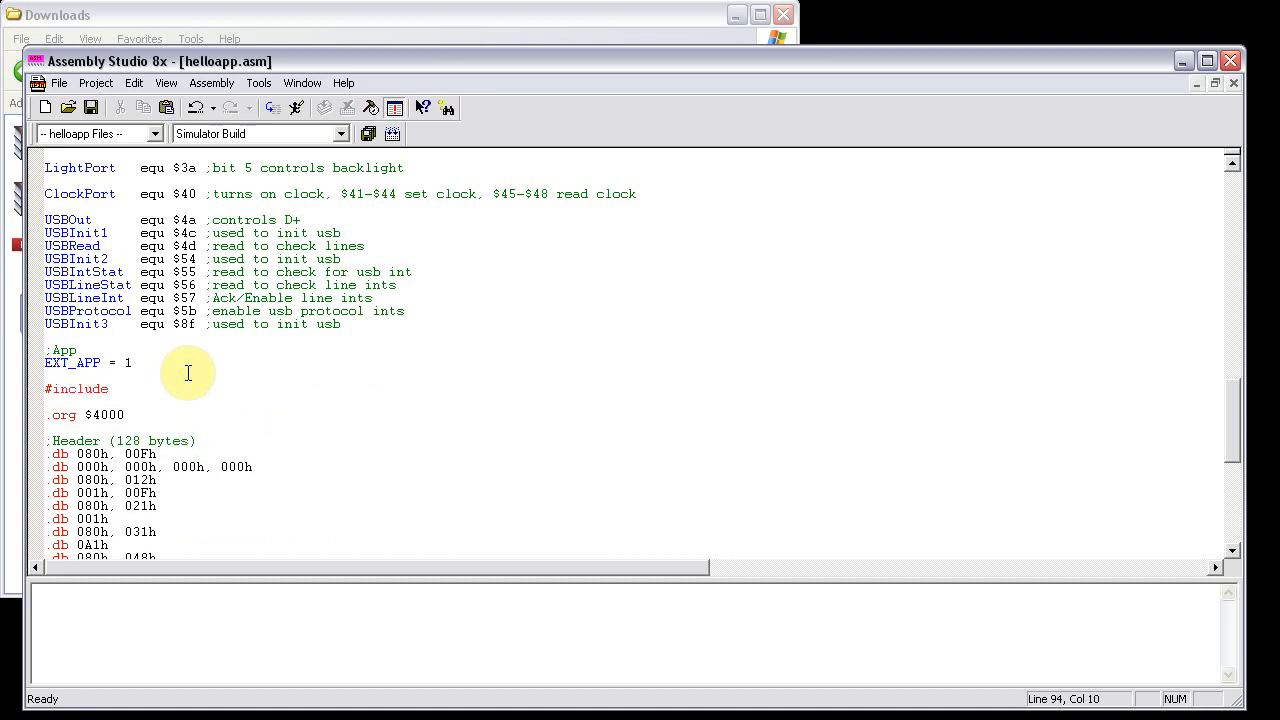
text(")
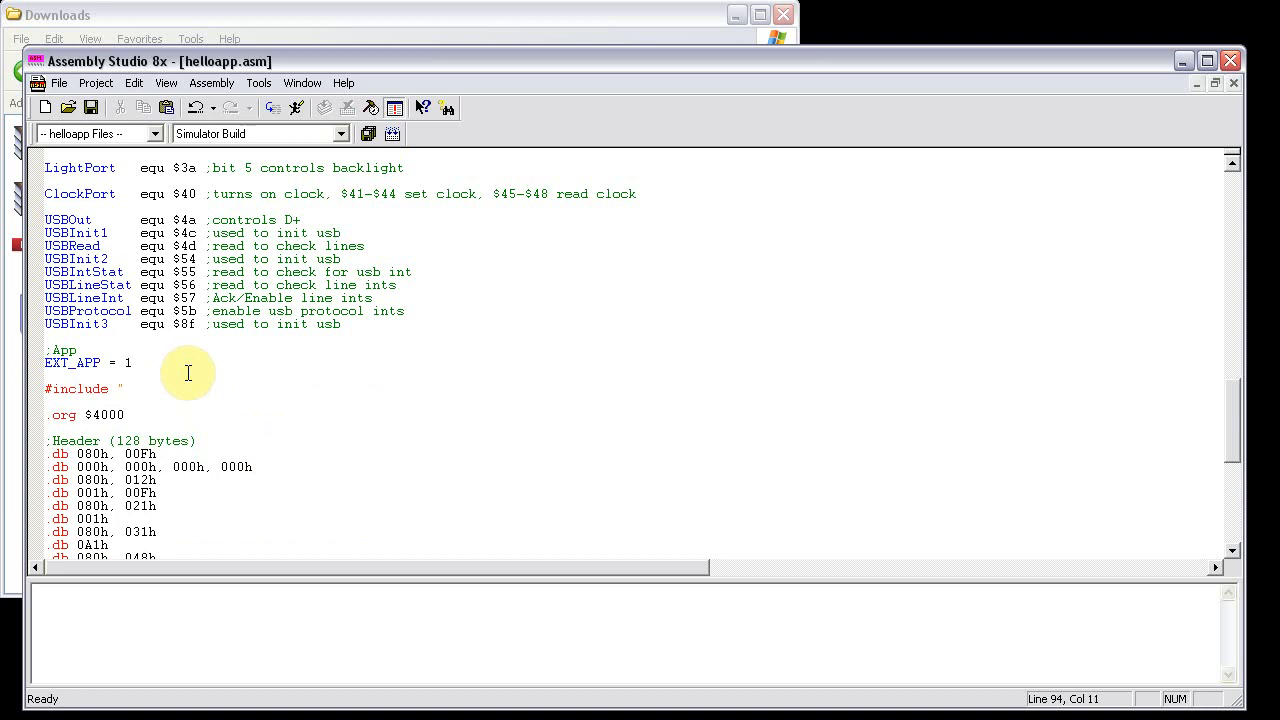
text(Ram.)
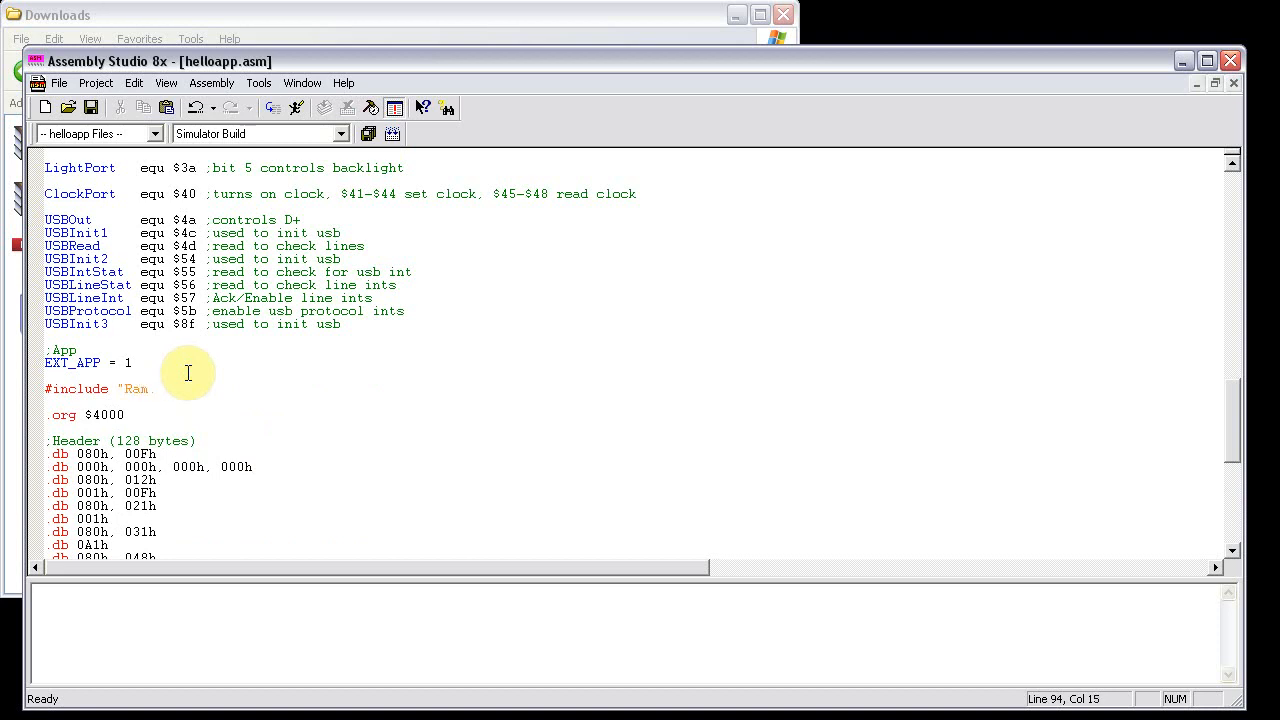
text(inc)
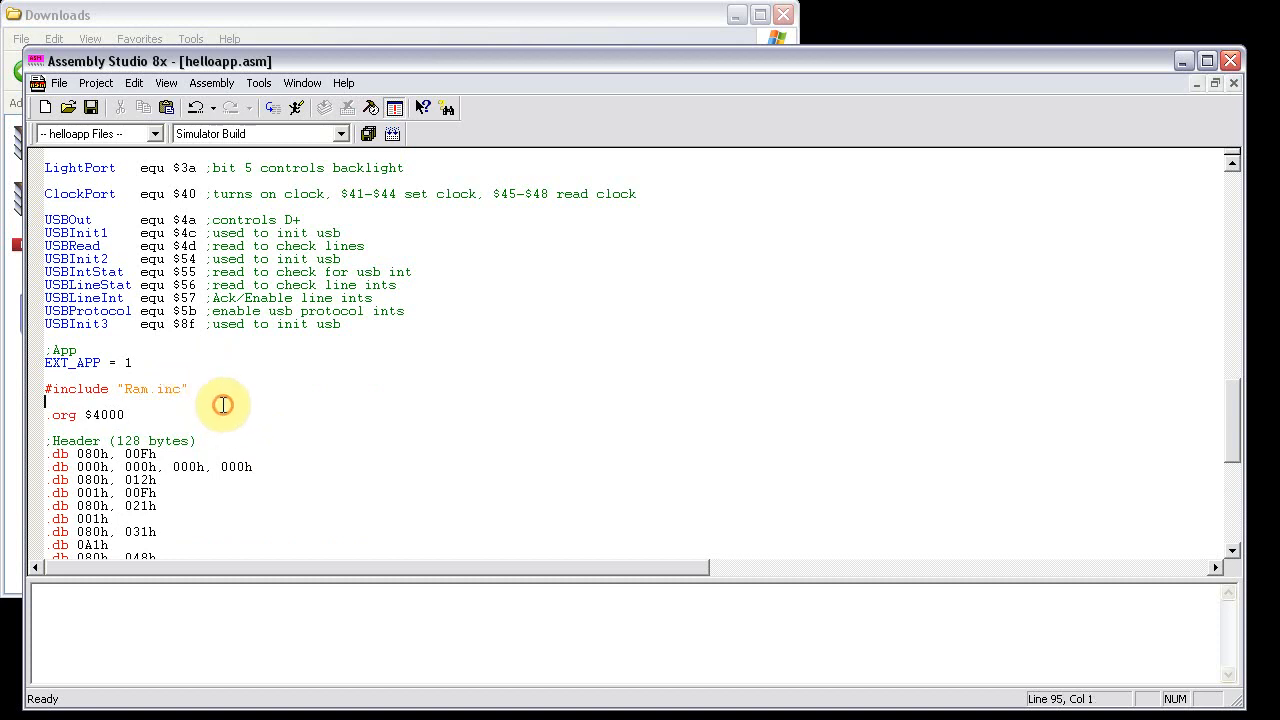
scroll(down, 3)
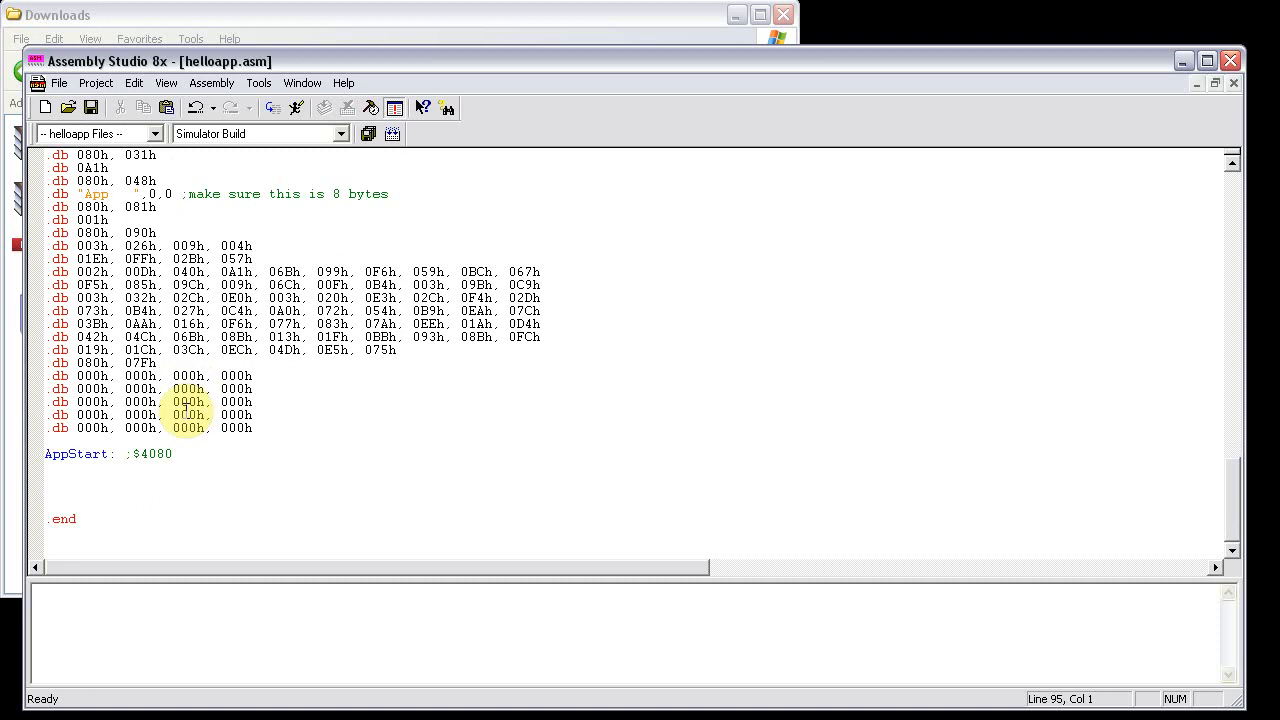
click(199, 477)
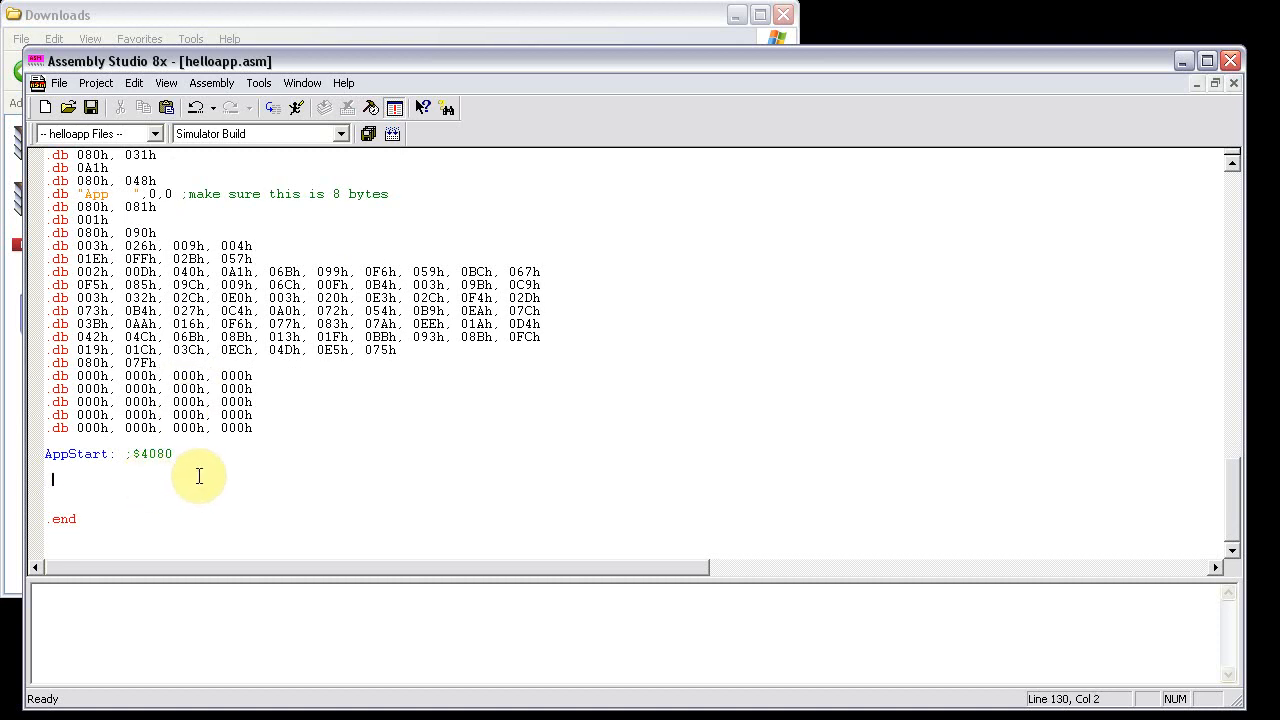
- Write "ld hl,(HelloVar)" followed by "ret" under AppStart
text(ld hl)
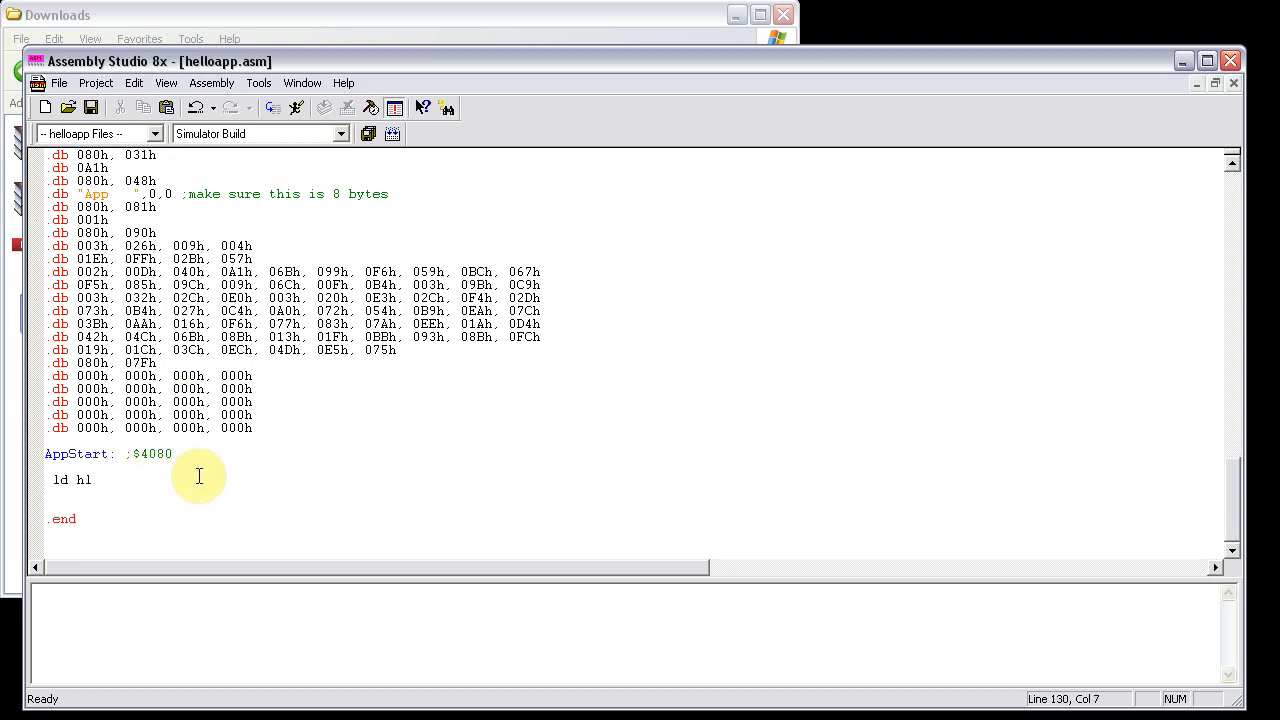
text(,()
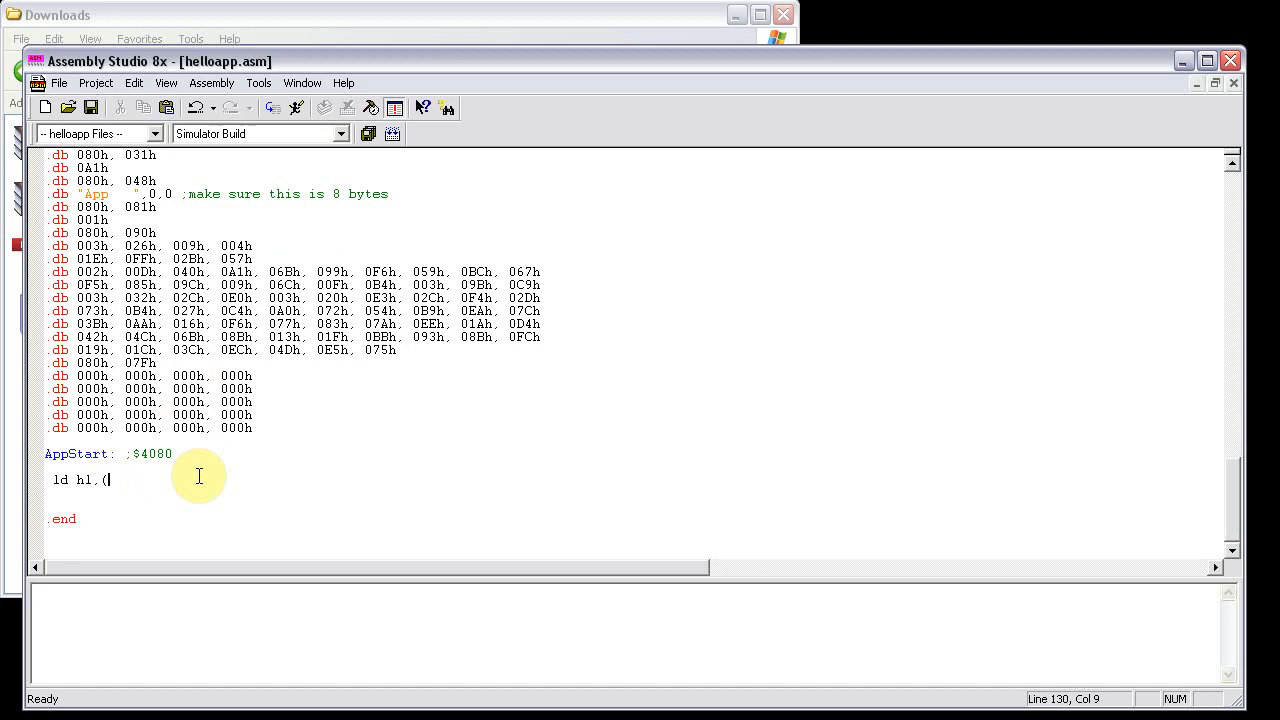
text(Hel)
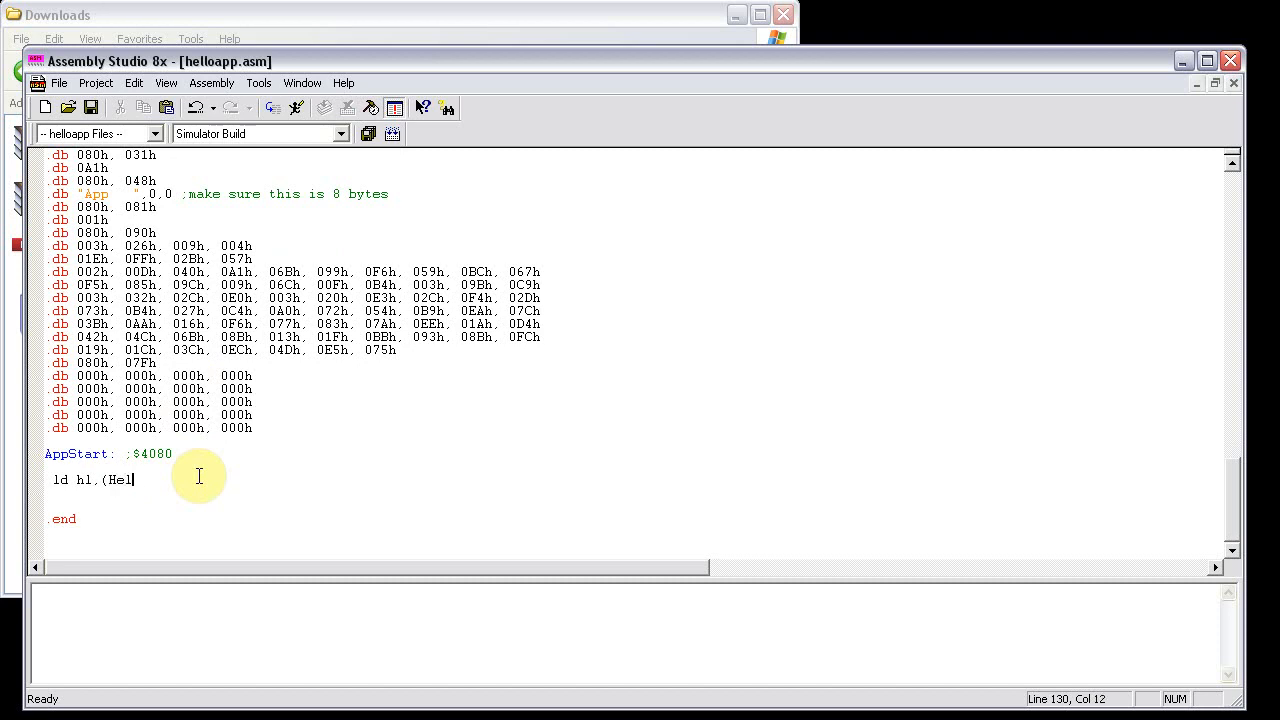
text(loVar)
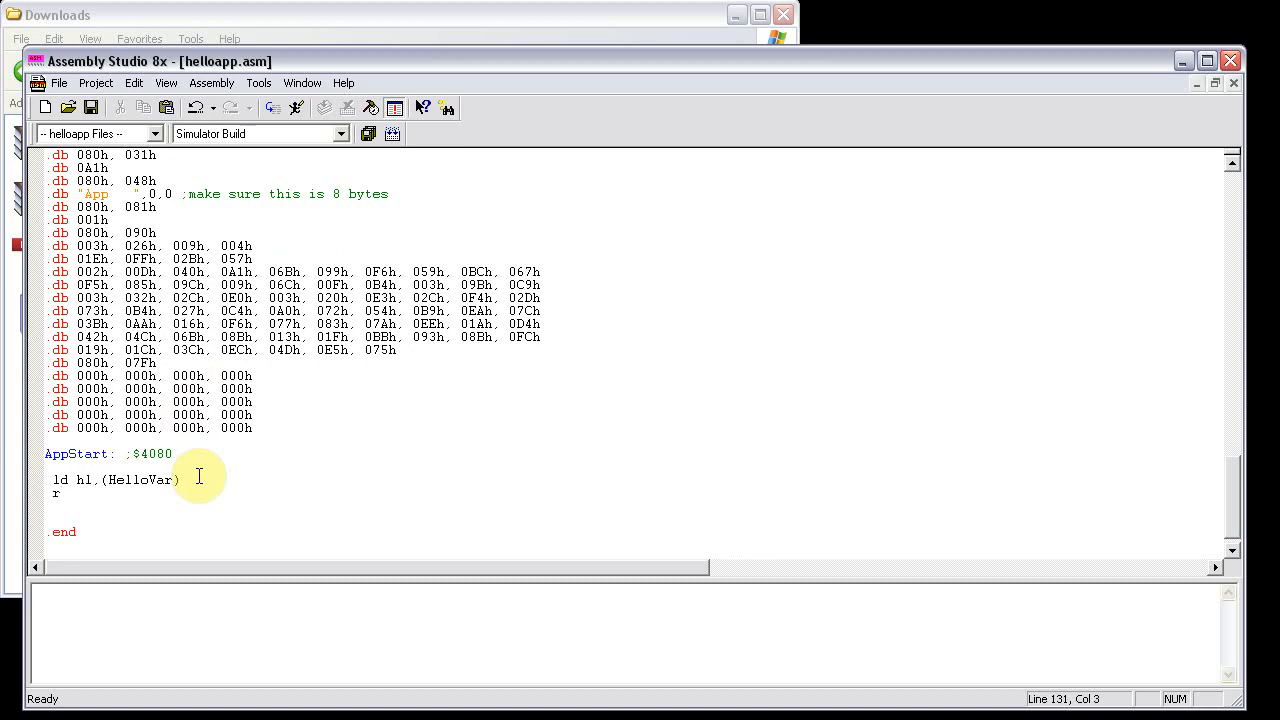
text(et)
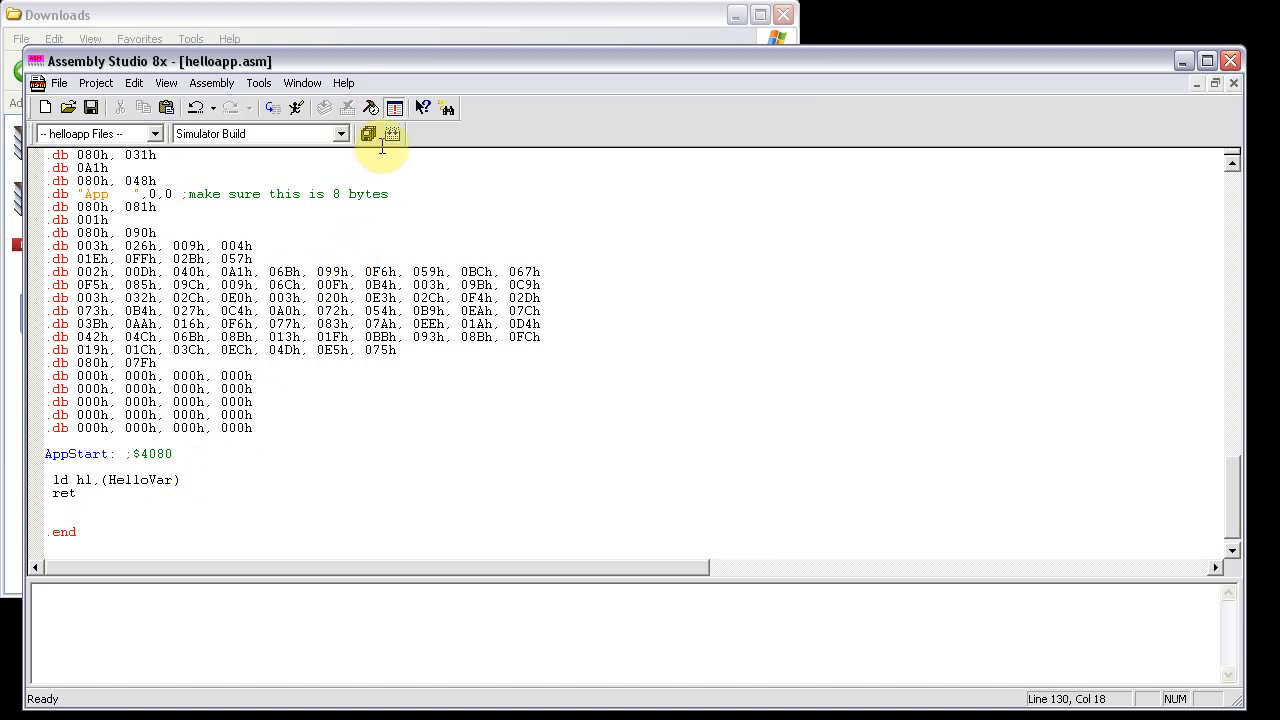
- Build the project with 0 errors and open the helloapp folder in MyProjects
click(382, 133)
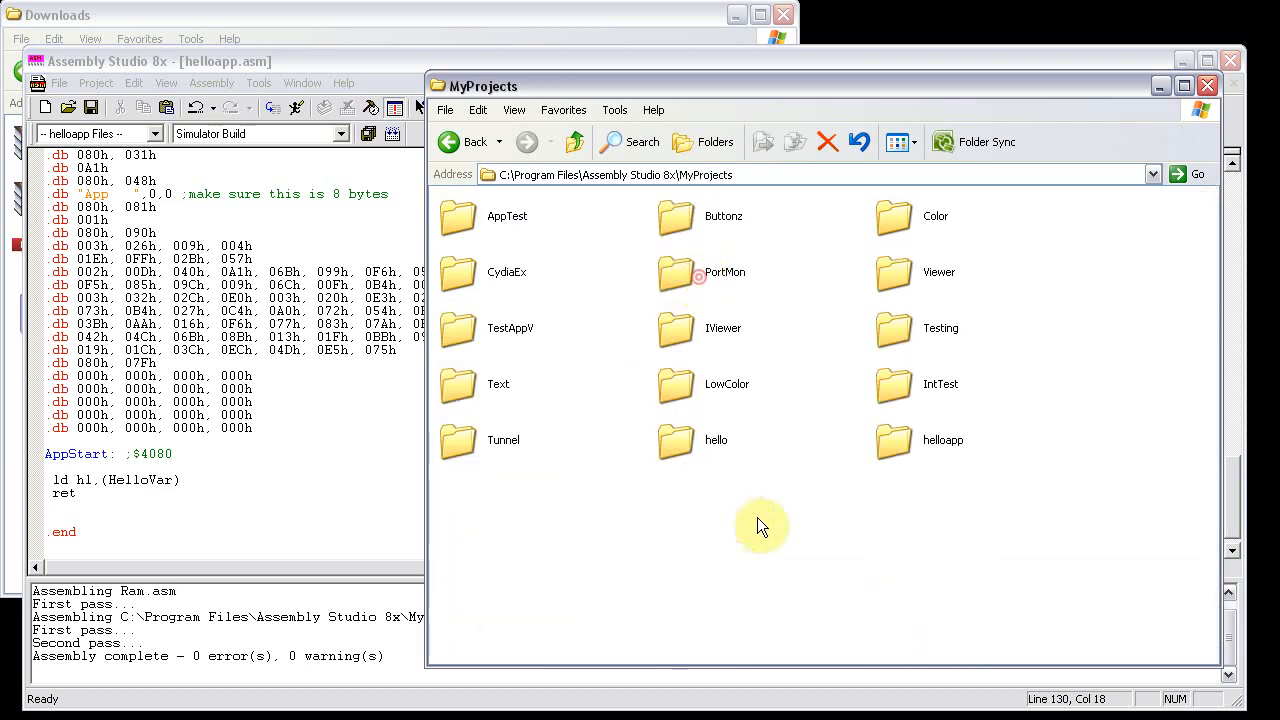
double_click(942, 440)
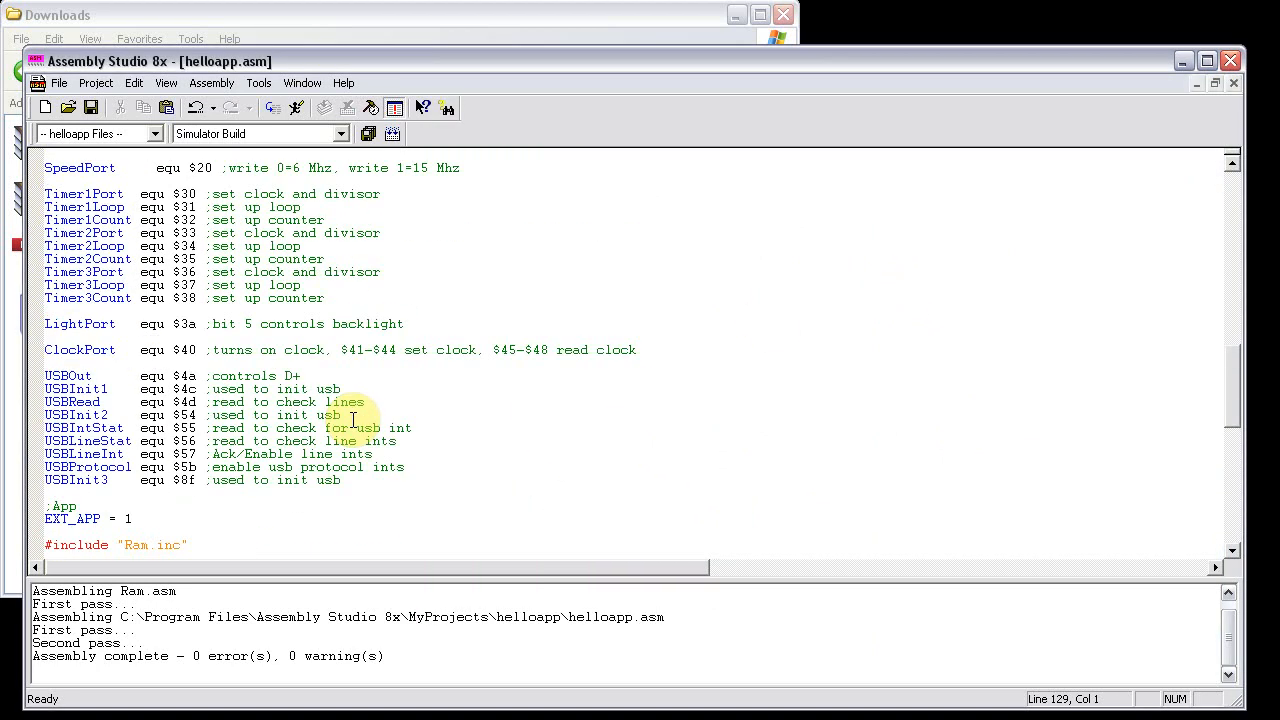
- Return to the line after ret and show the file list with helloapp.asm and Ram.asm
scroll(down, 3)
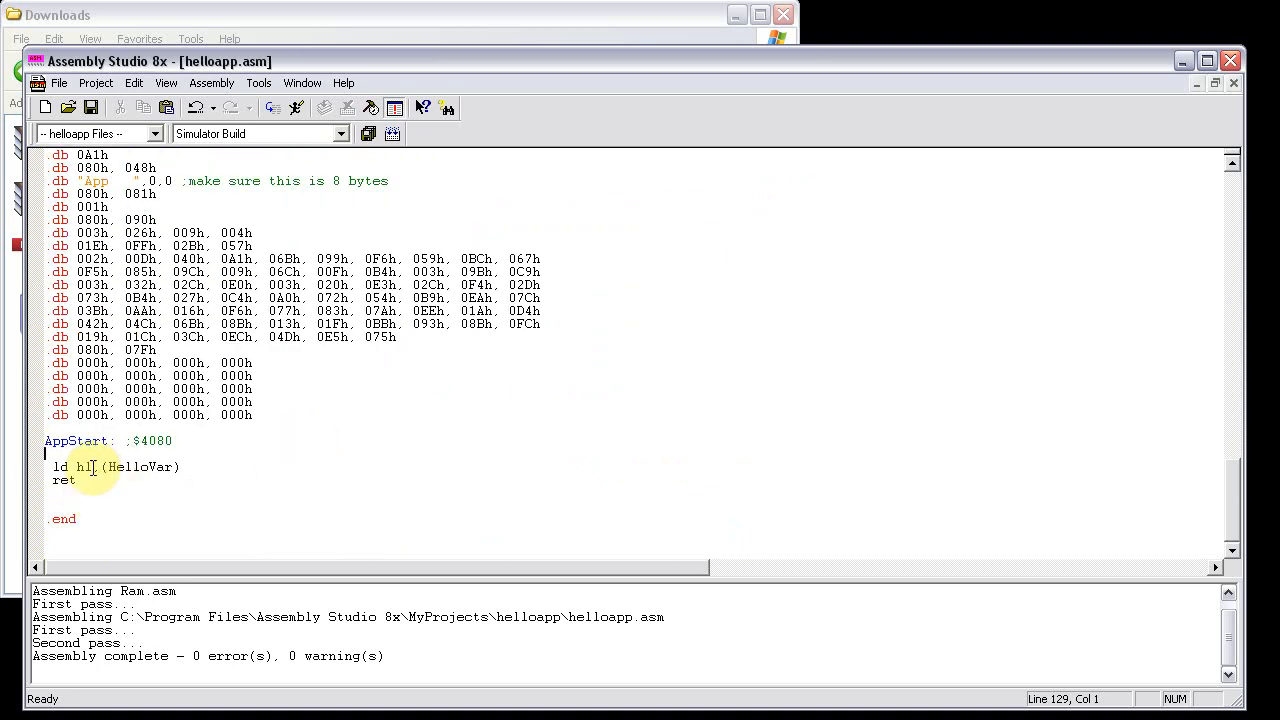
double_click(140, 466)
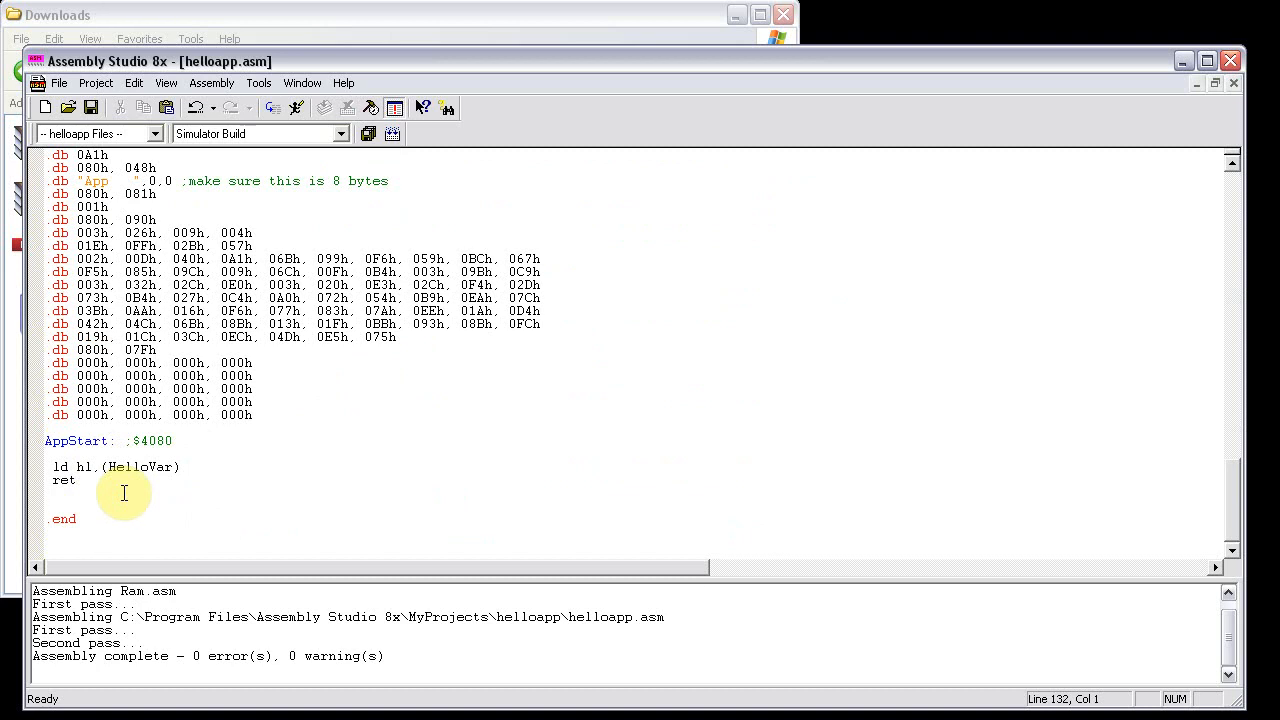
click(178, 466)
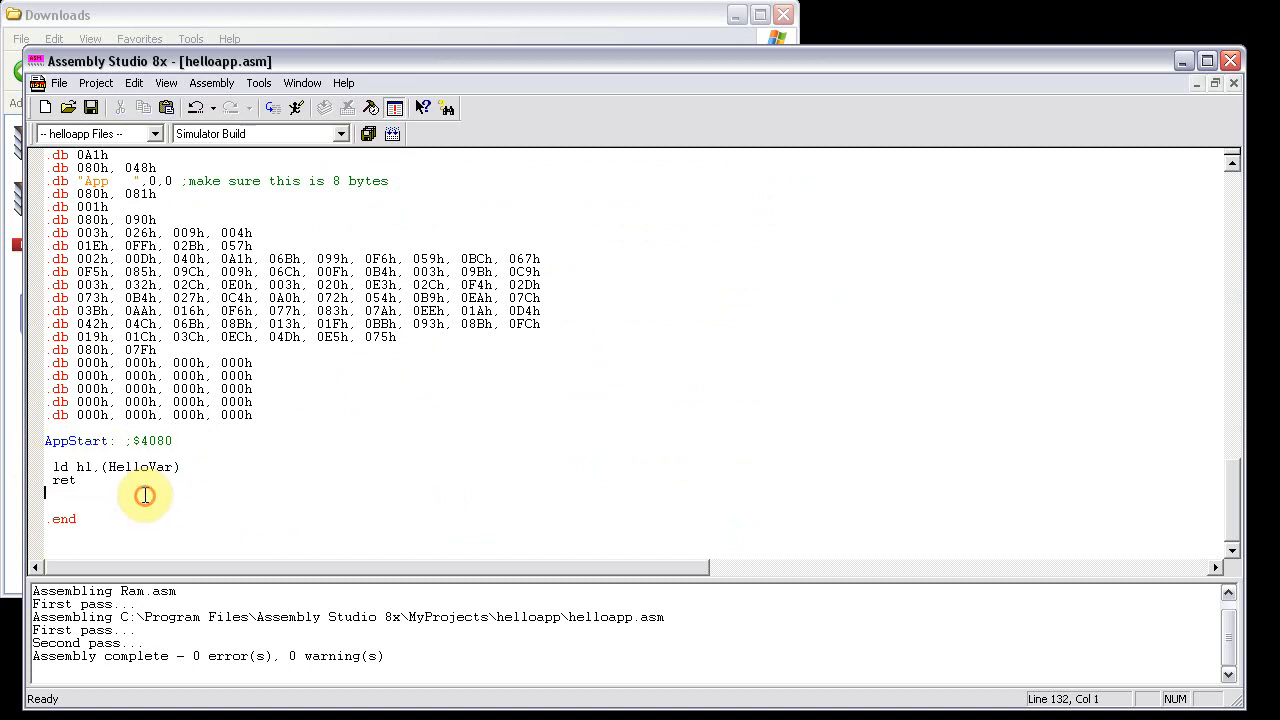
mouse_move(485, 358)
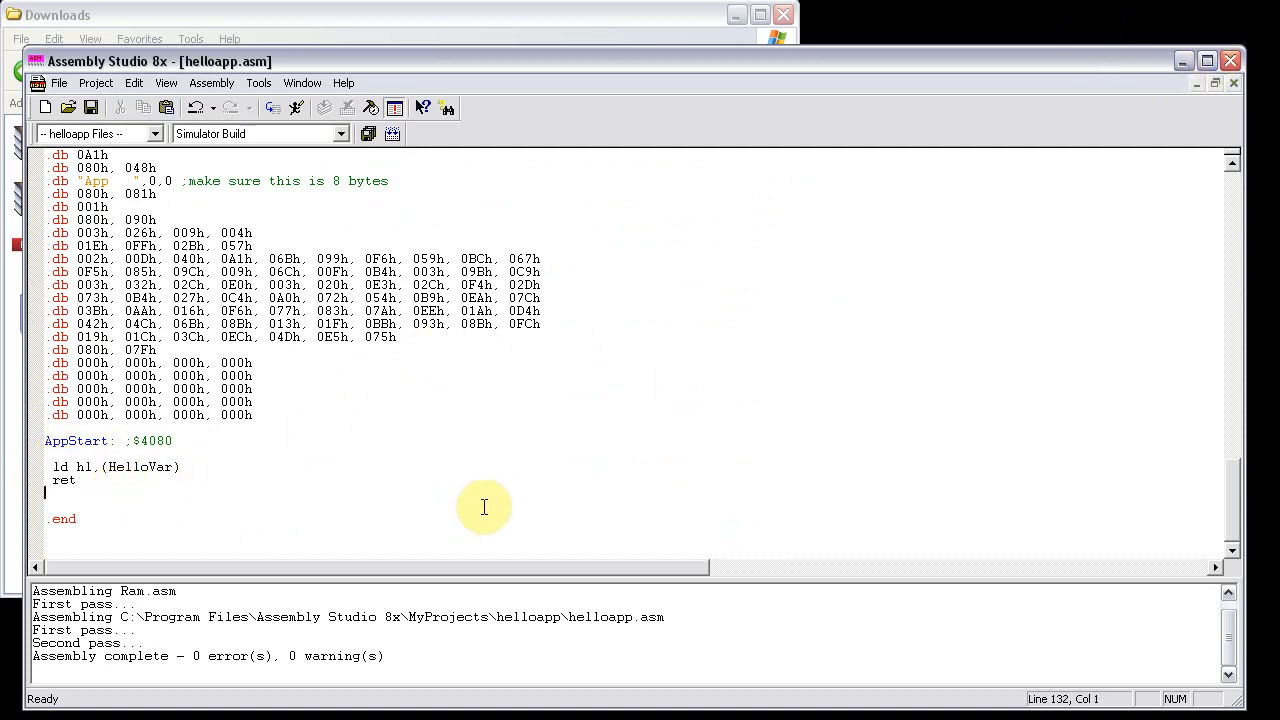
click(152, 133)
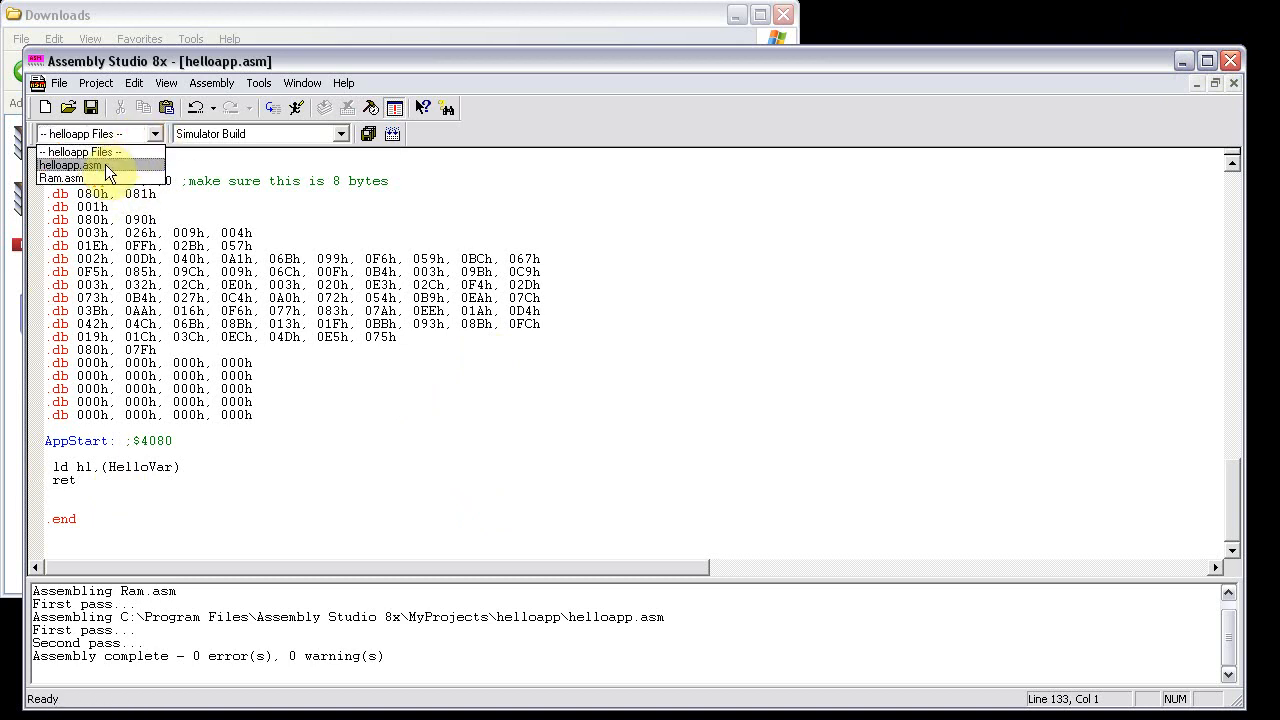
- Switch the editor to helloapp.asm from the project files list
click(70, 165)
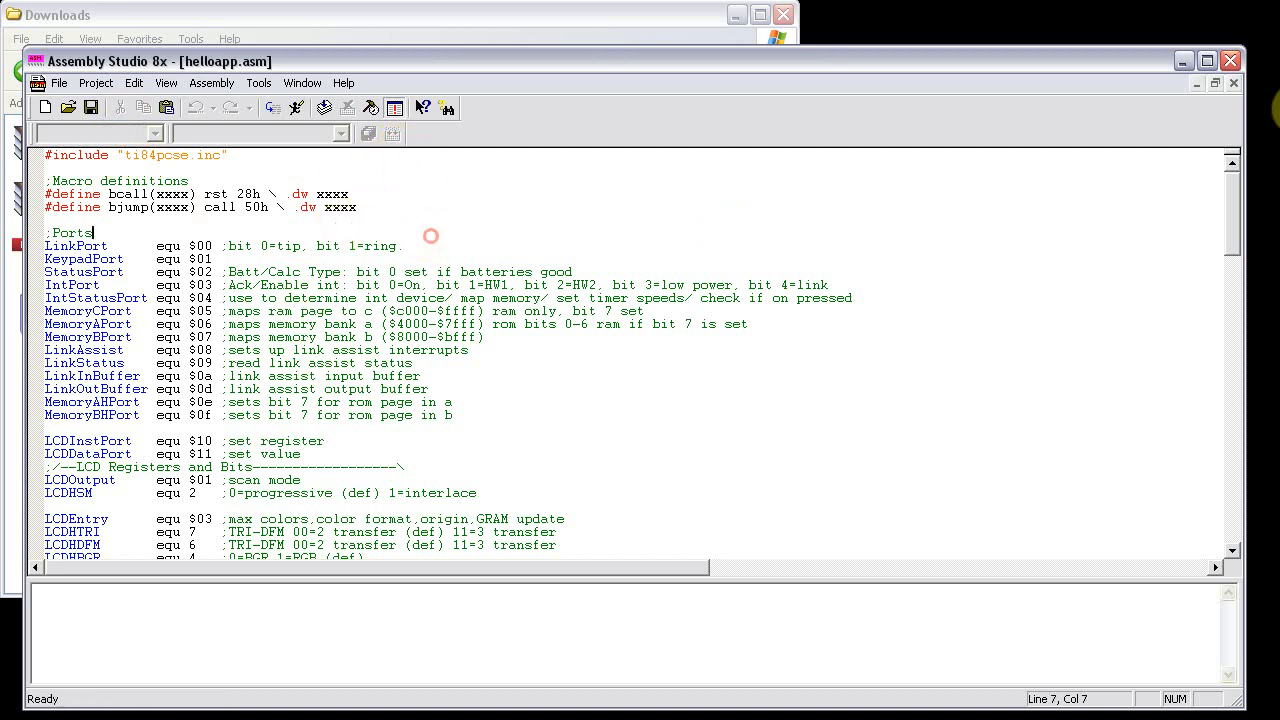
mouse_move(886, 234)
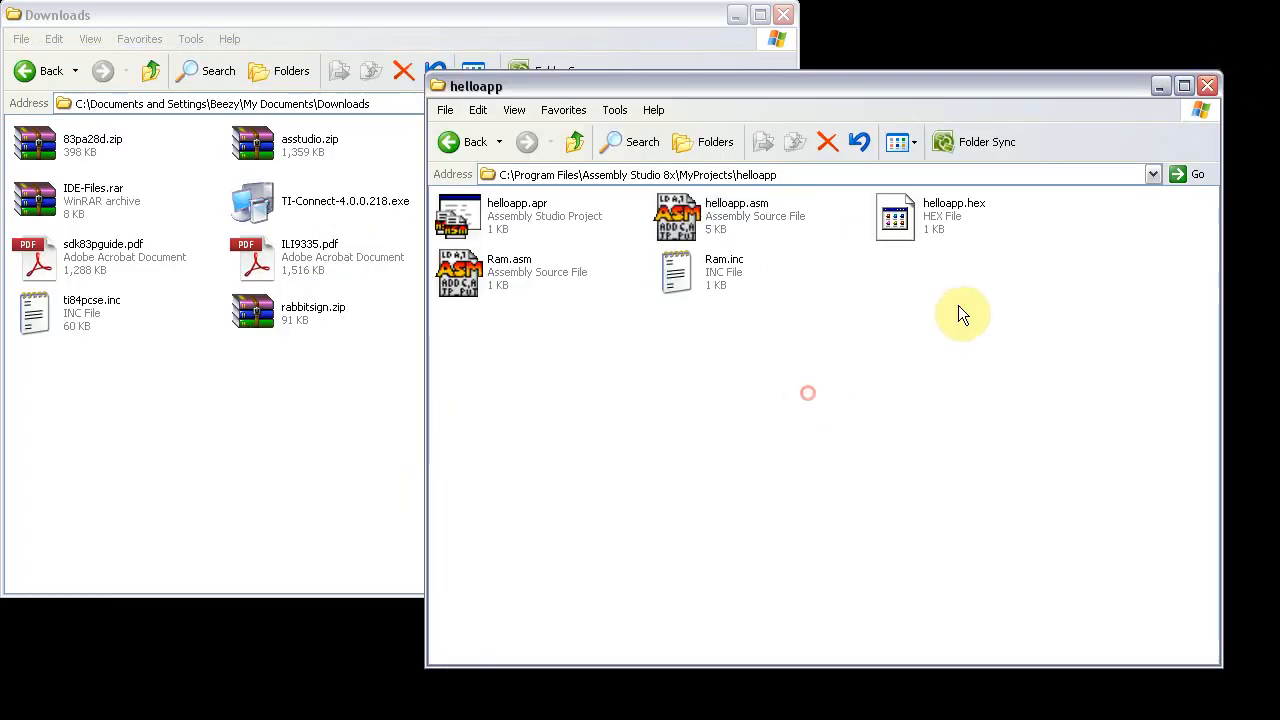
mouse_move(150, 383)
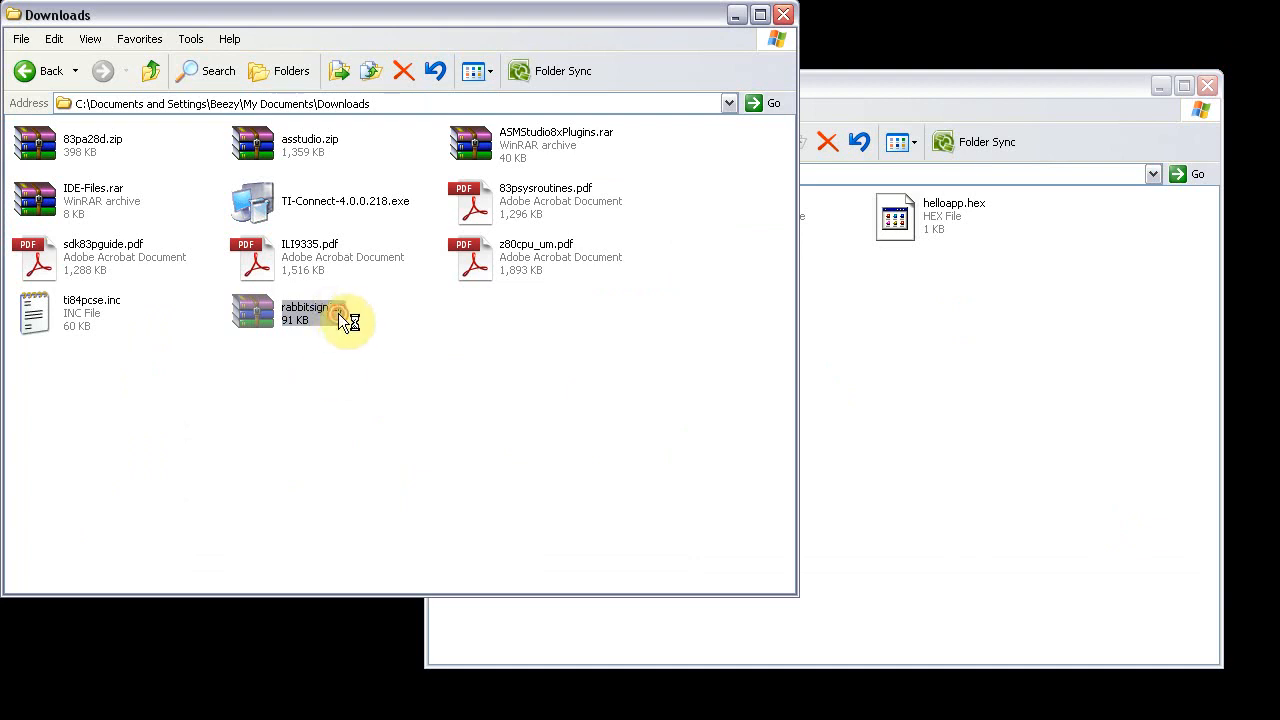
- Extract rabbitsign.exe from rabbitsign.zip into the helloapp folder and close WinRAR
double_click(305, 313)
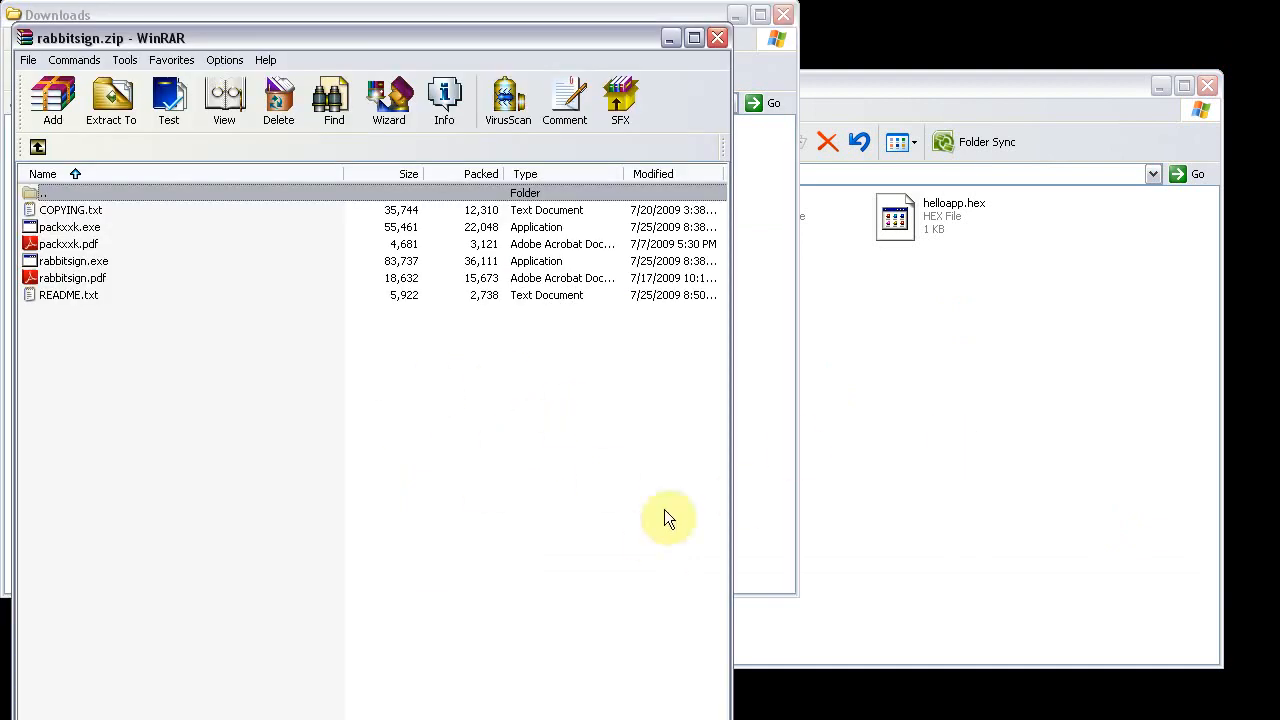
click(73, 261)
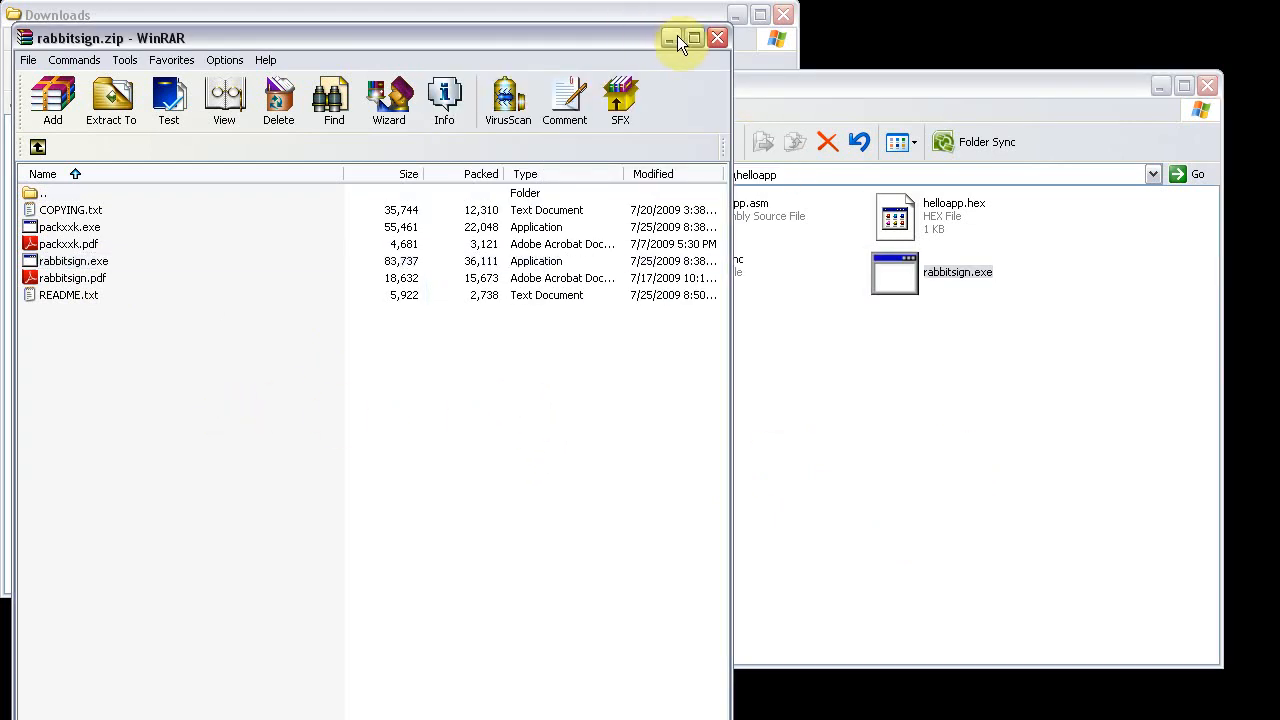
click(670, 38)
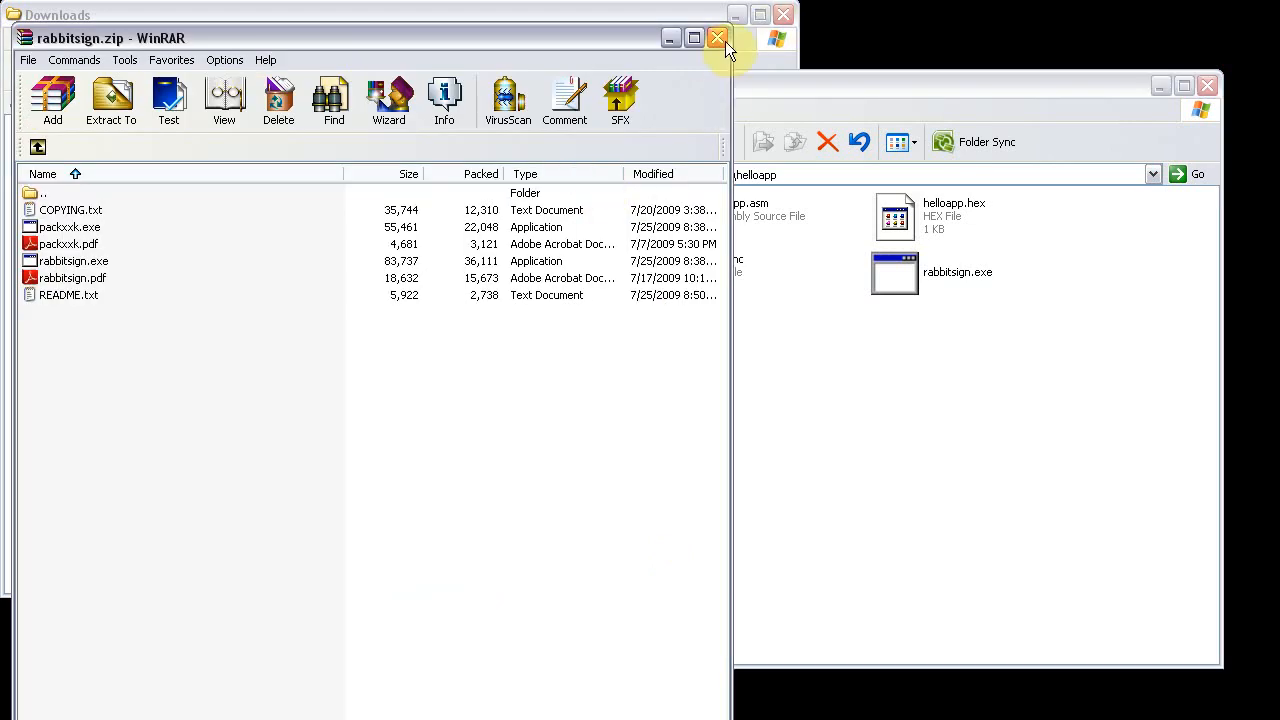
click(717, 38)
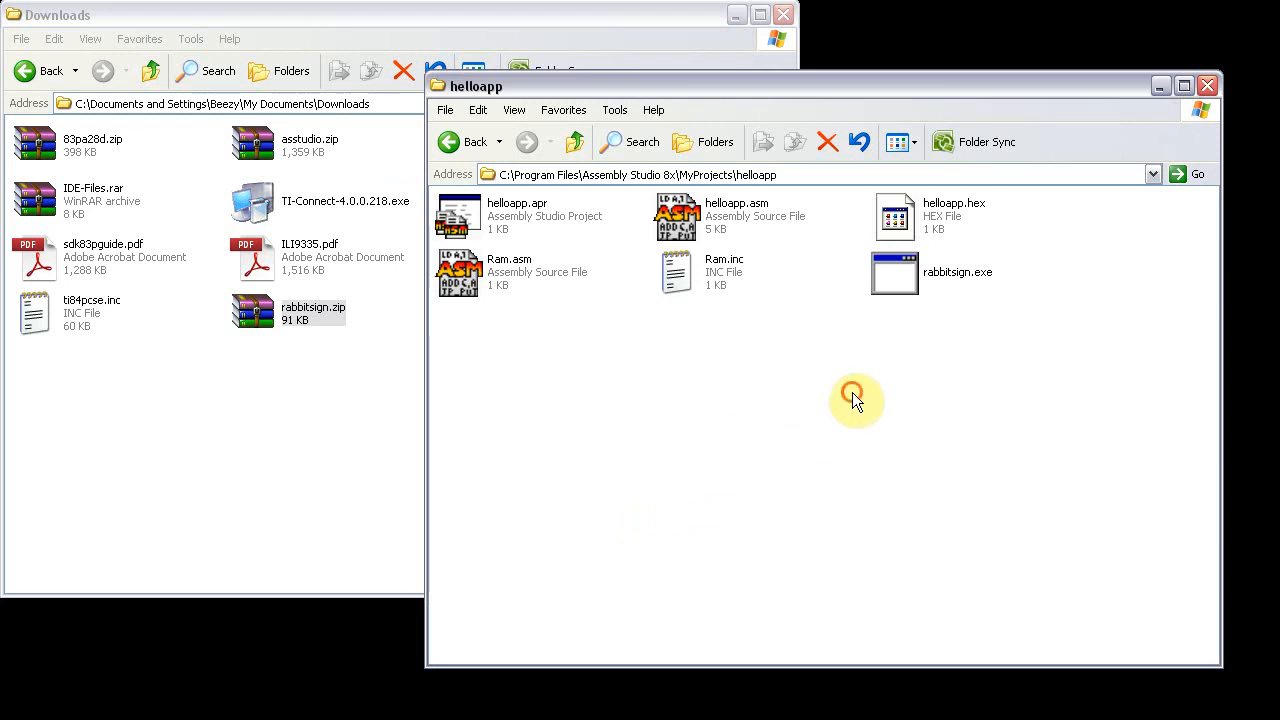
click(893, 272)
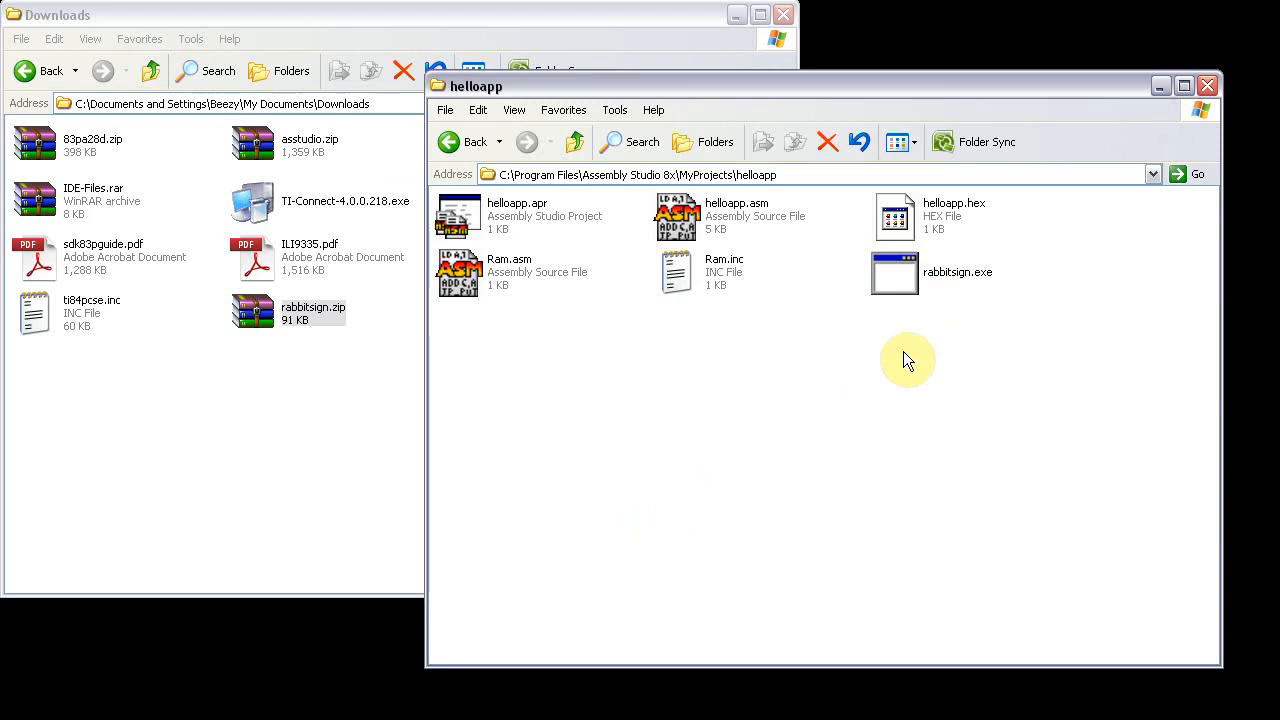
mouse_move(947, 300)
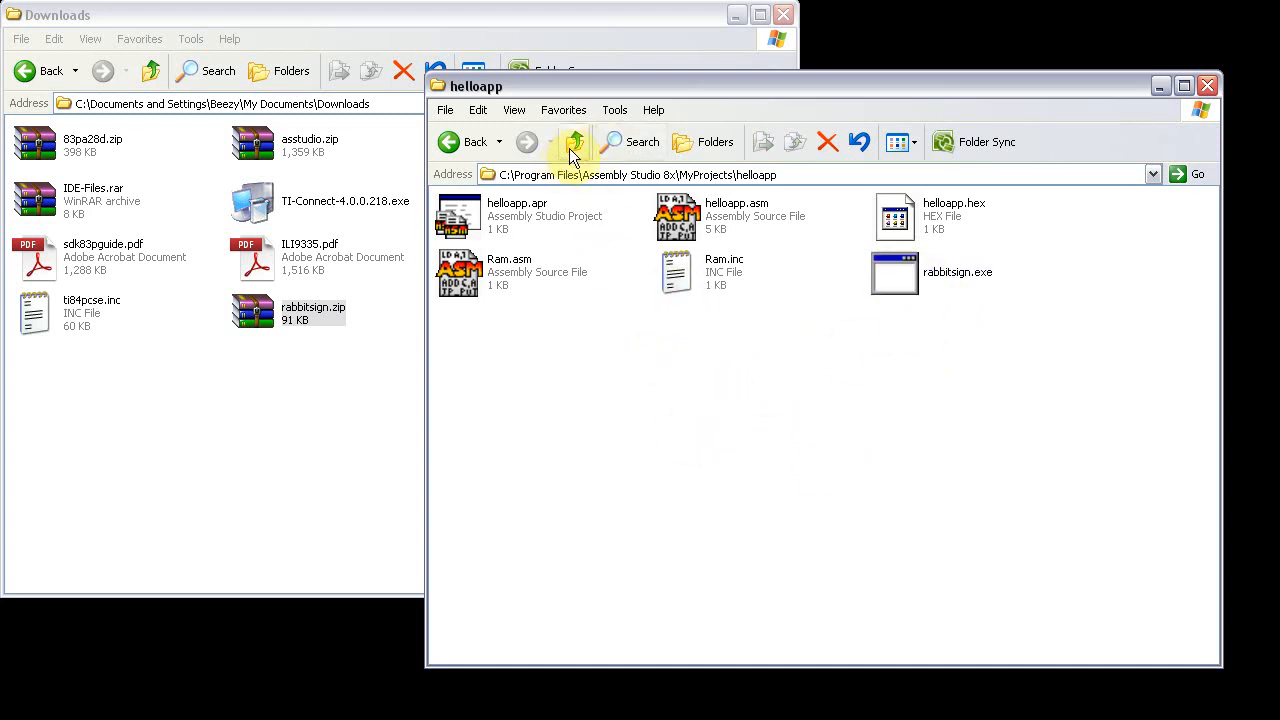
- Copy rabbit.bat, then 010F.key, from the IViewer folder into the helloapp folder
click(573, 141)
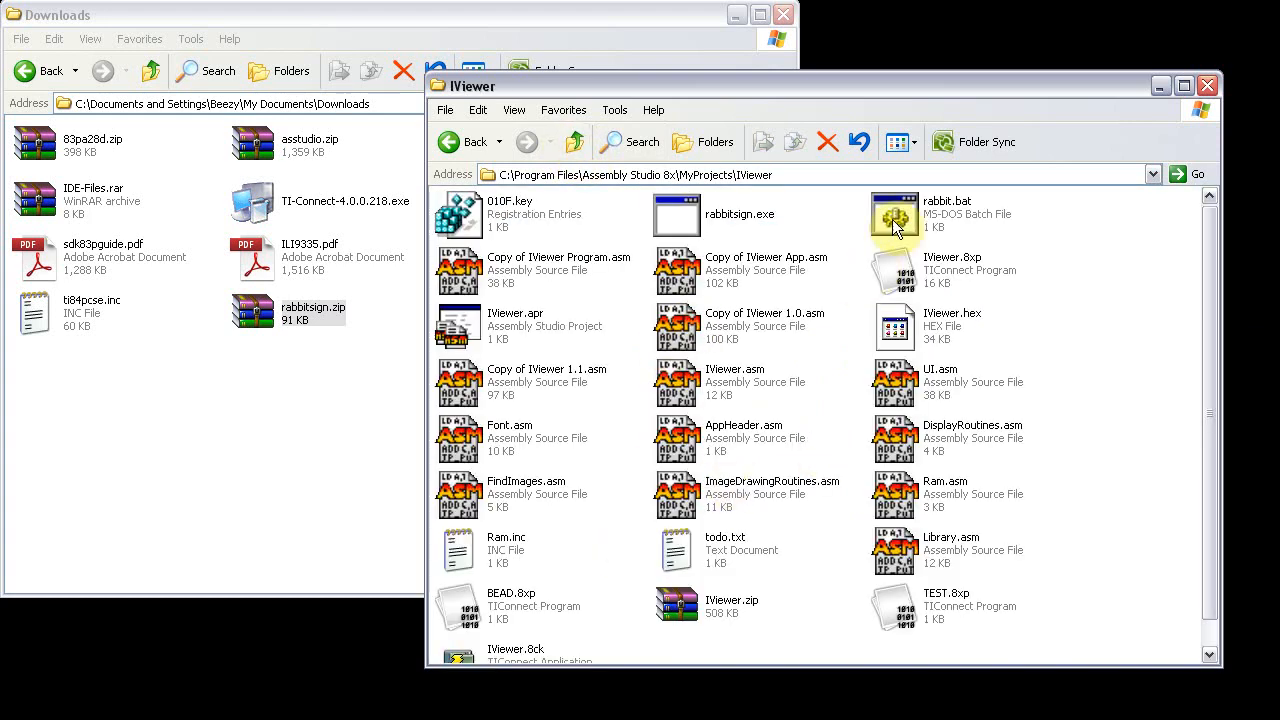
right_click(894, 213)
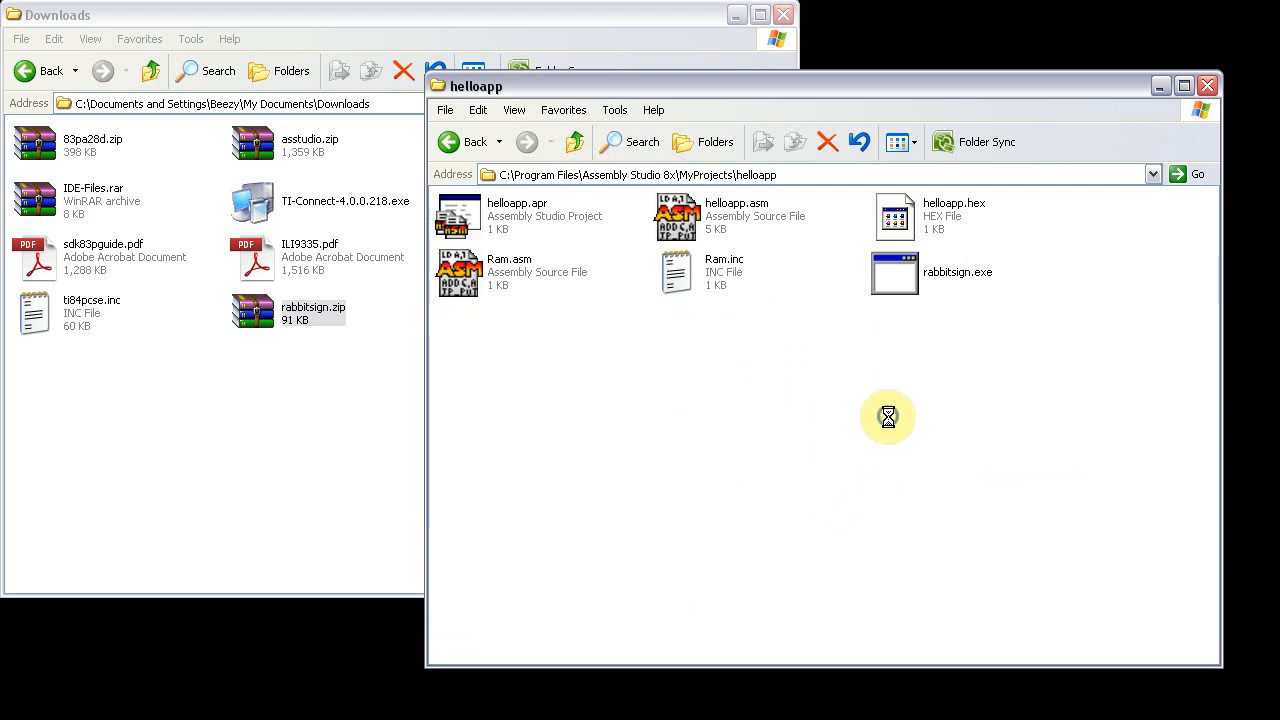
click(573, 141)
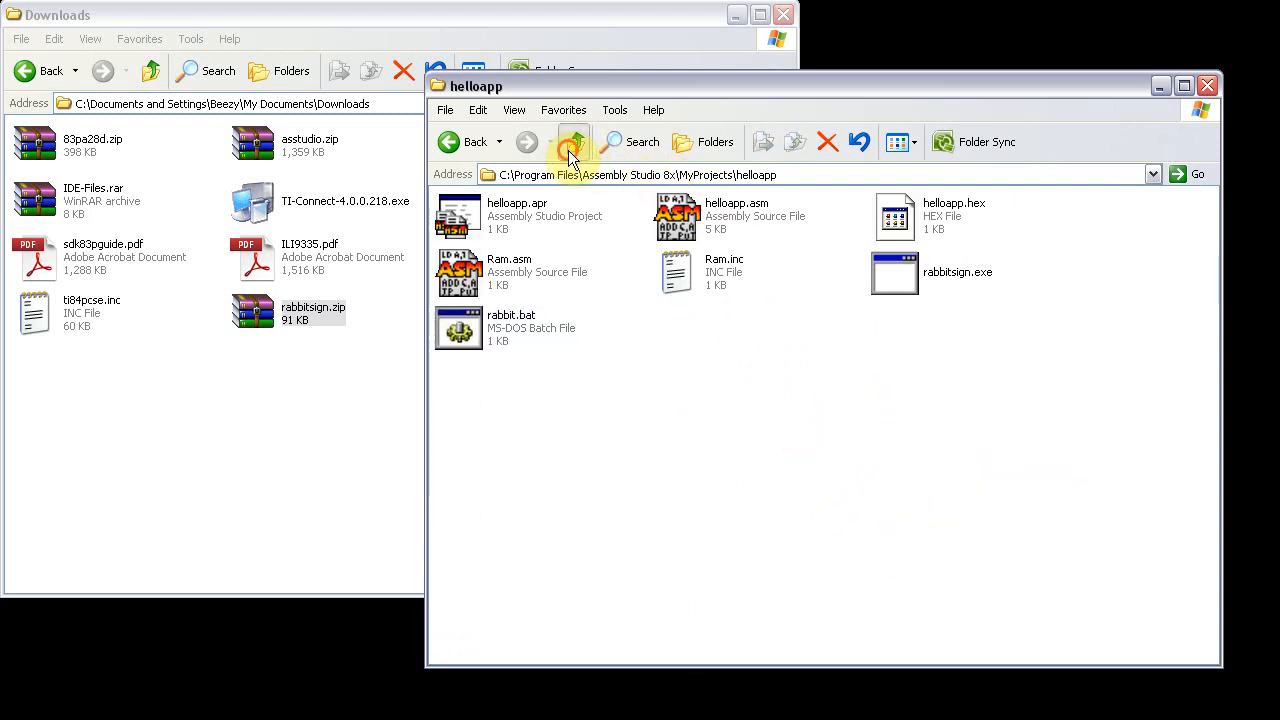
click(573, 141)
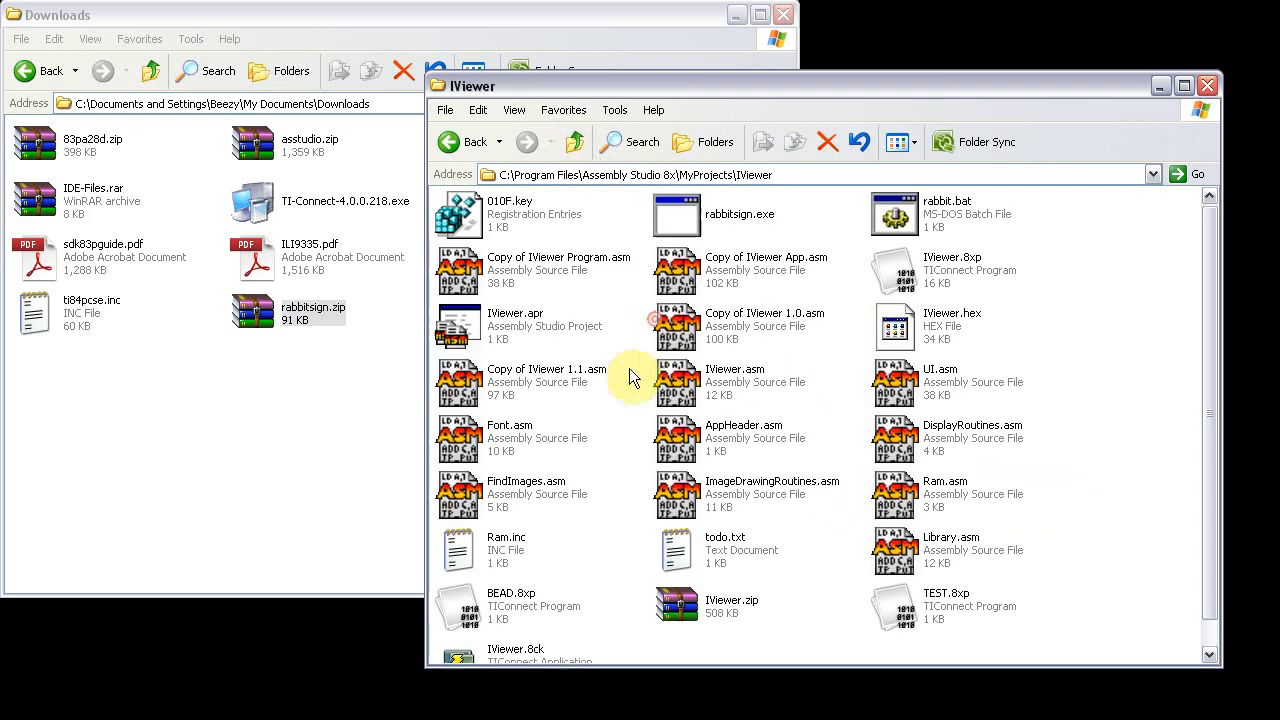
right_click(457, 213)
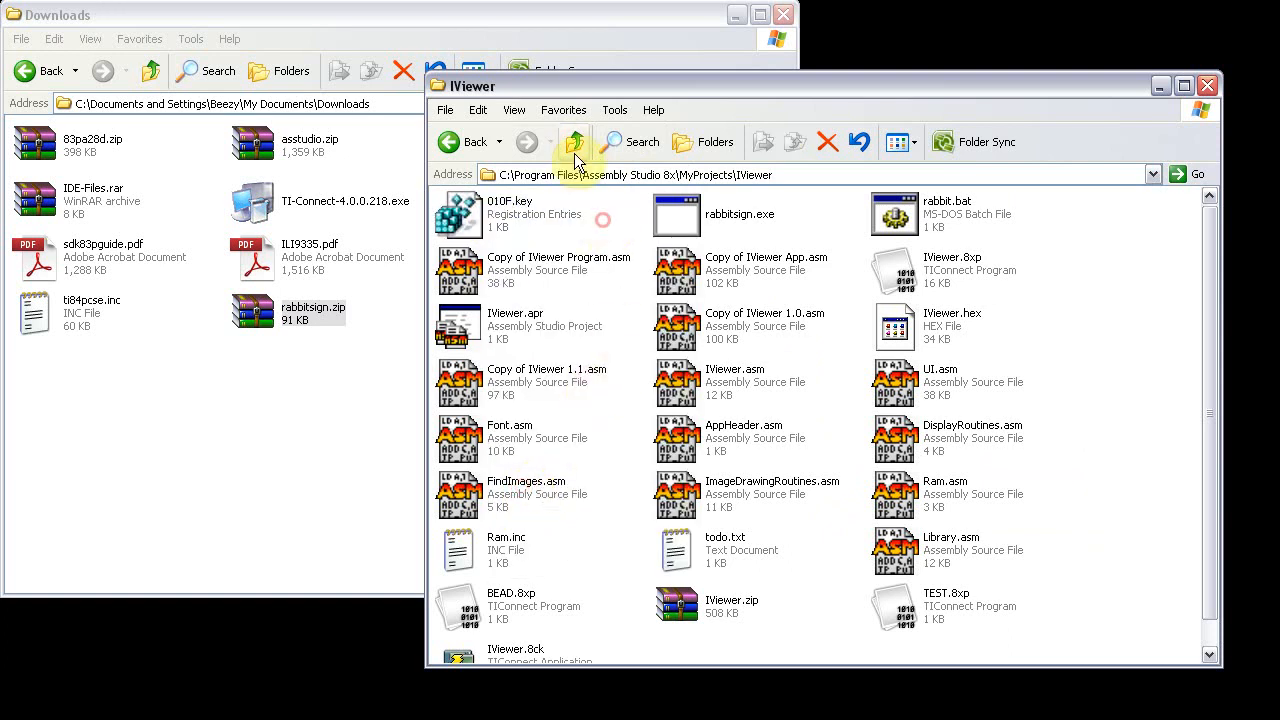
click(575, 141)
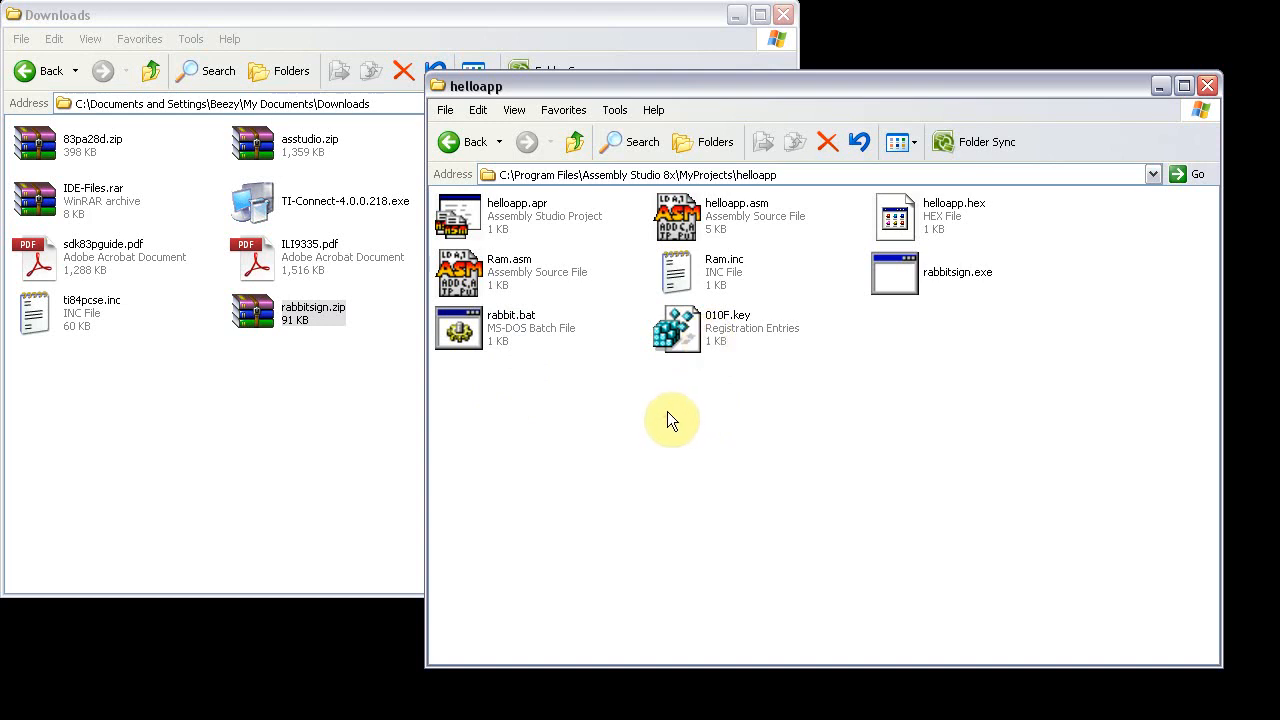
mouse_move(720, 407)
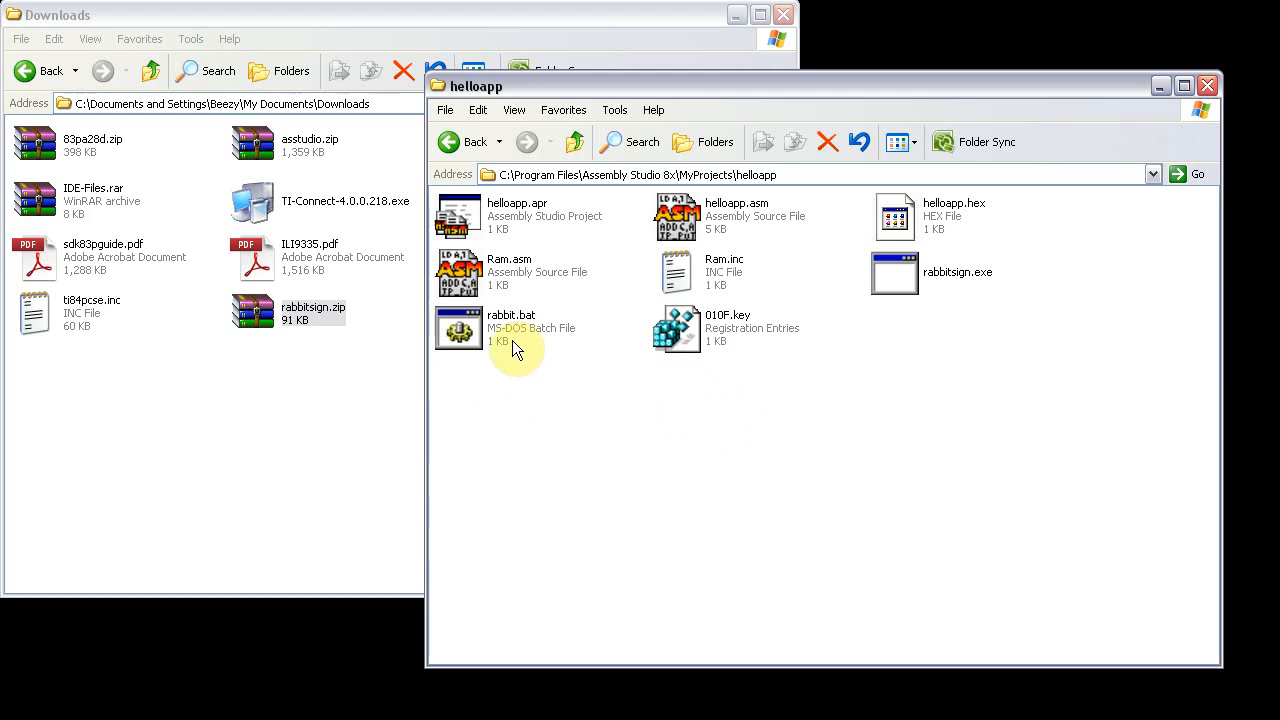
click(511, 315)
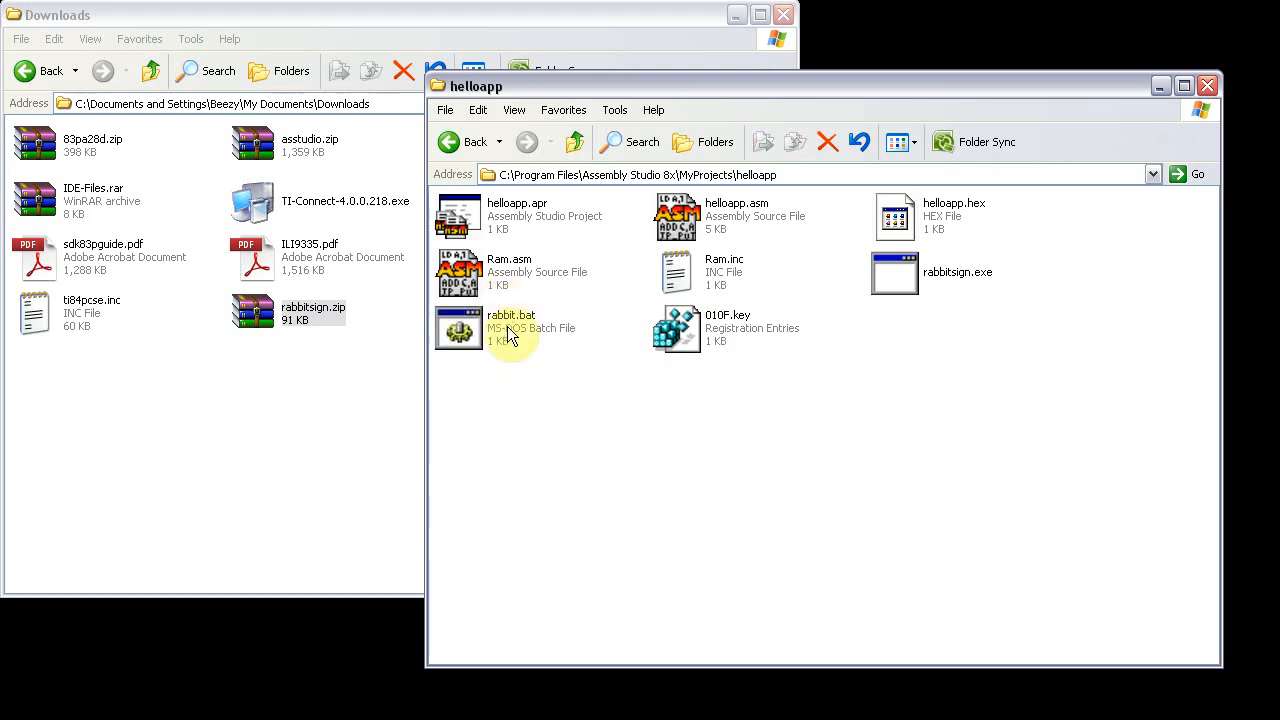
- Open rabbit.bat in Notepad and replace both IViewer file names with helloapp
right_click(511, 328)
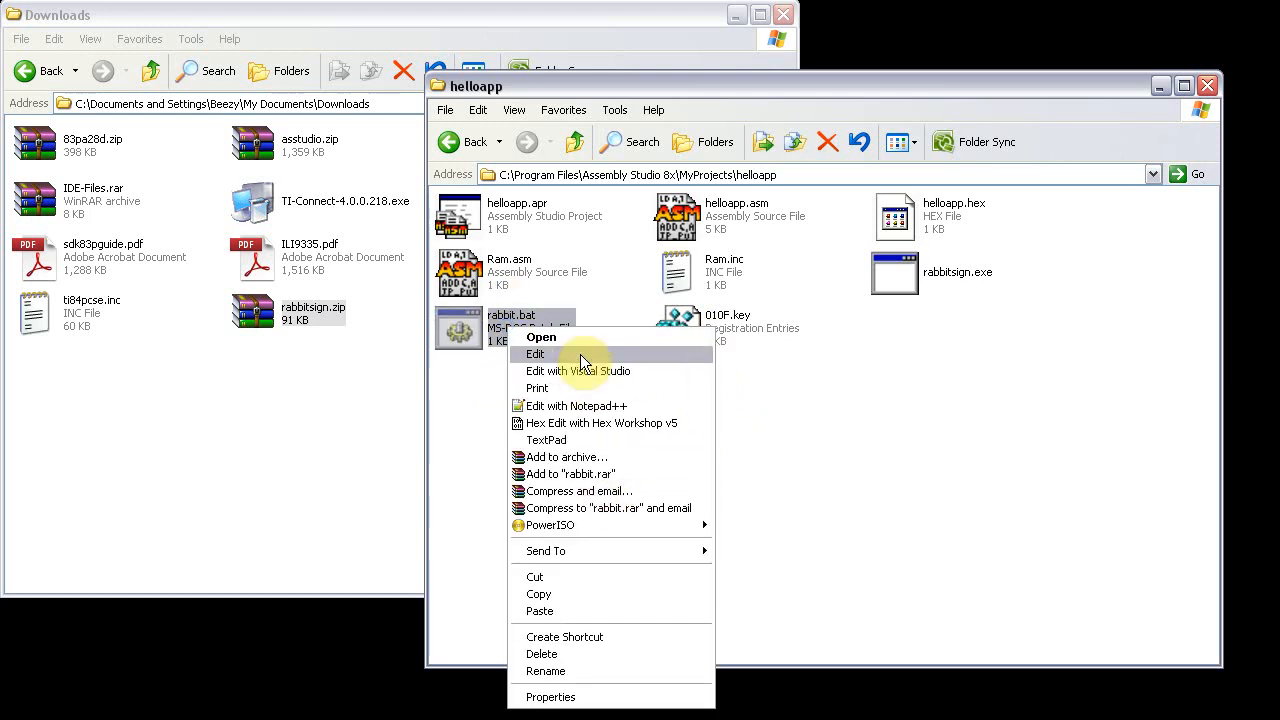
click(535, 354)
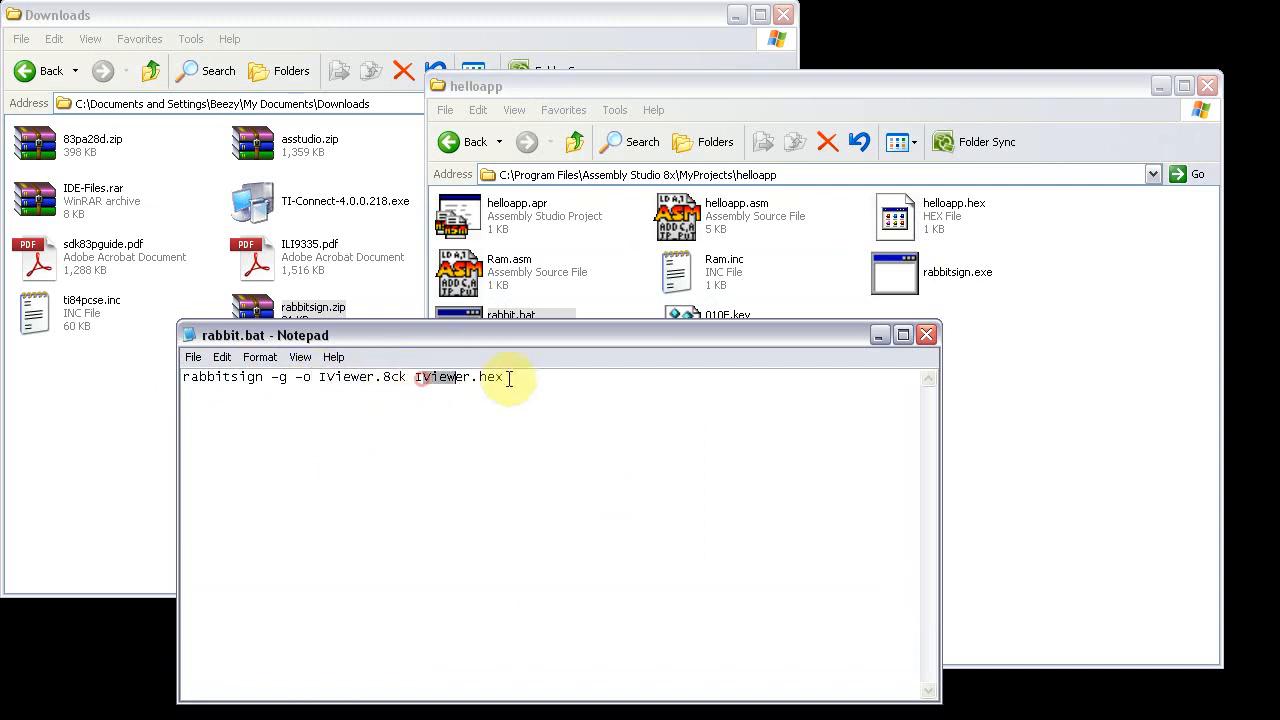
double_click(443, 377)
text(helloapp)
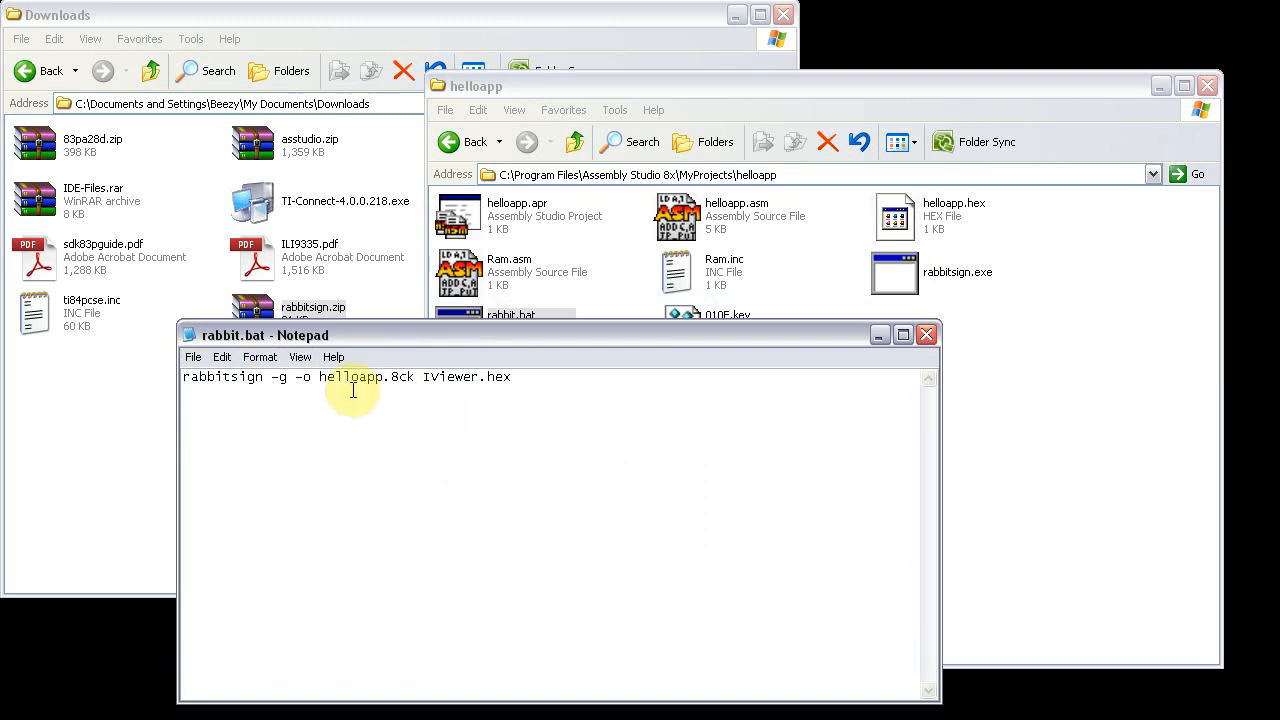
double_click(350, 377)
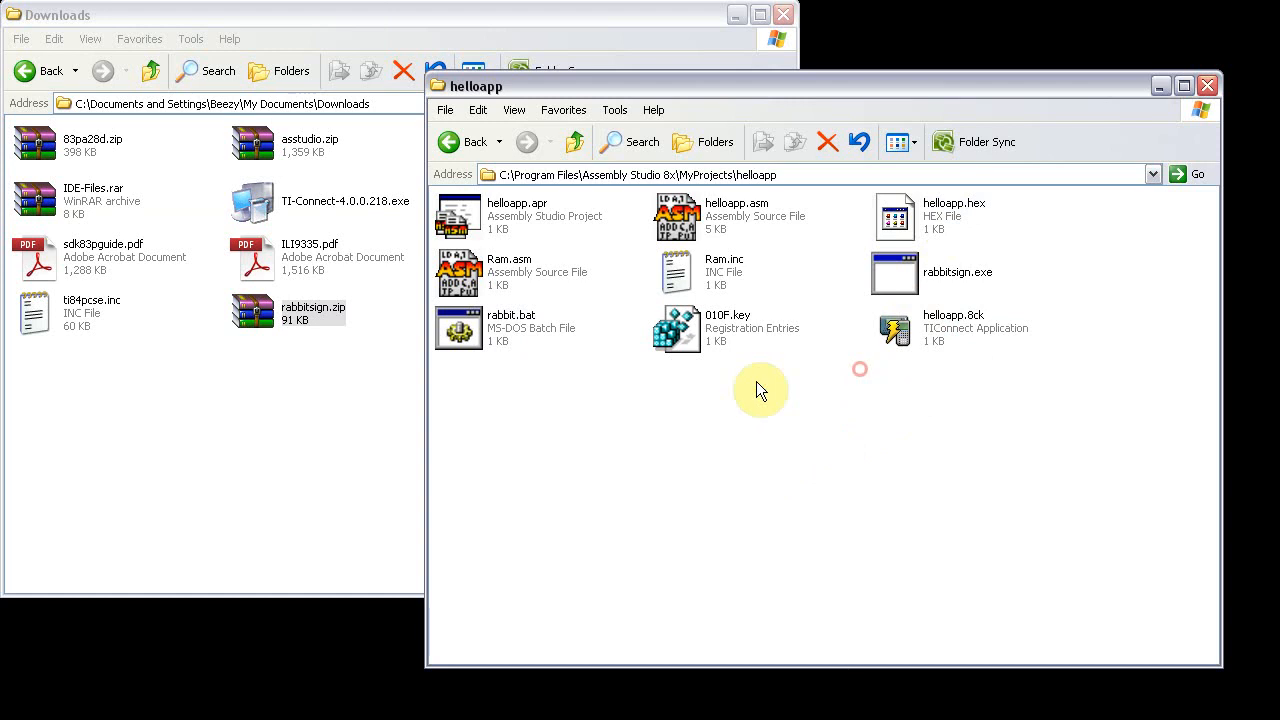
mouse_move(755, 448)
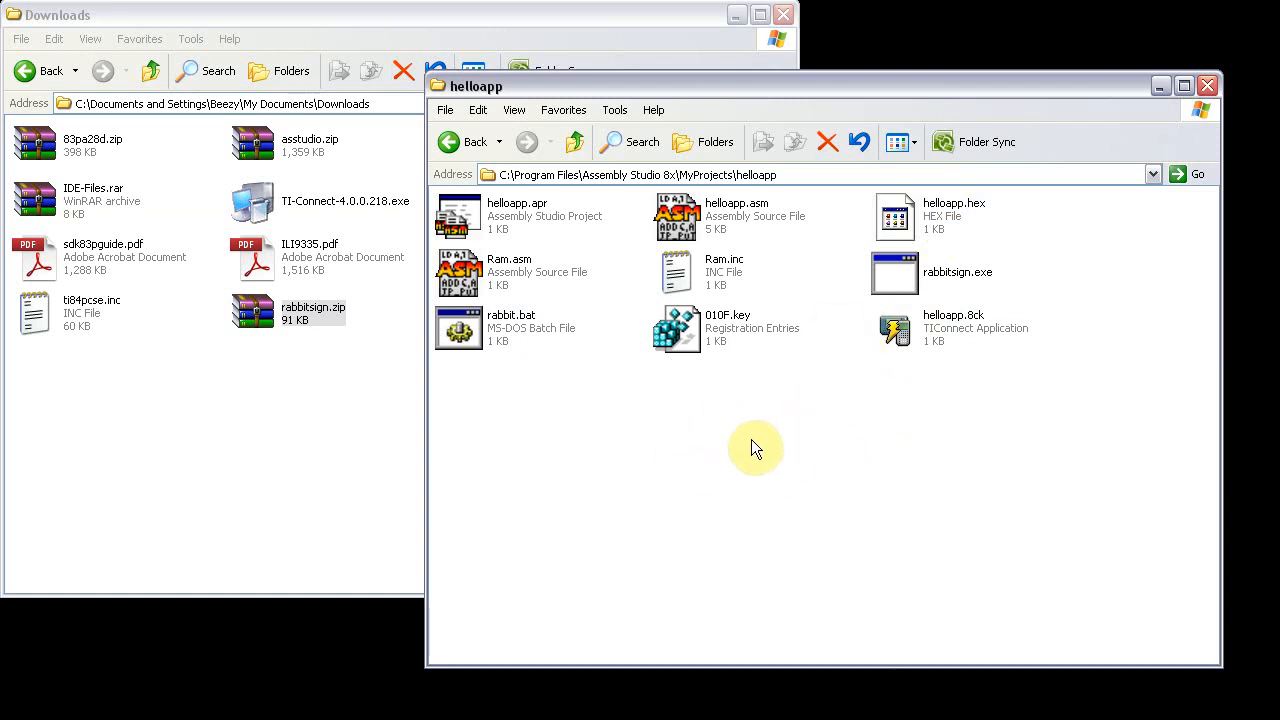
mouse_move(1206, 86)
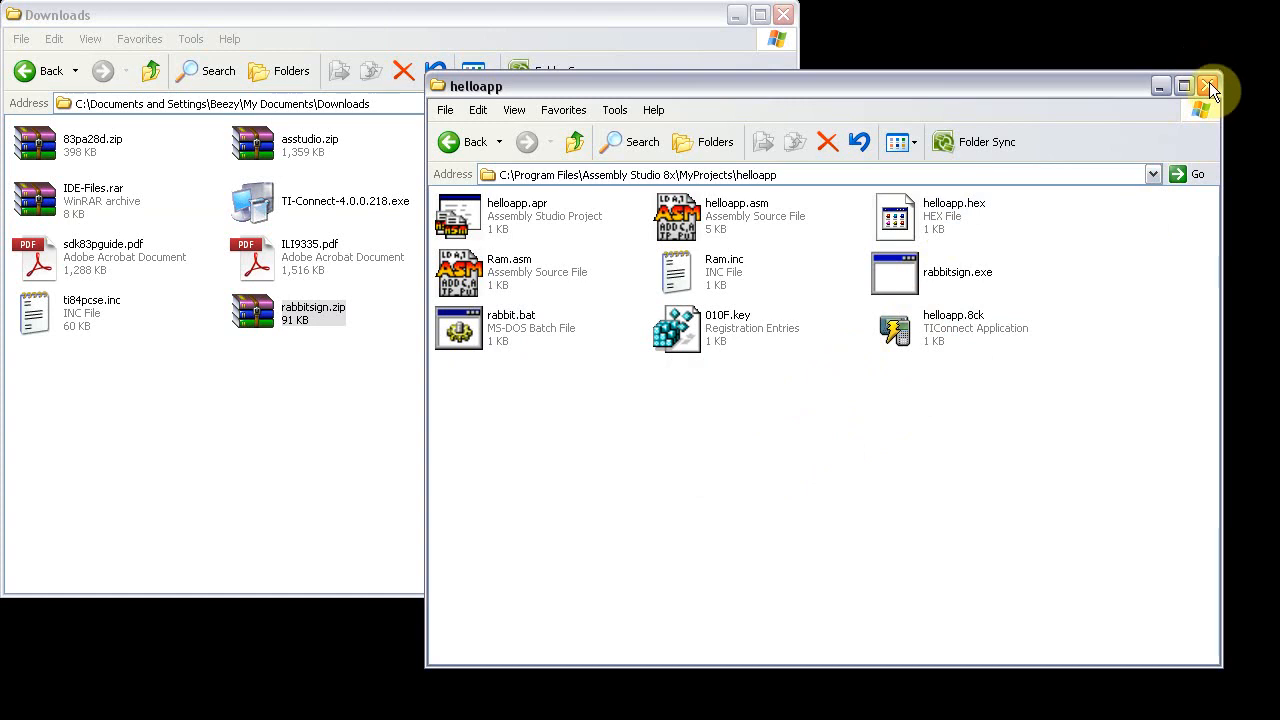
mouse_move(1208, 86)
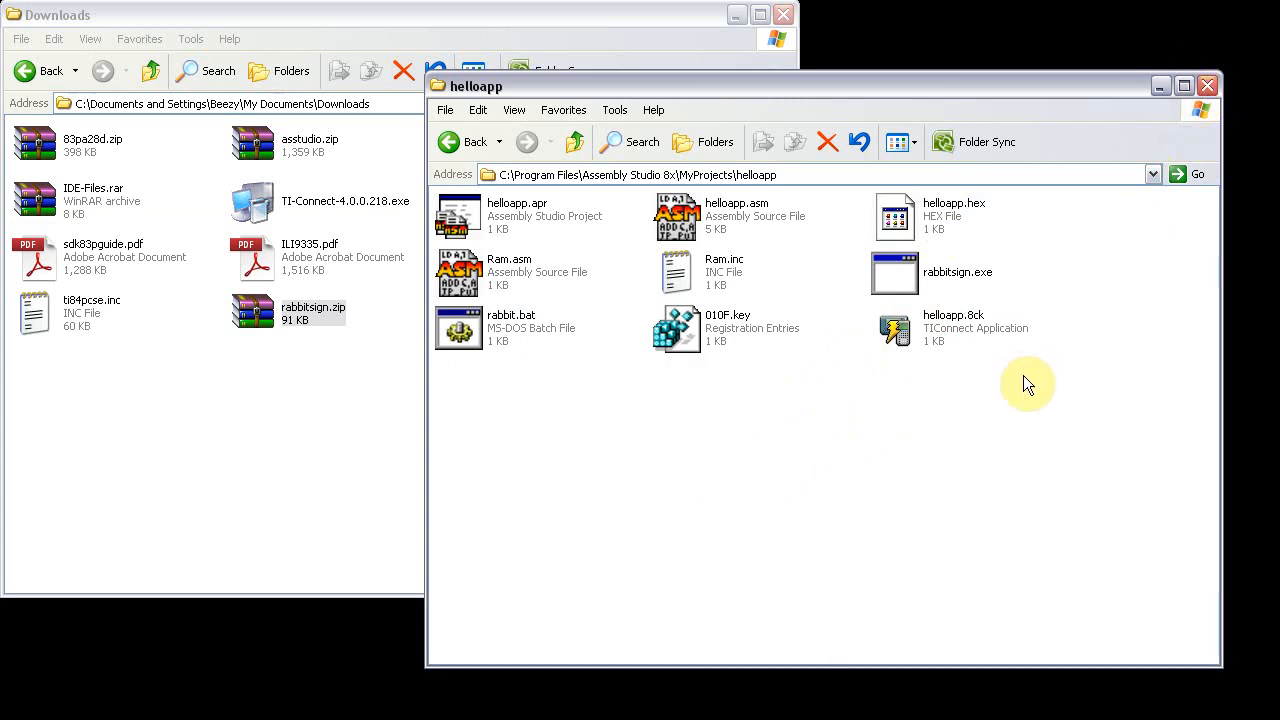
- Run rabbit.bat to sign helloapp.8ck and confirm it appears in the folder
click(953, 328)
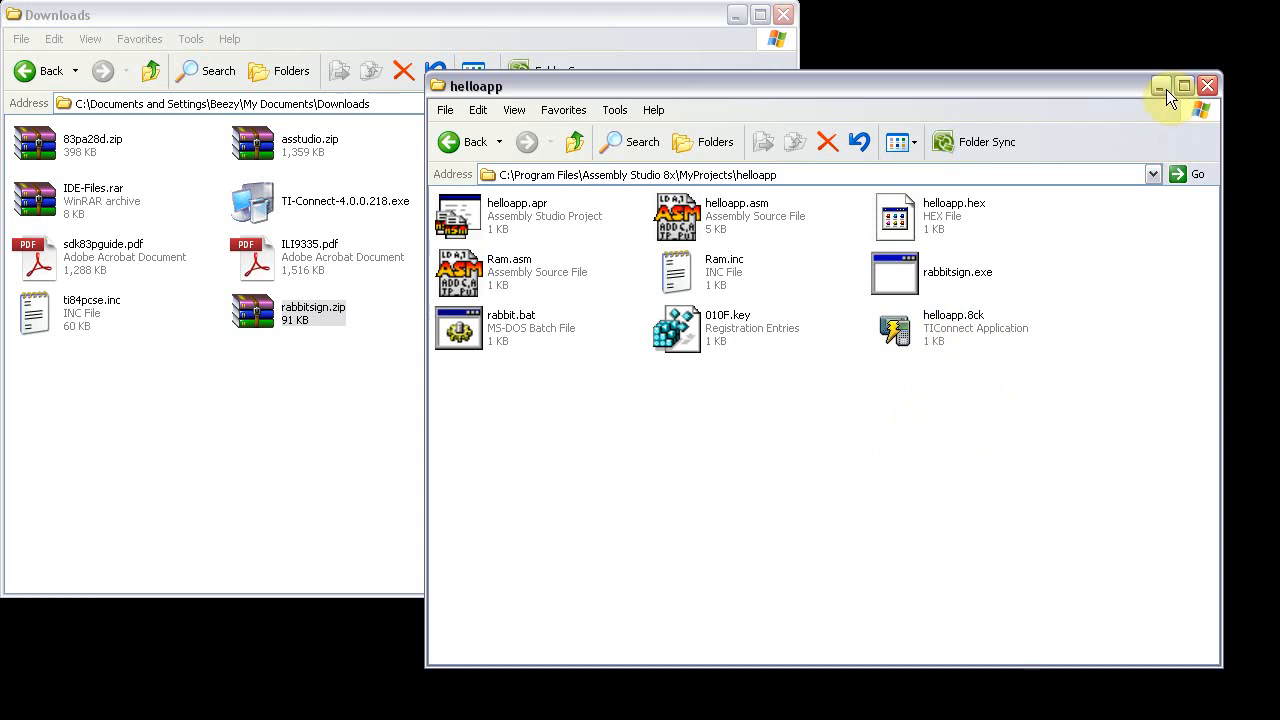
- Put away the helloapp Explorer window so only the Downloads folder window stays visible
click(1207, 85)
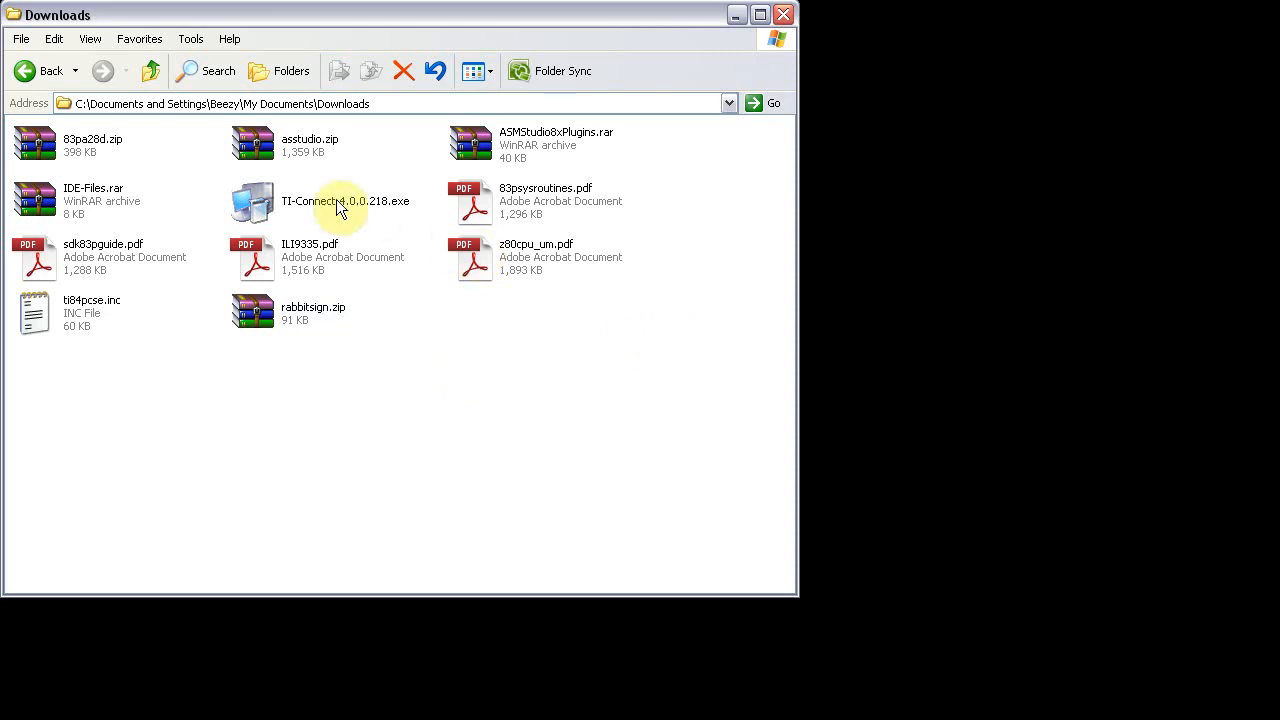
click(252, 200)
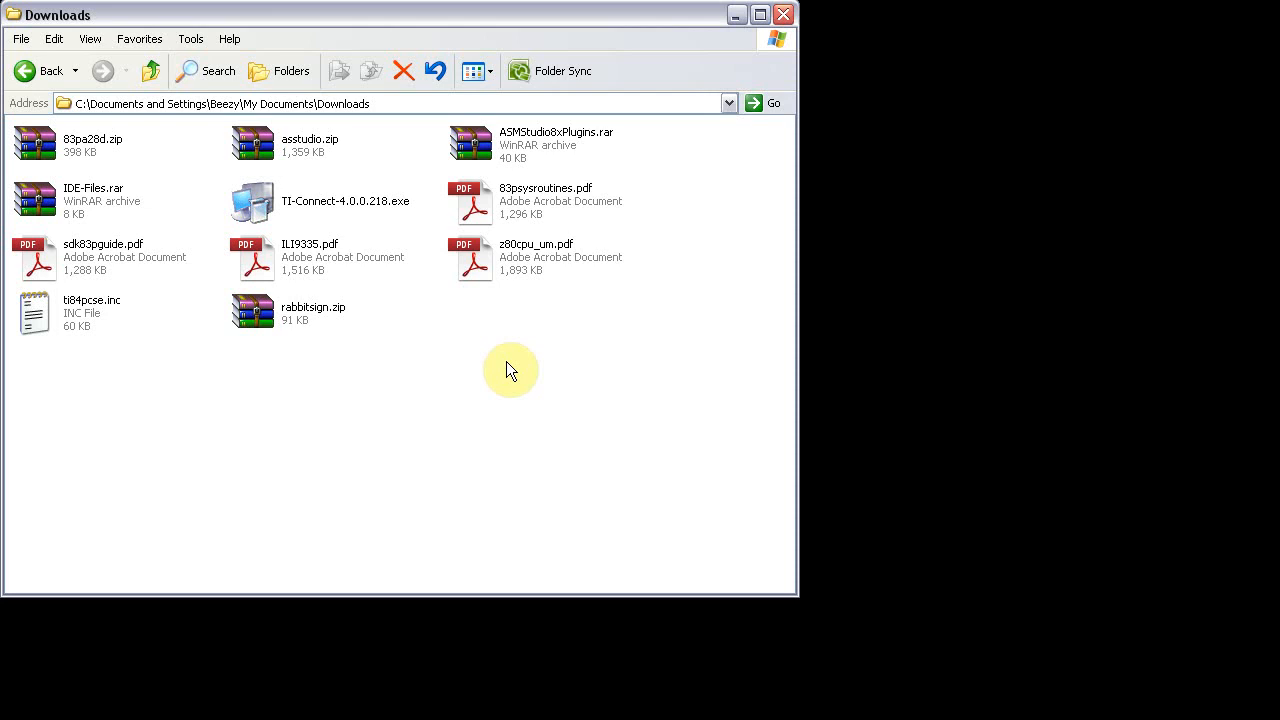
mouse_move(545, 386)
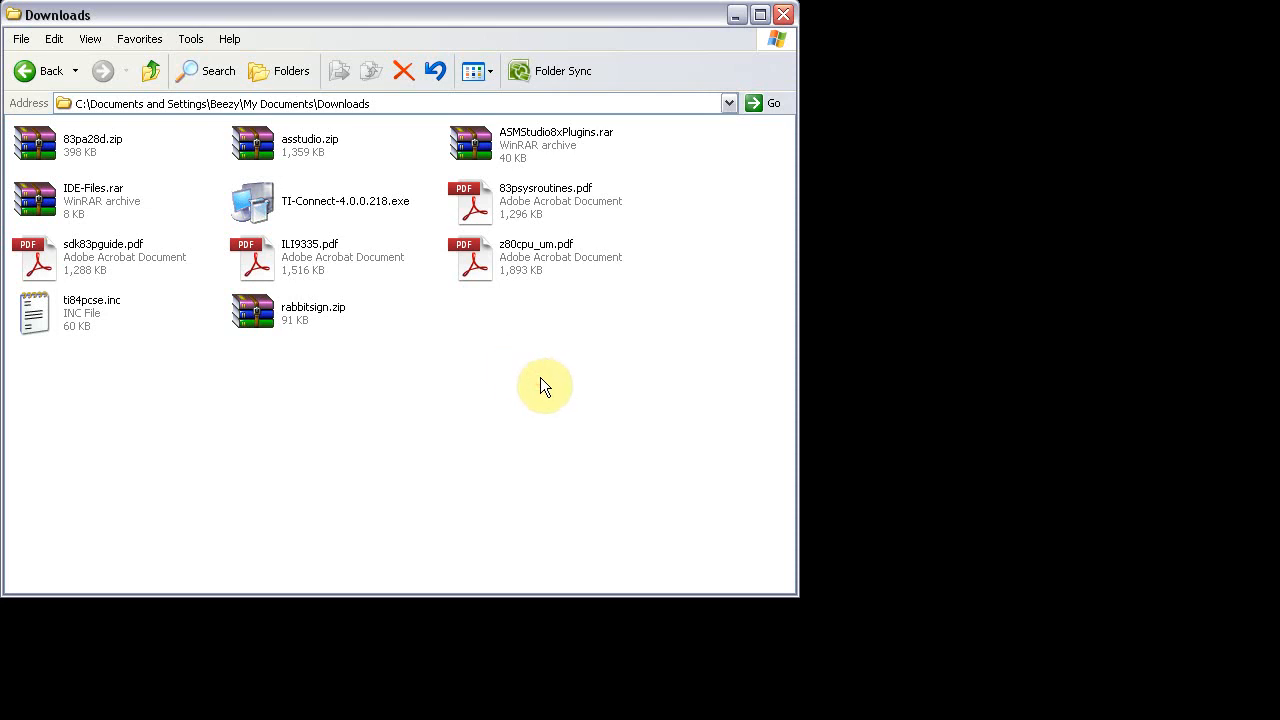